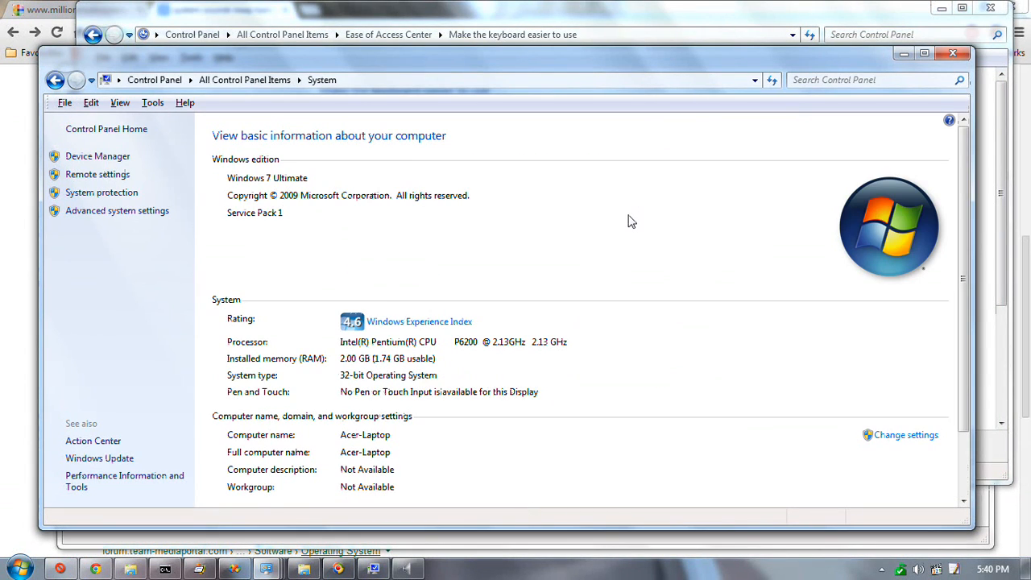
mouse_move(599, 212)
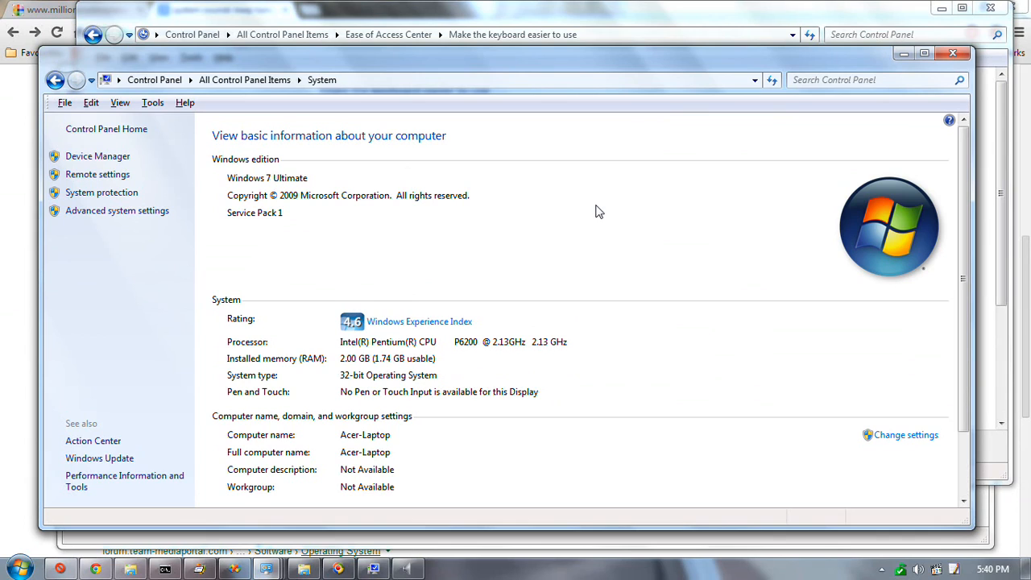
mouse_move(576, 266)
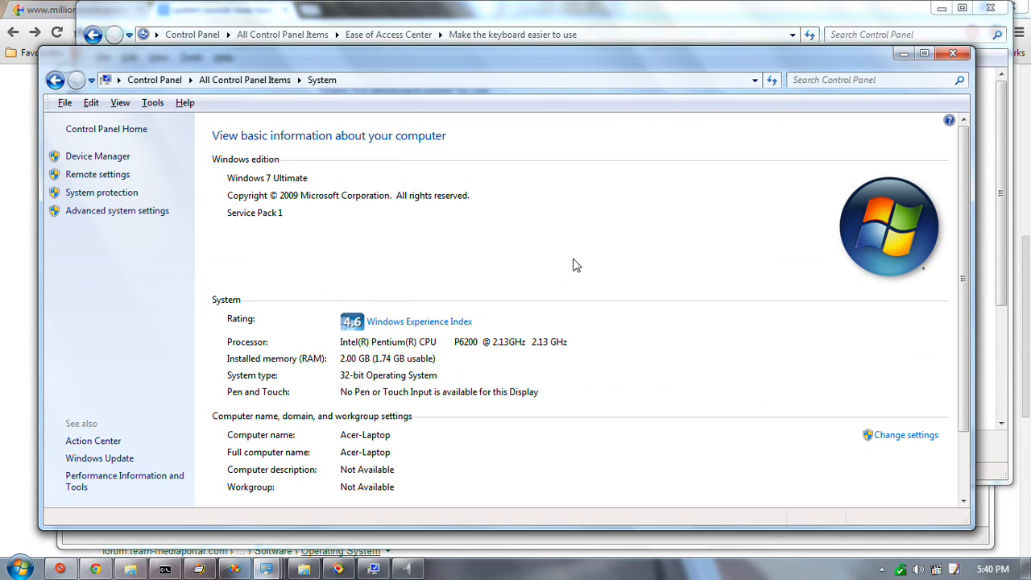
mouse_move(688, 326)
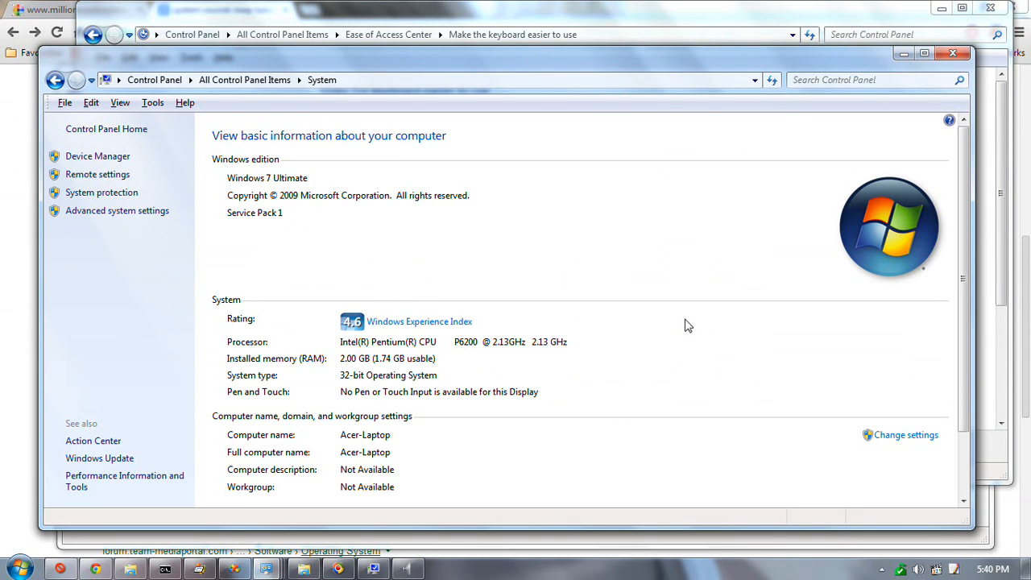
mouse_move(613, 266)
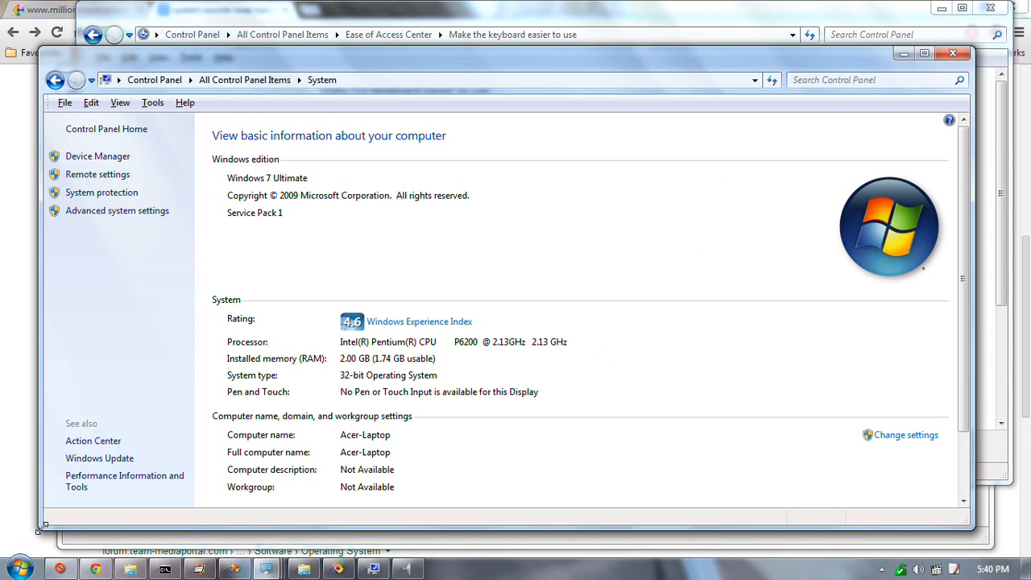
mouse_move(580, 340)
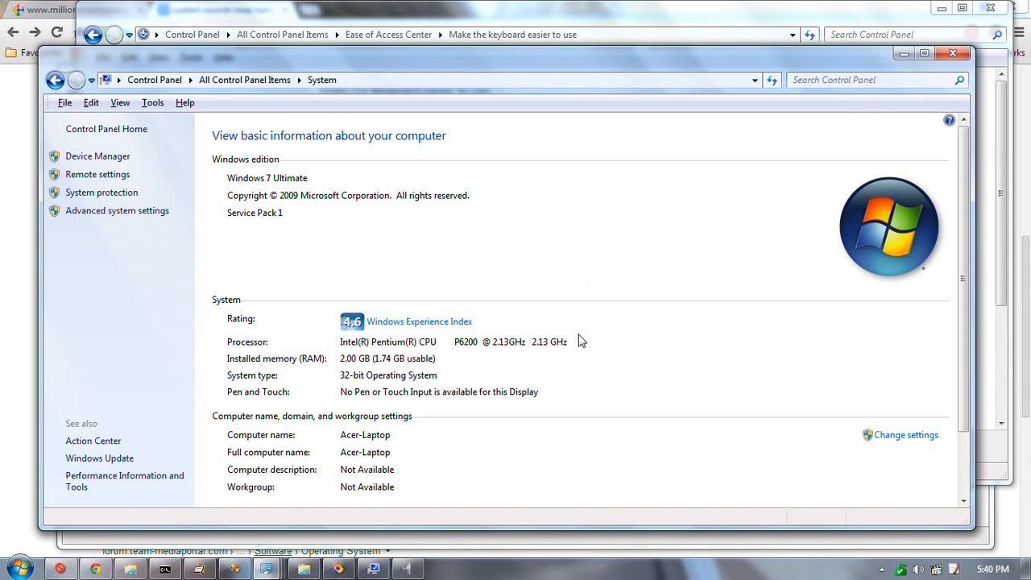
mouse_move(637, 307)
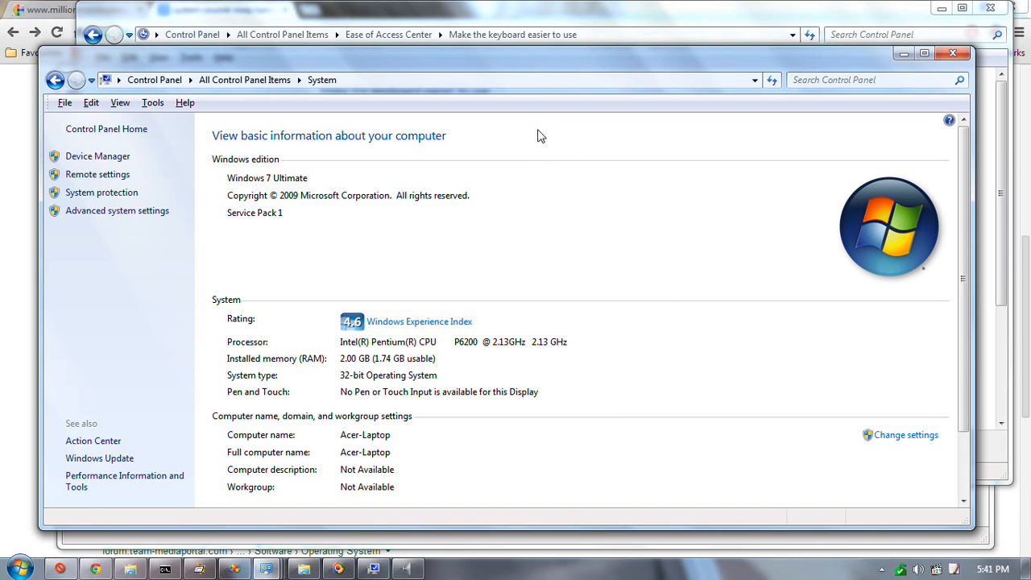
mouse_move(656, 48)
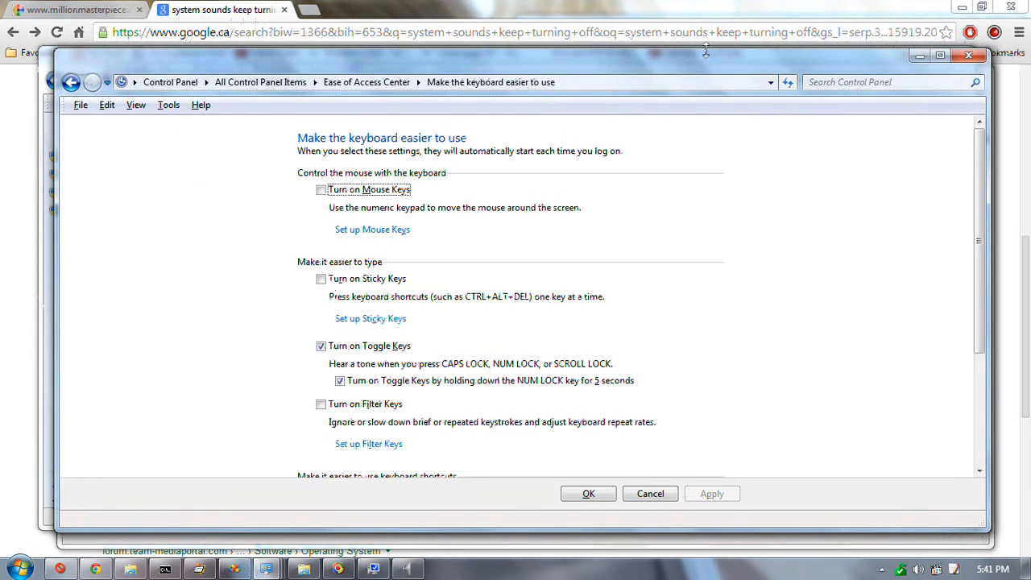
mouse_move(856, 230)
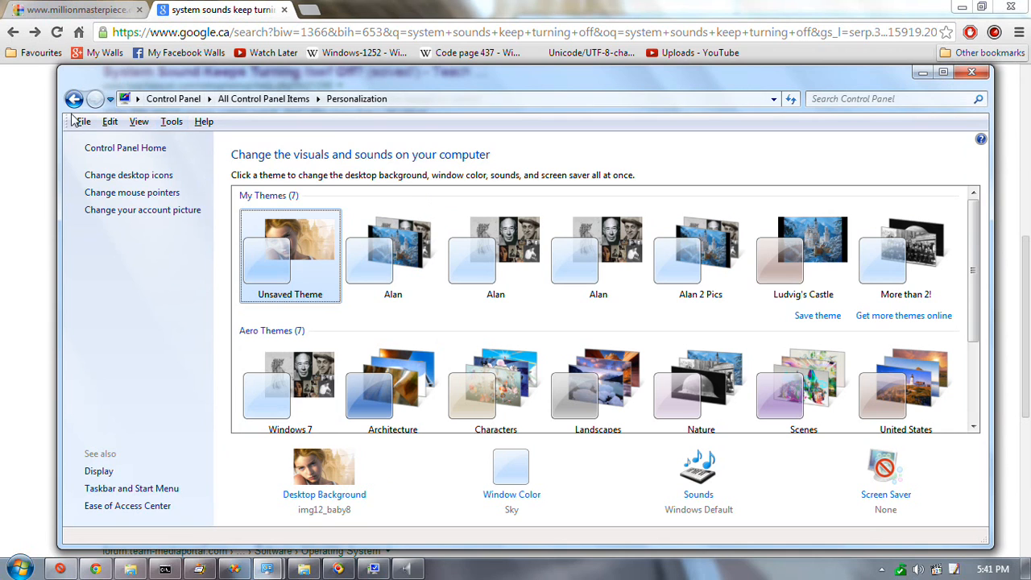
mouse_move(931, 315)
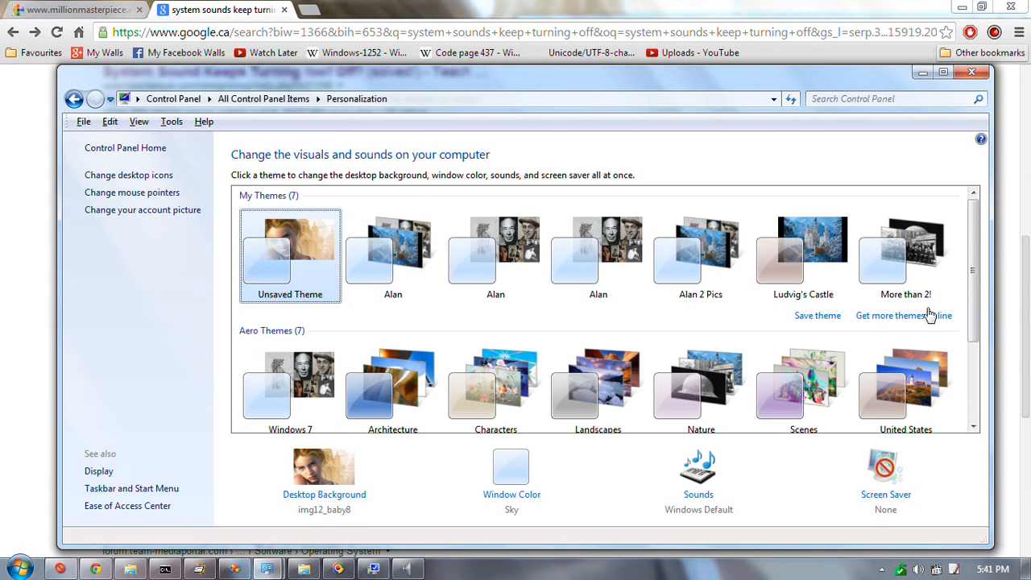
mouse_move(973, 73)
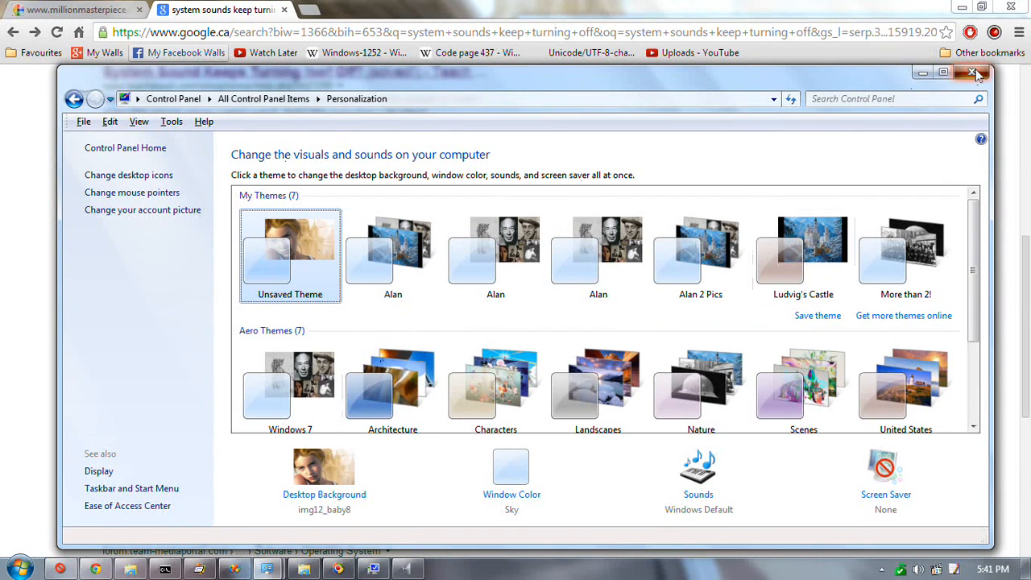
Close the Personalization window, leaving the browser's search results about system sounds showing.
click(974, 73)
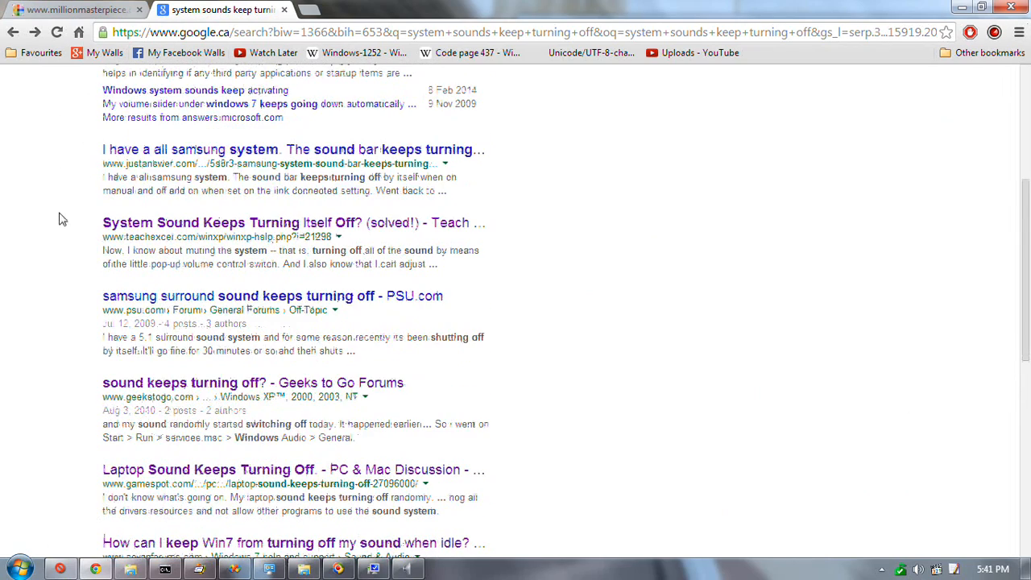
Launch Task Scheduler from Administrative Tools and expand the Task Scheduler Library folders.
scroll(down, 3)
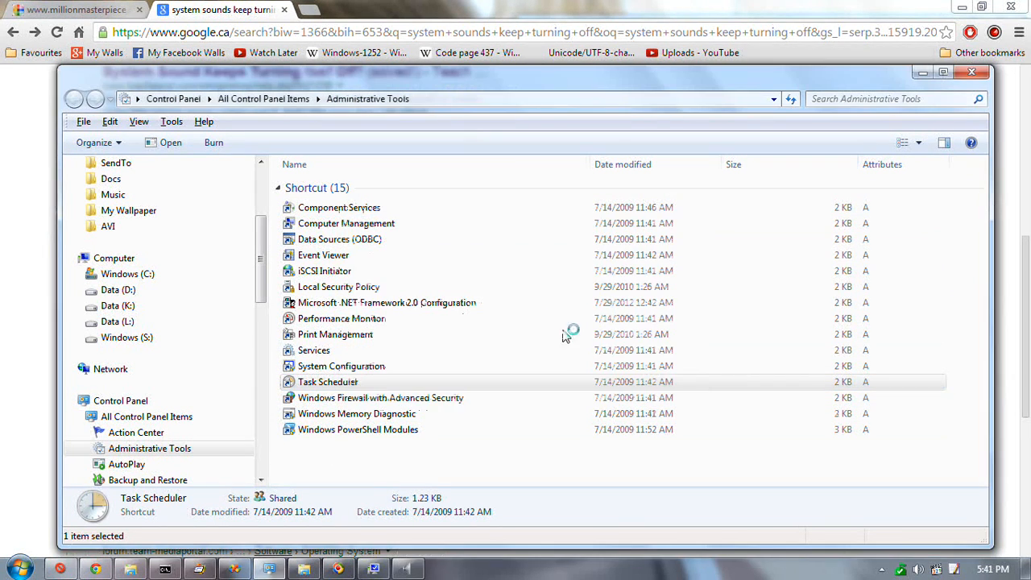
double_click(327, 381)
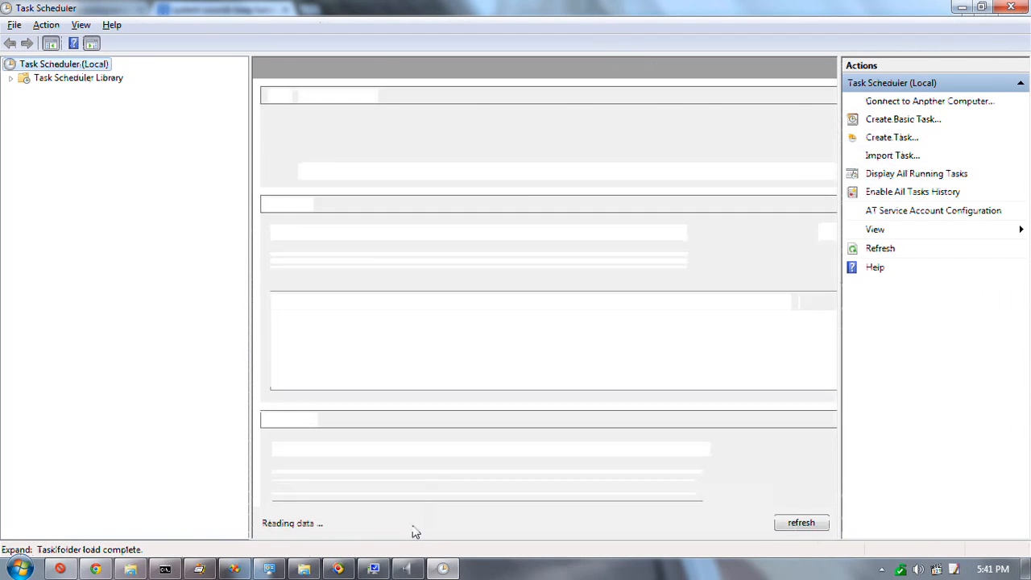
click(11, 78)
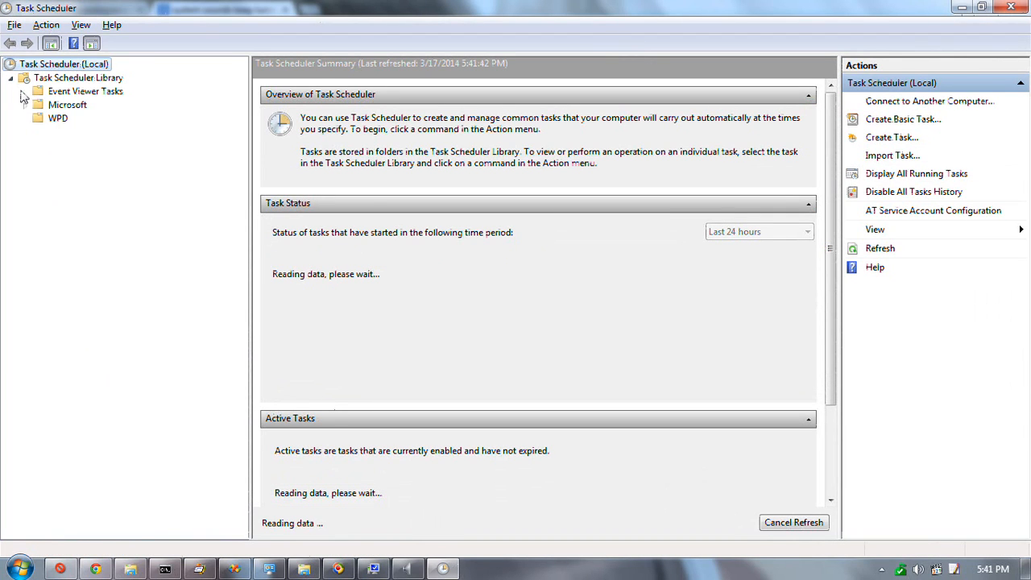
click(27, 105)
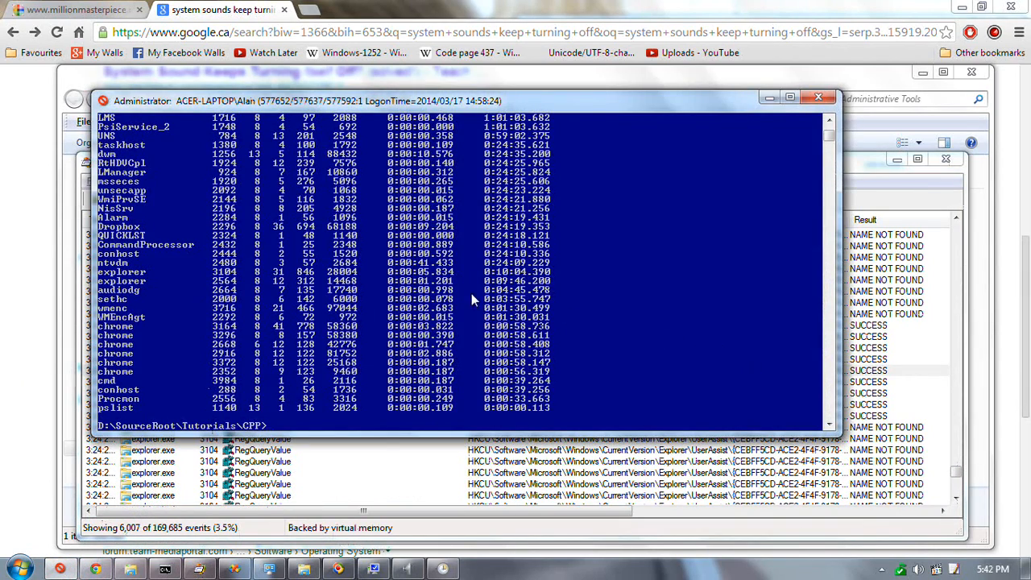
mouse_move(252, 290)
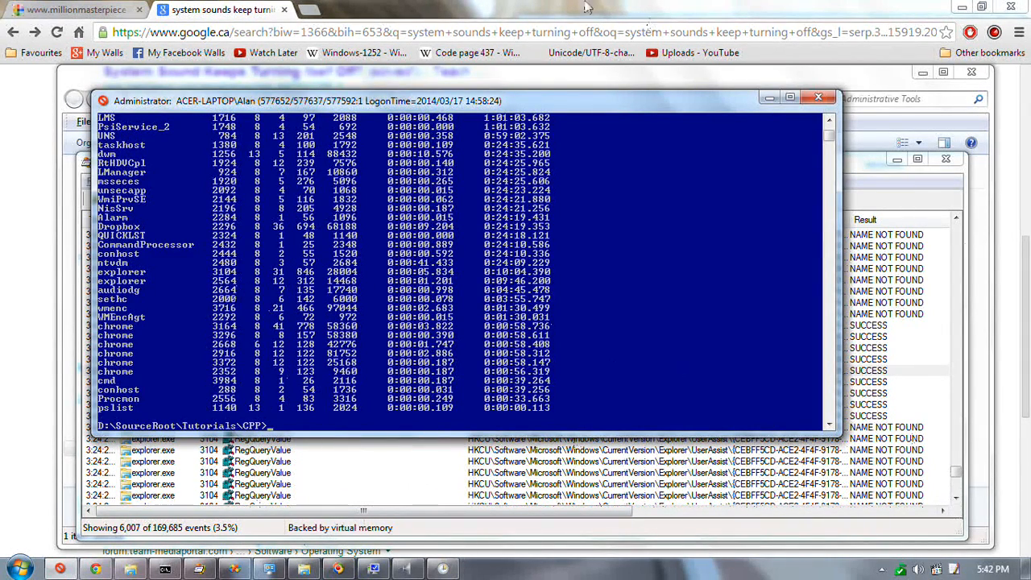
mouse_move(411, 79)
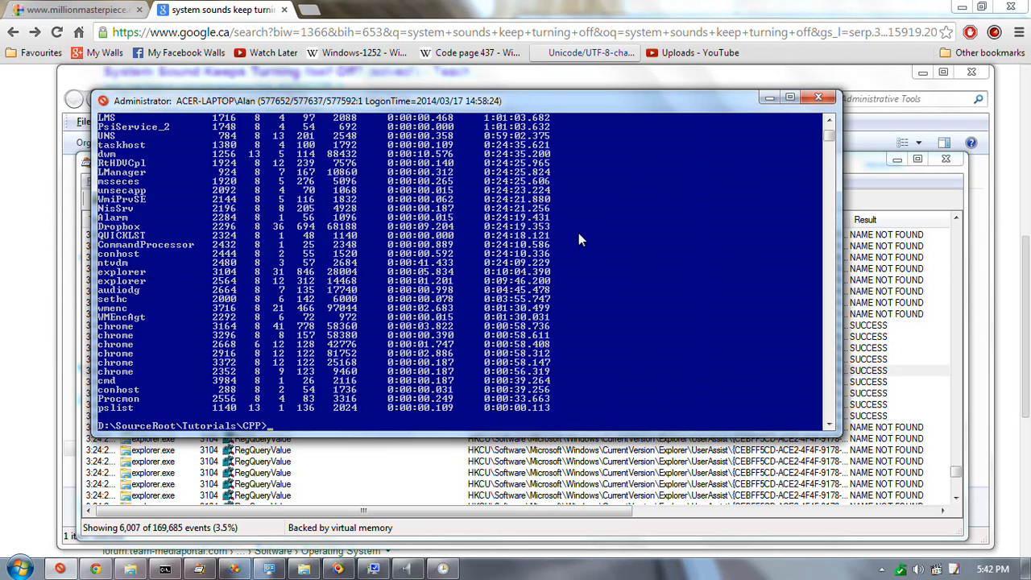
mouse_move(501, 271)
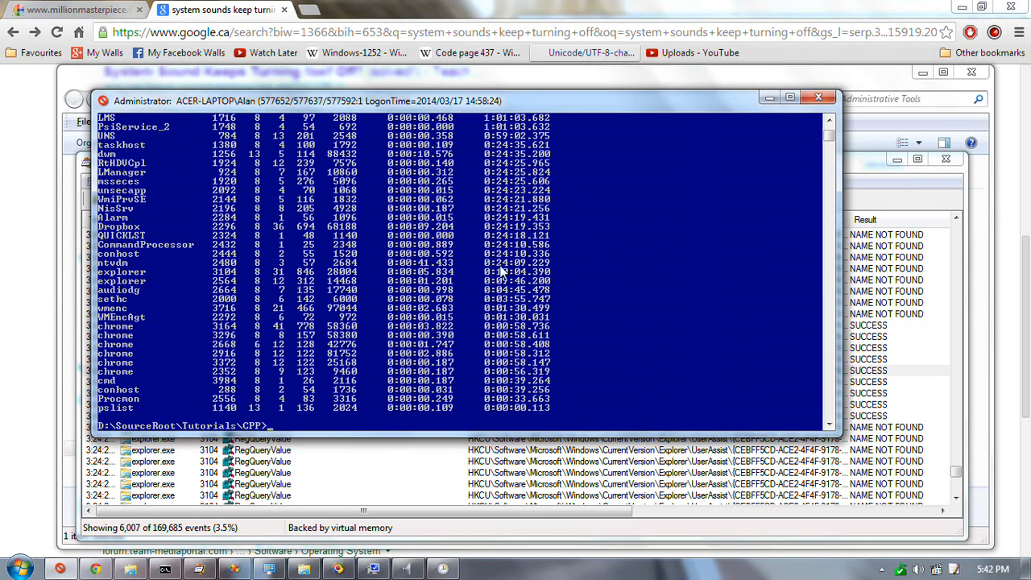
mouse_move(566, 260)
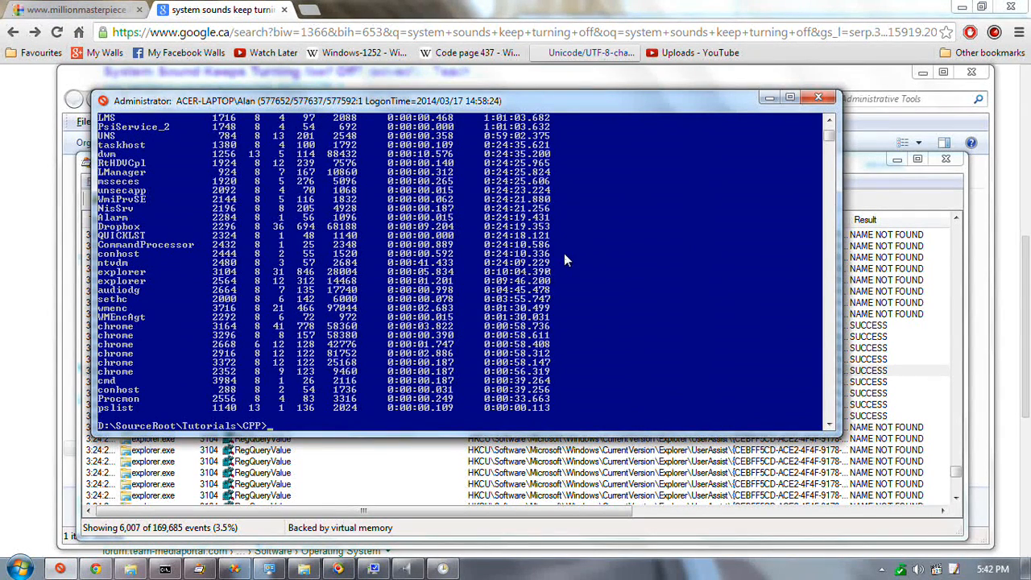
mouse_move(552, 282)
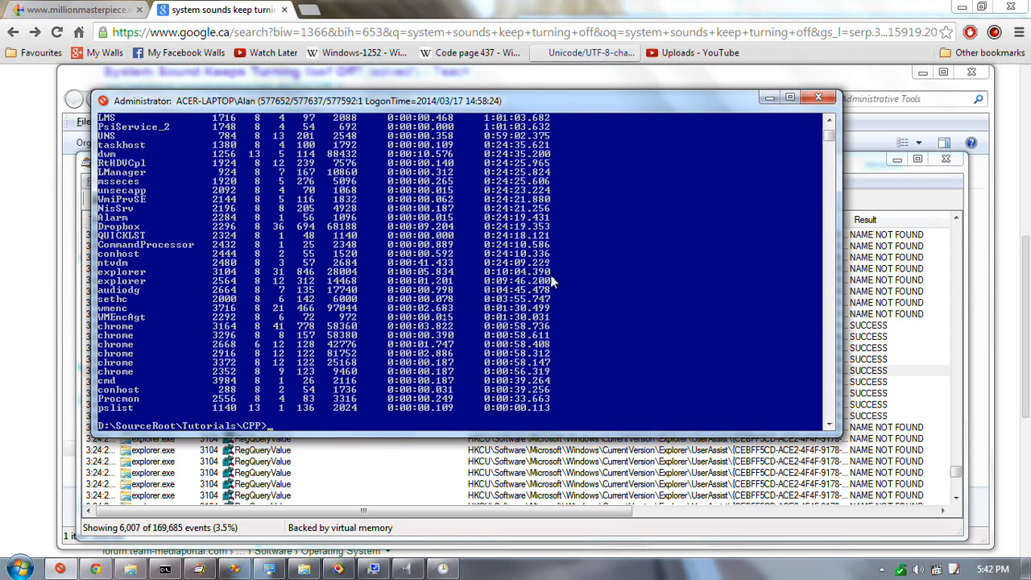
mouse_move(659, 210)
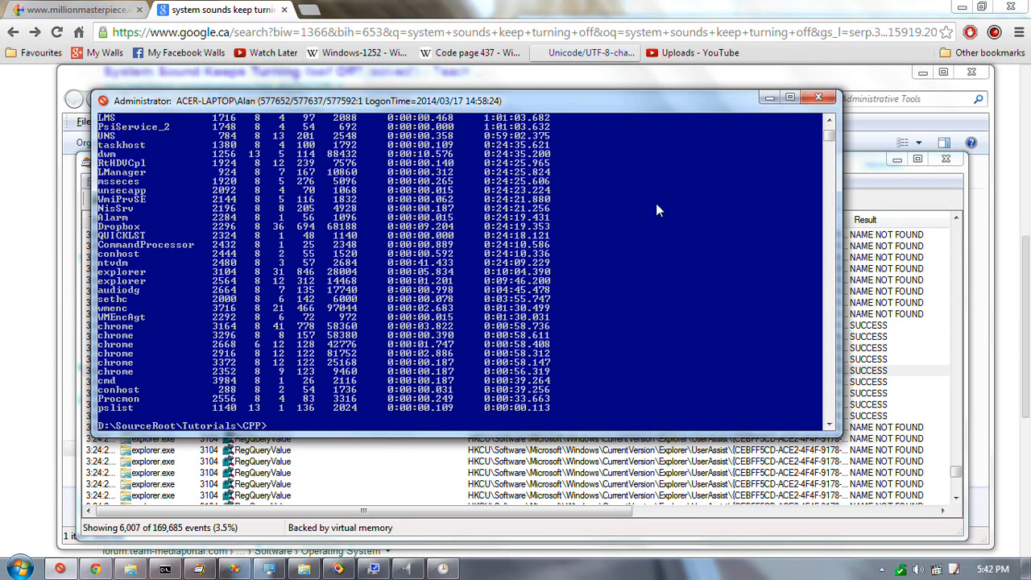
mouse_move(387, 256)
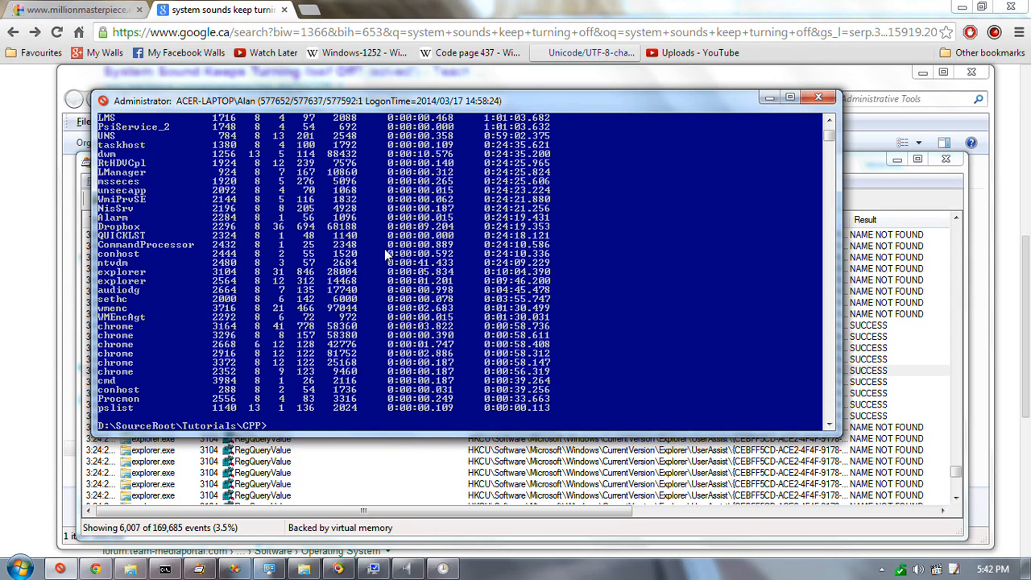
mouse_move(328, 319)
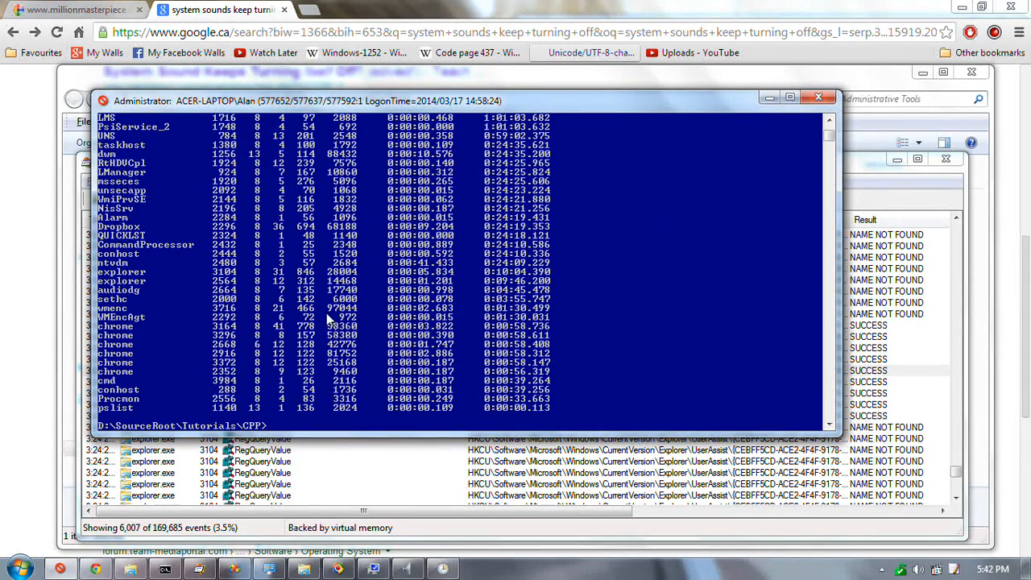
mouse_move(492, 326)
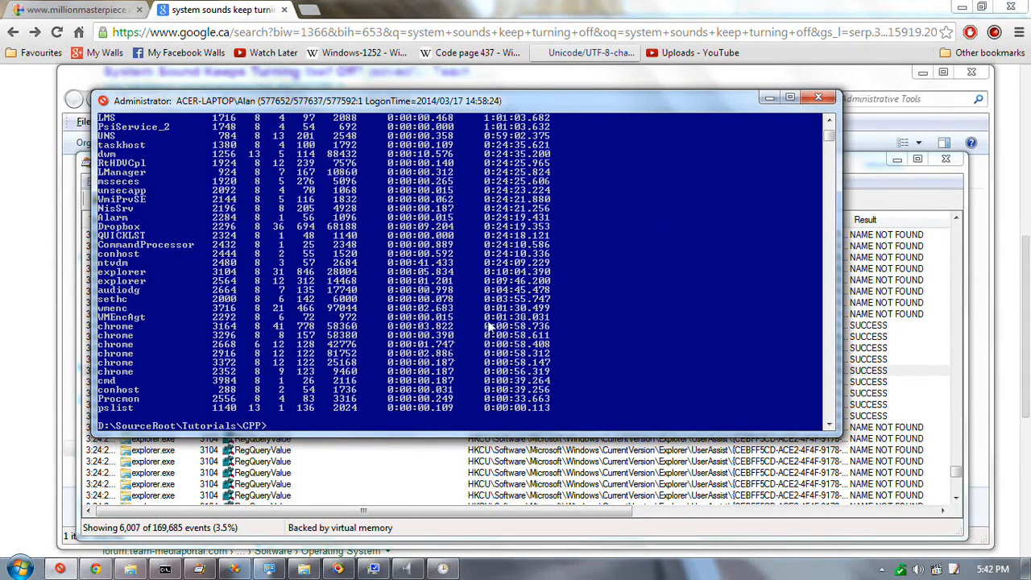
mouse_move(399, 386)
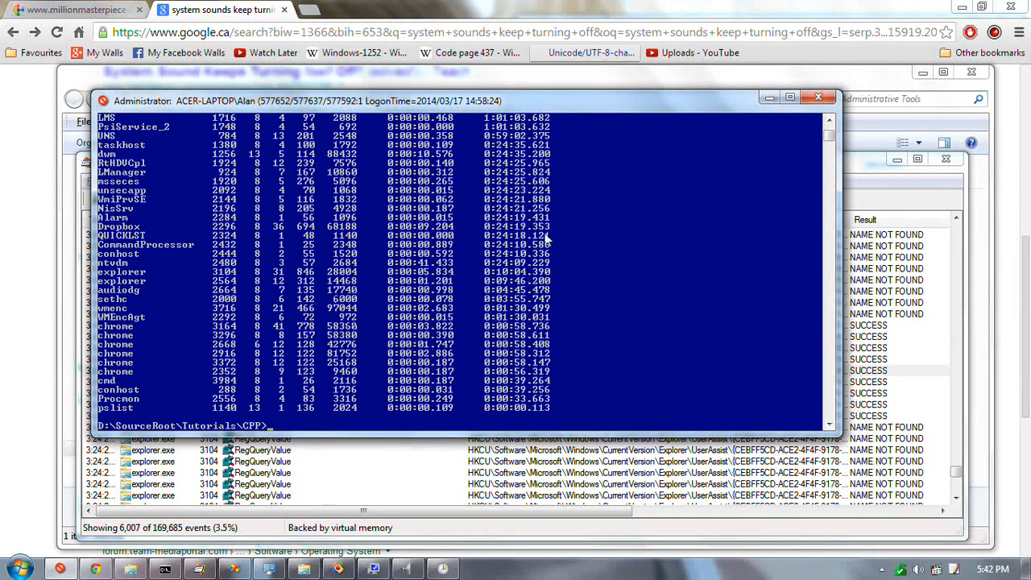
mouse_move(395, 316)
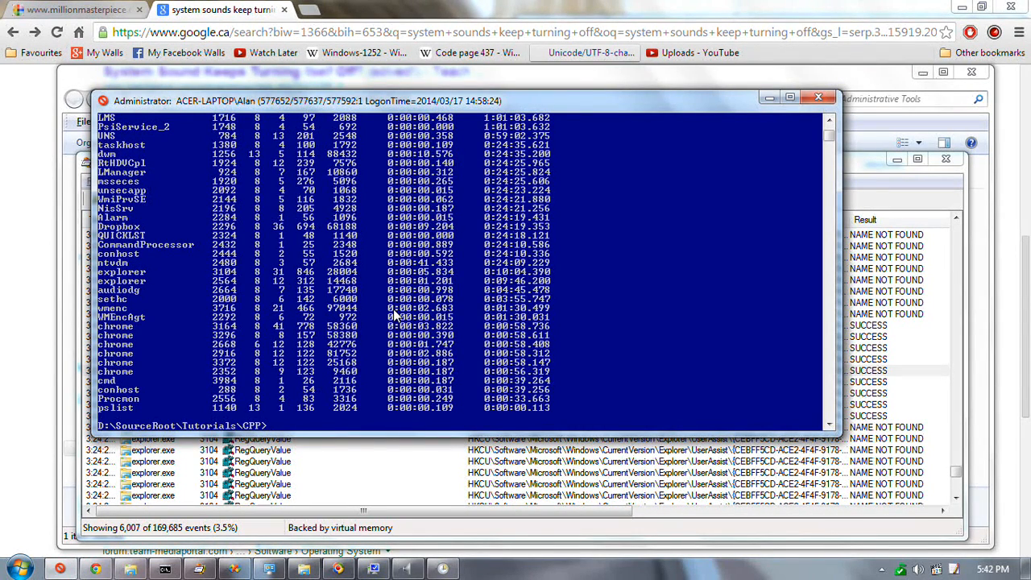
mouse_move(439, 310)
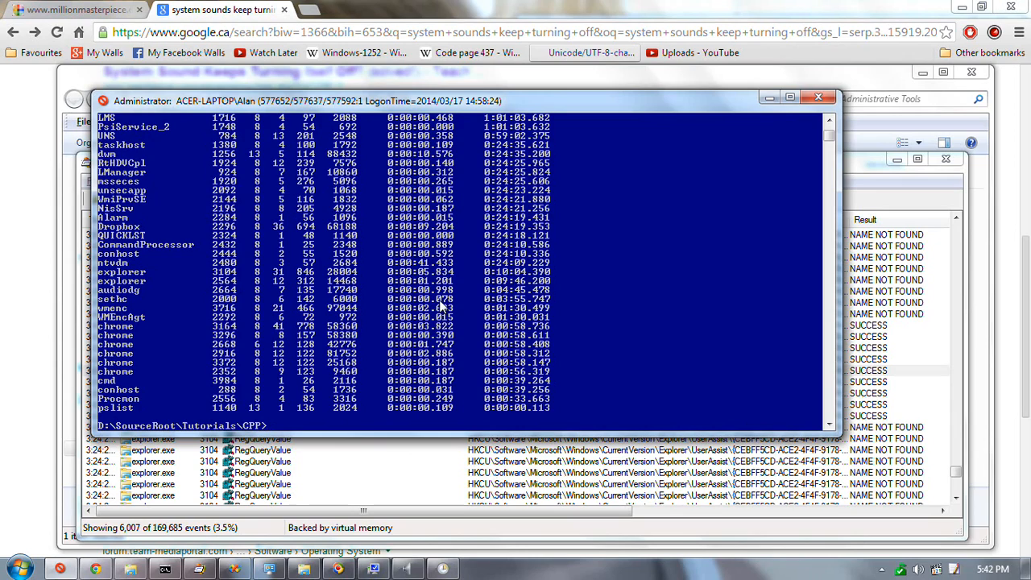
mouse_move(363, 282)
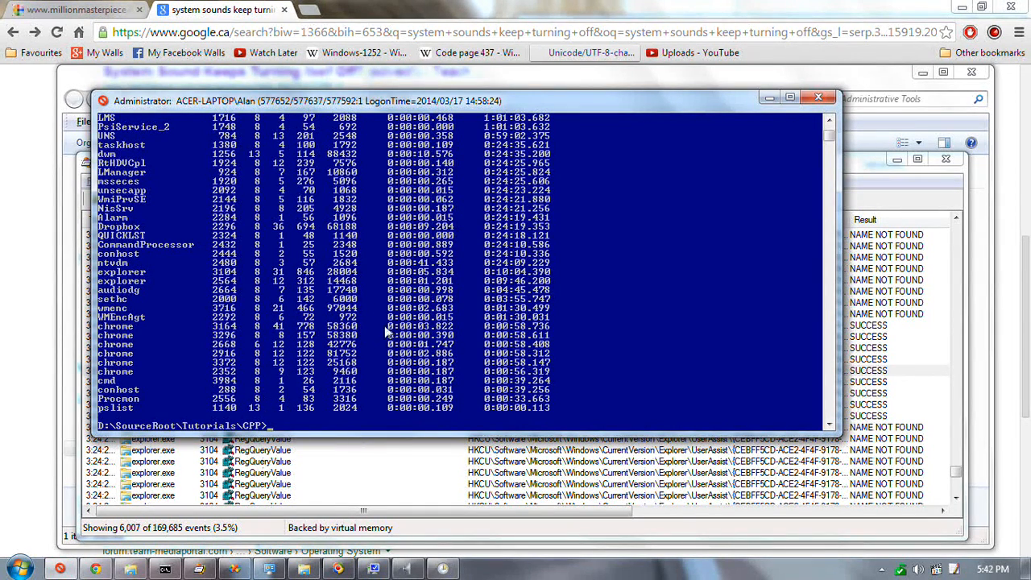
mouse_move(267, 365)
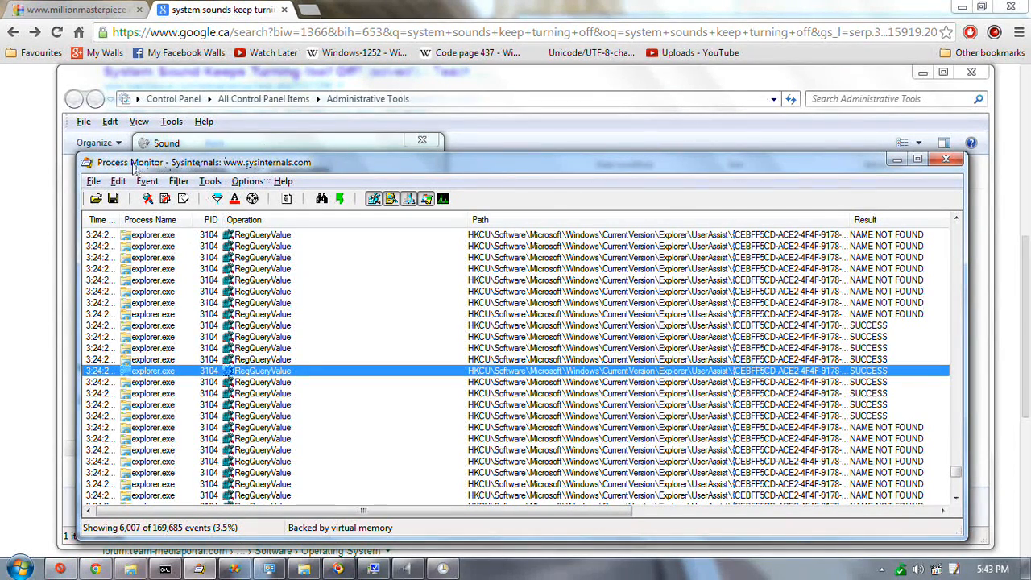
mouse_move(36, 450)
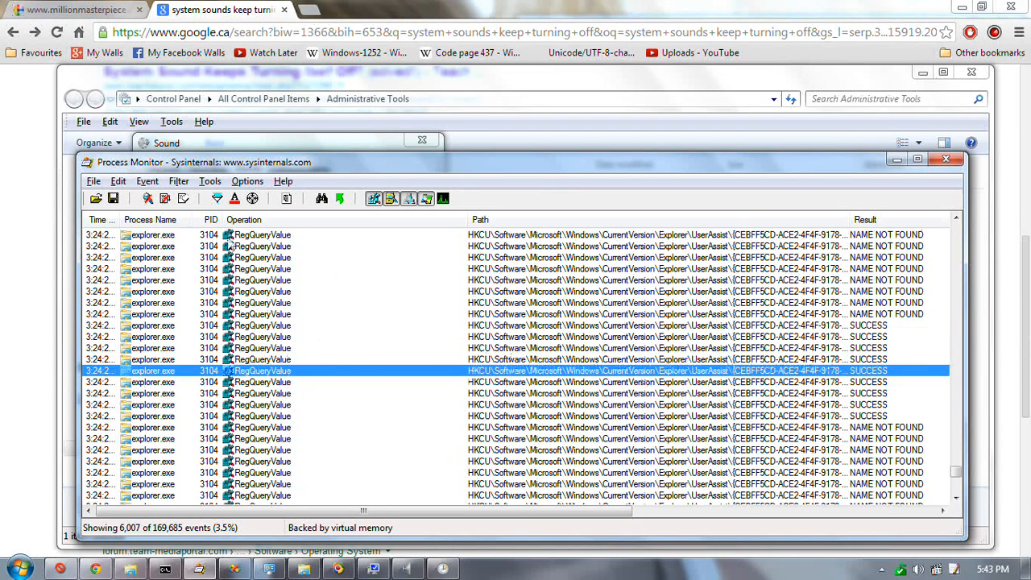
mouse_move(299, 263)
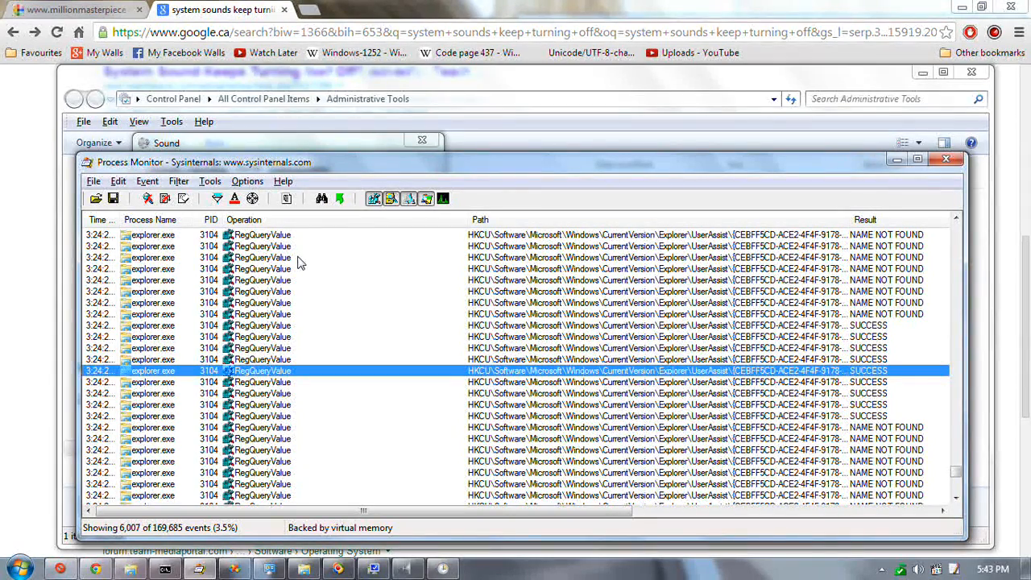
click(1026, 570)
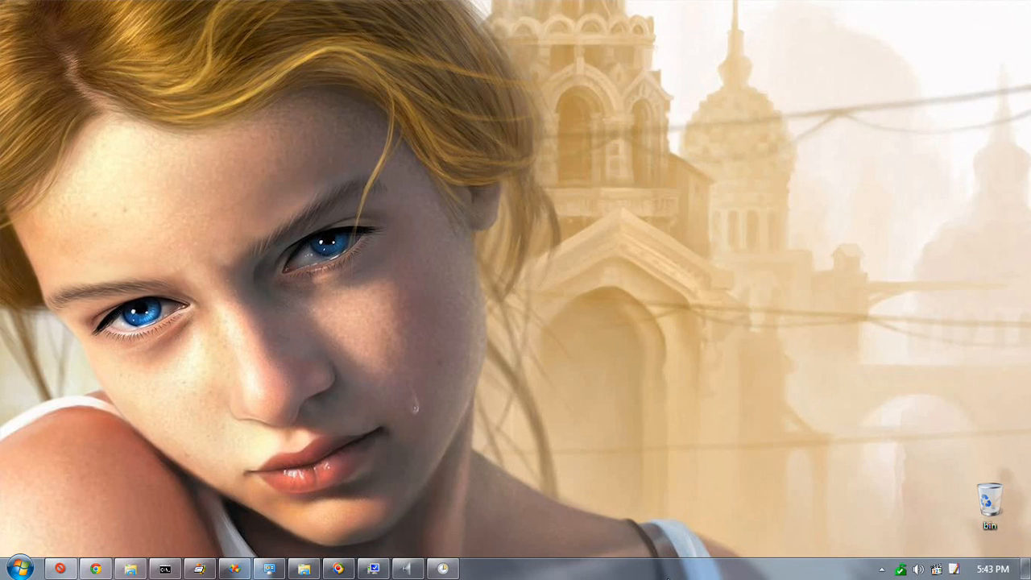
mouse_move(958, 452)
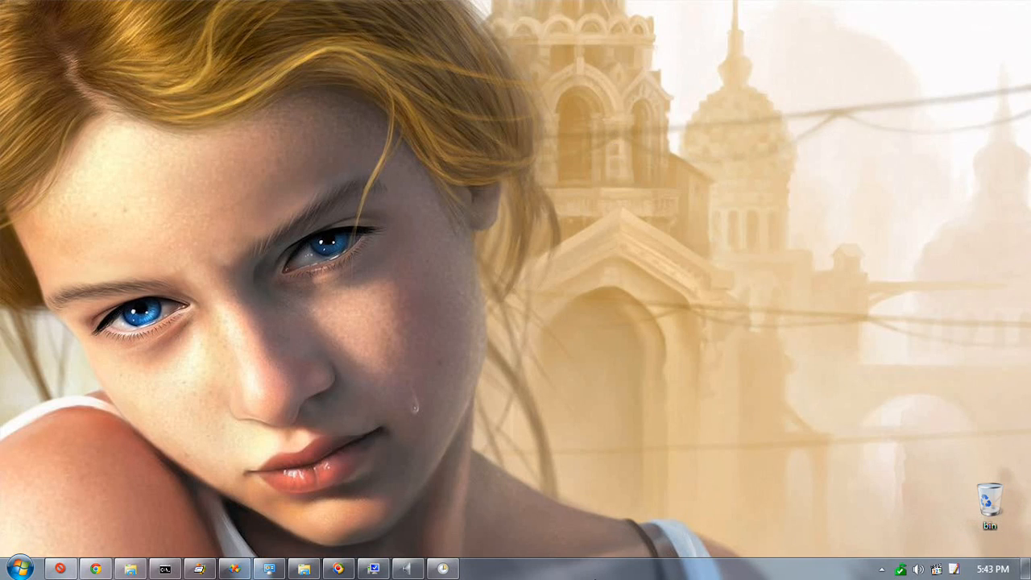
mouse_move(632, 573)
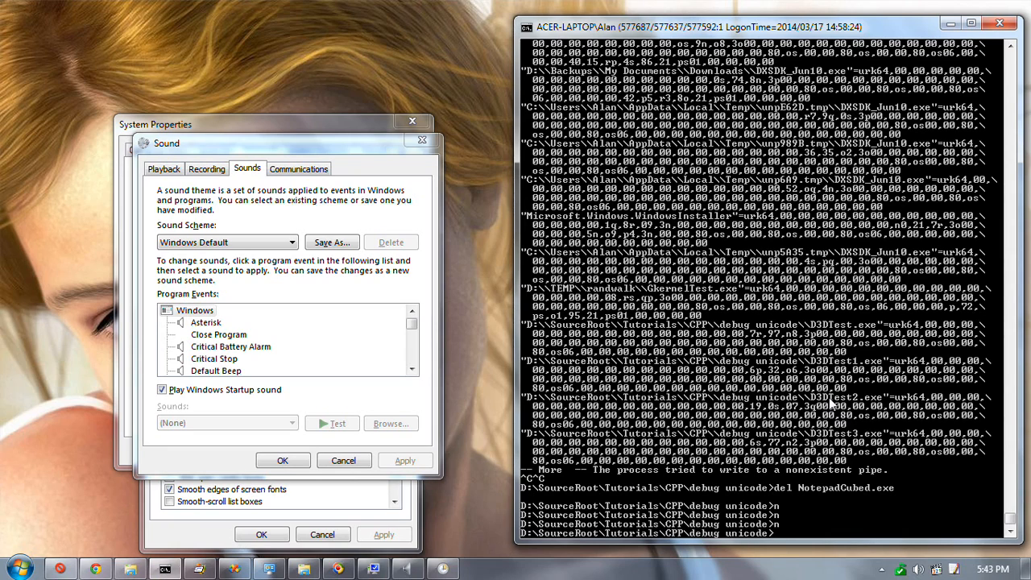
Enter the hidske... command text at the Command Prompt.
text(hids)
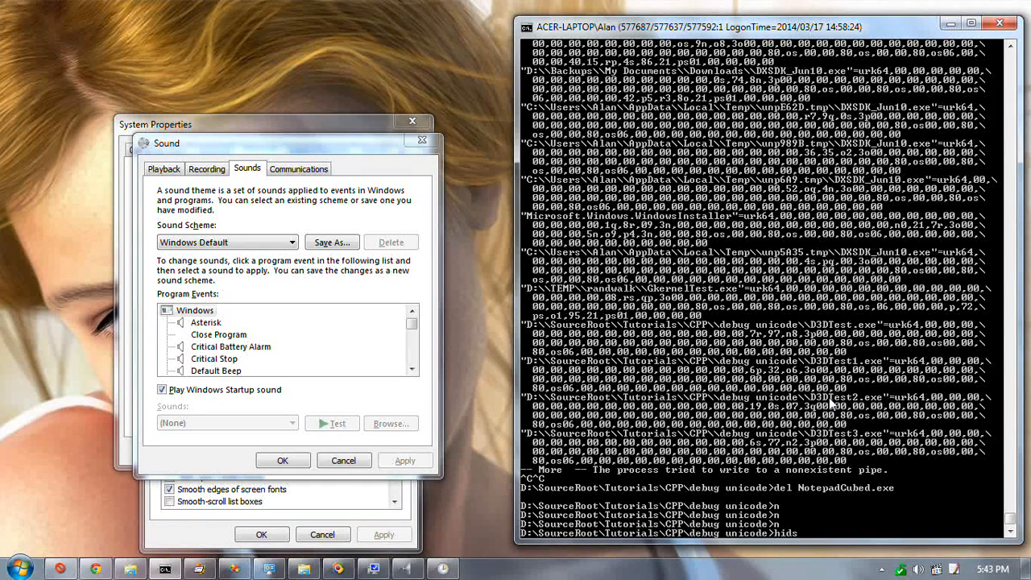
text(kenc s)
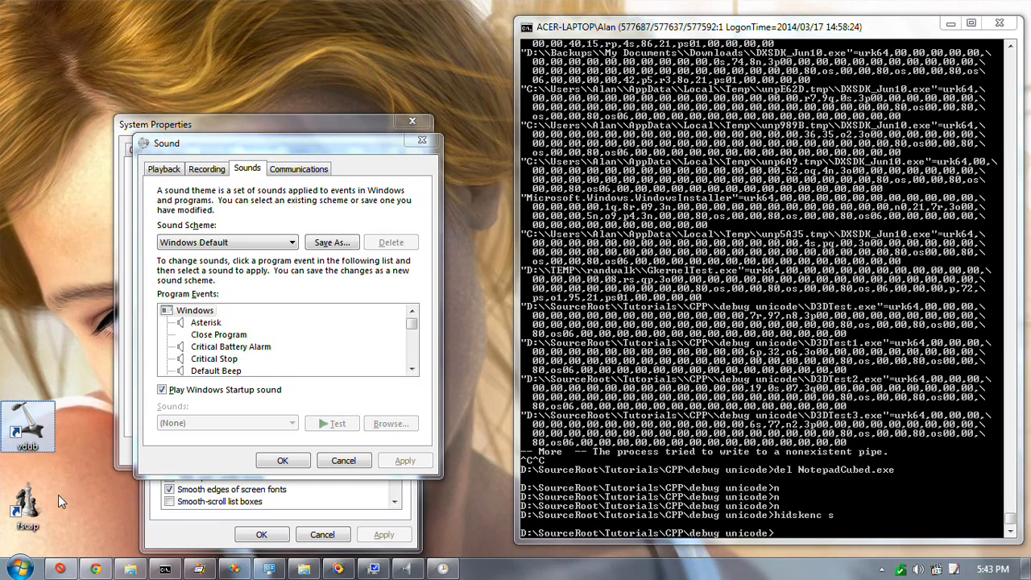
mouse_move(78, 417)
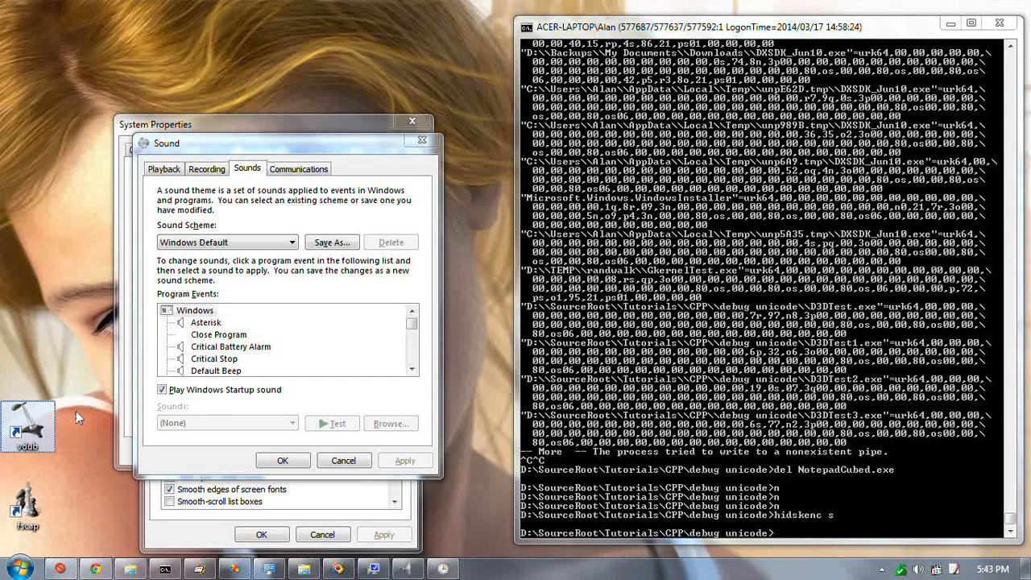
mouse_move(83, 337)
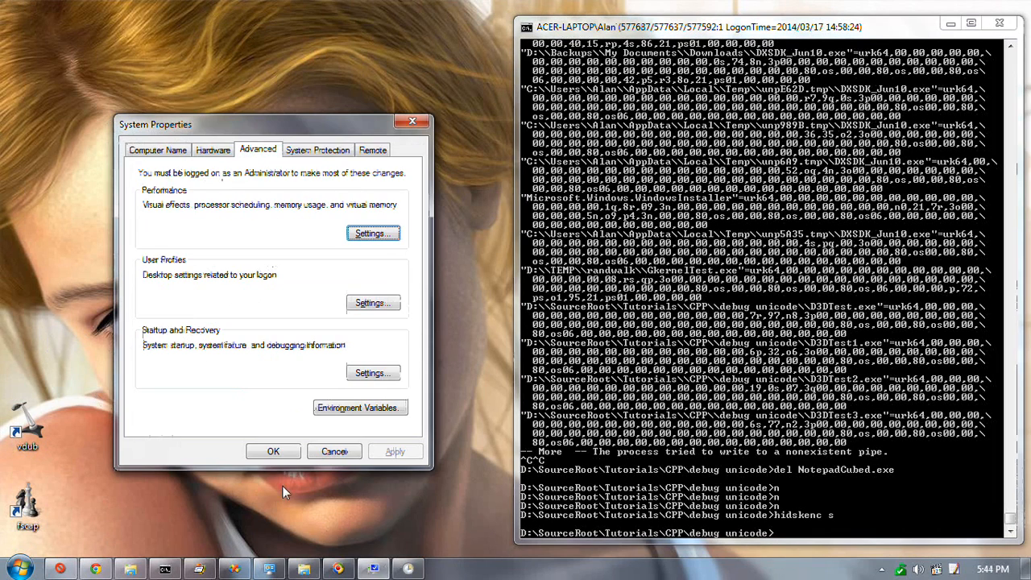
Dismiss the System Properties window, leaving the Windows 7 desktop.
click(273, 451)
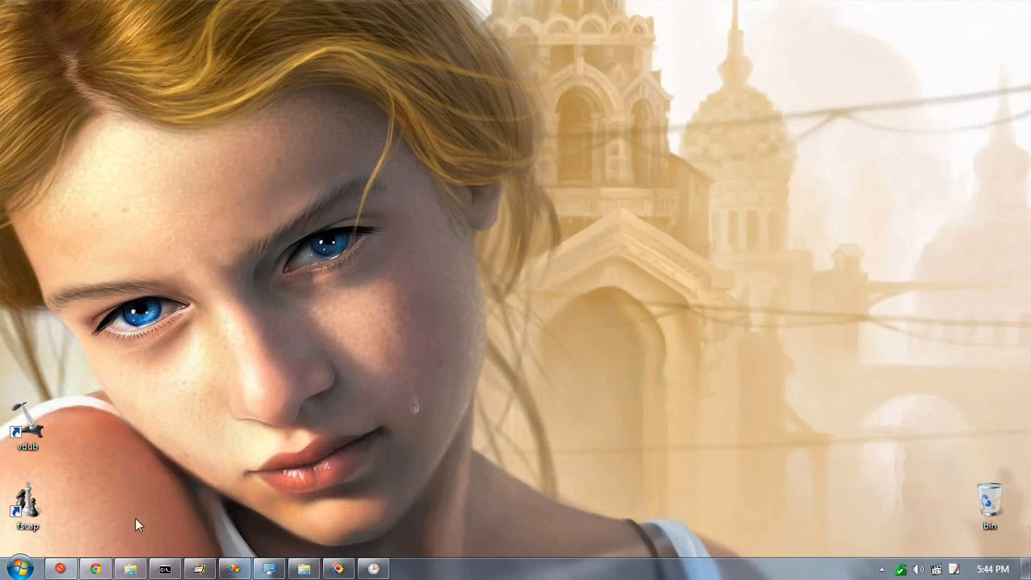
mouse_move(111, 538)
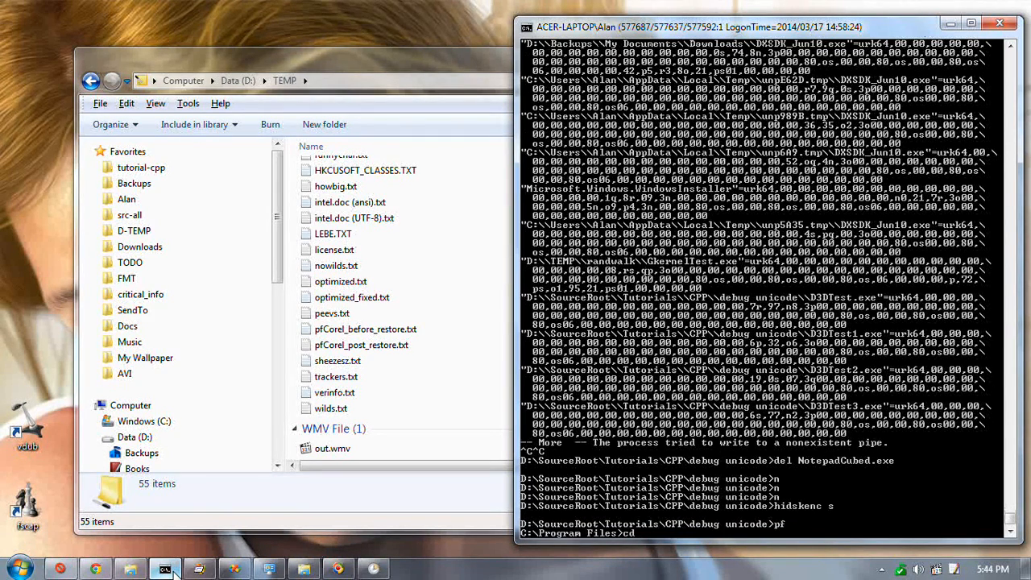
Go into the Windows Media Components Encoder folder and select wmenc.exe.
text("Windows Media Components")
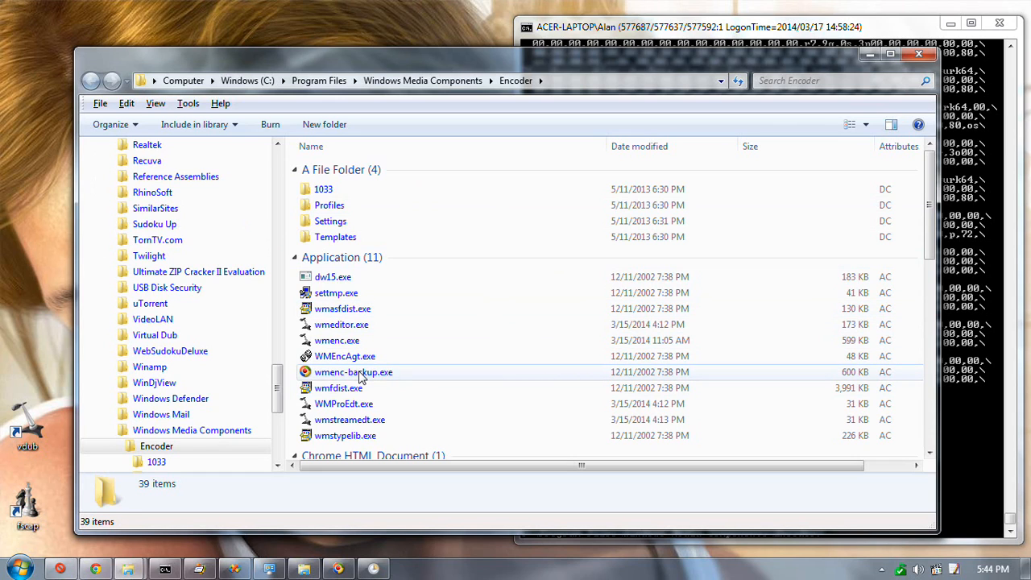
mouse_move(338, 569)
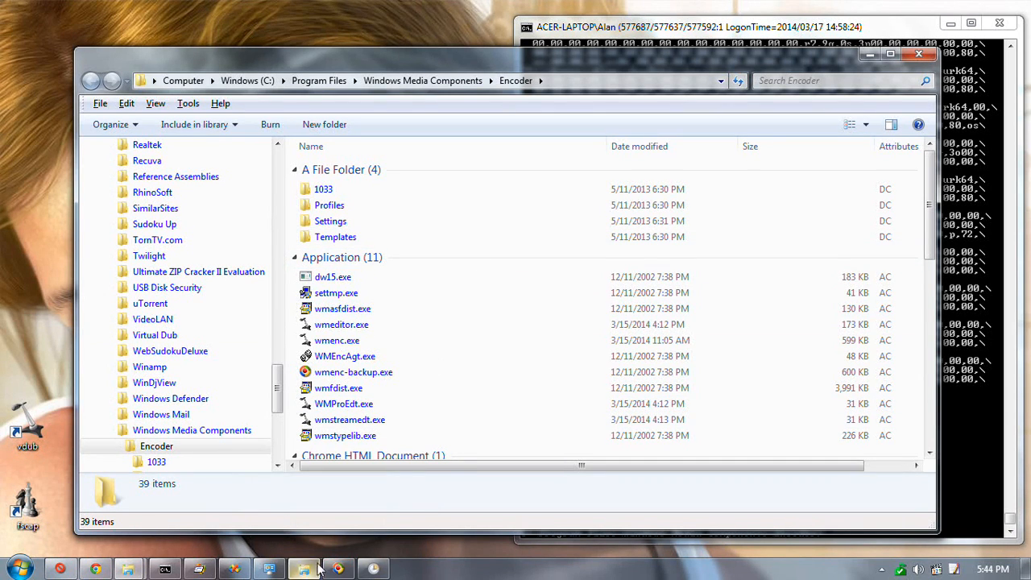
mouse_move(452, 276)
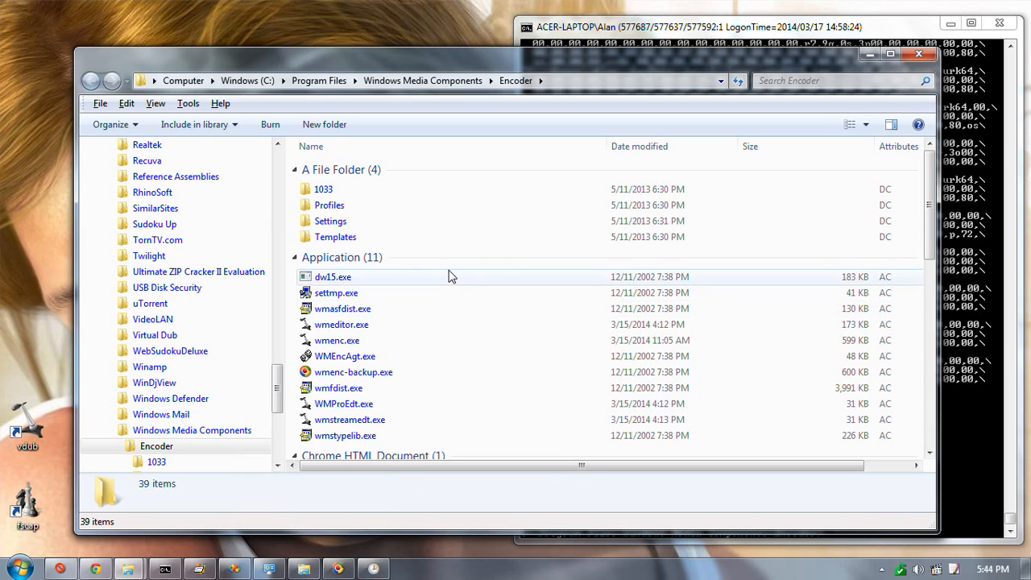
mouse_move(417, 293)
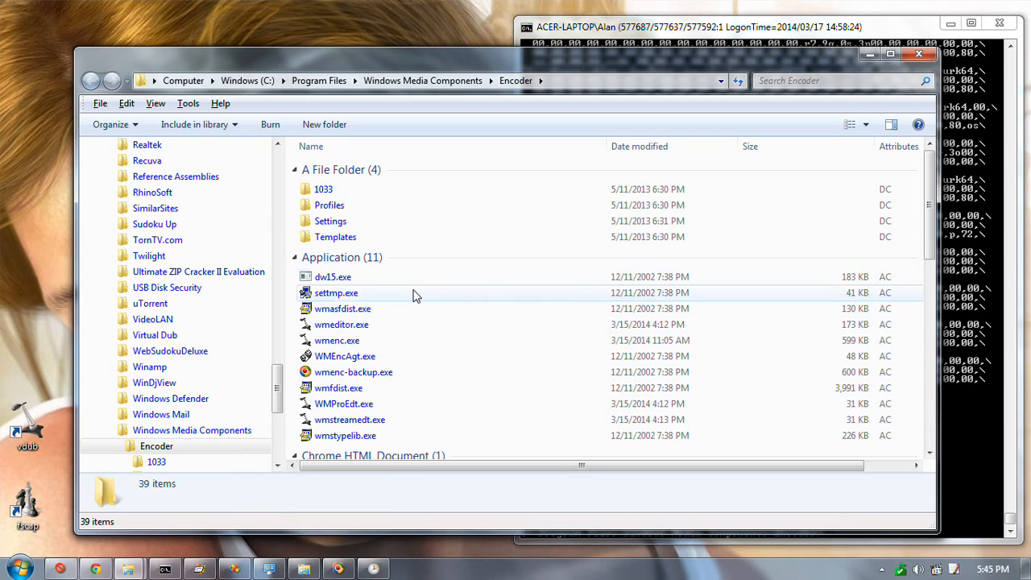
mouse_move(391, 332)
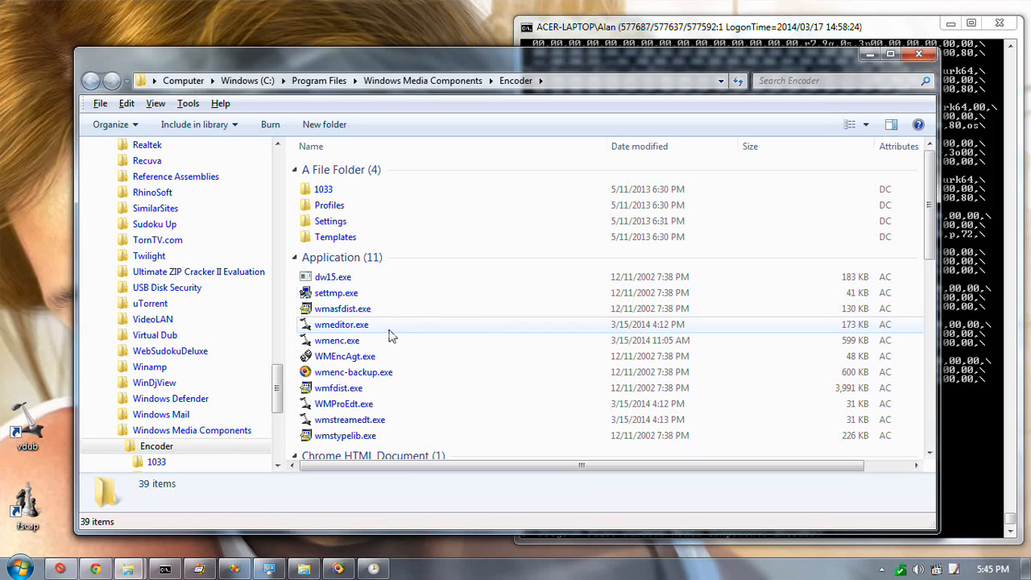
click(337, 340)
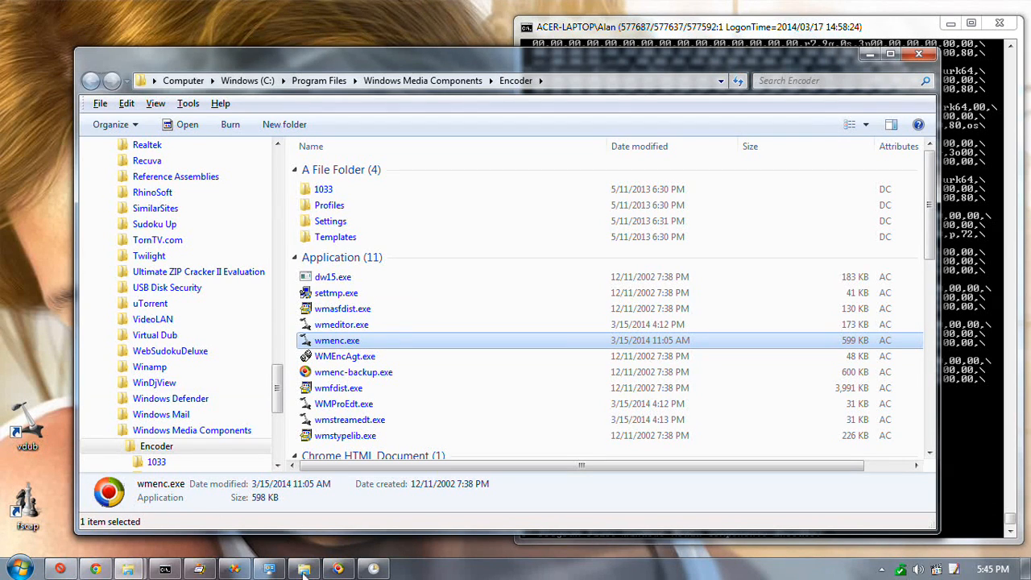
mouse_move(371, 352)
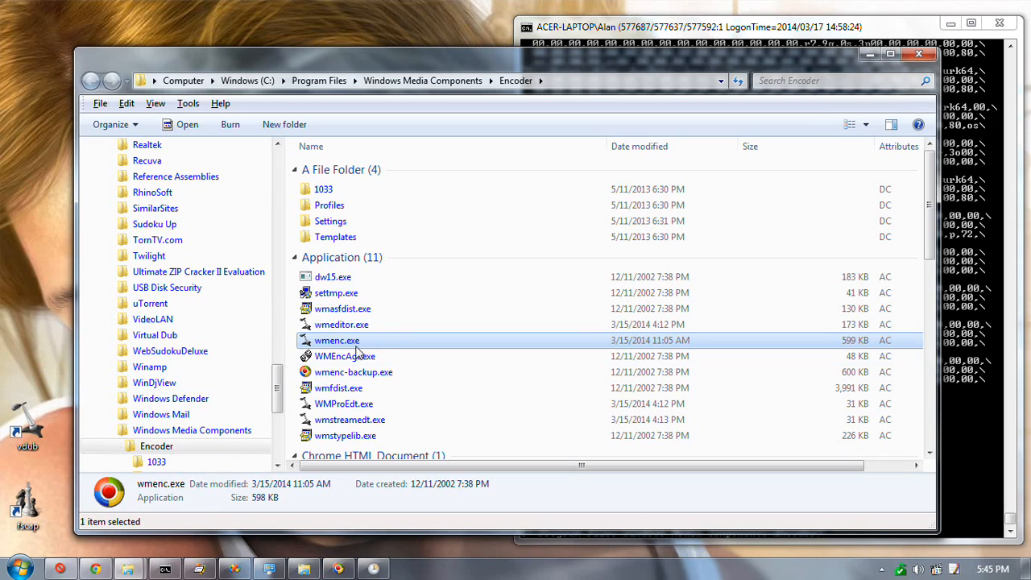
mouse_move(380, 338)
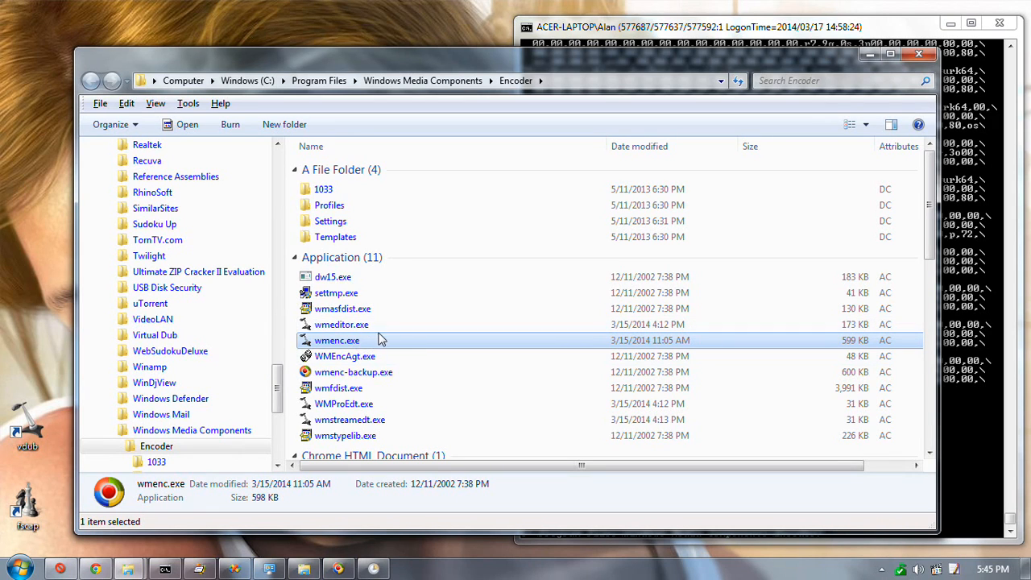
mouse_move(393, 345)
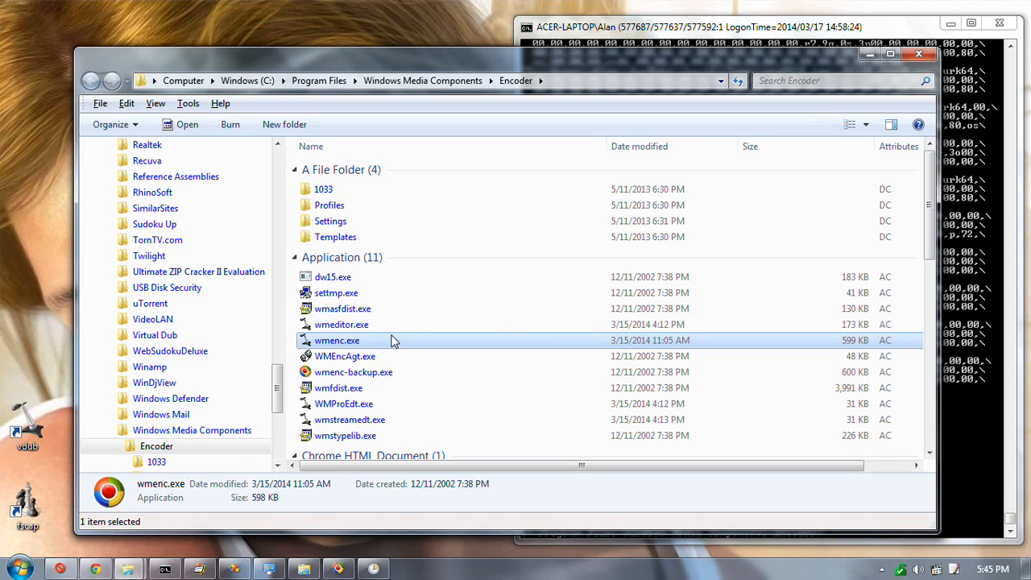
Launch Windows Media Encoder from wmenc.exe, showing an empty session with the Input preview.
double_click(337, 340)
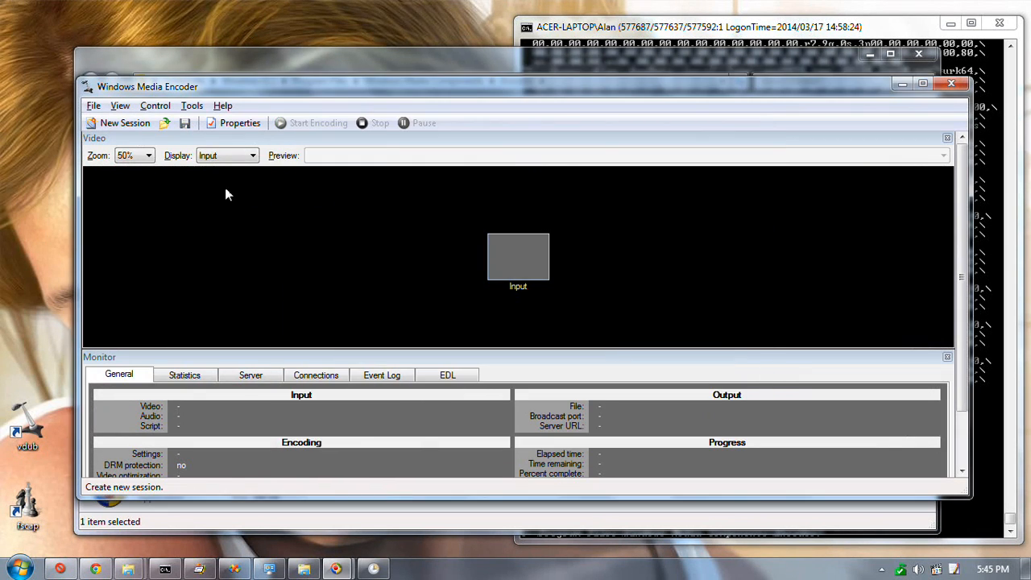
mouse_move(92, 95)
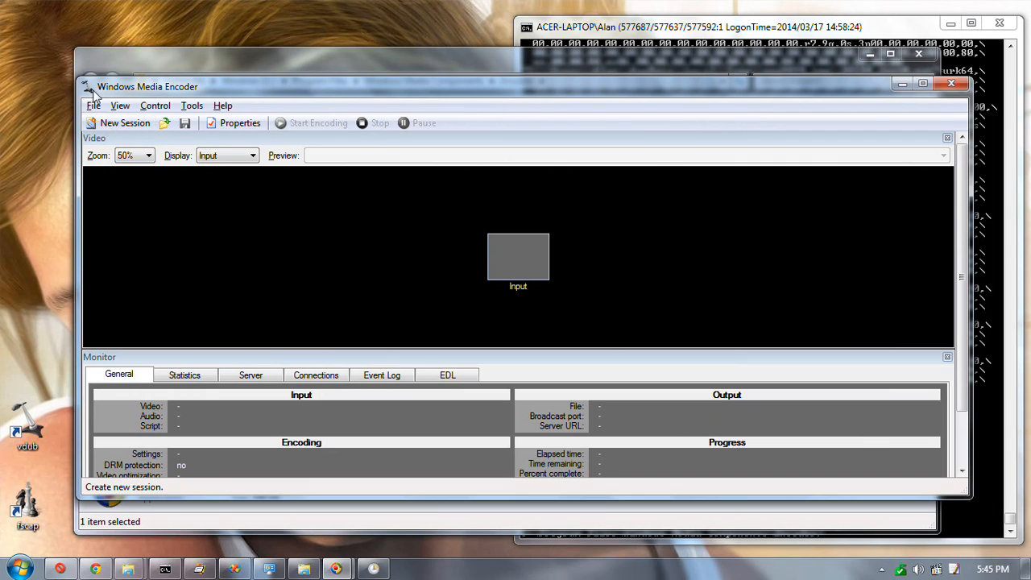
mouse_move(93, 95)
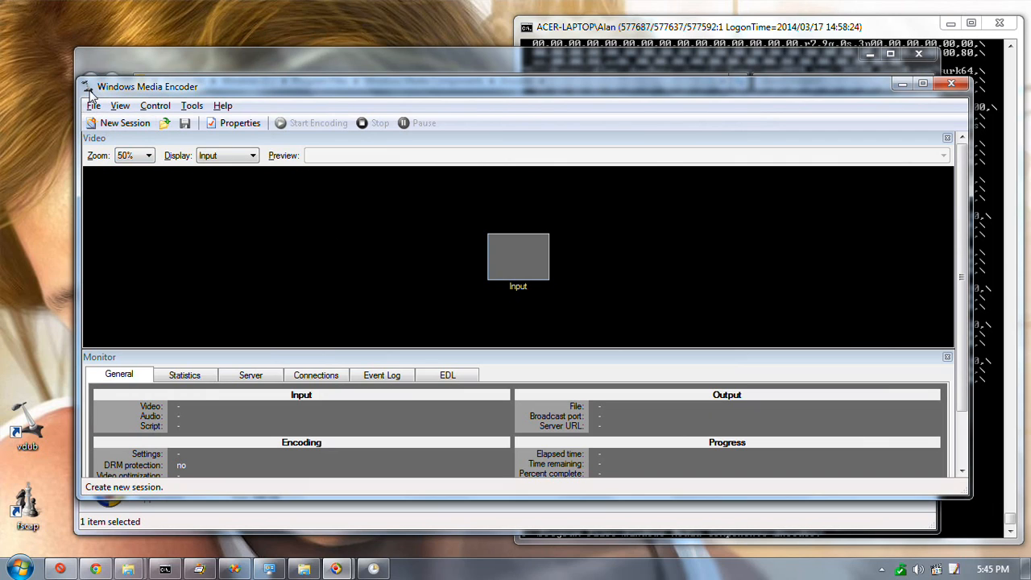
mouse_move(609, 231)
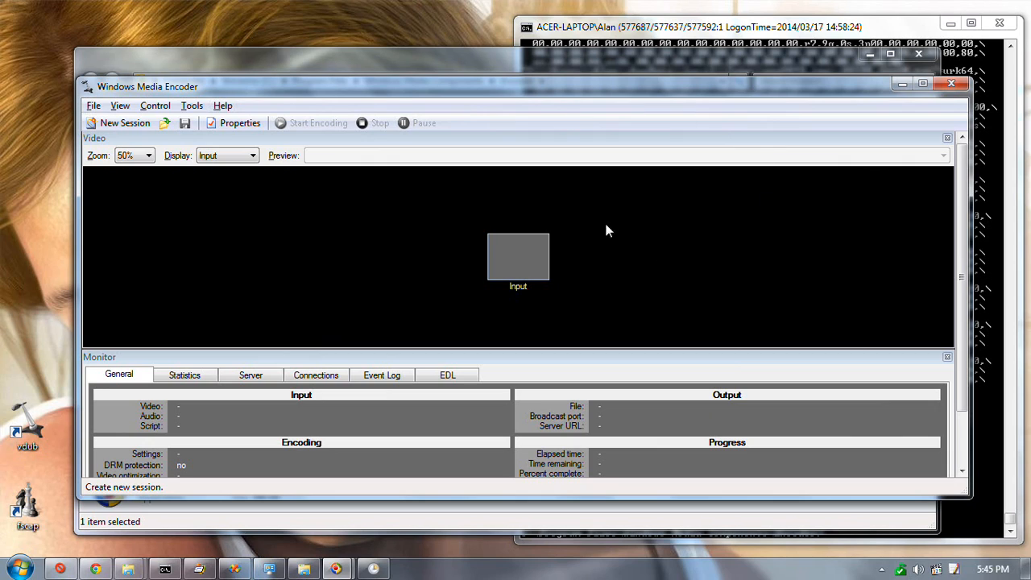
mouse_move(443, 165)
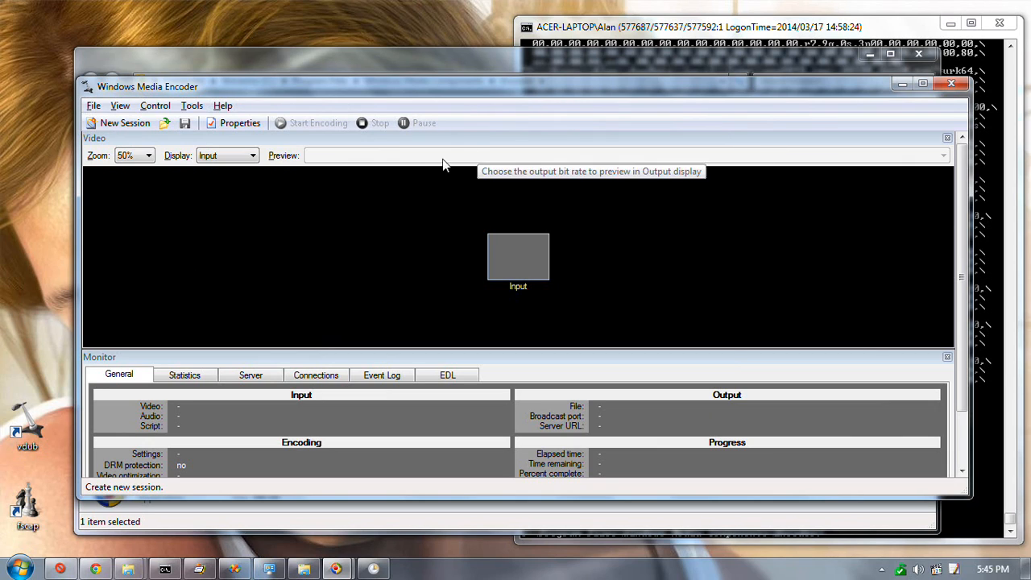
mouse_move(86, 89)
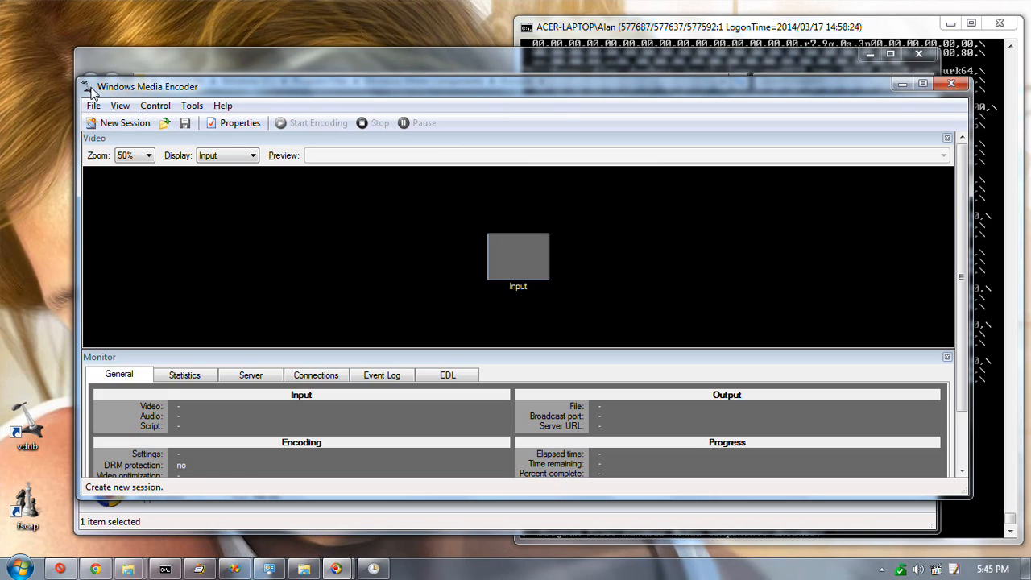
mouse_move(32, 345)
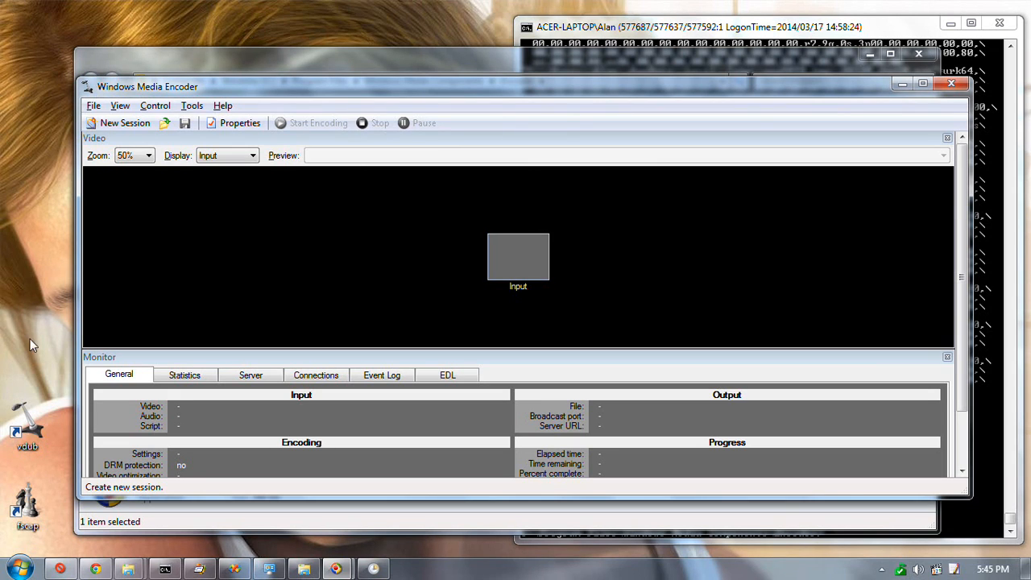
mouse_move(35, 410)
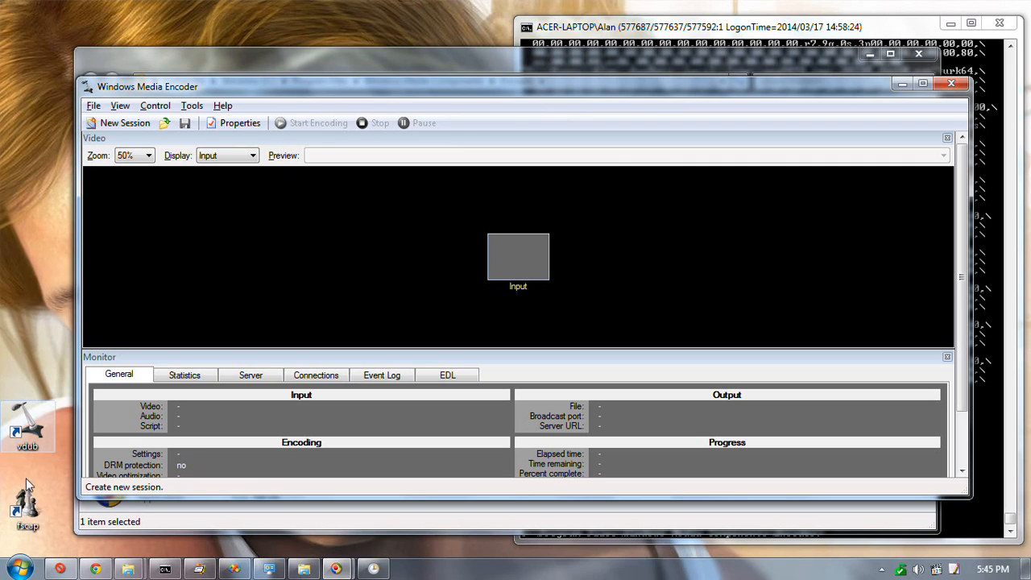
mouse_move(12, 304)
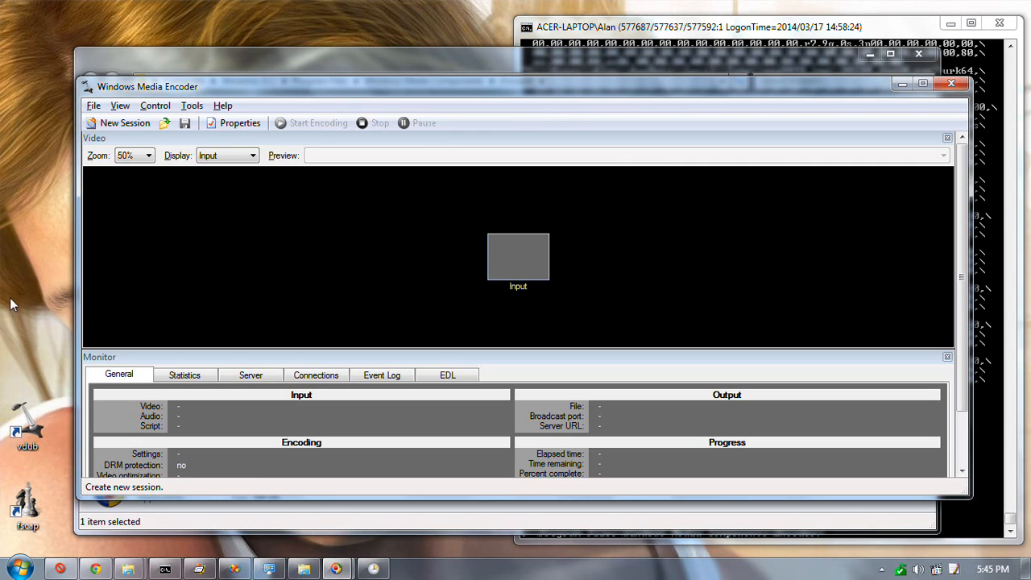
mouse_move(49, 433)
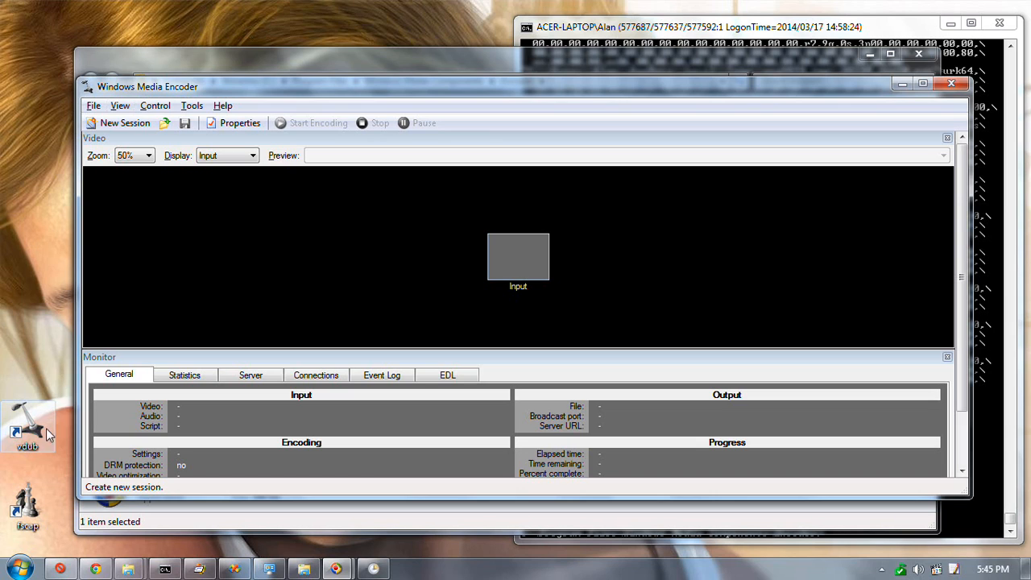
mouse_move(33, 447)
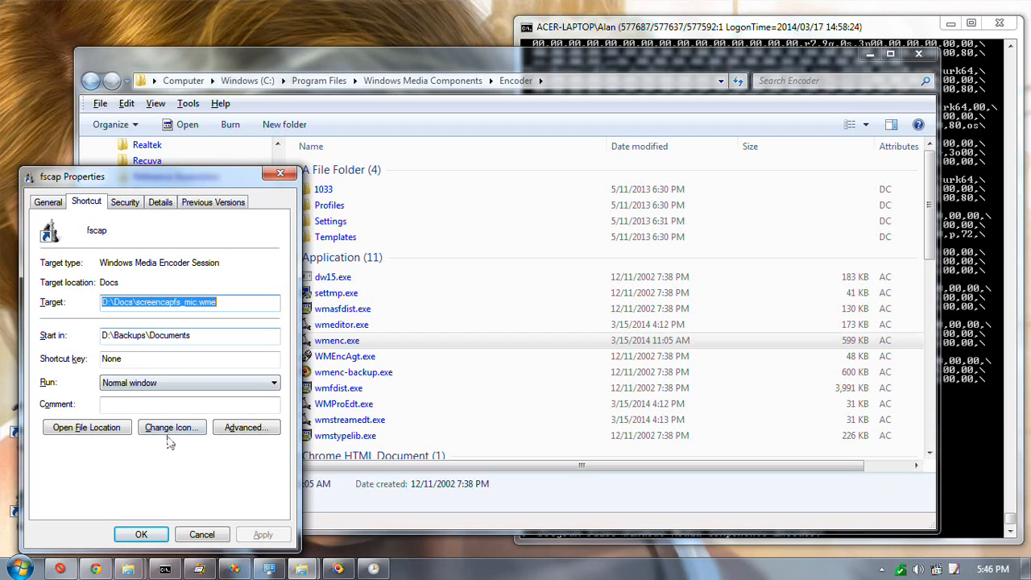
click(171, 427)
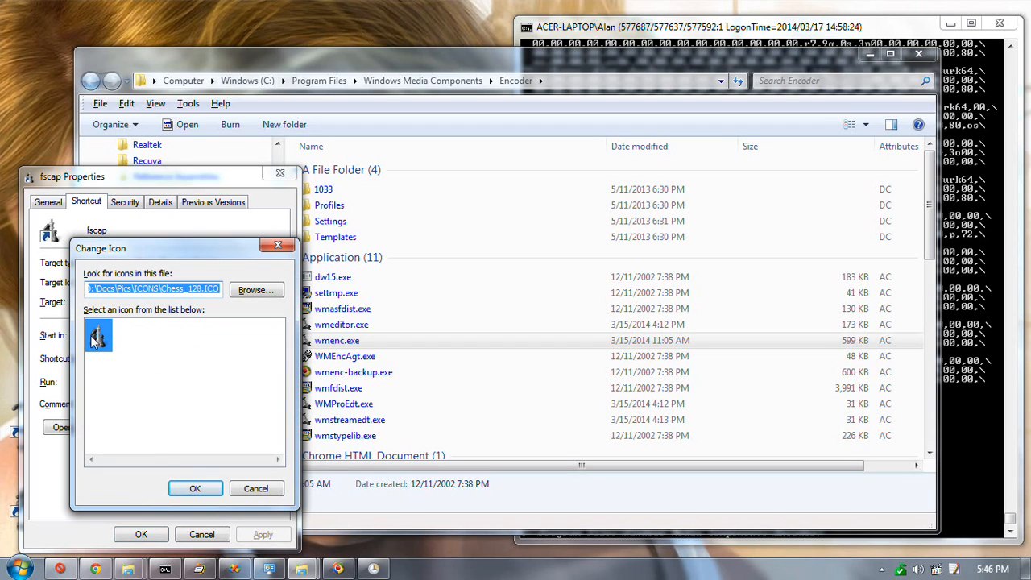
mouse_move(108, 356)
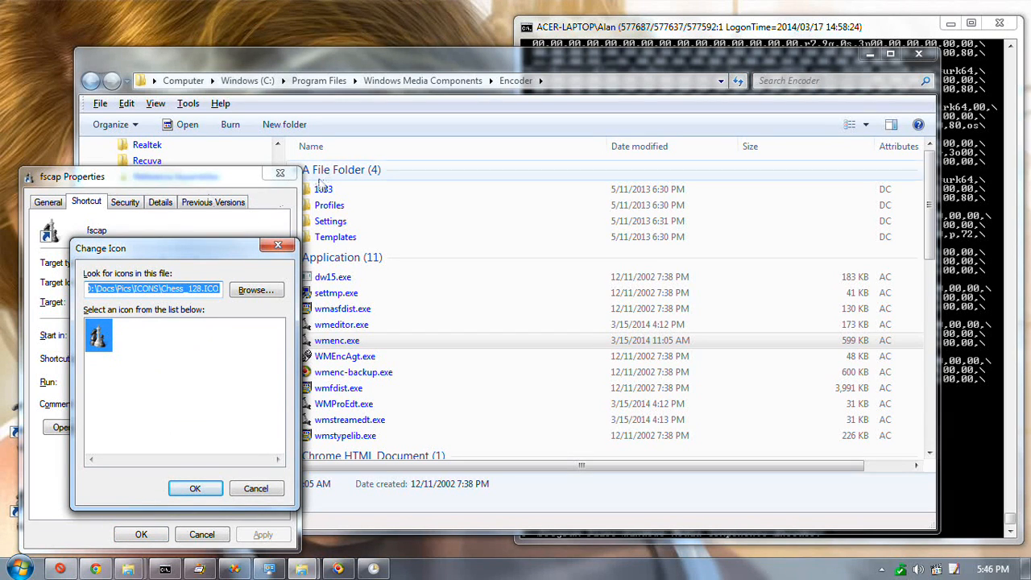
click(256, 489)
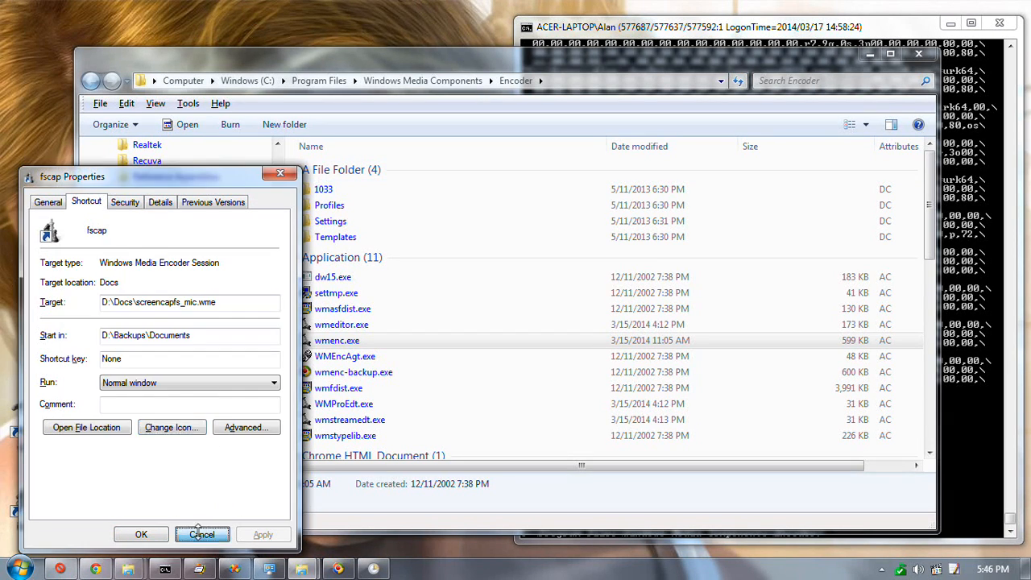
click(202, 534)
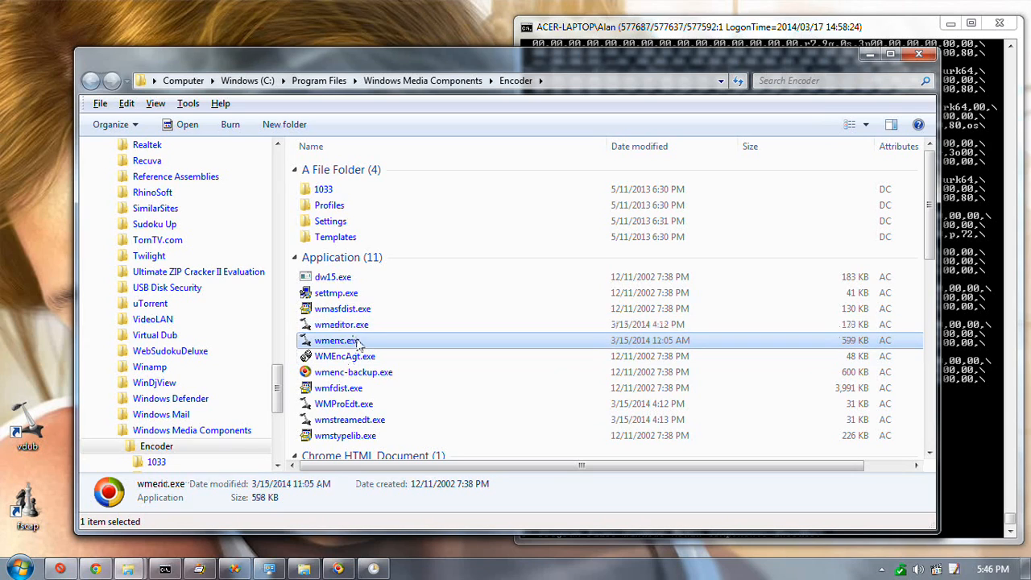
Inspect wmeditor.exe, wmenc.exe and wmstreamedt.exe details in the Encoder folder, ending on wmeditor.exe.
click(341, 324)
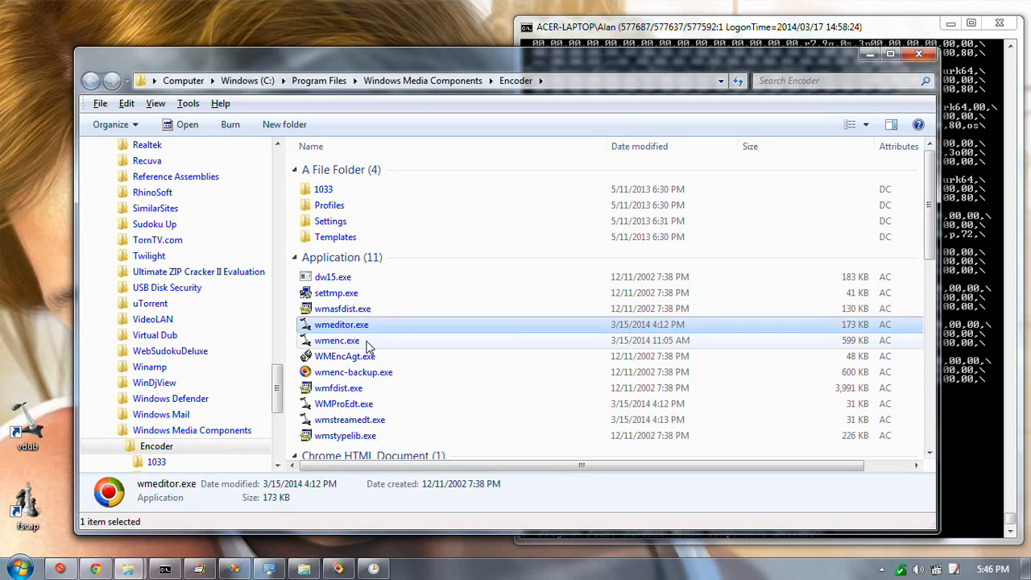
click(336, 340)
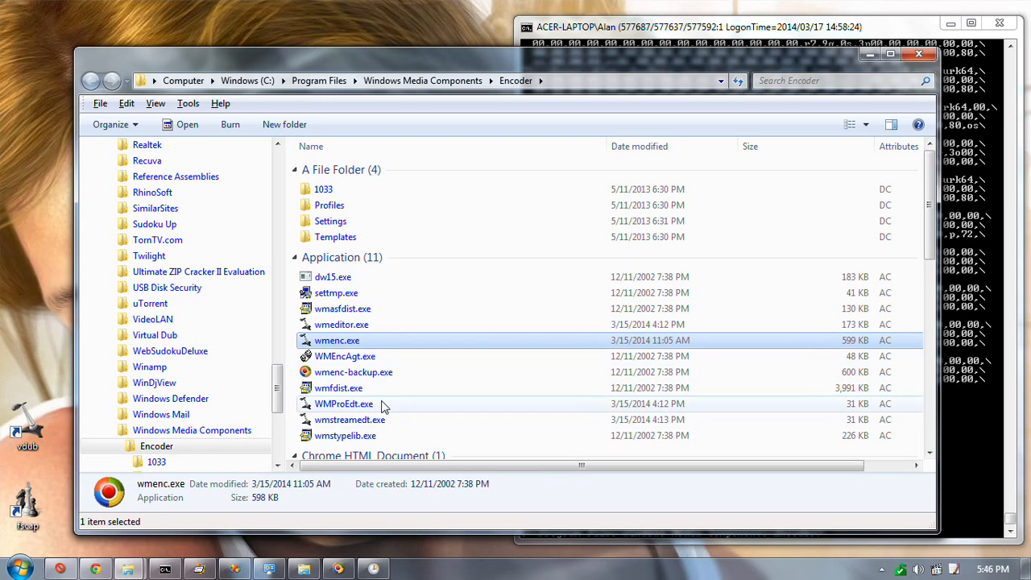
click(350, 419)
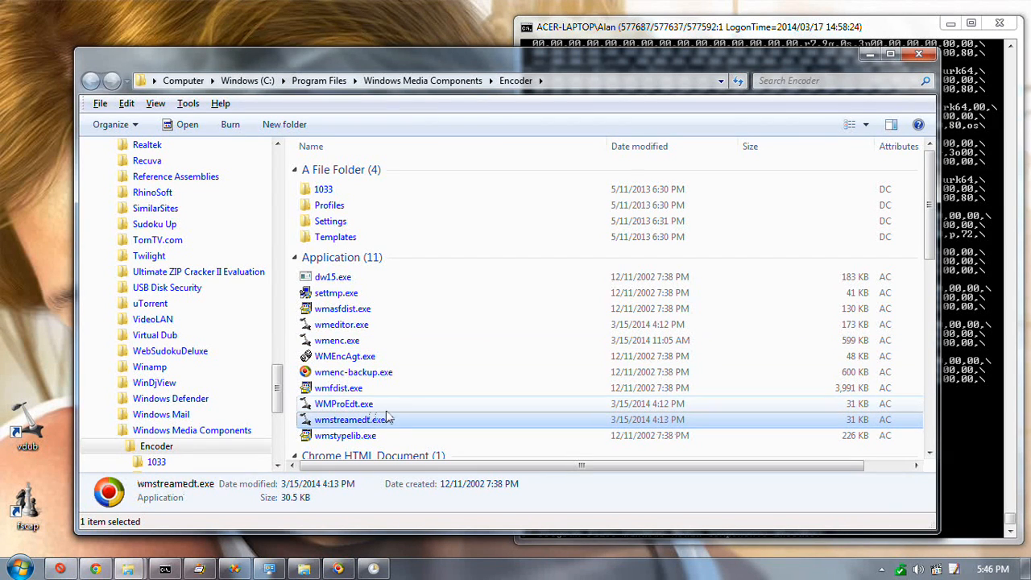
scroll(down, 3)
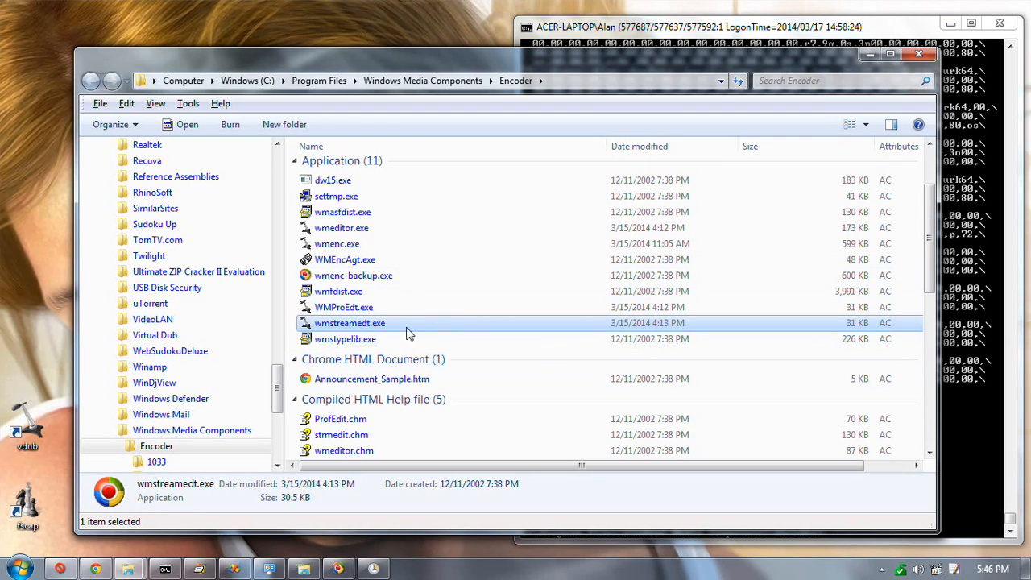
scroll(down, 3)
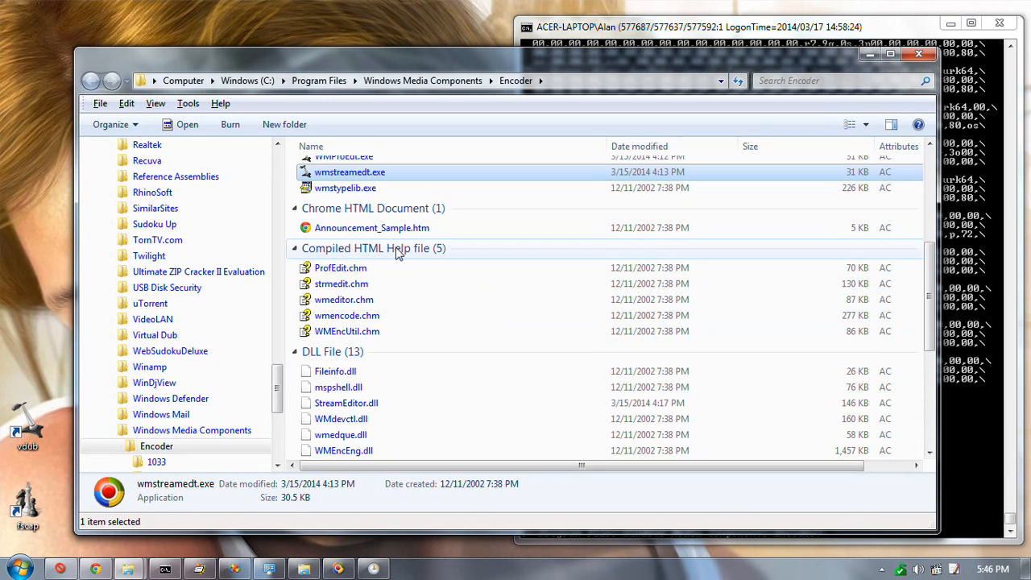
scroll(down, 3)
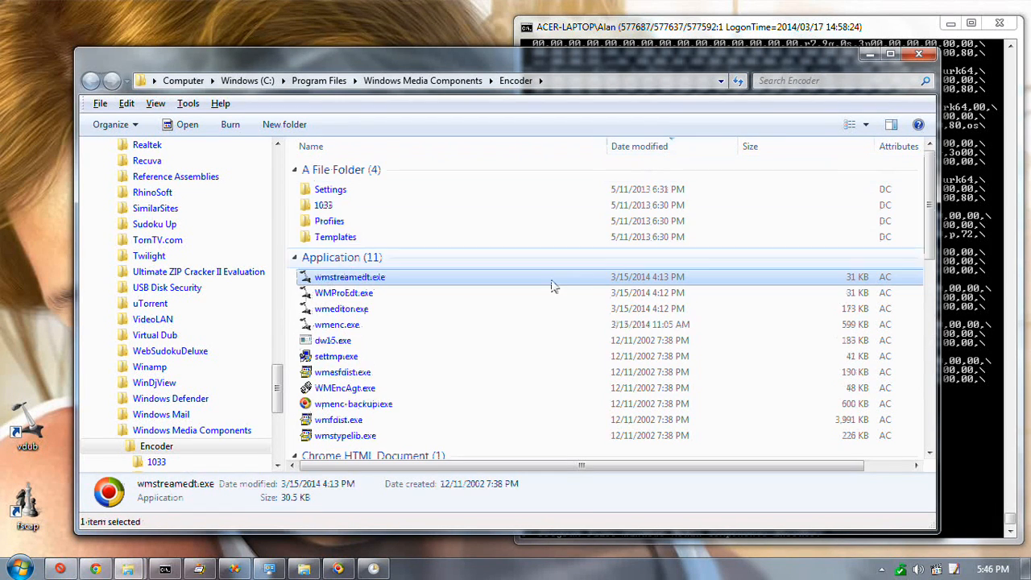
scroll(down, 3)
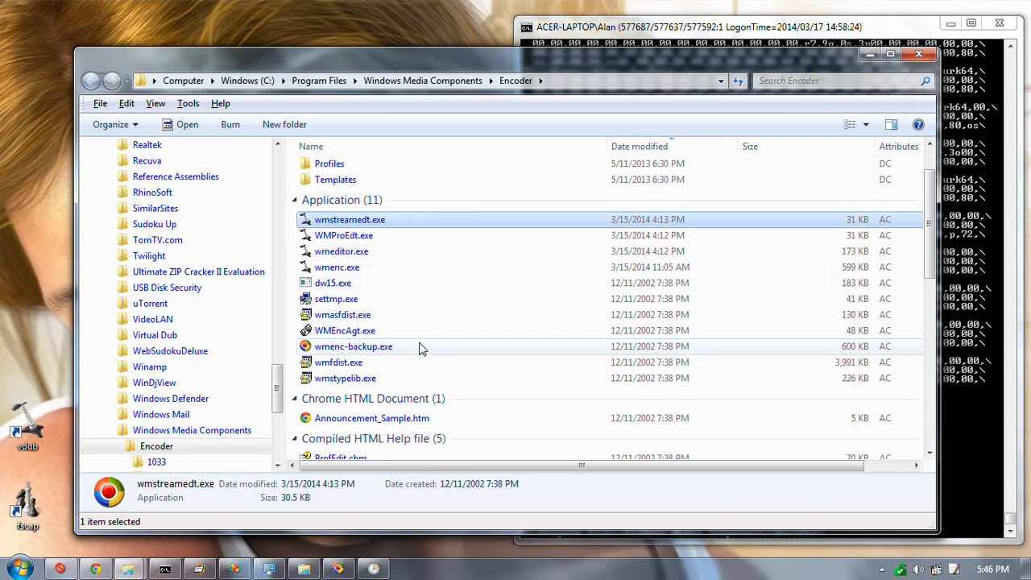
mouse_move(643, 354)
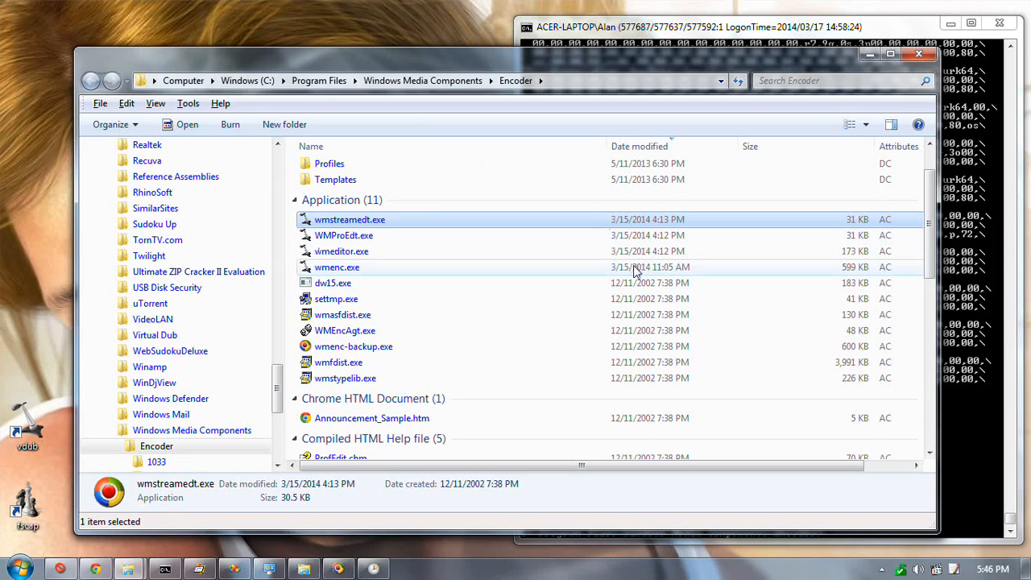
click(337, 267)
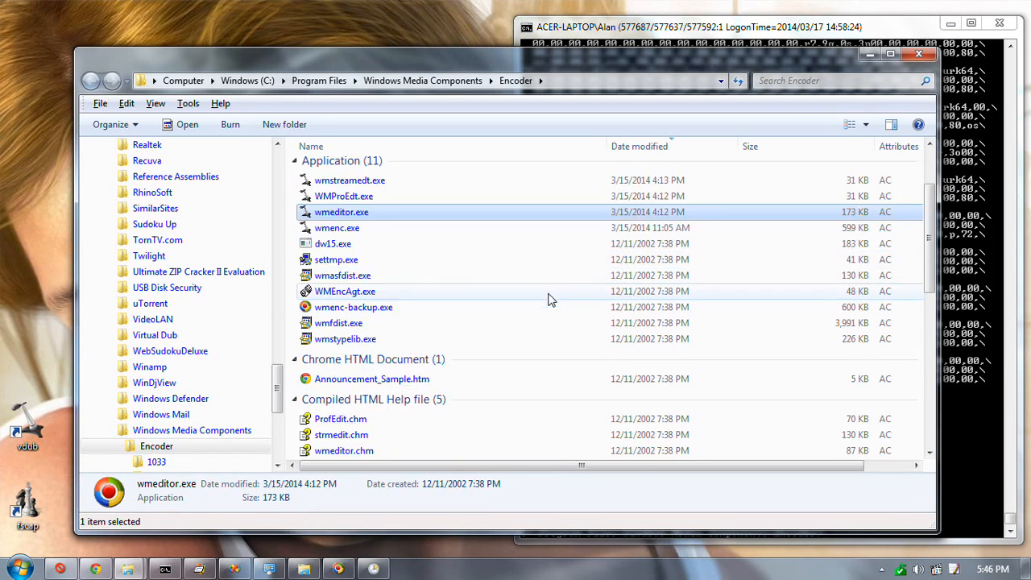
scroll(down, 3)
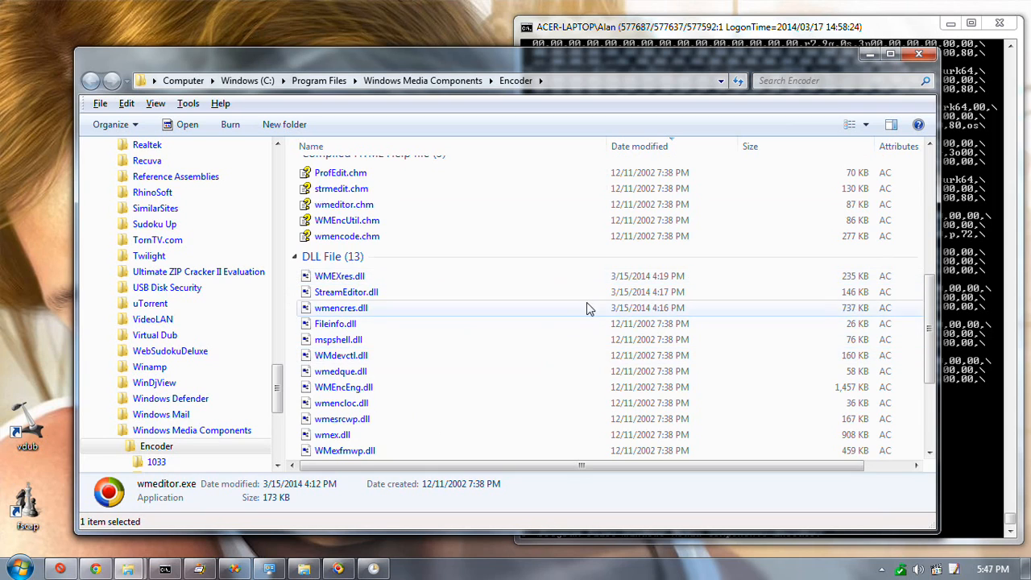
click(339, 275)
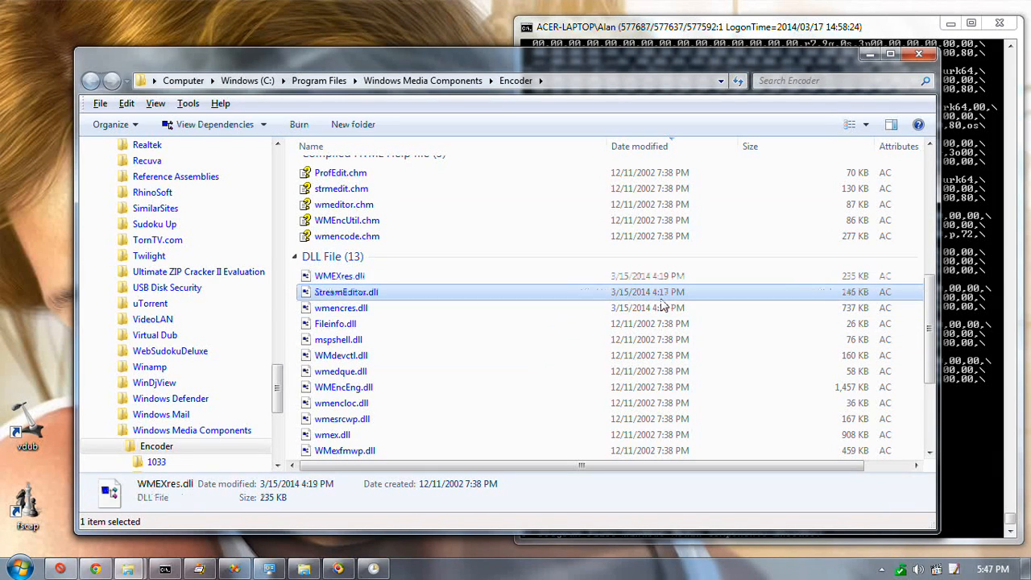
click(341, 308)
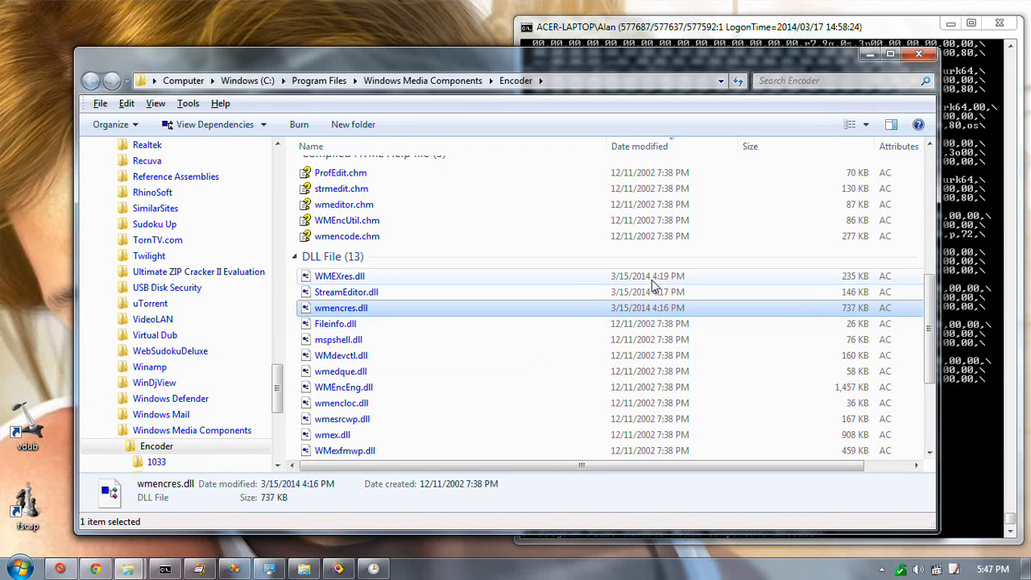
scroll(down, 3)
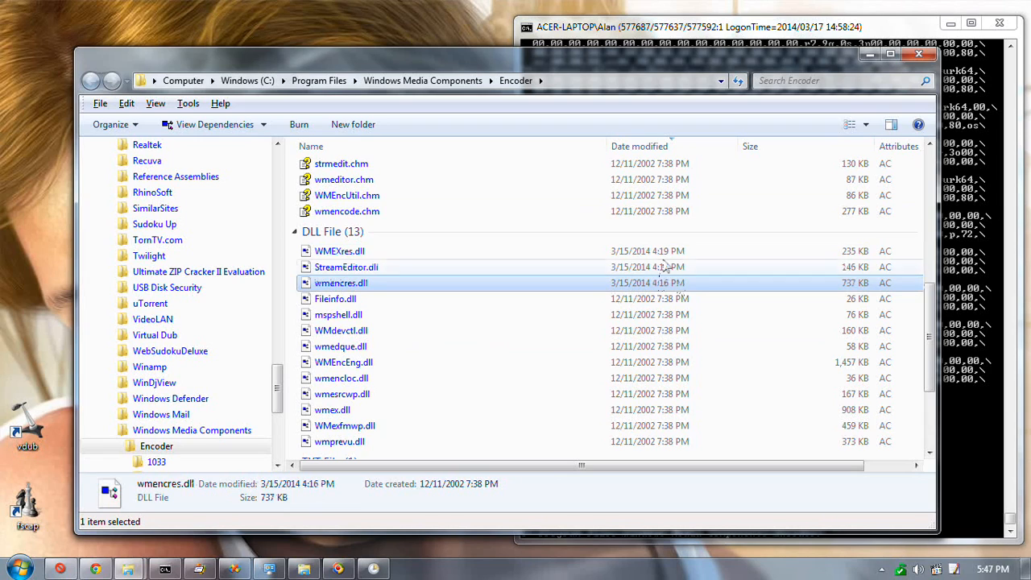
click(339, 251)
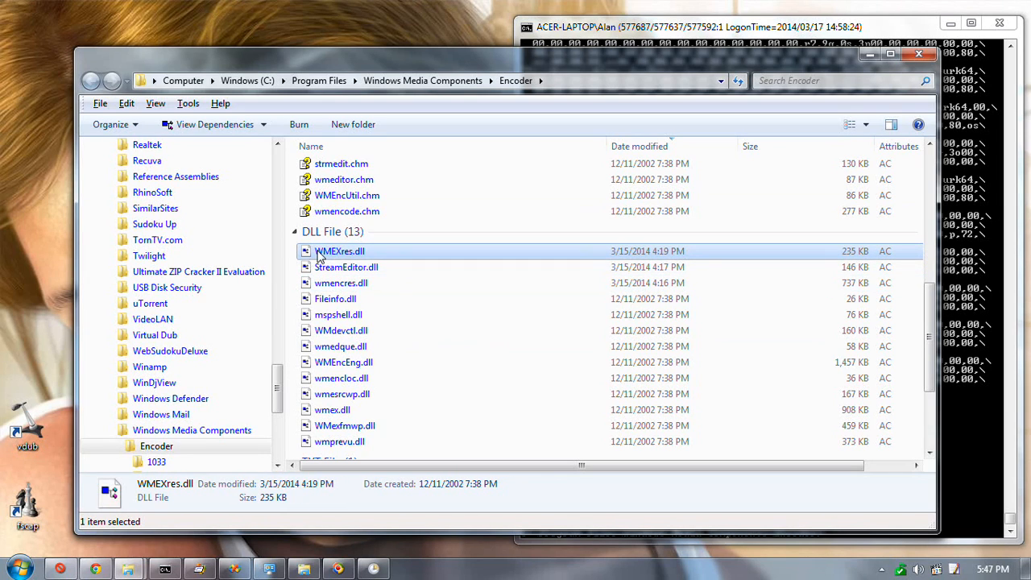
click(341, 283)
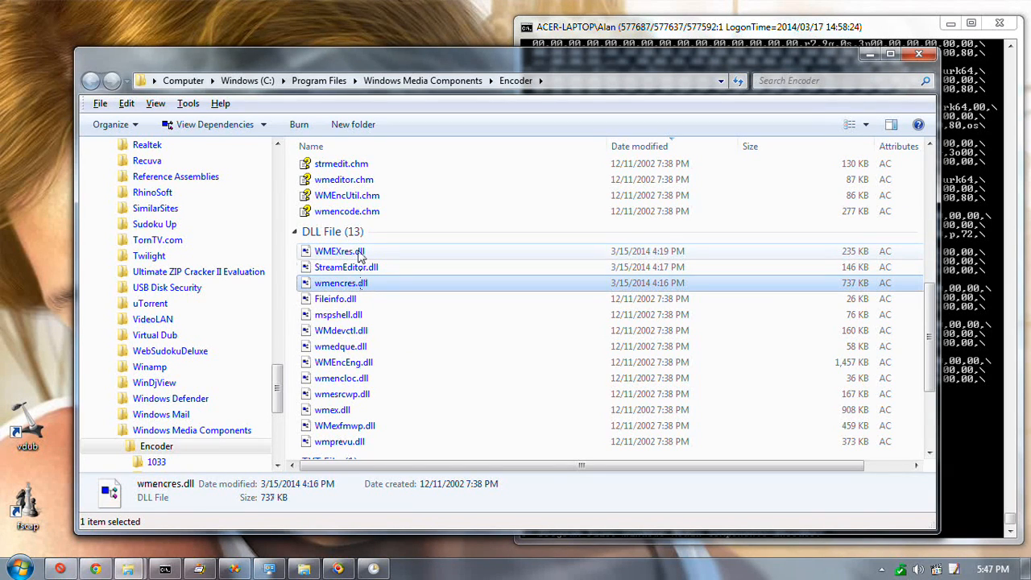
click(339, 251)
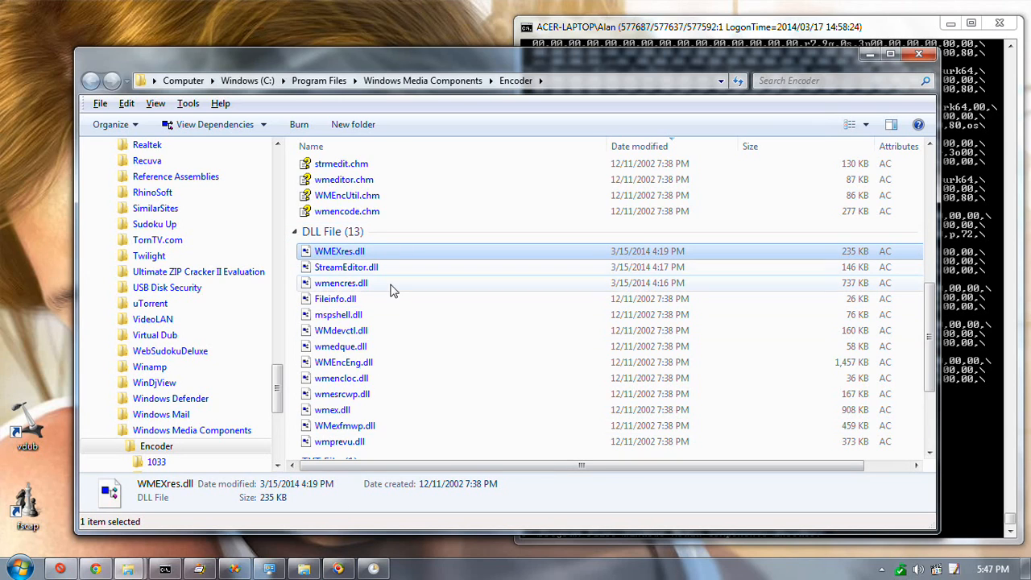
mouse_move(493, 259)
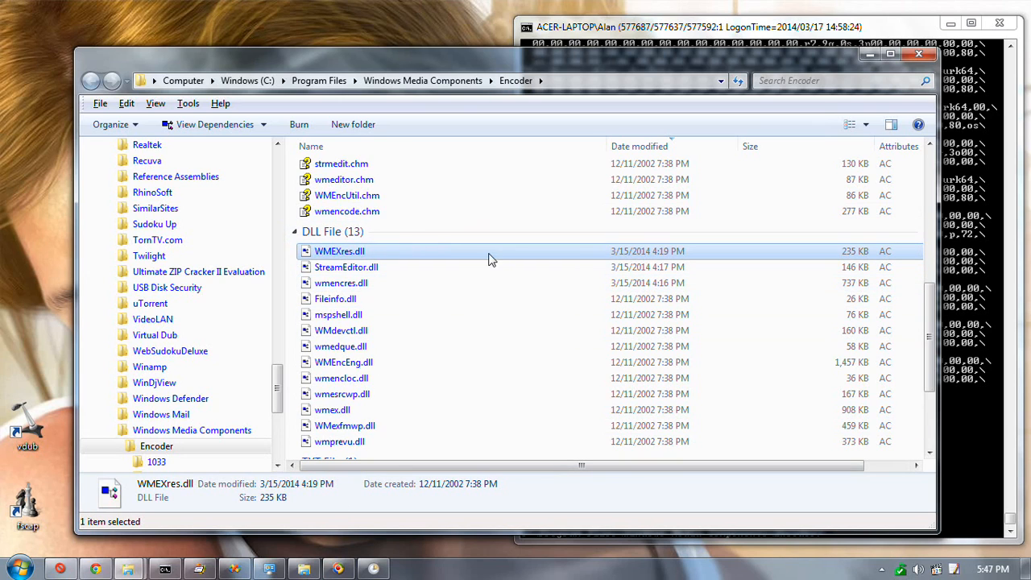
mouse_move(656, 322)
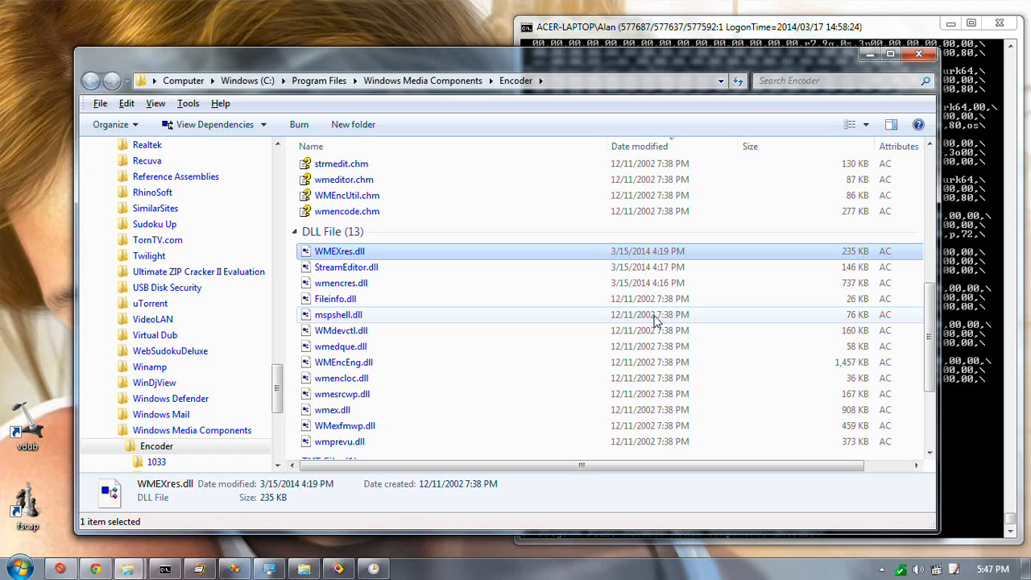
mouse_move(395, 301)
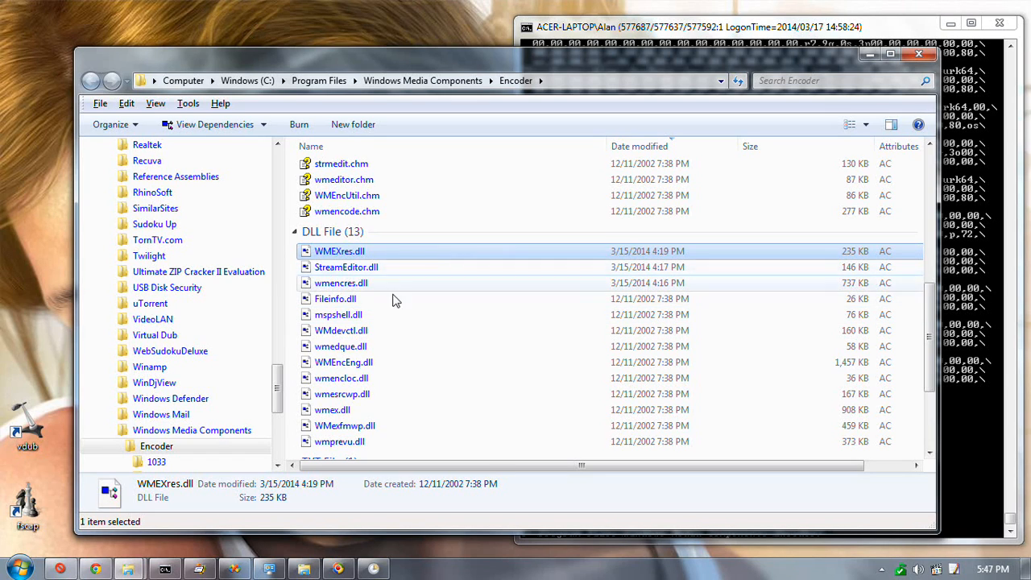
mouse_move(362, 299)
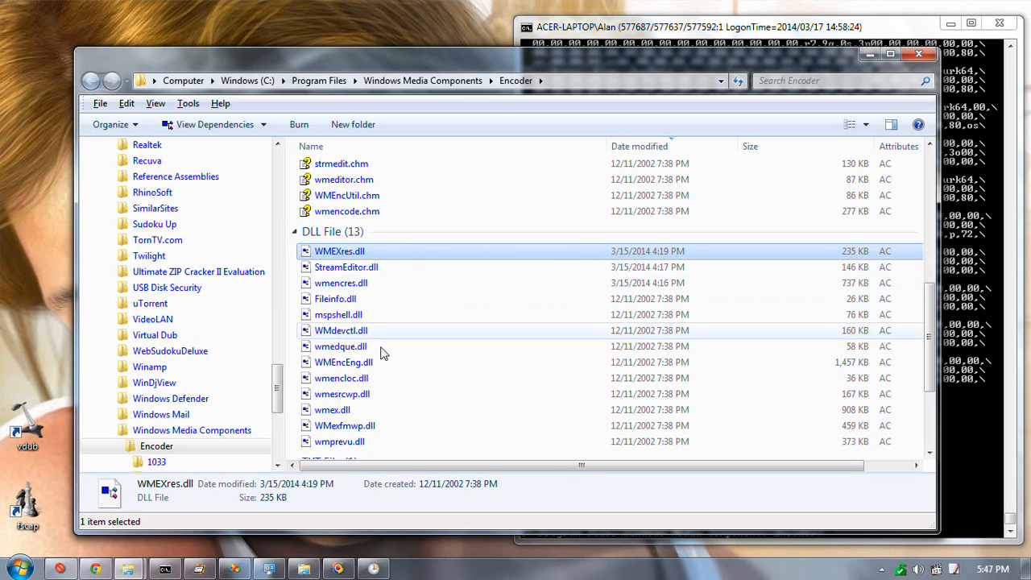
mouse_move(235, 569)
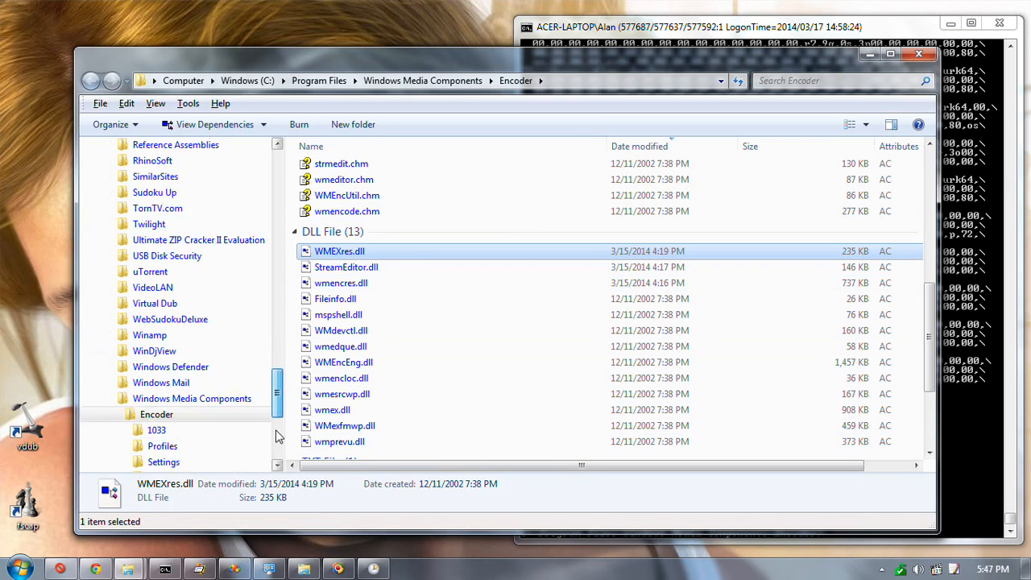
Browse the Data (D:) drive into SourceRoot\Tutorials\Docs.
click(134, 414)
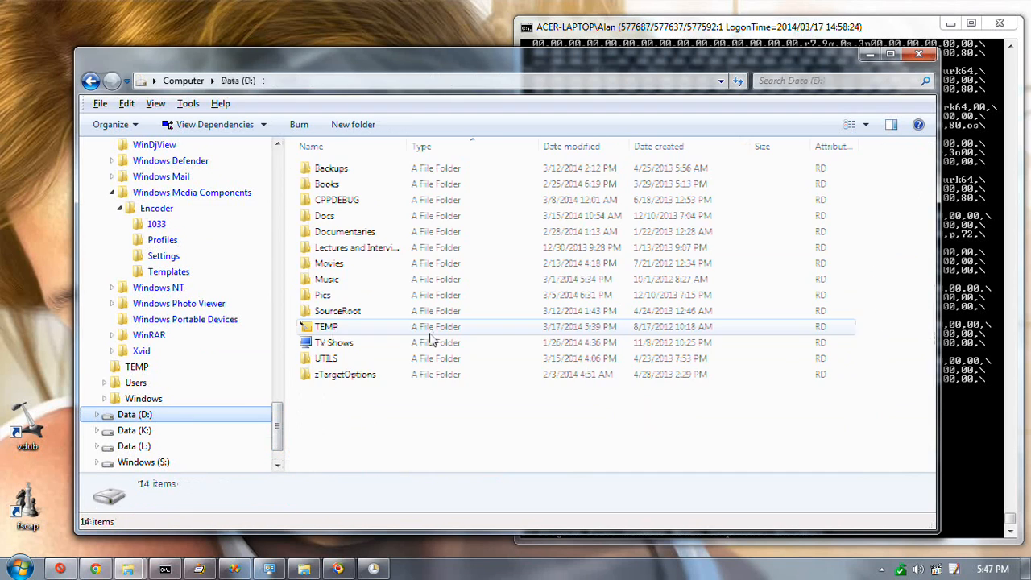
click(337, 311)
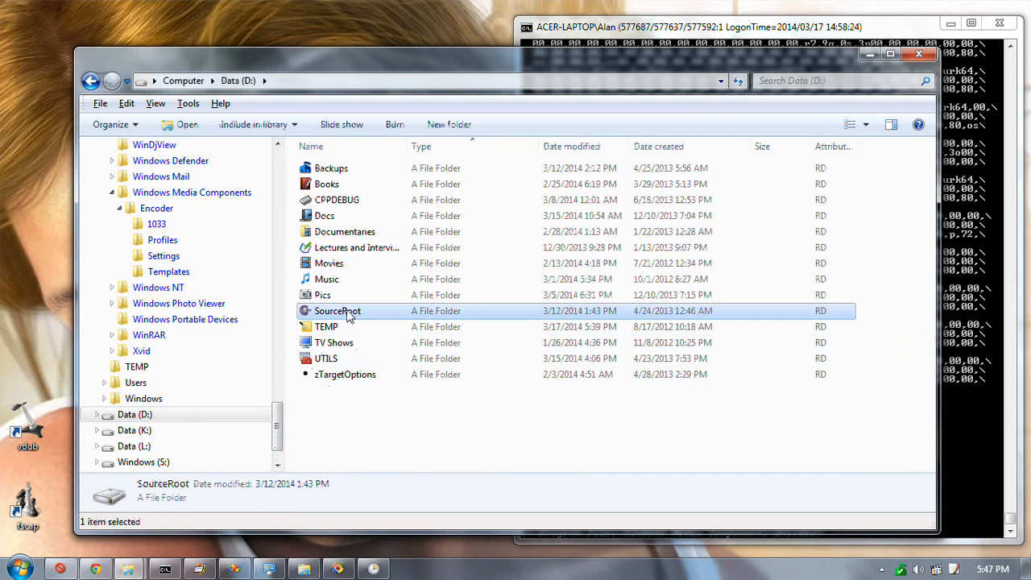
double_click(337, 311)
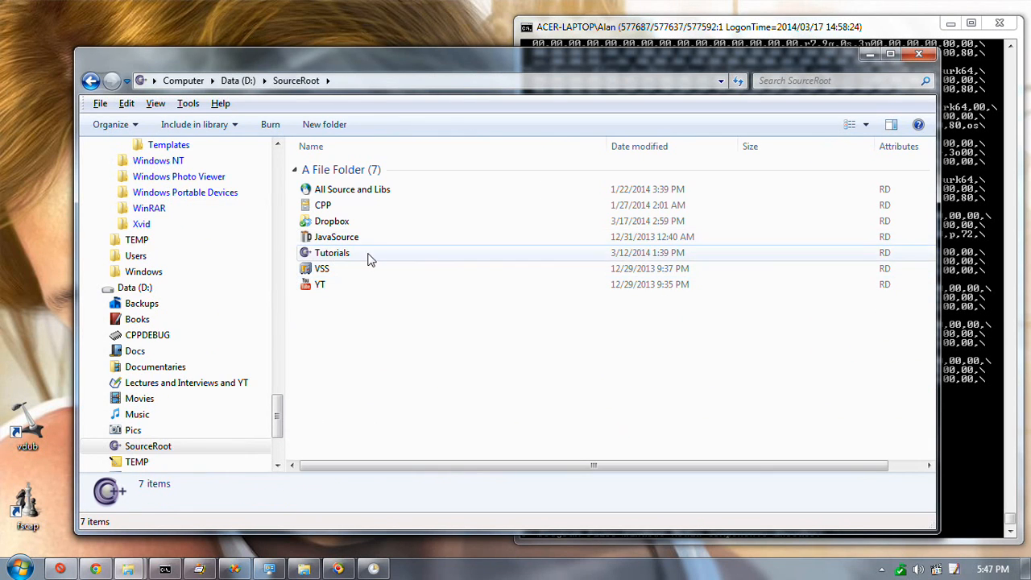
double_click(332, 252)
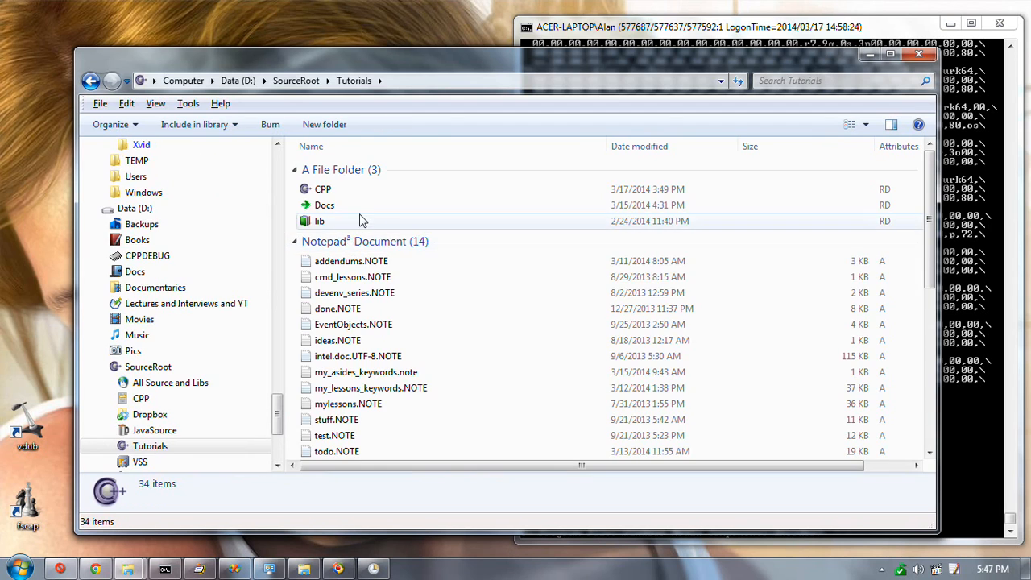
double_click(325, 205)
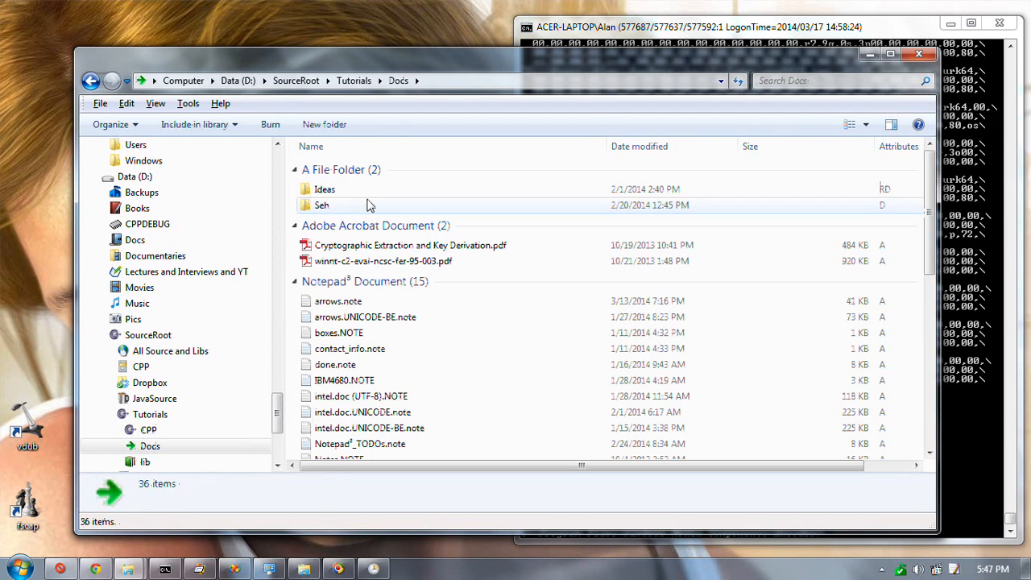
Peek into the Ideas subfolder, then return to the Docs folder's file list.
click(322, 205)
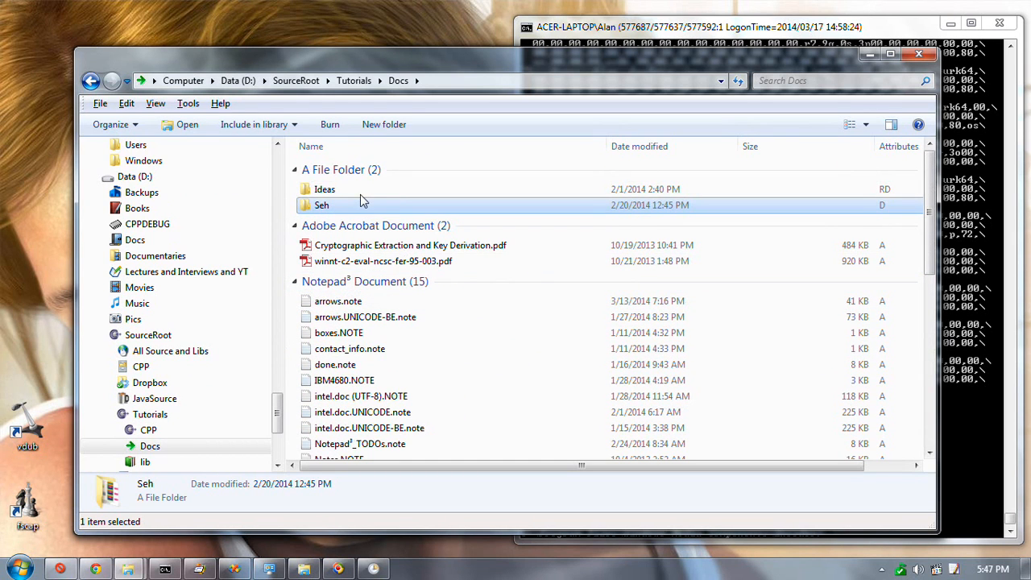
double_click(325, 188)
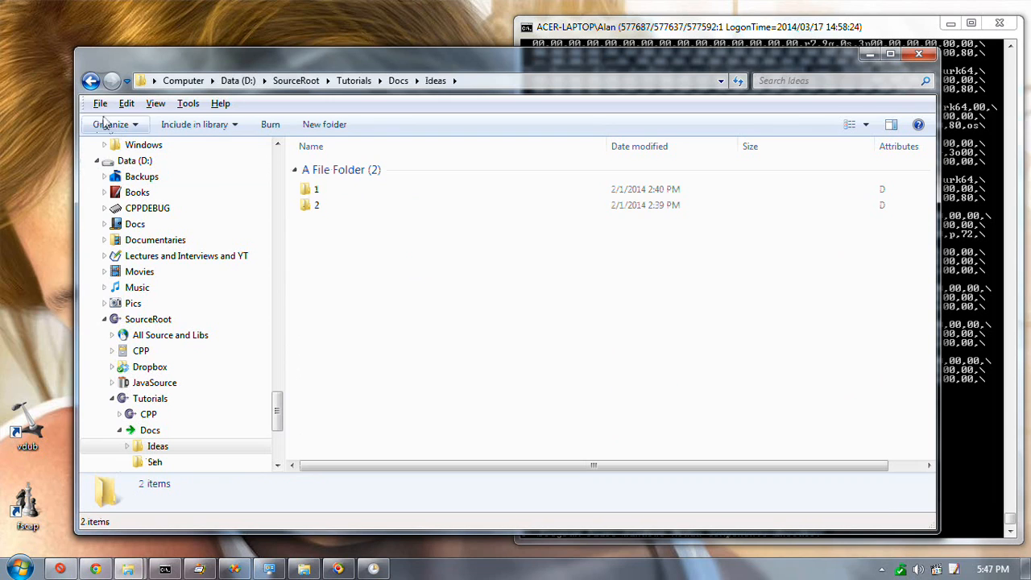
click(91, 80)
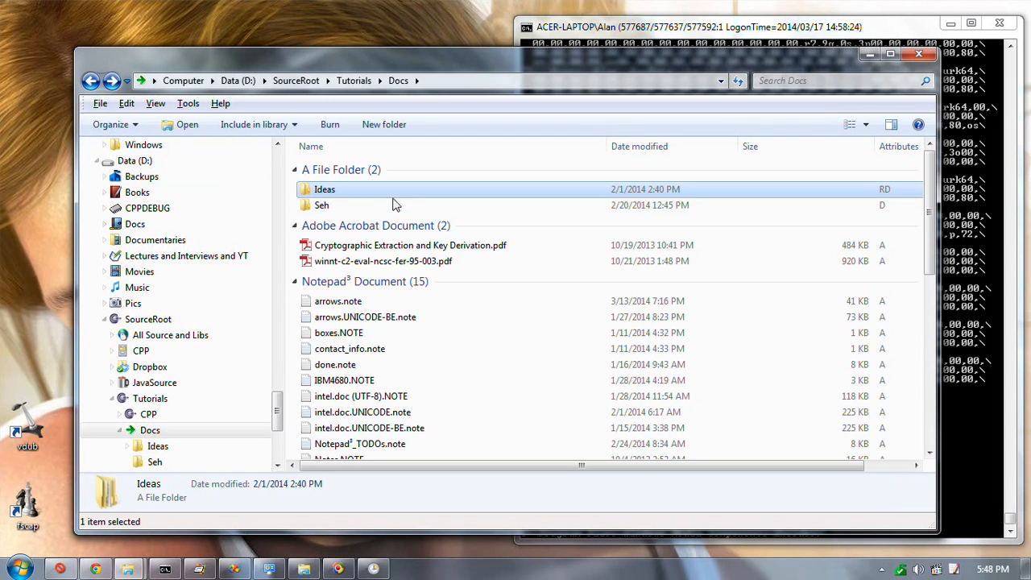
double_click(322, 204)
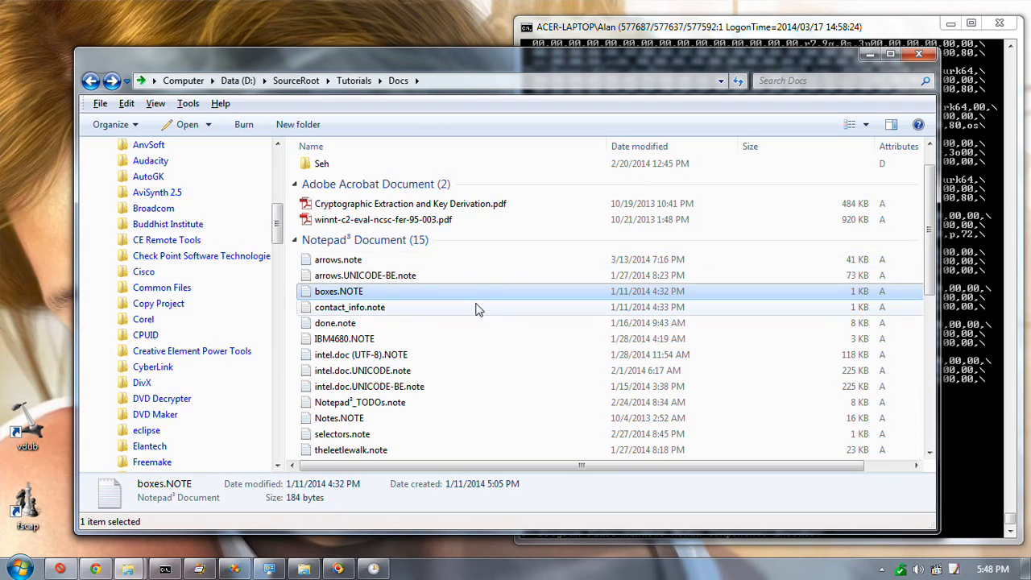
mouse_move(406, 300)
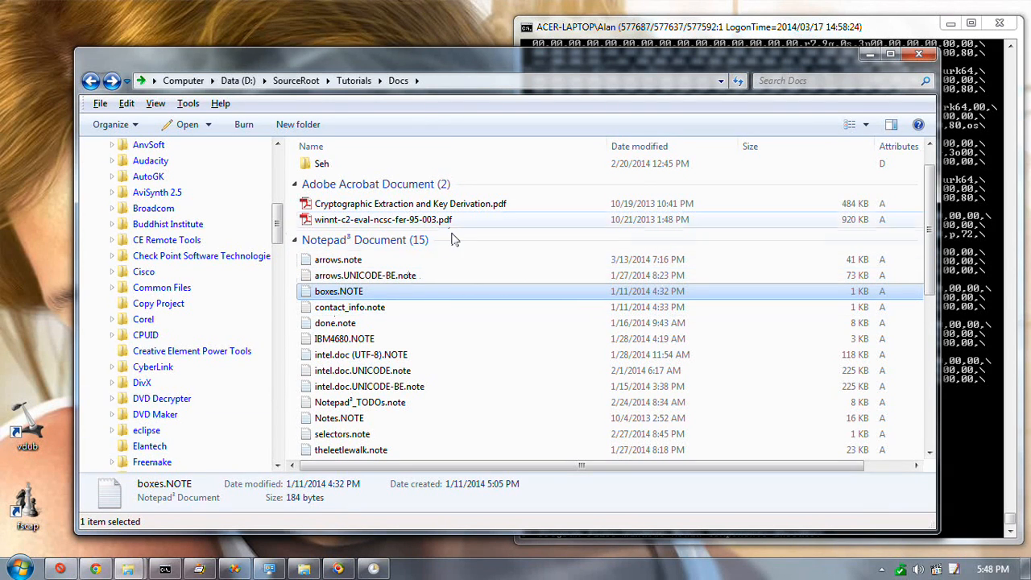
mouse_move(471, 245)
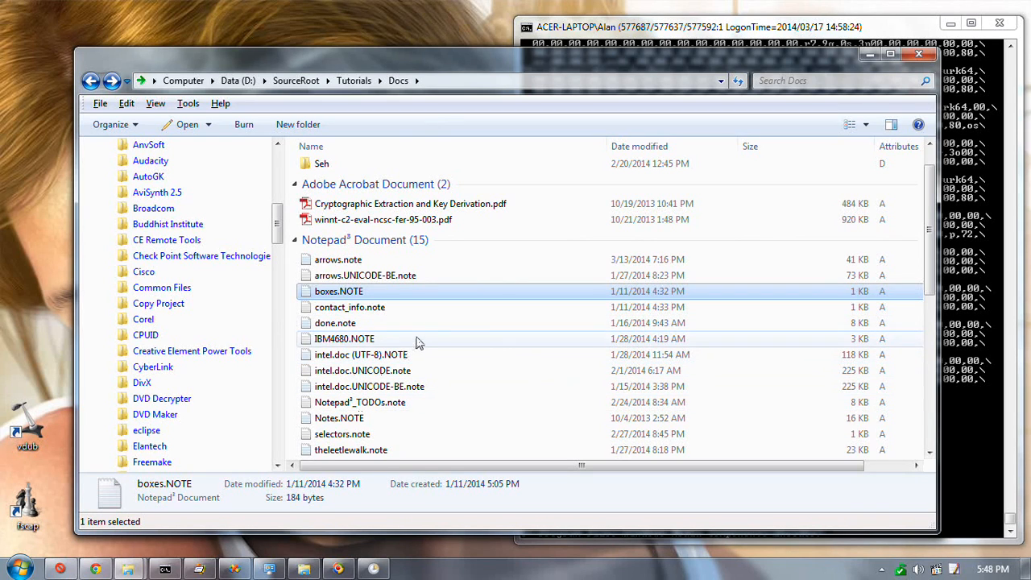
Select IBM4680.NOTE and scroll through explorer.exe's RegQueryValue events on the UserAssist key.
click(344, 338)
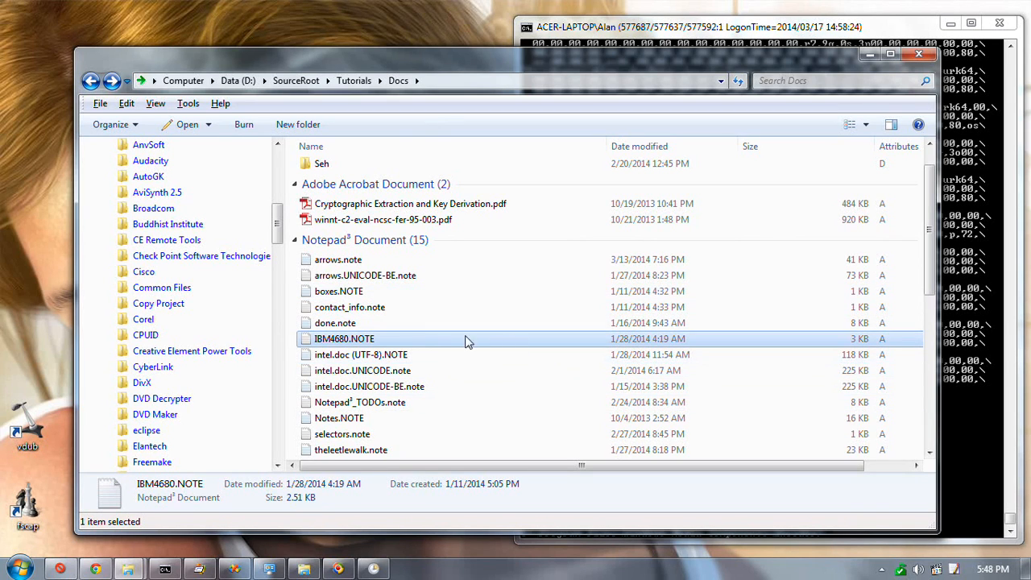
scroll(down, 3)
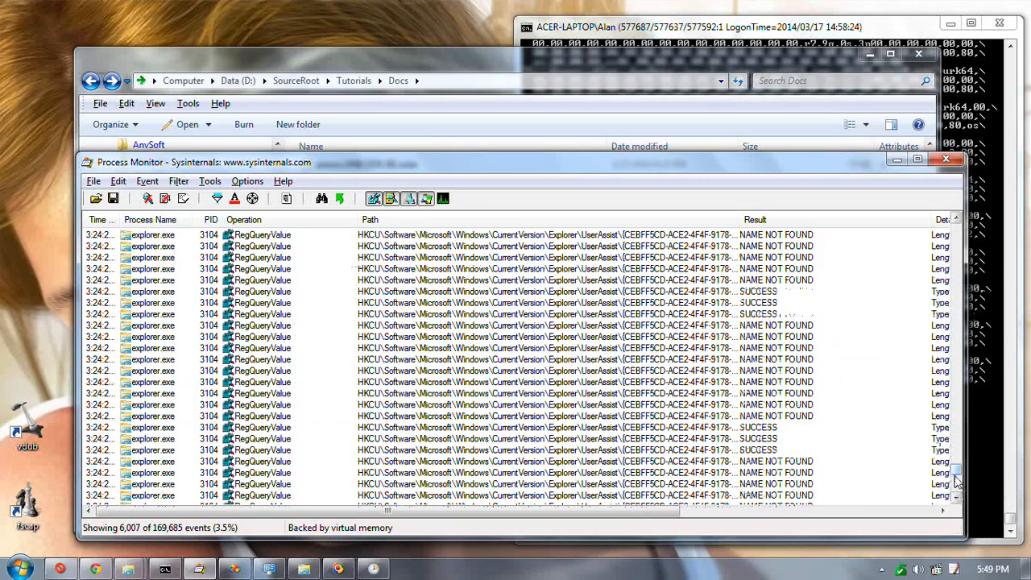
scroll(down, 3)
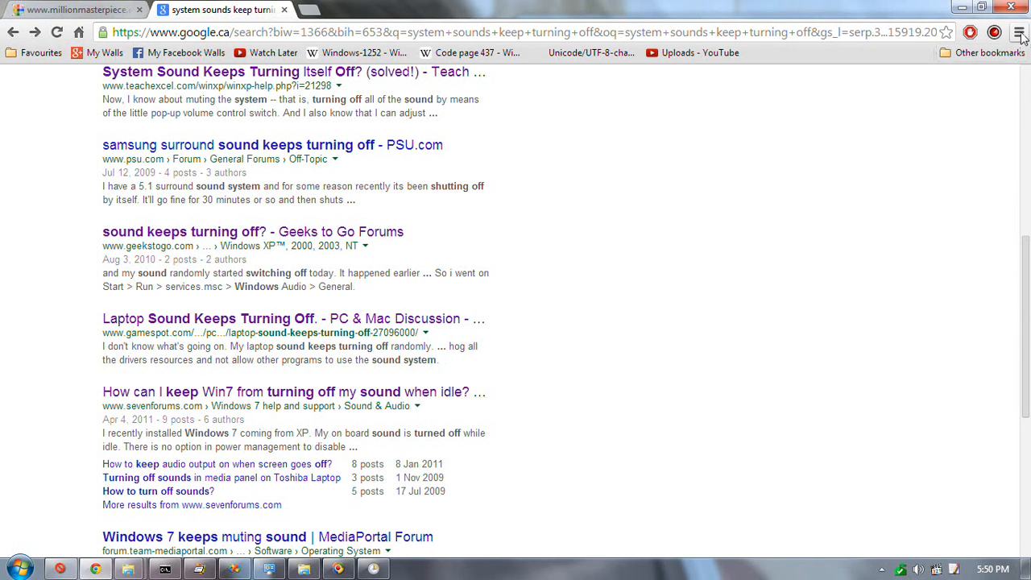
From Chrome's History page, rerun the earlier 'P:\Hfref\Choyvp\Qrfxgbc\cfc.yax' Google search.
click(1020, 32)
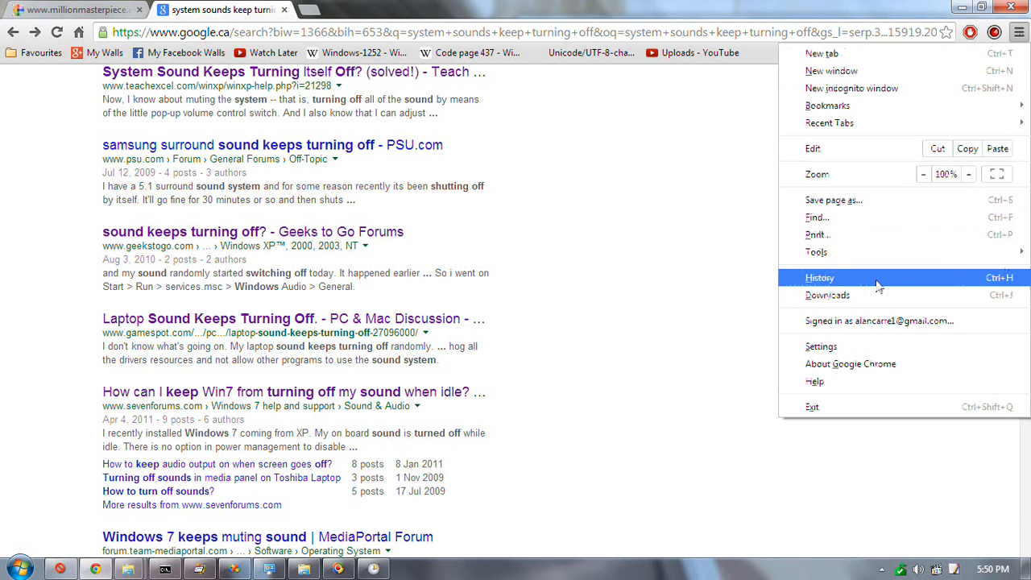
click(820, 277)
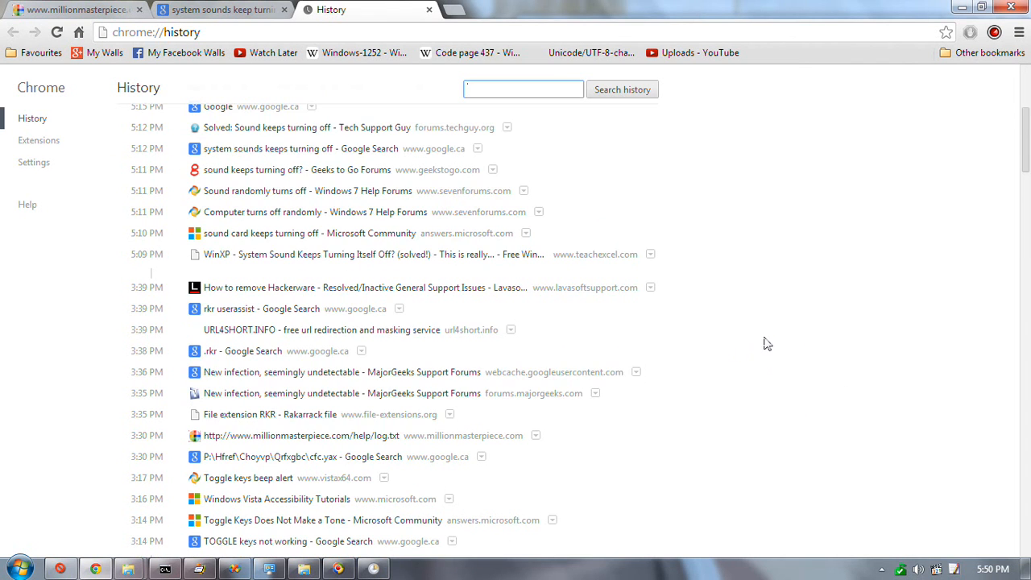
scroll(down, 3)
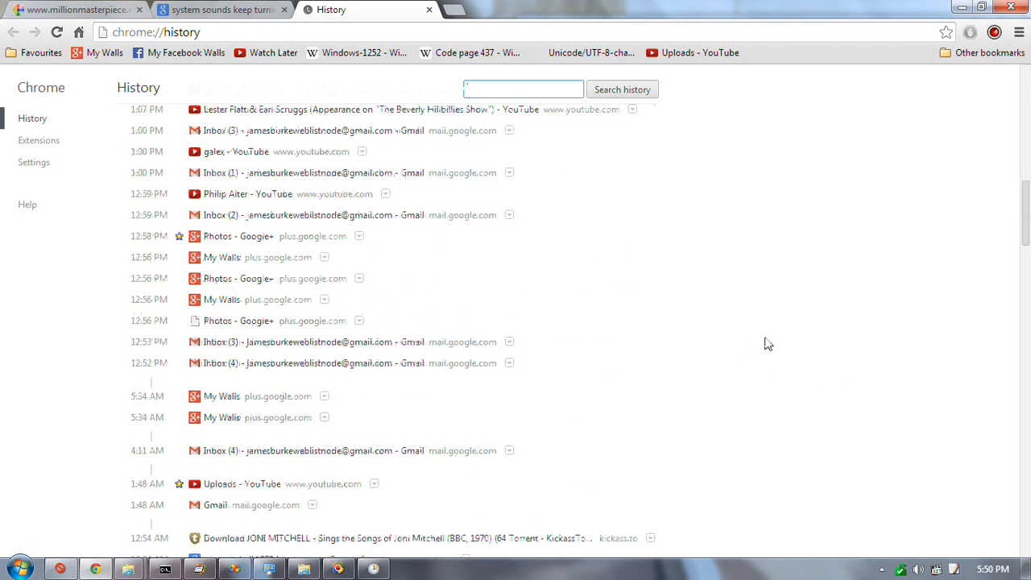
scroll(down, 3)
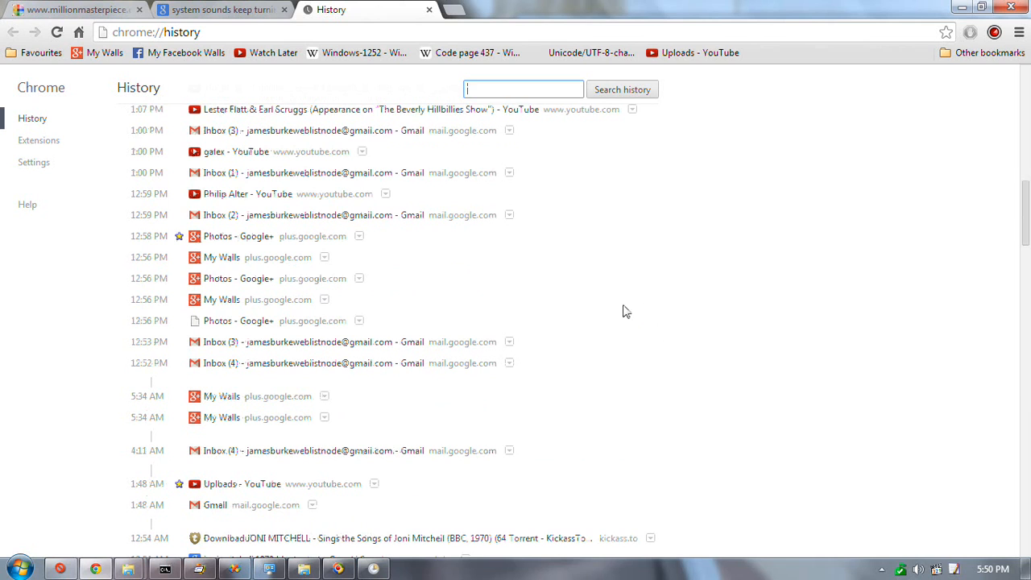
scroll(up, 3)
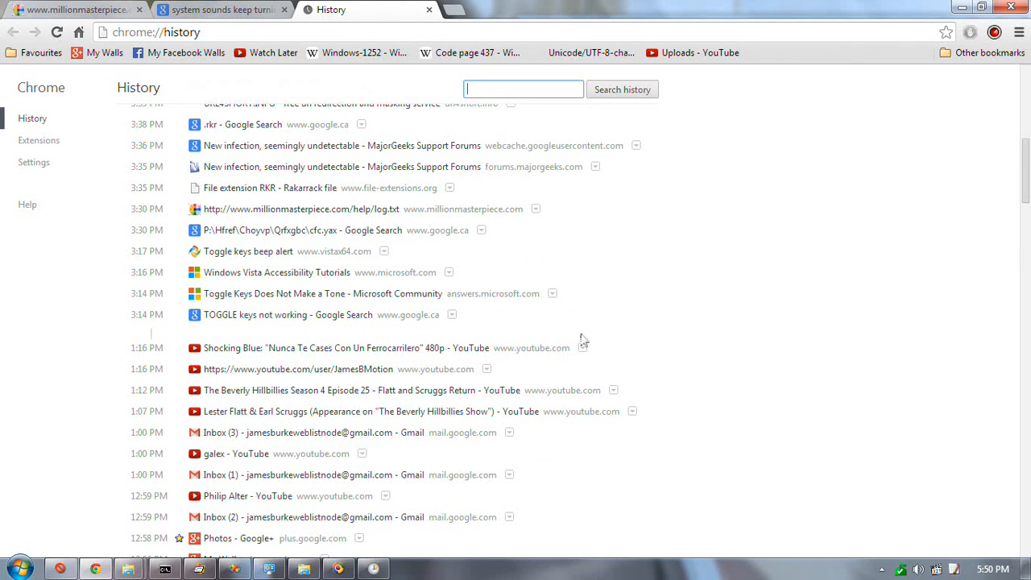
mouse_move(281, 314)
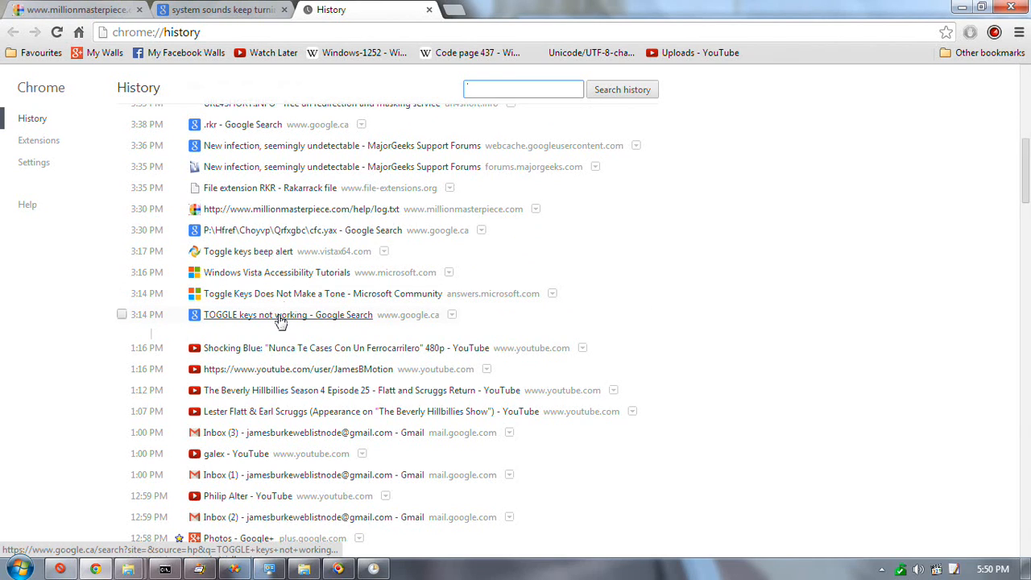
mouse_move(290, 230)
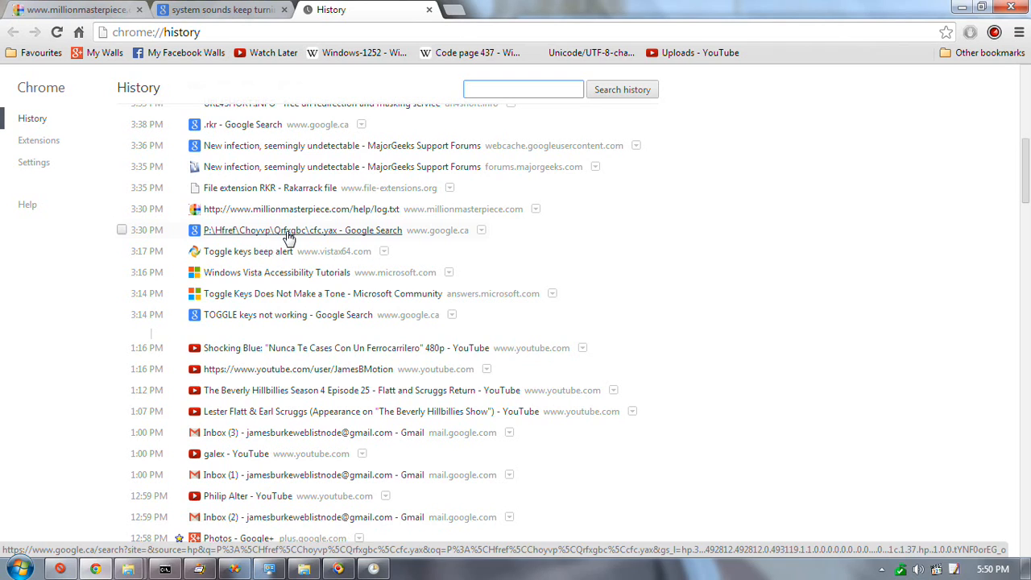
click(302, 229)
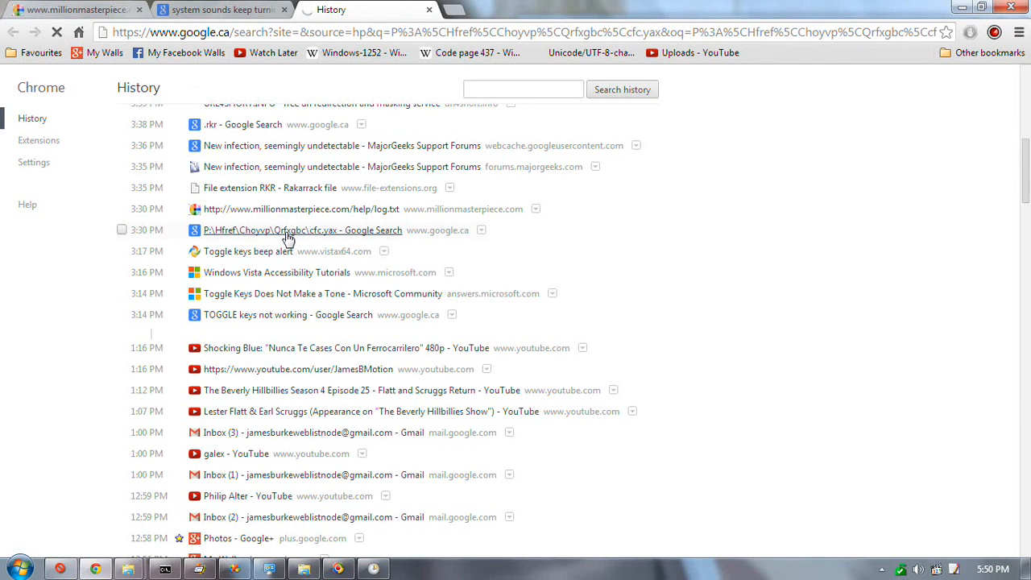
Open the GMER rootkit log.txt search result and read down to its Registry section.
click(302, 229)
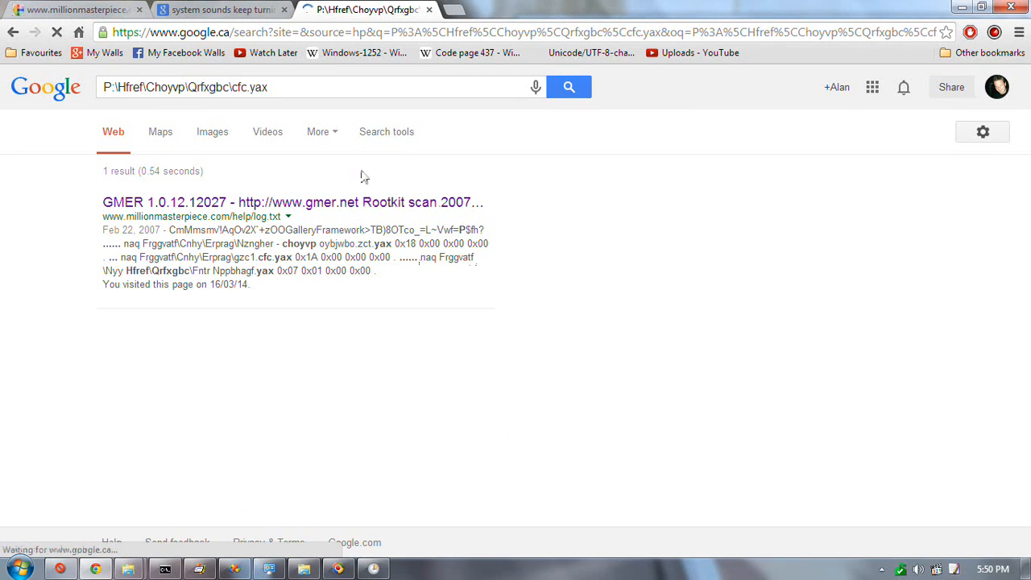
mouse_move(377, 202)
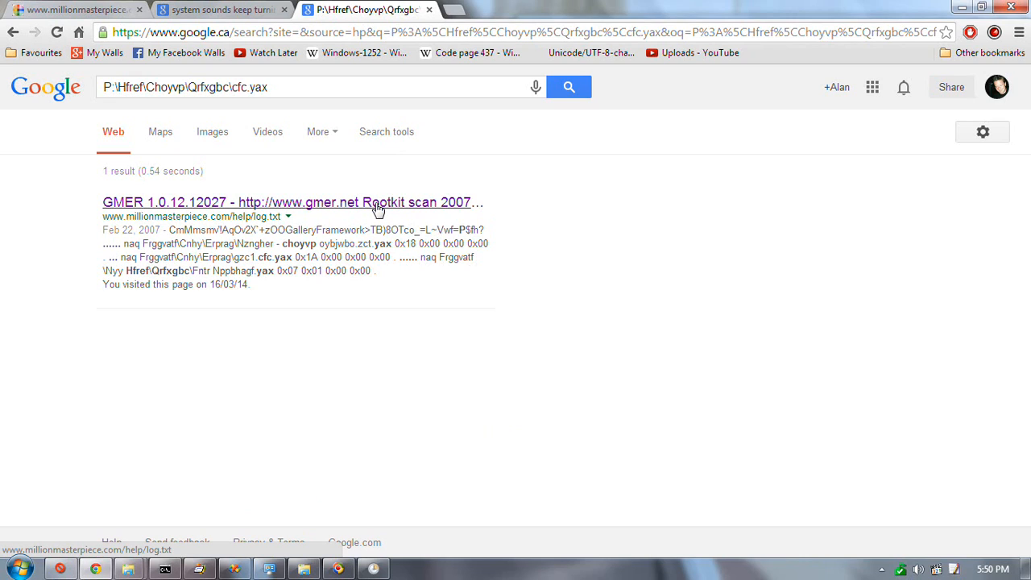
click(288, 203)
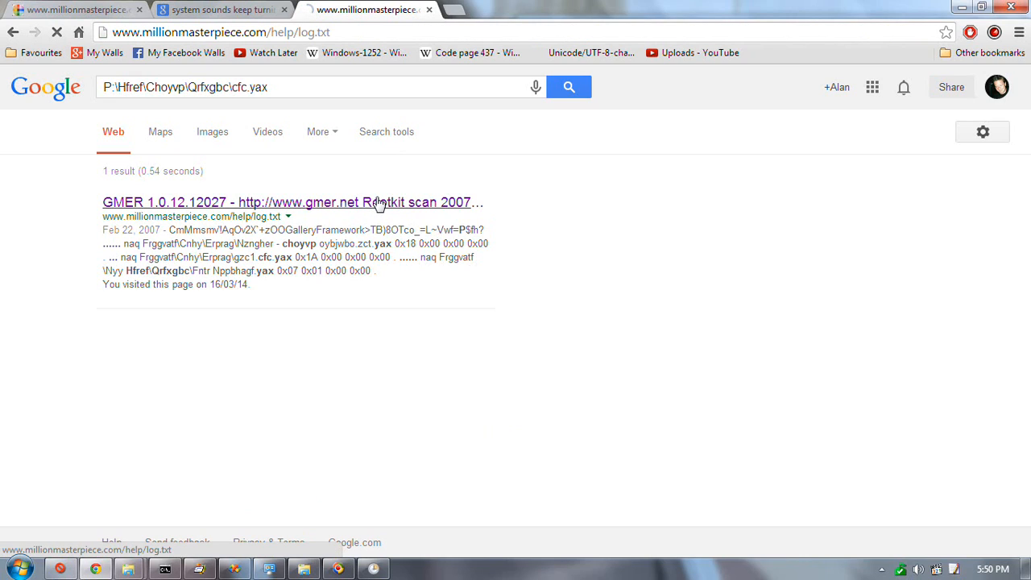
click(287, 202)
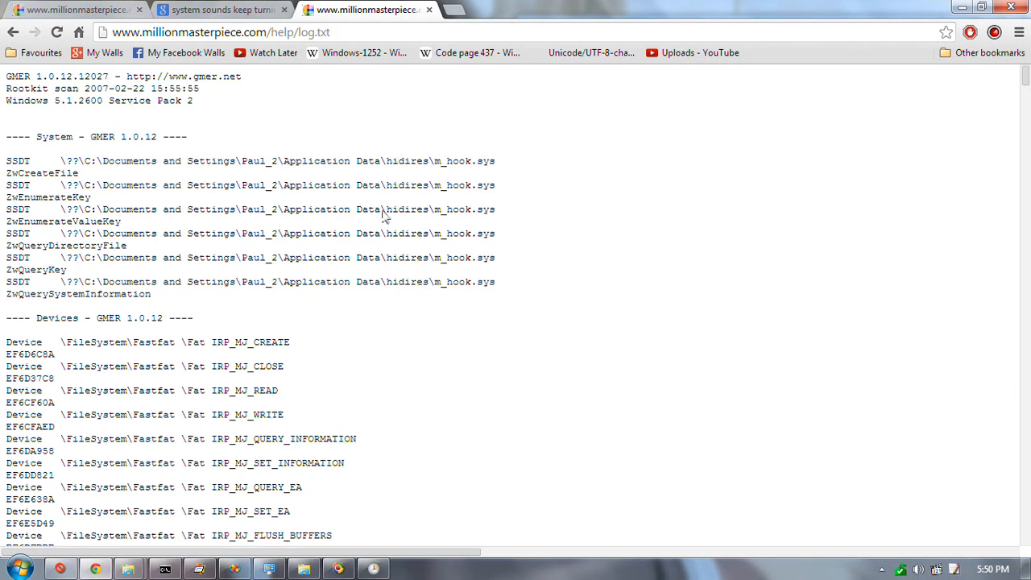
scroll(down, 3)
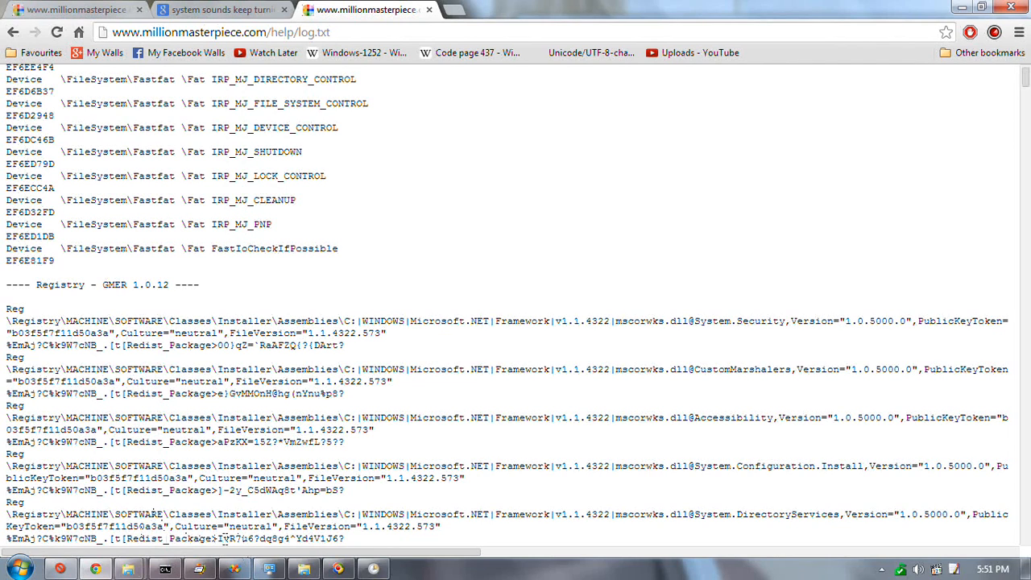
mouse_move(234, 568)
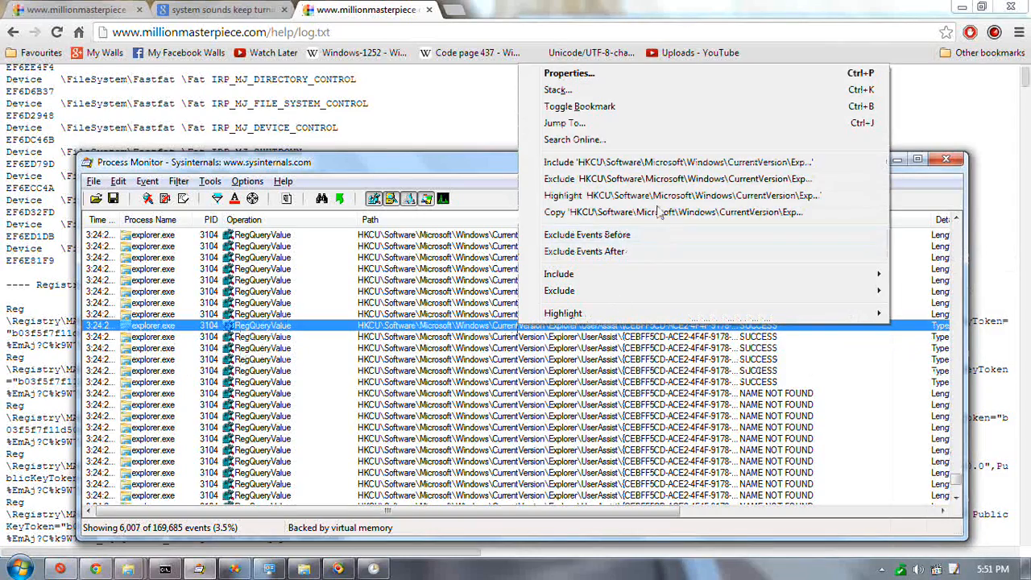
Jump from the Process Monitor event to explorer's UserAssist Count key in Registry Editor.
click(565, 123)
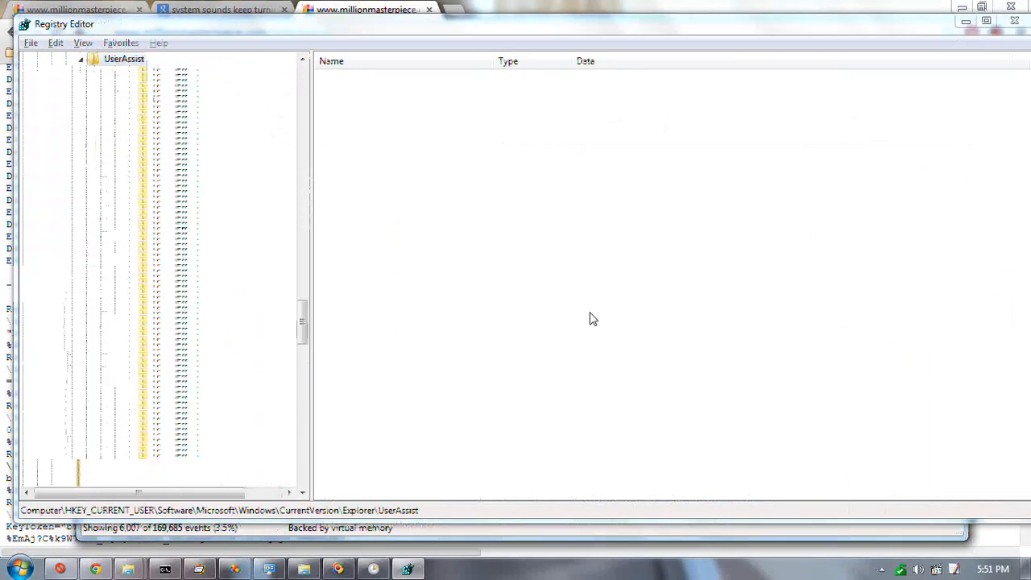
click(231, 453)
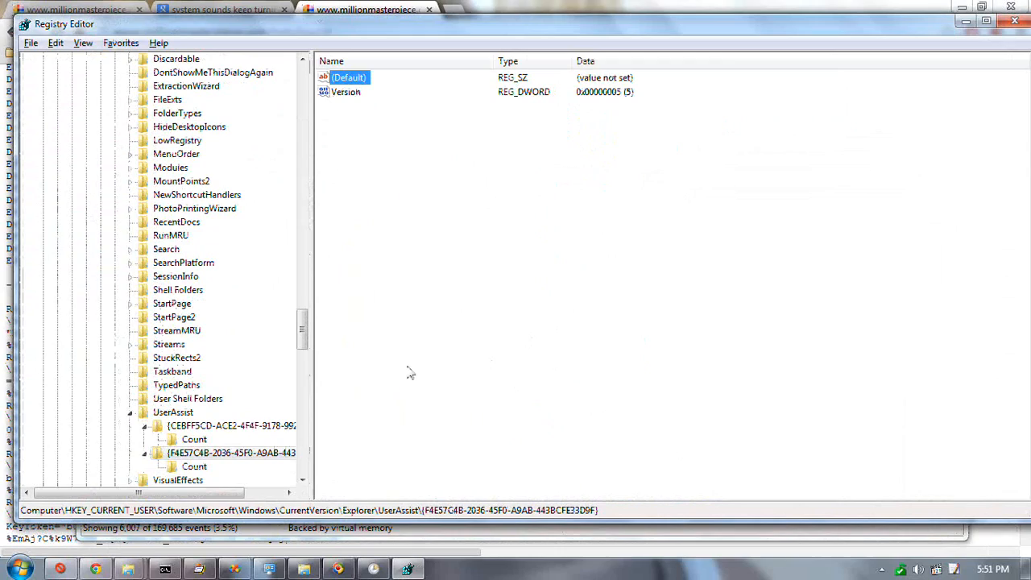
mouse_move(303, 330)
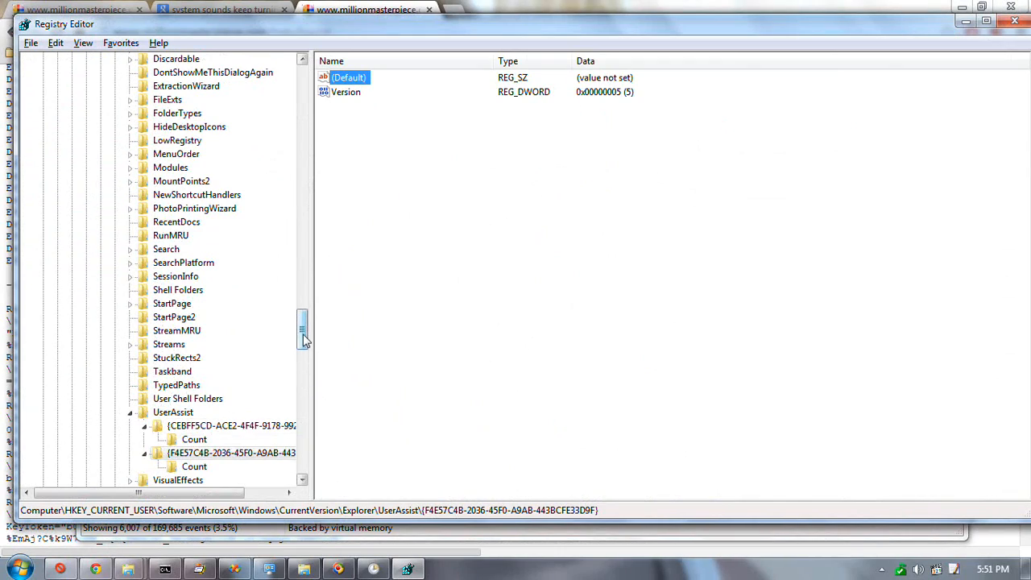
click(194, 249)
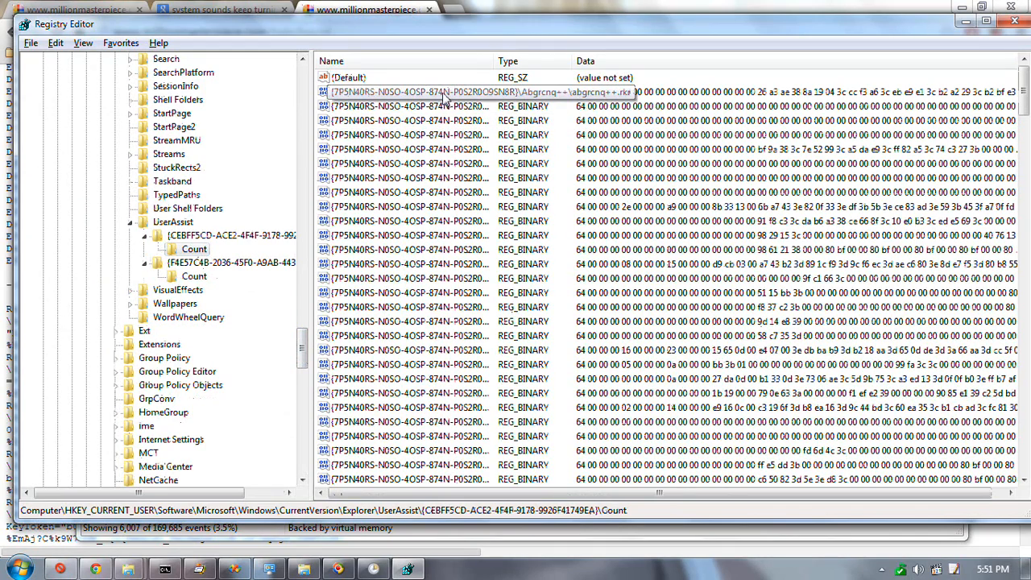
click(409, 91)
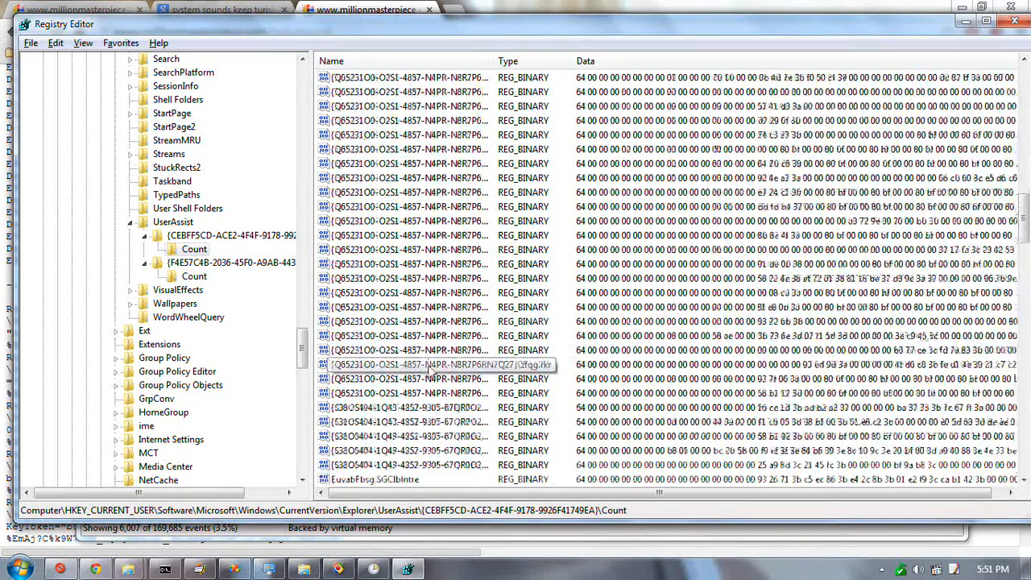
Browse the ROT13-scrambled program-path values and select one of the encoded entries.
scroll(down, 3)
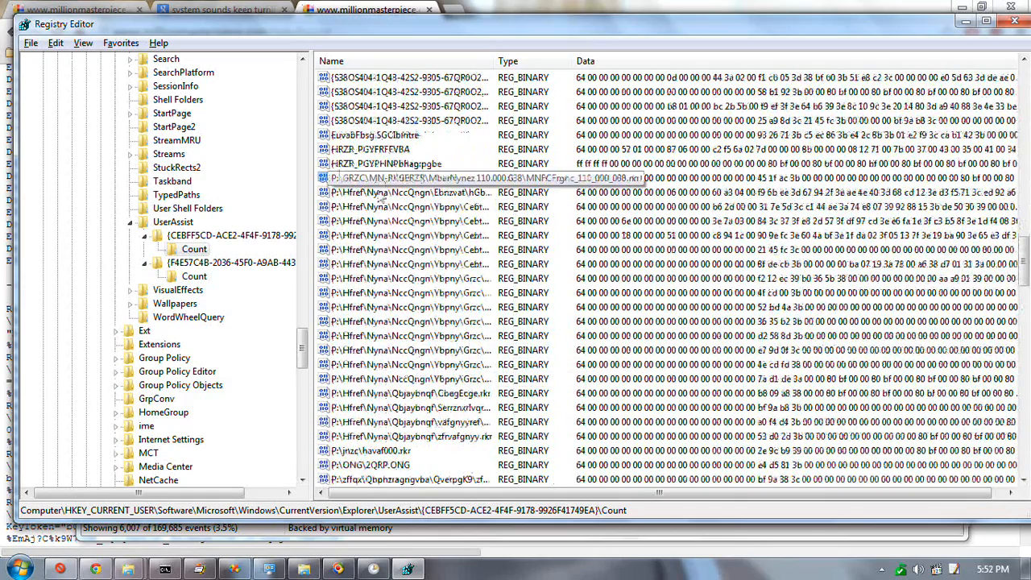
scroll(down, 3)
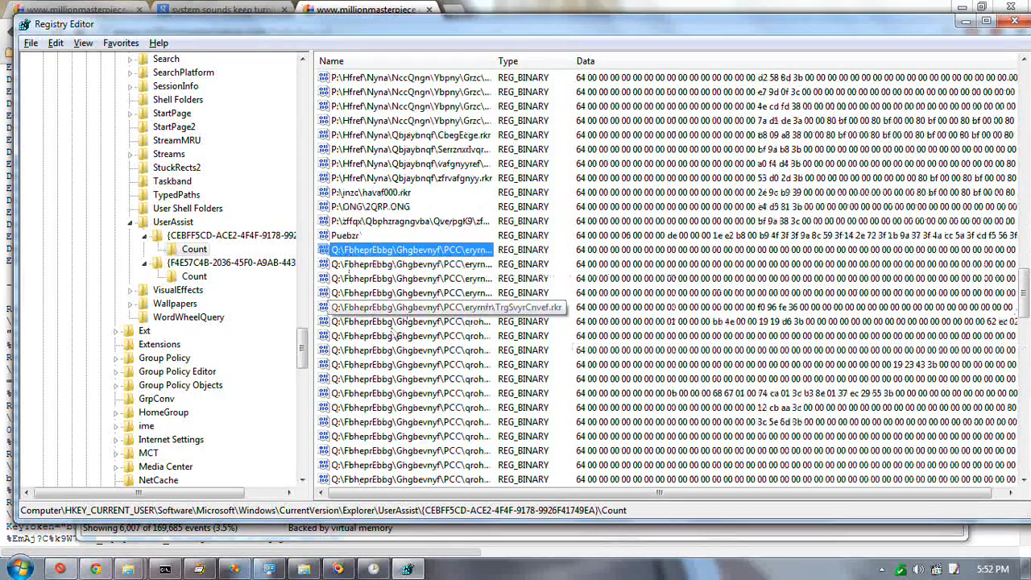
scroll(down, 3)
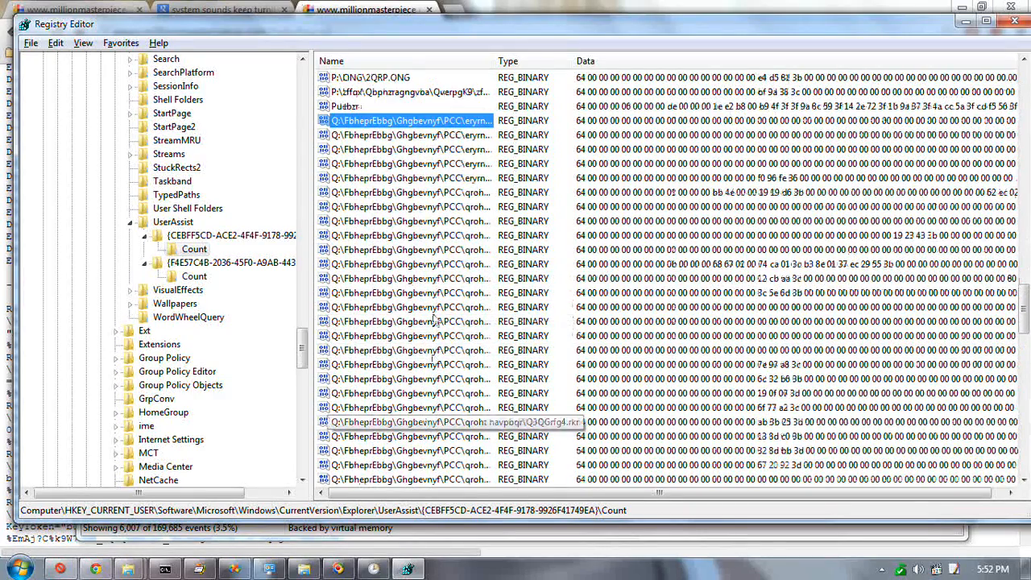
scroll(down, 3)
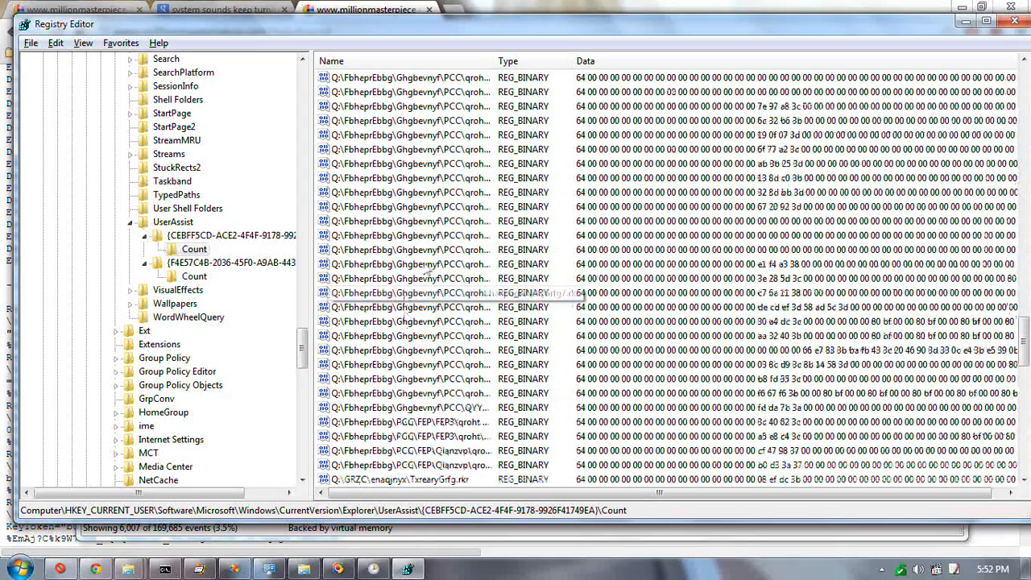
scroll(down, 3)
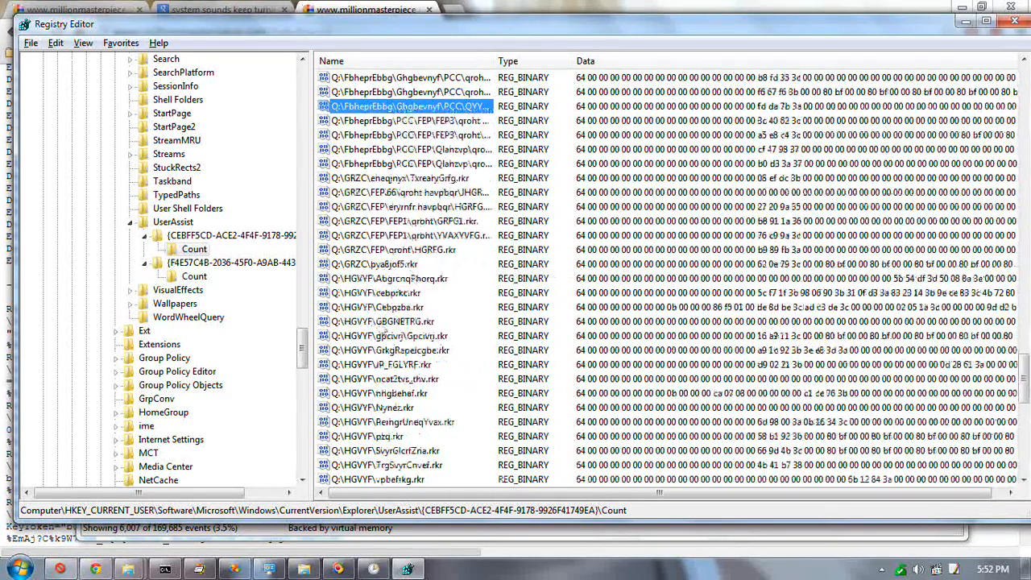
scroll(down, 3)
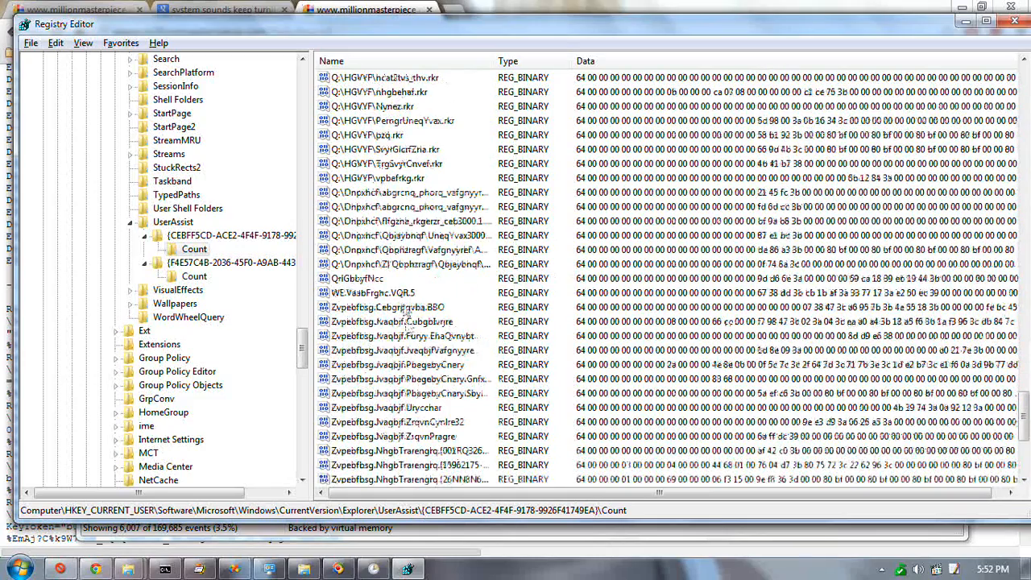
click(407, 292)
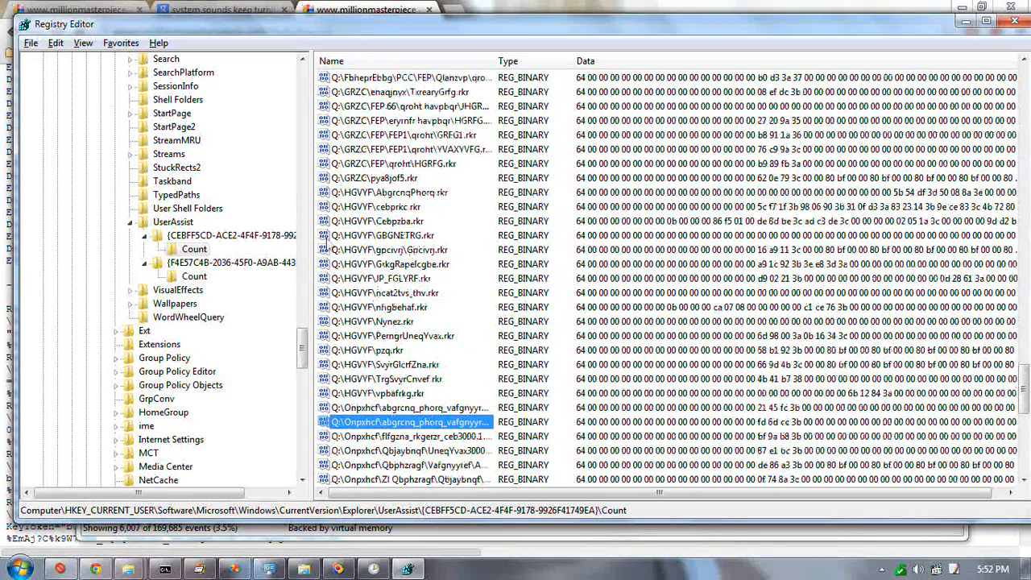
mouse_move(411, 292)
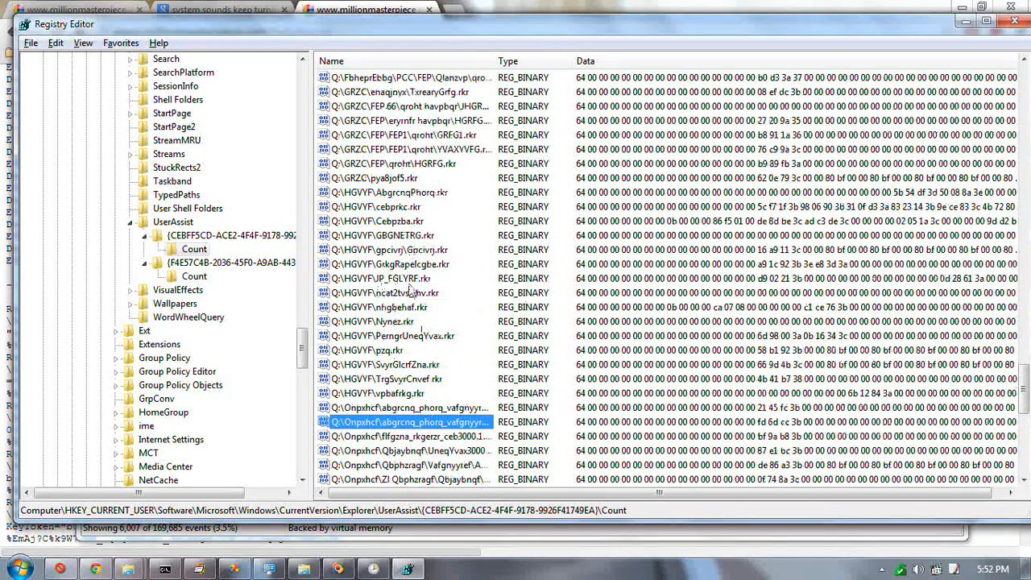
mouse_move(548, 346)
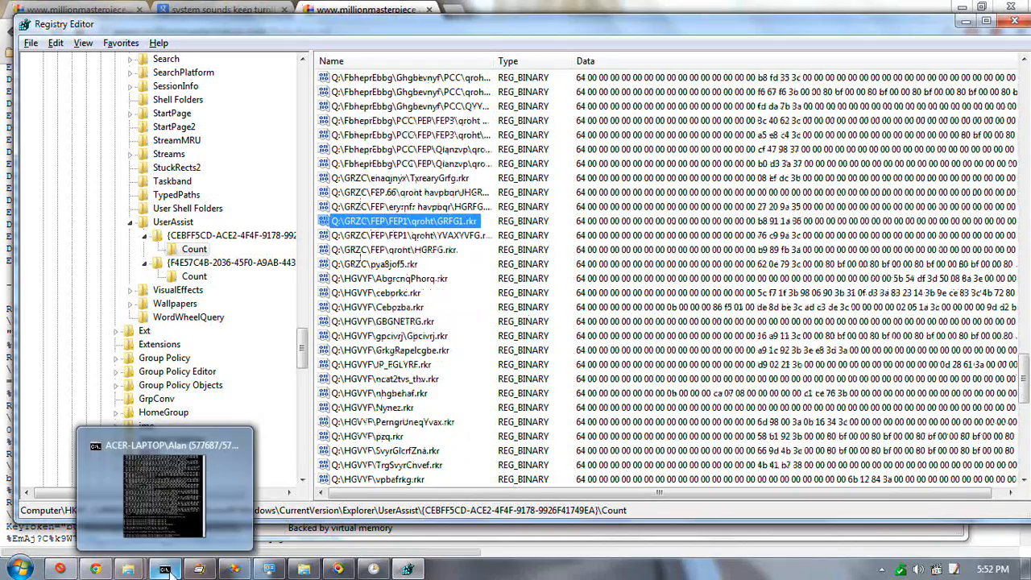
Glance at the console and registry view, then bring Chrome's log.txt page back to the front.
click(165, 570)
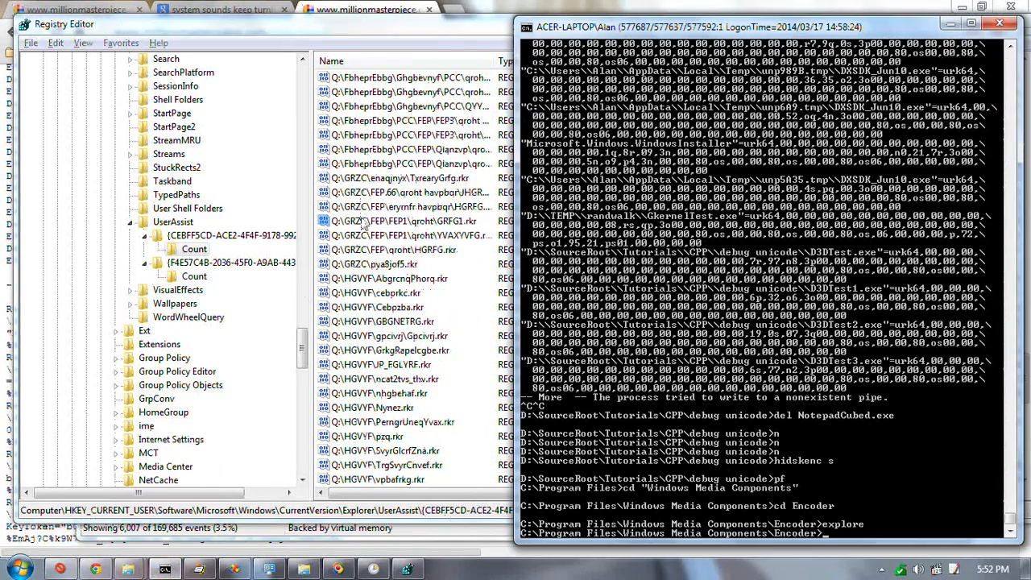
click(402, 221)
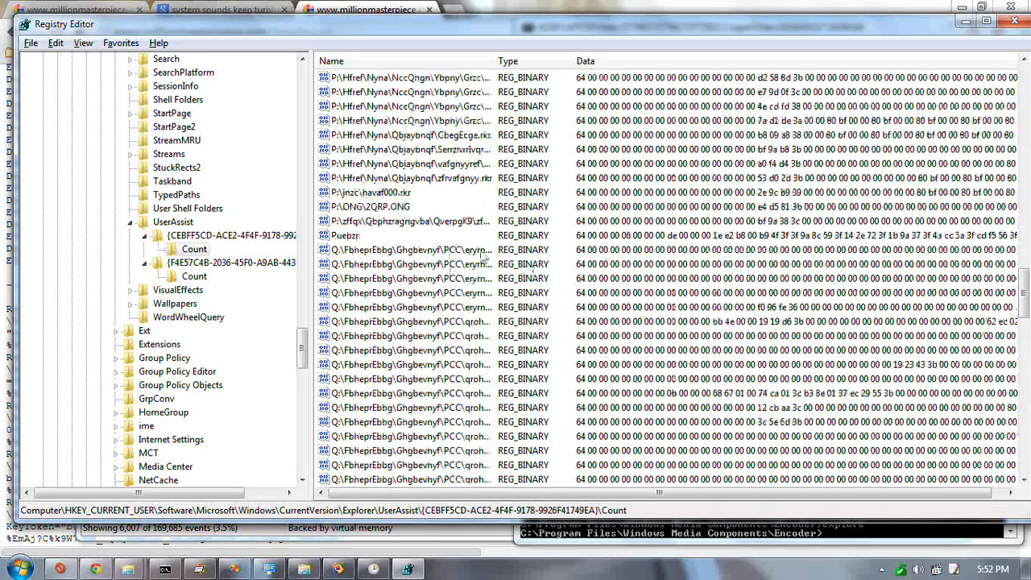
click(366, 9)
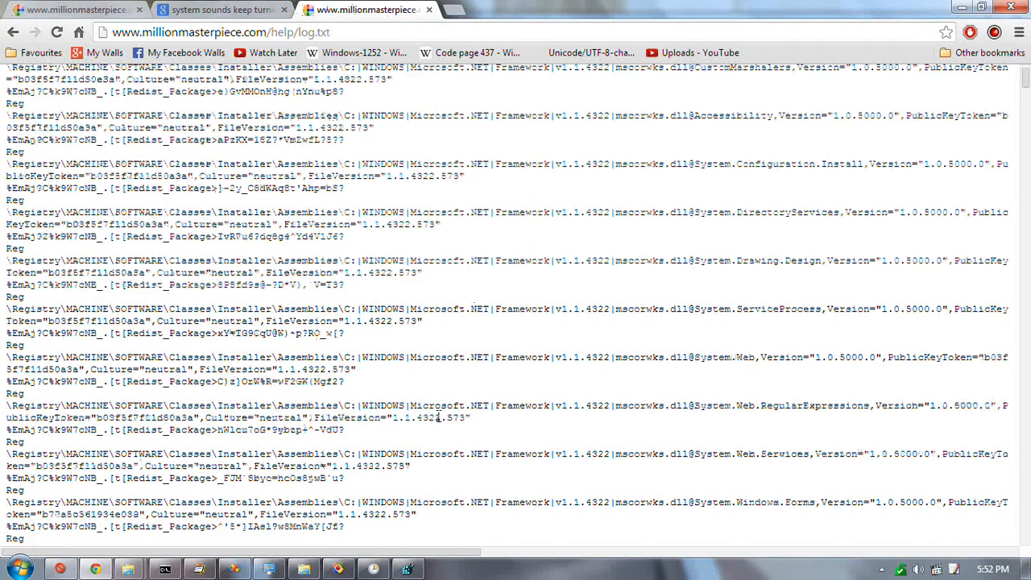
Open Chrome's browsing history from the main menu in place of the log.txt page.
scroll(down, 3)
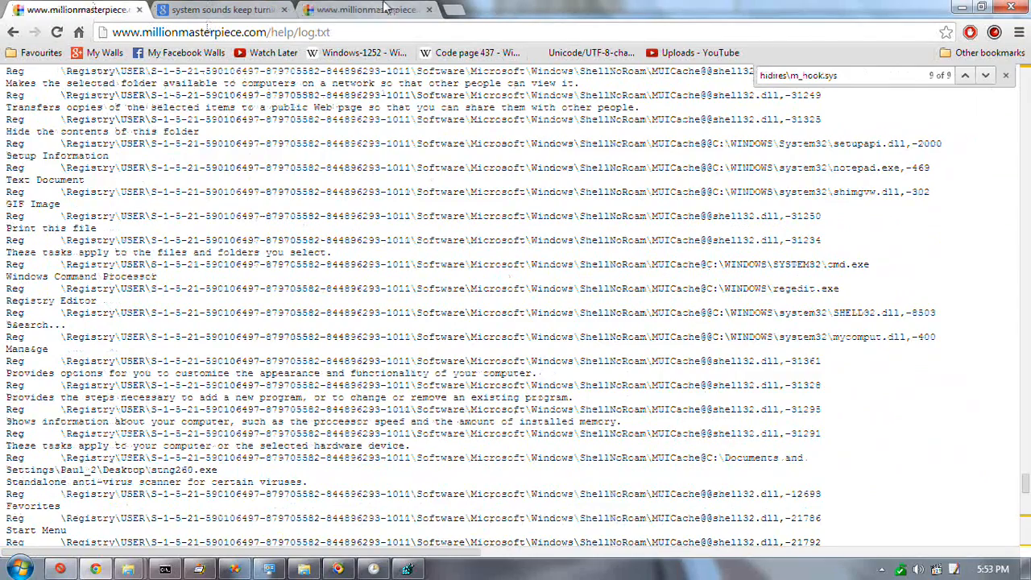
click(1019, 32)
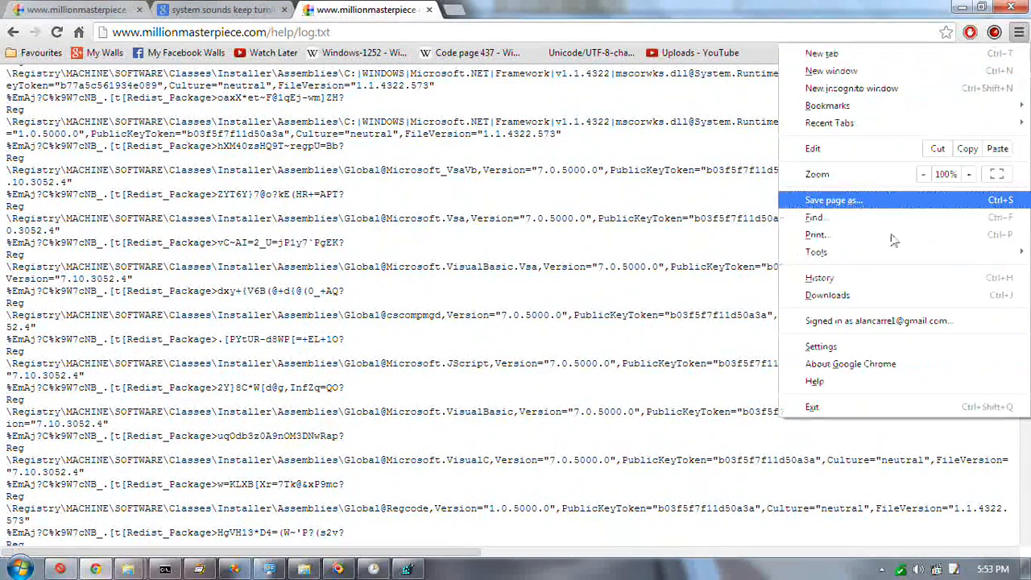
click(819, 277)
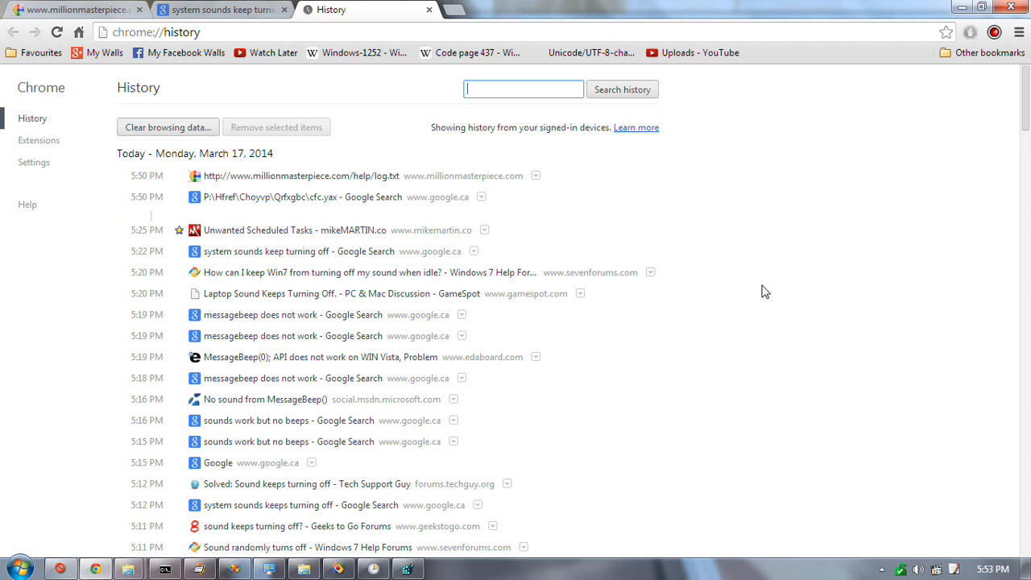
mouse_move(730, 331)
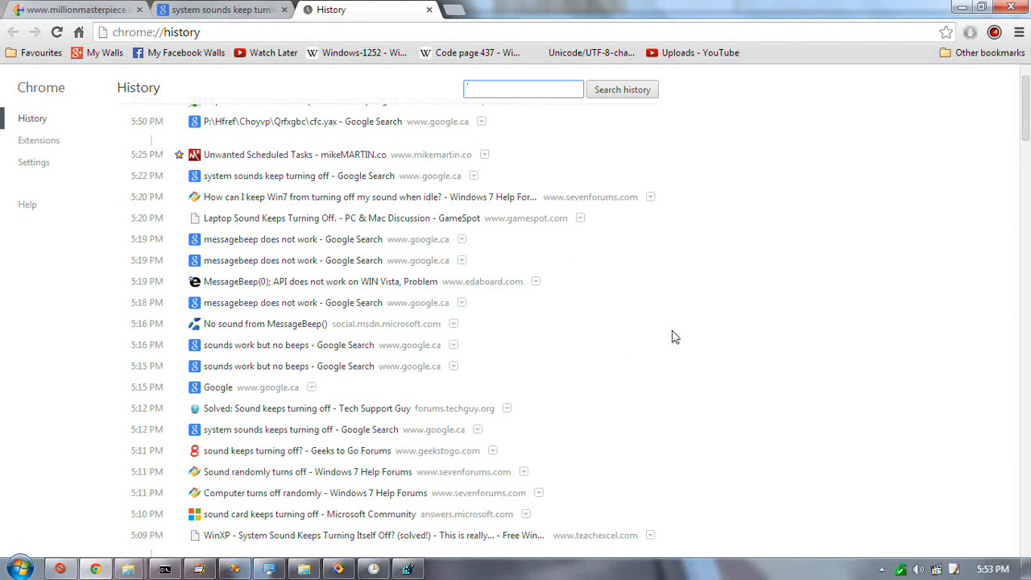
scroll(down, 3)
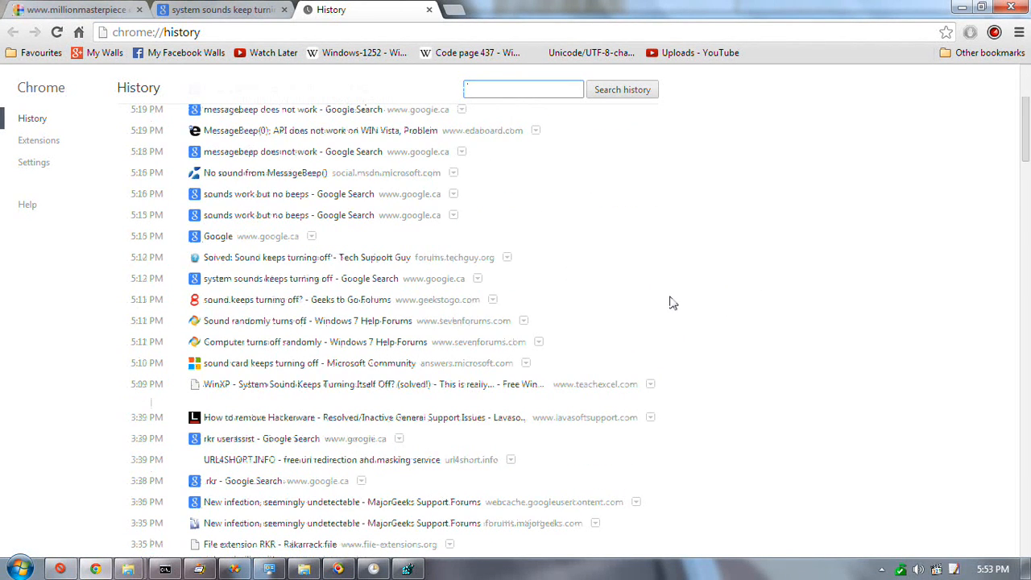
scroll(down, 3)
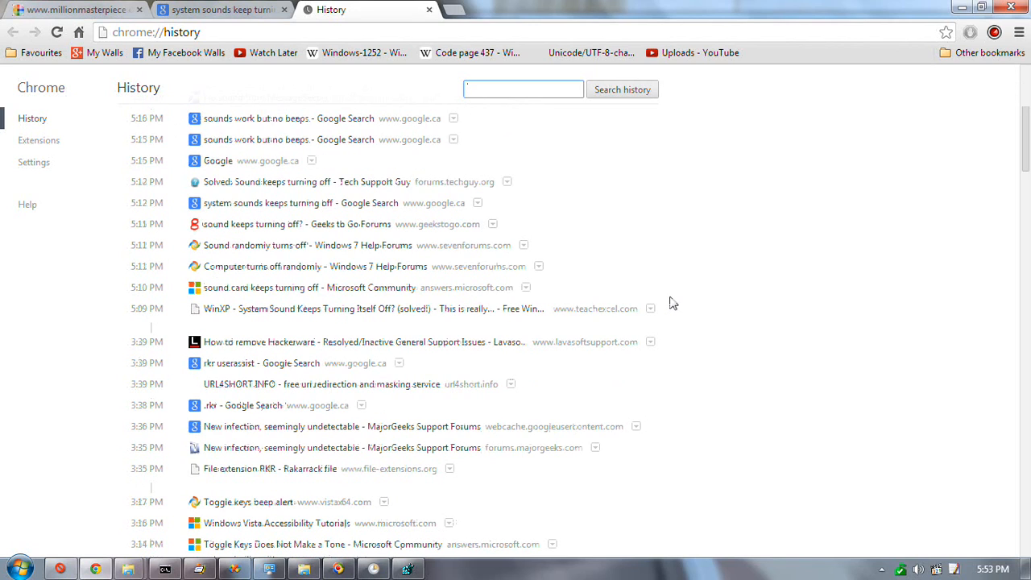
mouse_move(471, 342)
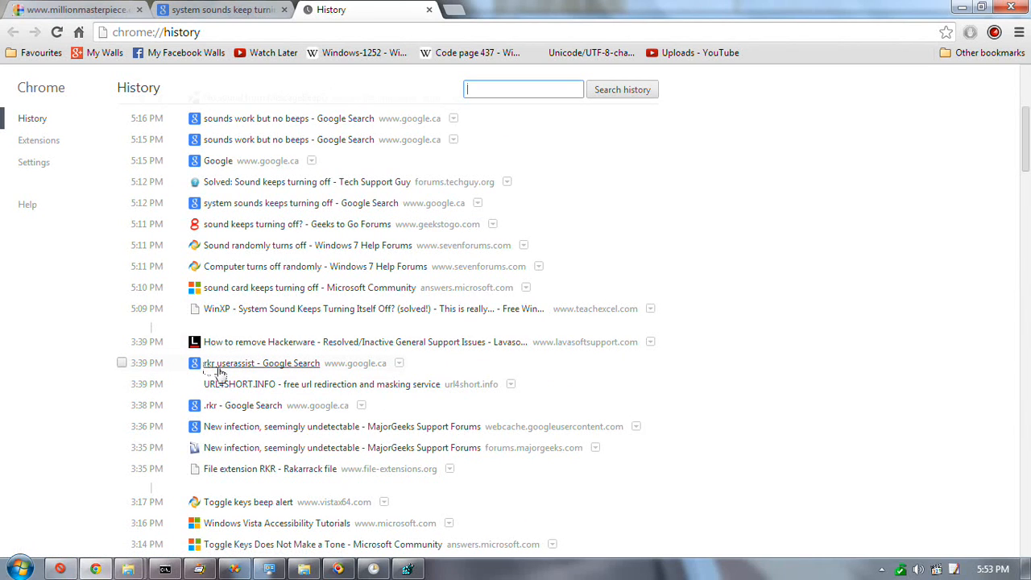
mouse_move(221, 405)
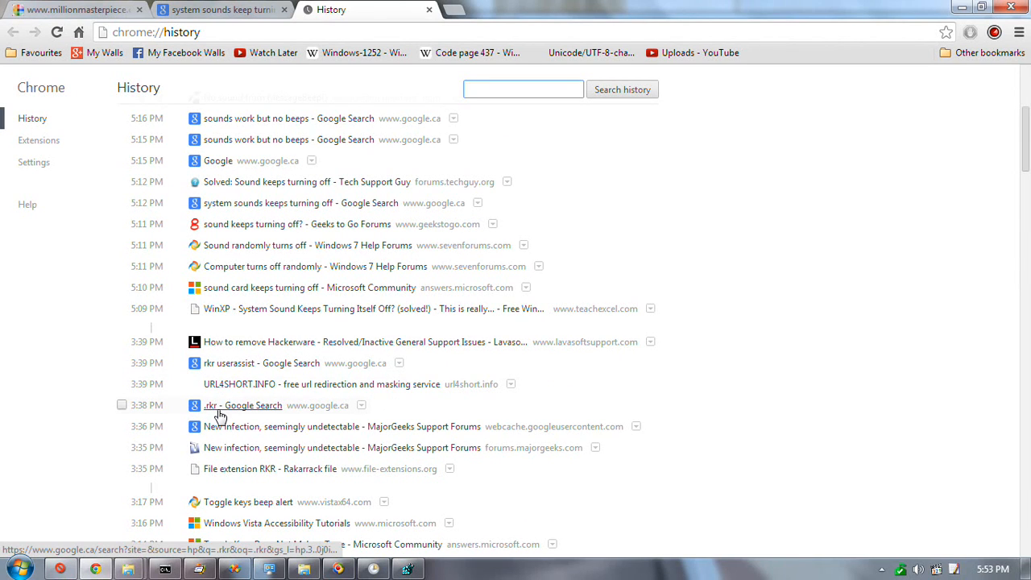
mouse_move(322, 341)
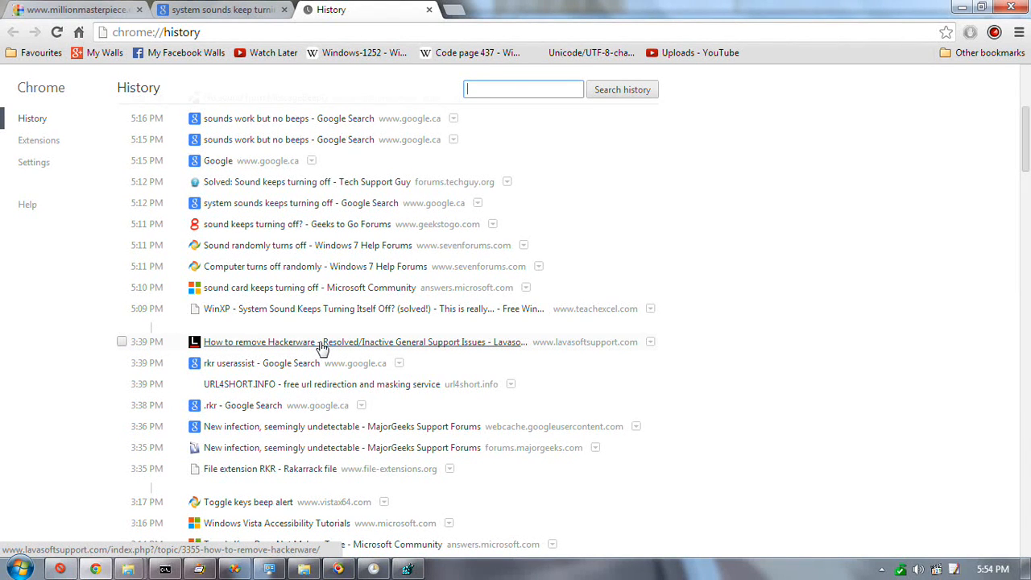
Open the 'How to remove Hackerware' Lavasoft thread and read down to gizzm0's Rot13 reply.
click(364, 342)
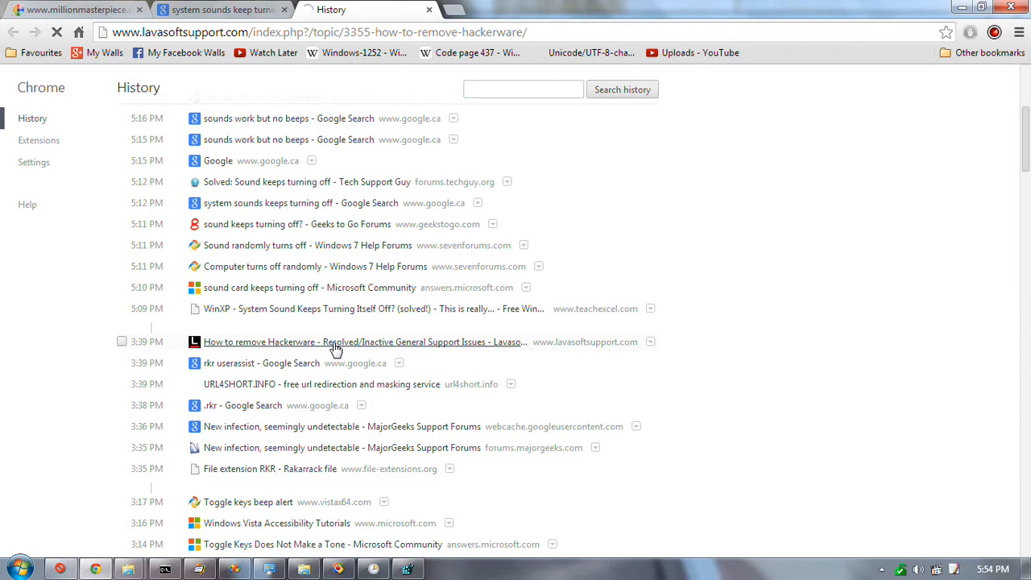
click(364, 342)
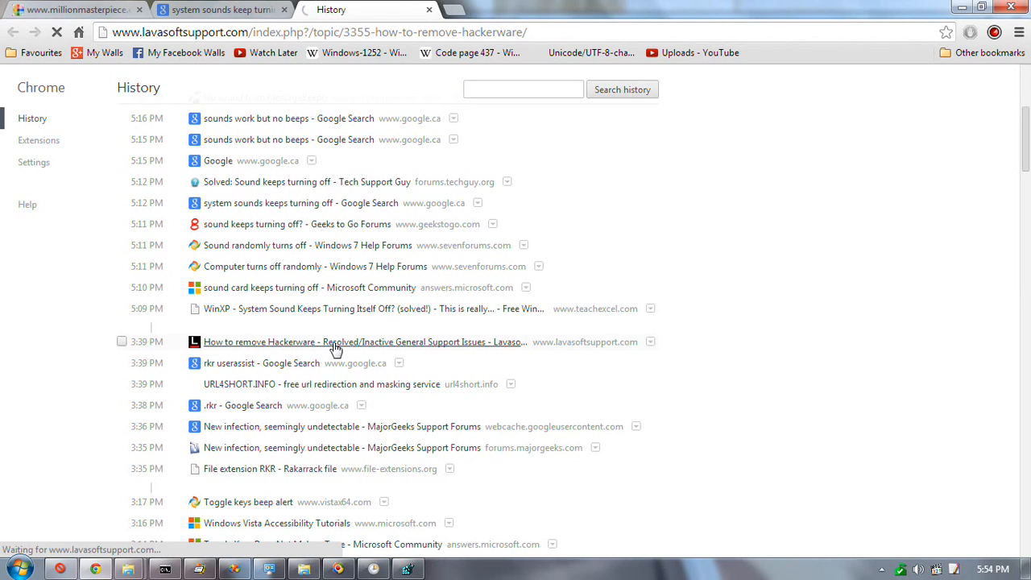
click(363, 342)
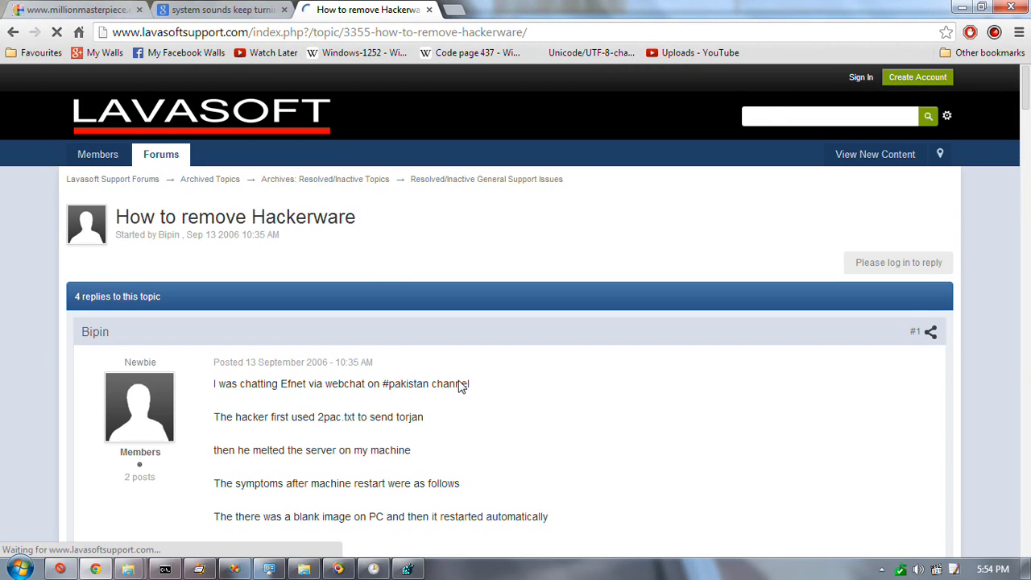
scroll(down, 3)
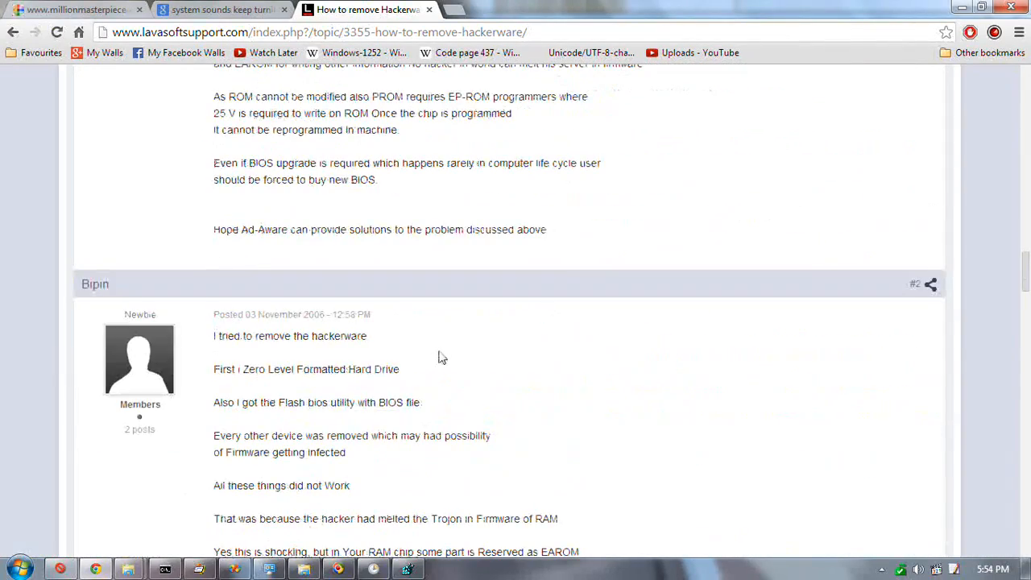
scroll(down, 3)
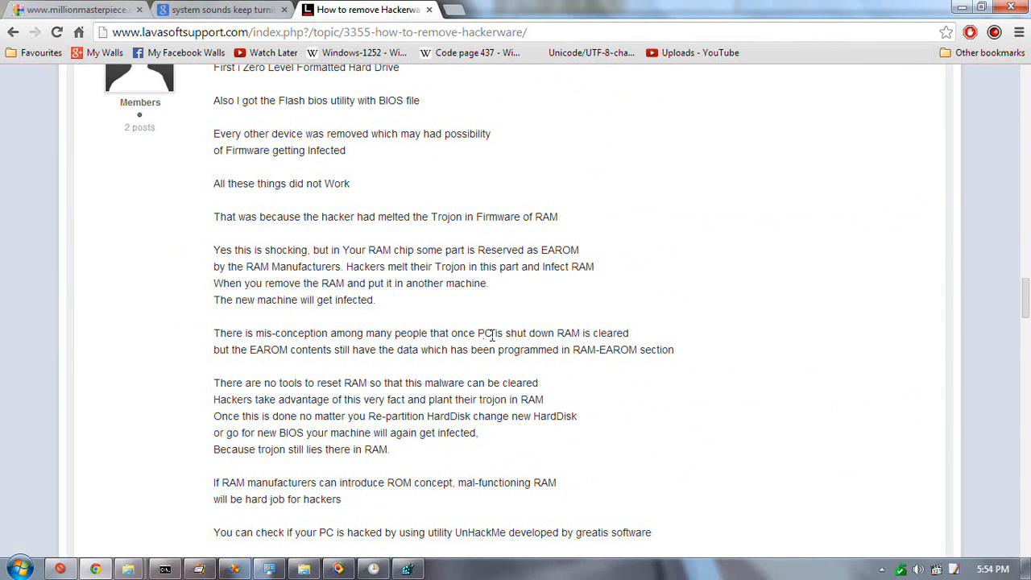
scroll(down, 3)
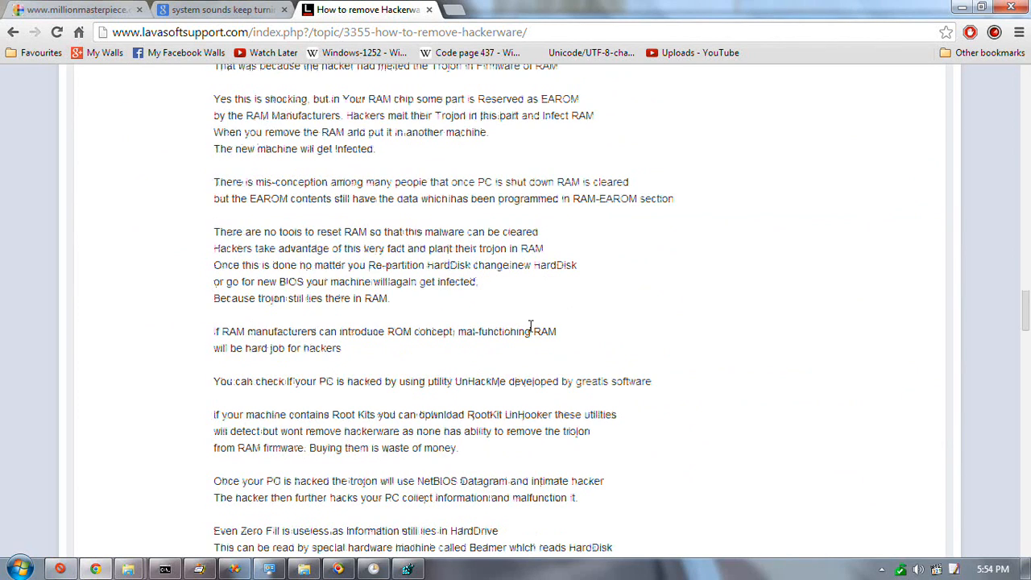
scroll(down, 3)
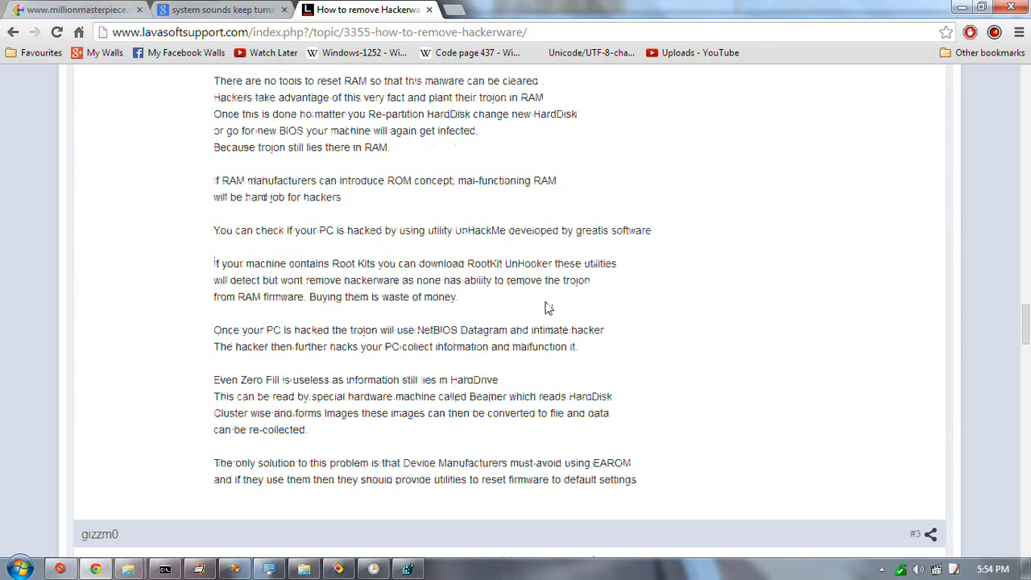
scroll(up, 3)
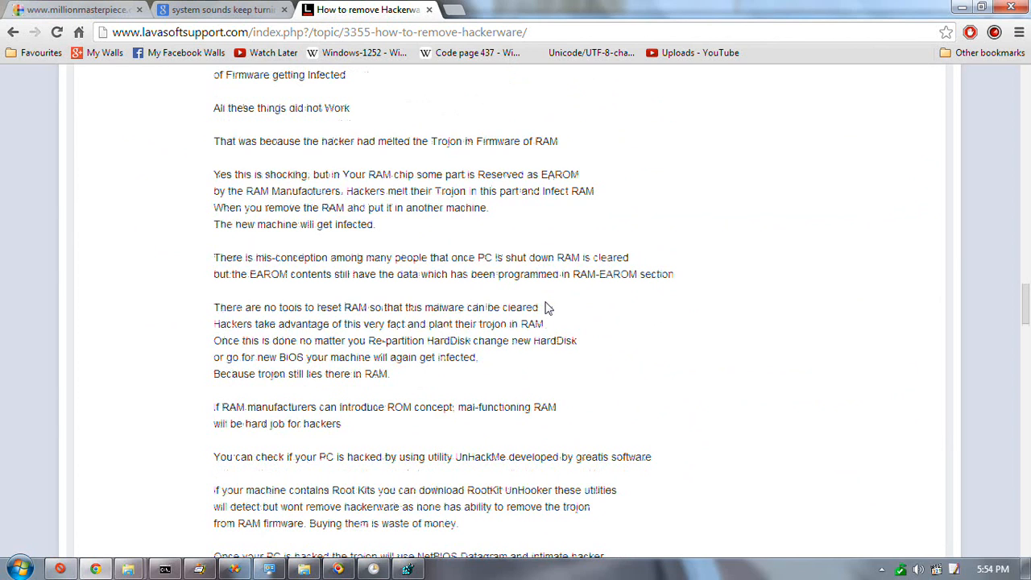
scroll(down, 3)
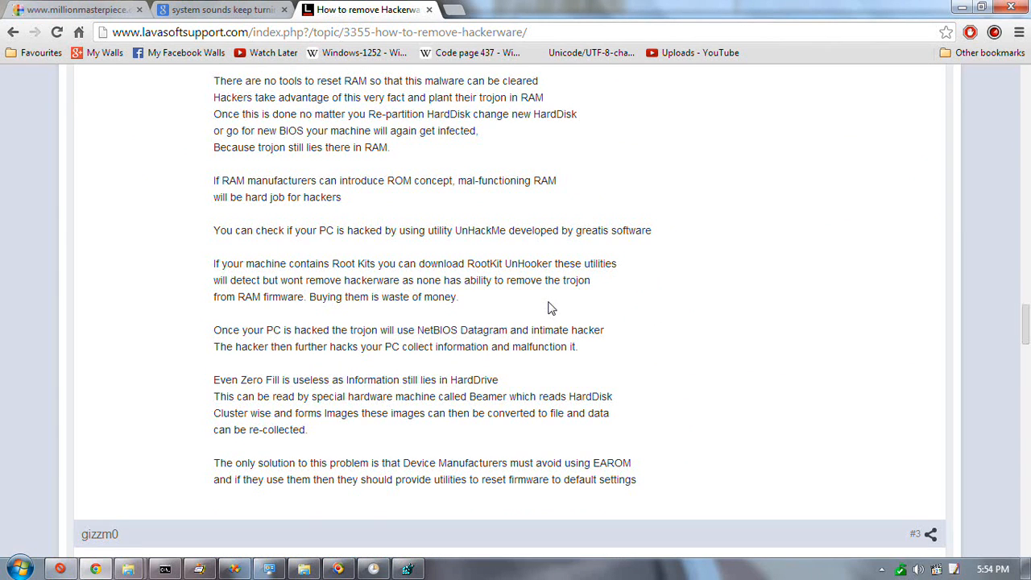
scroll(down, 3)
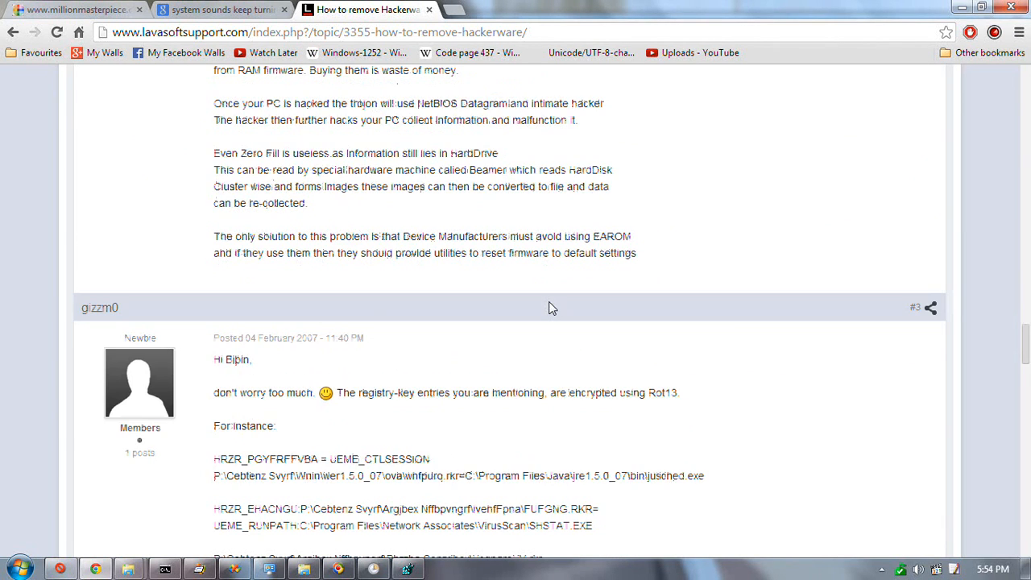
scroll(down, 3)
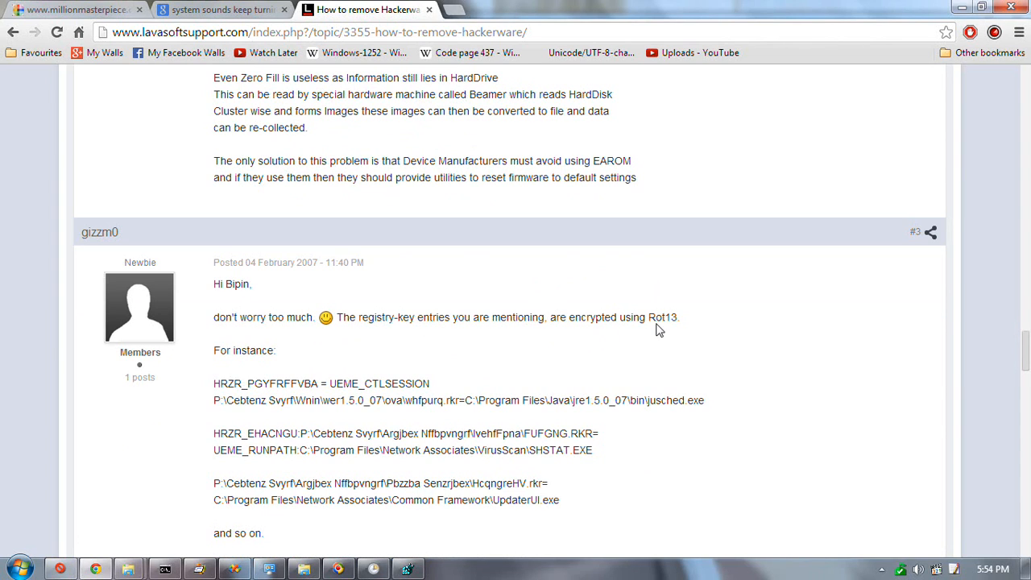
Highlight the reply's words saying the entries are encrypted with Rot13 and read on.
drag(551, 317, 679, 317)
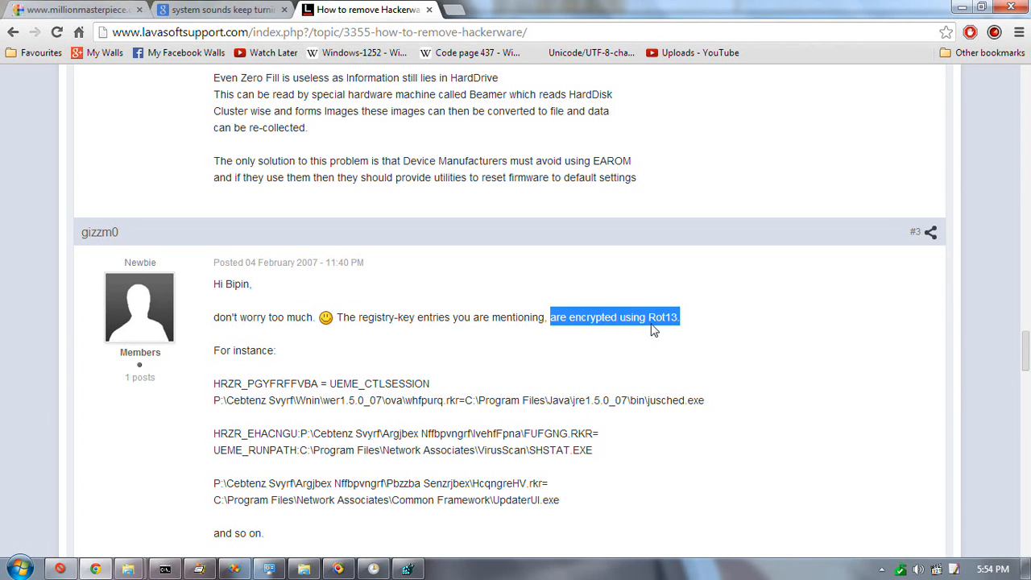
click(685, 355)
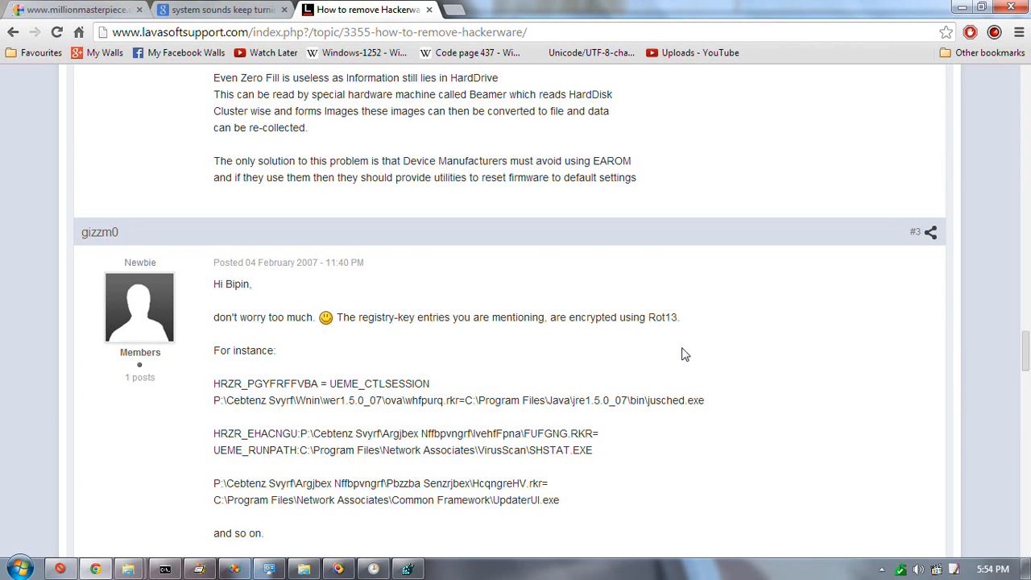
scroll(down, 3)
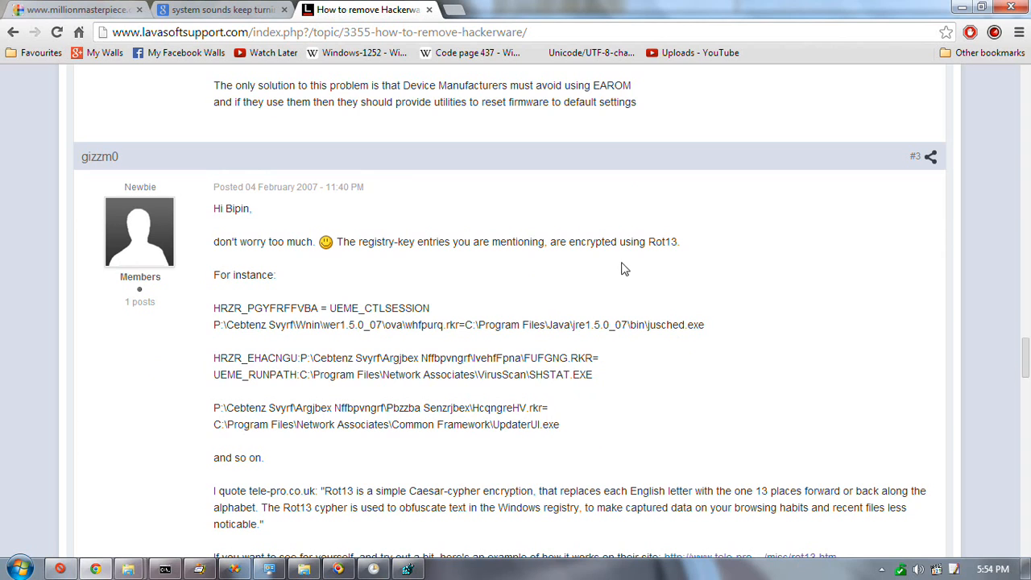
mouse_move(667, 376)
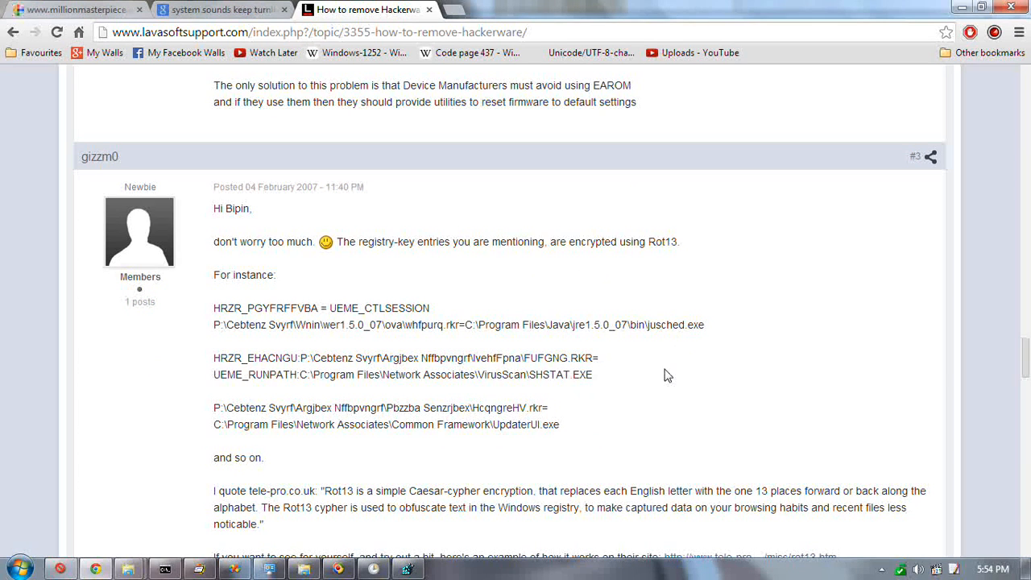
scroll(down, 3)
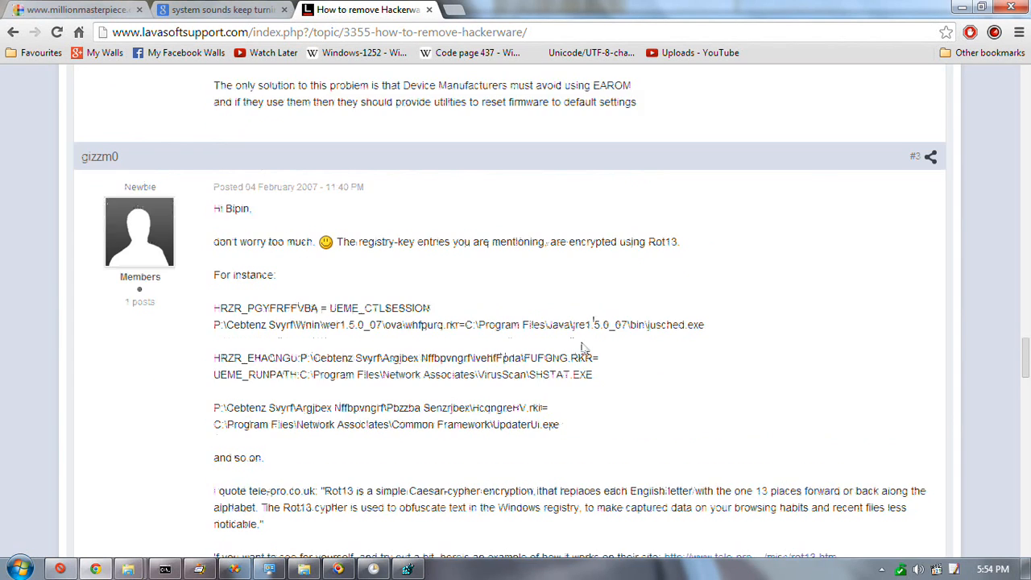
scroll(down, 3)
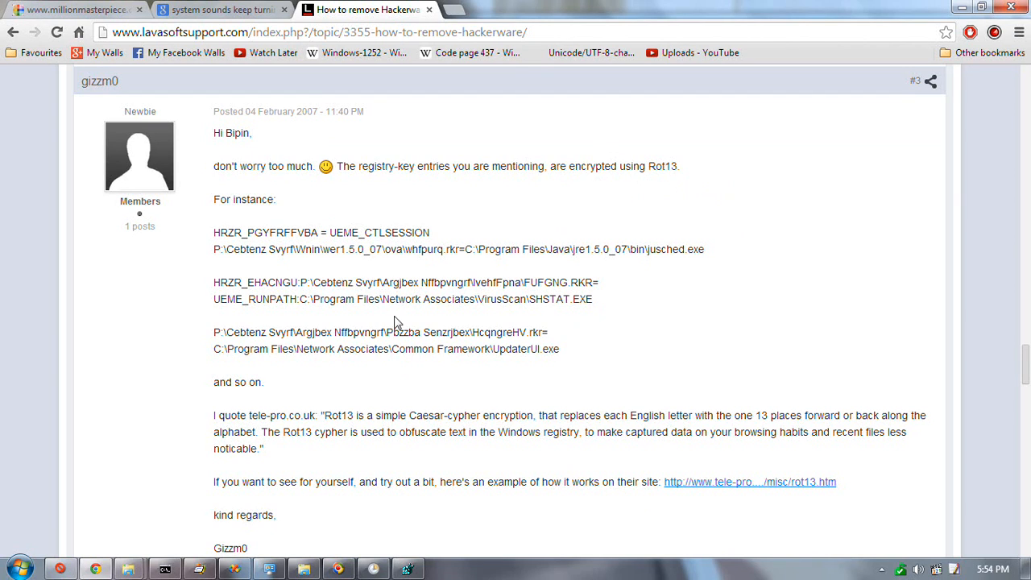
mouse_move(615, 175)
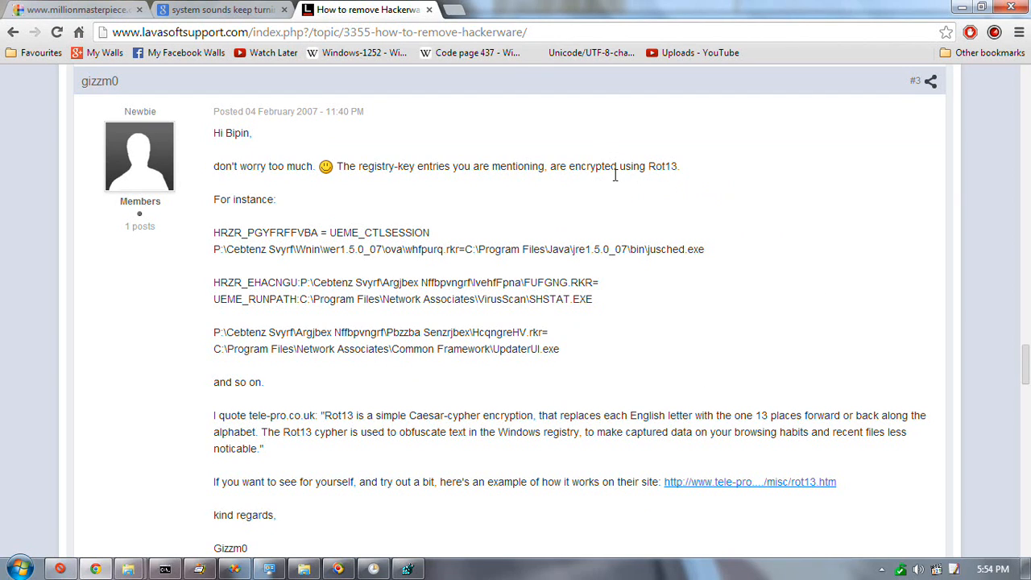
mouse_move(427, 274)
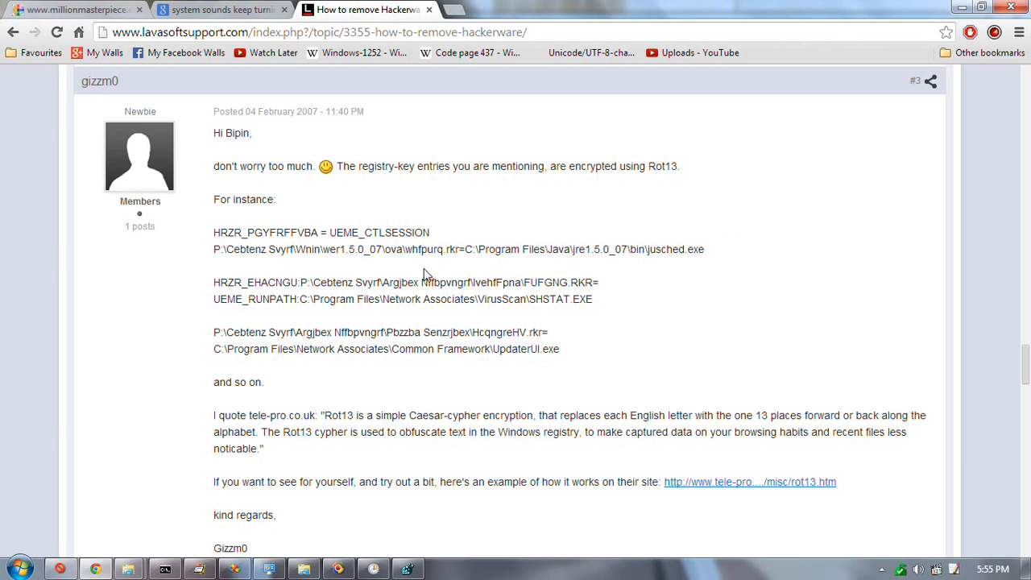
mouse_move(464, 273)
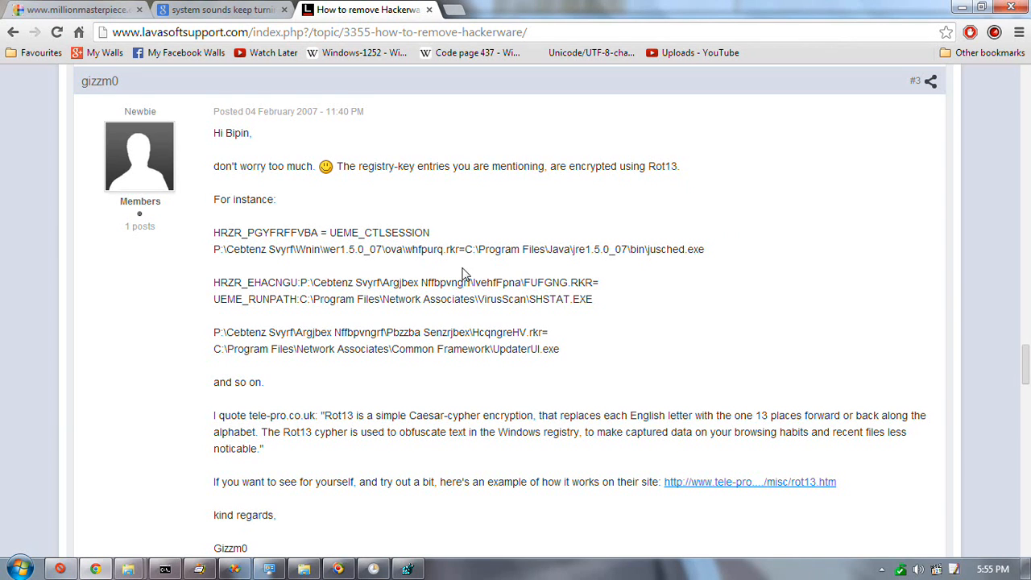
mouse_move(569, 199)
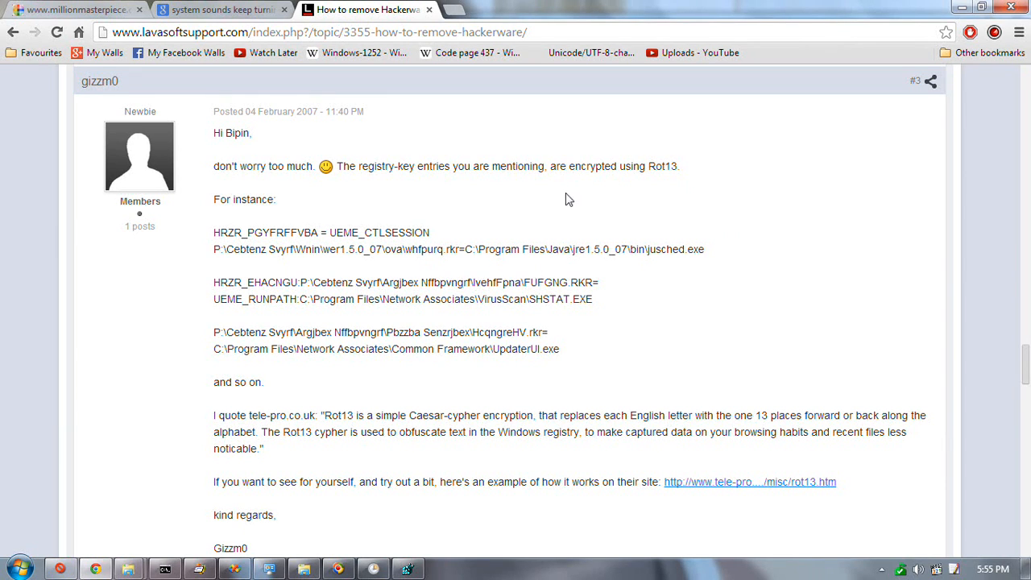
mouse_move(641, 299)
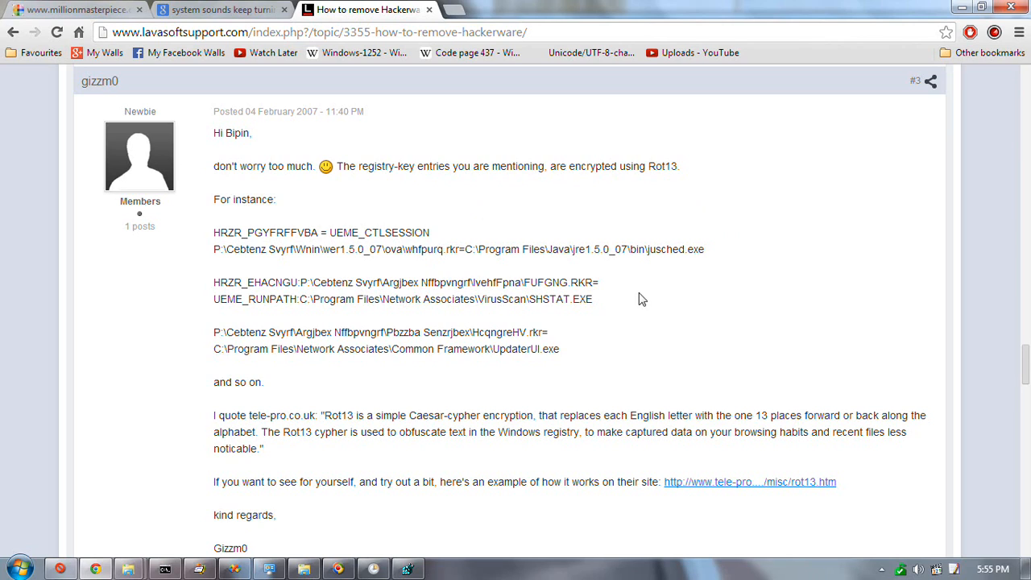
mouse_move(722, 237)
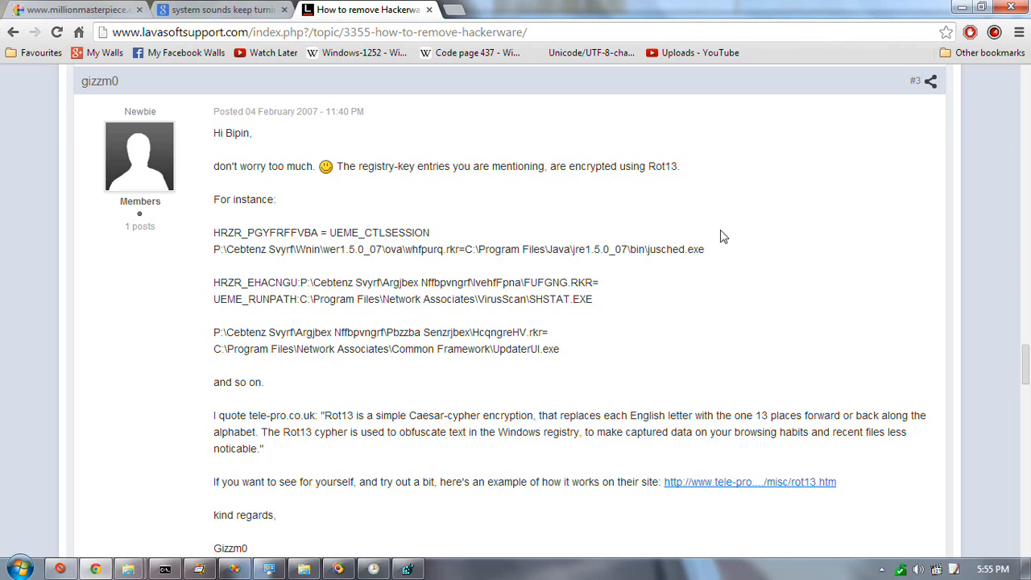
mouse_move(583, 206)
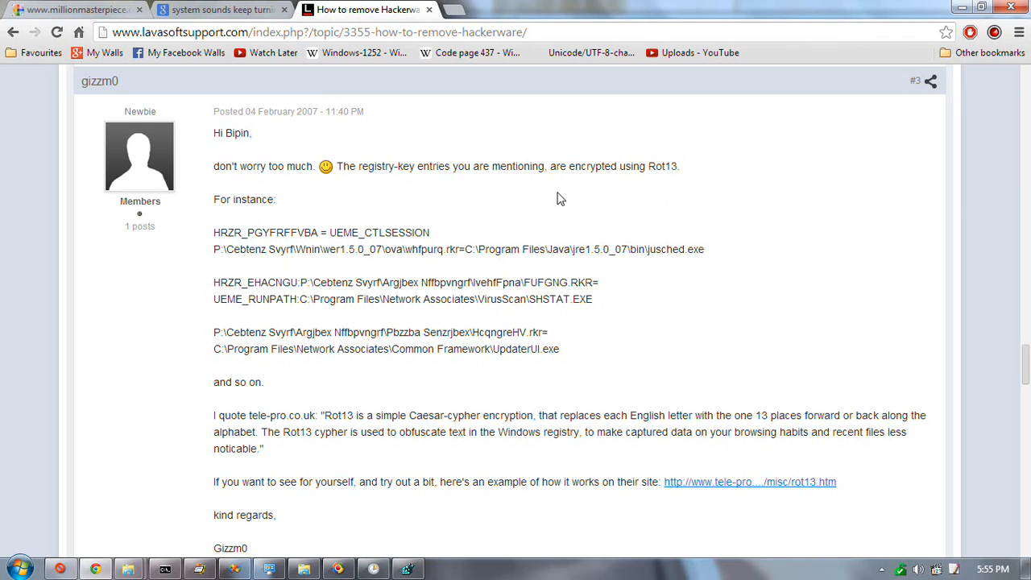
mouse_move(581, 280)
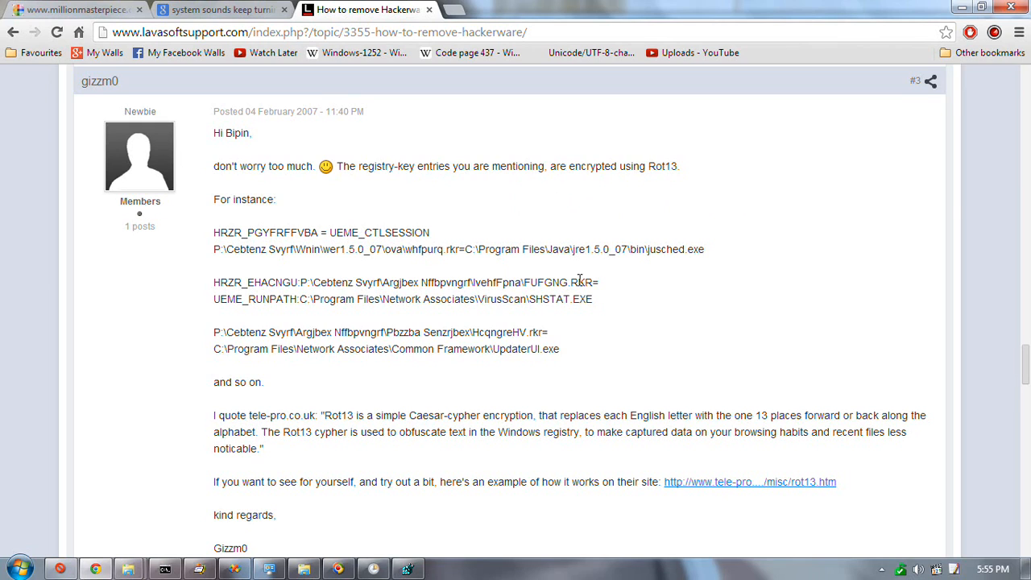
Note the EXE in the example path, then switch over to the Visual Studio WORK solution.
double_click(583, 299)
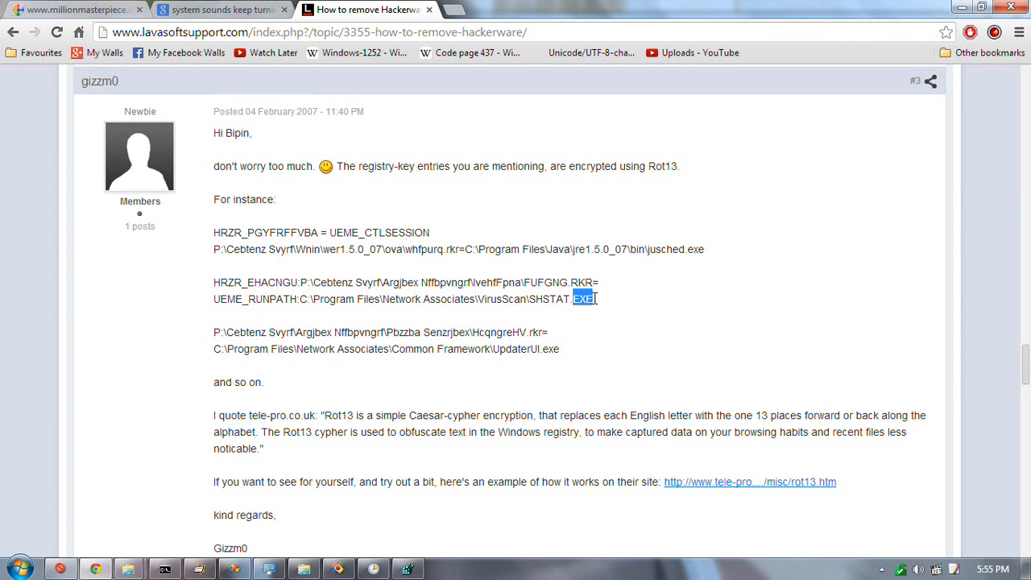
click(390, 359)
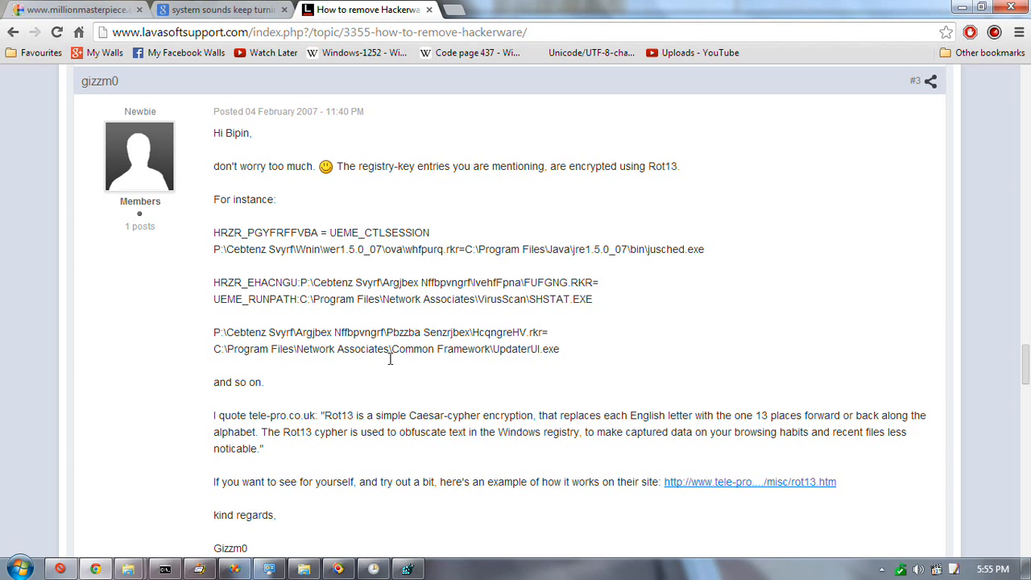
click(234, 570)
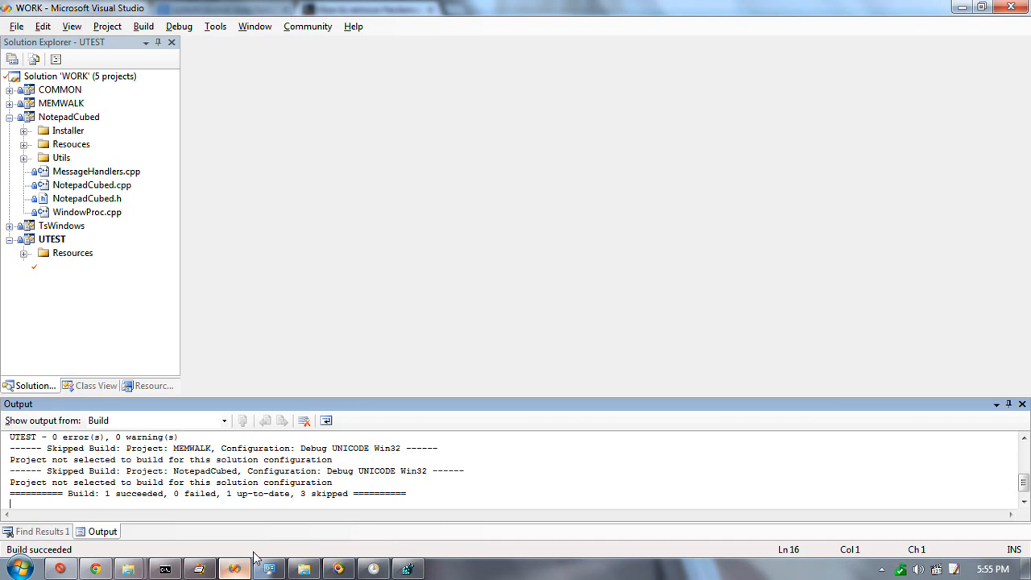
Open UTEST.CPP and review its Rot13 function down to the _tmain loop printing decoded lines.
double_click(74, 266)
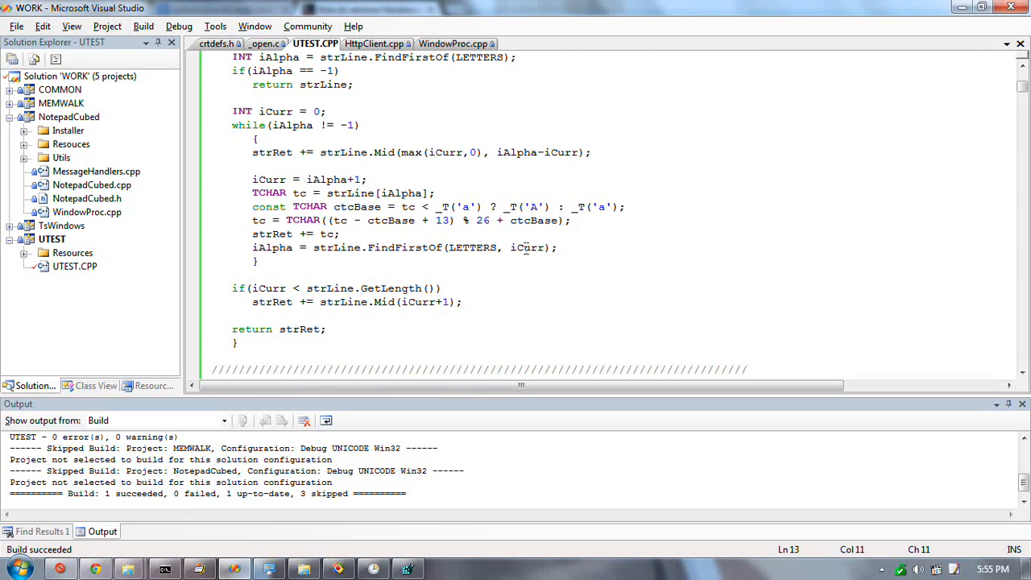
scroll(down, 3)
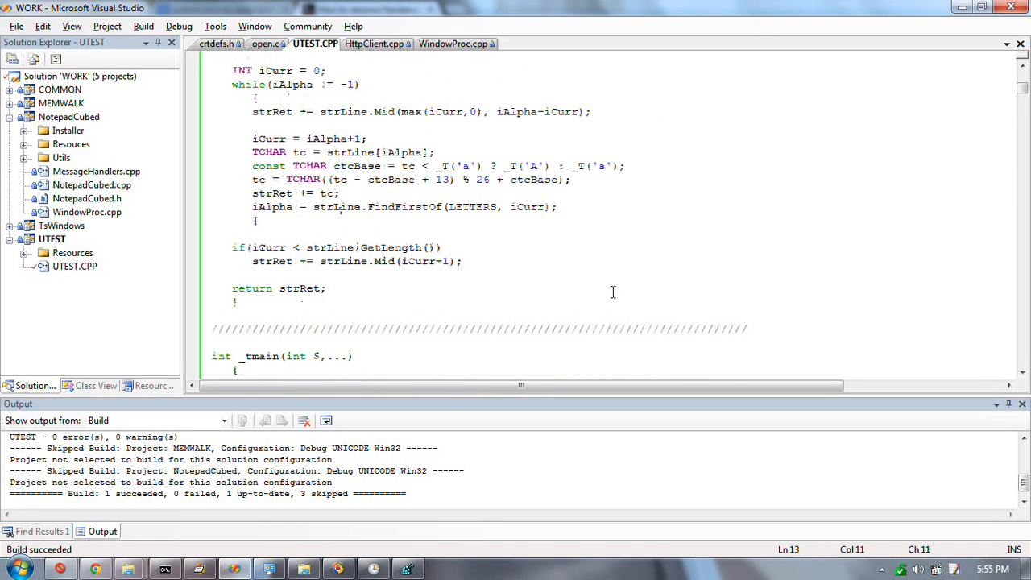
scroll(down, 3)
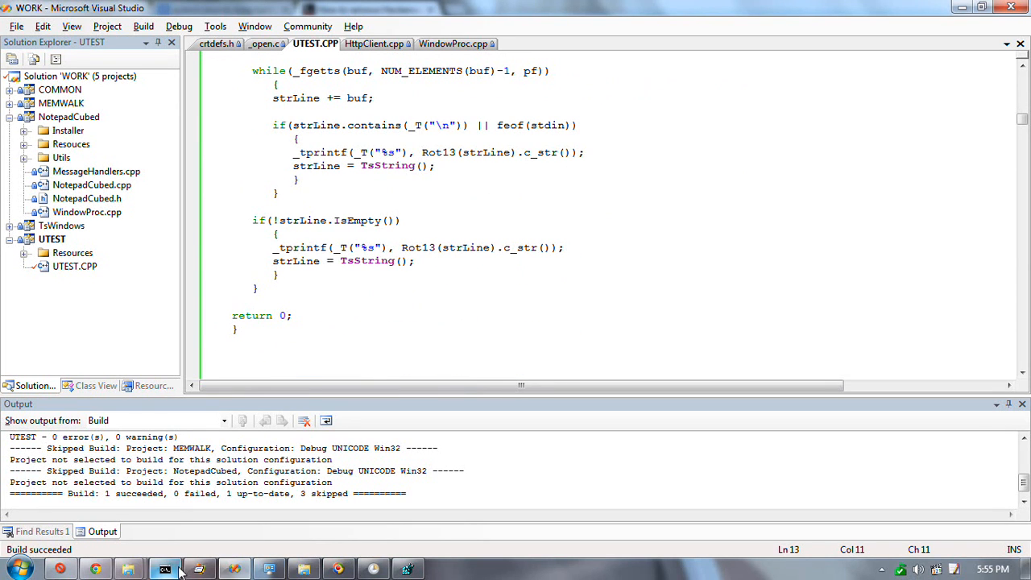
In the console list *.note files and run type rkr_rot13.note piped through utest and more.
click(164, 570)
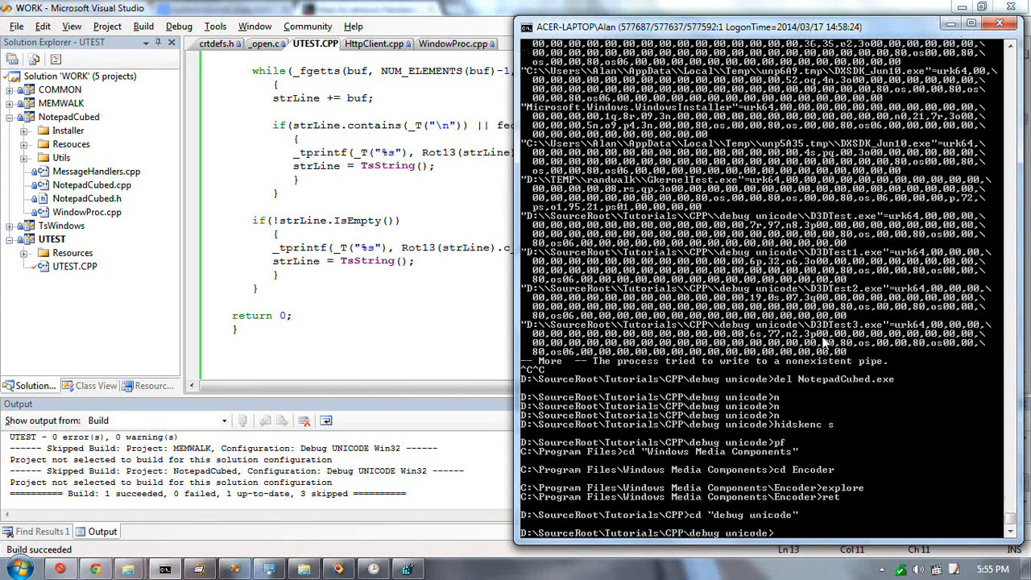
text(dir *.note)
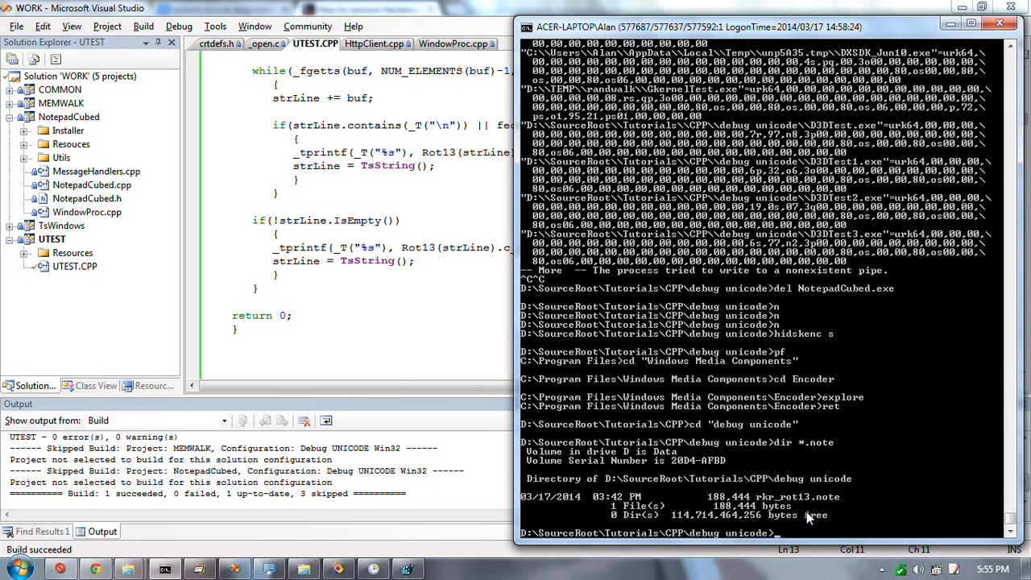
text(t)
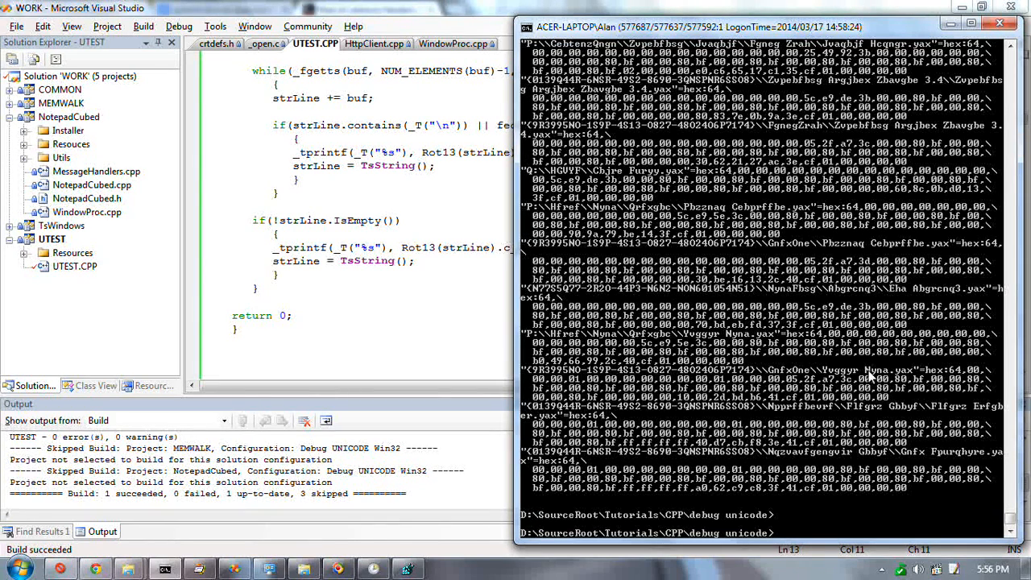
text(type rkr_rot13.note|utest)
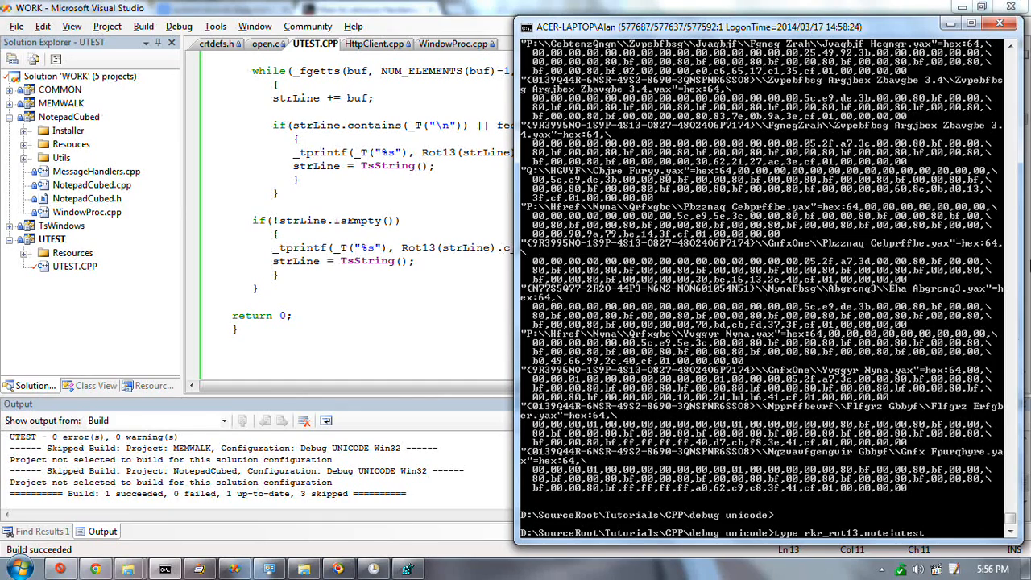
Page through the first screens of the Rot13-decoded registry dump.
scroll(down, 3)
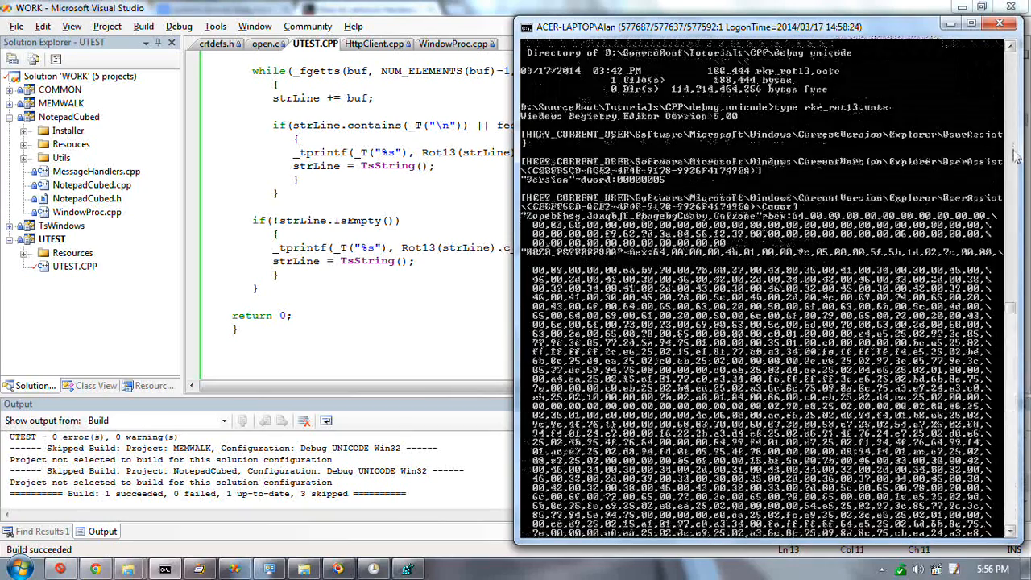
scroll(down, 3)
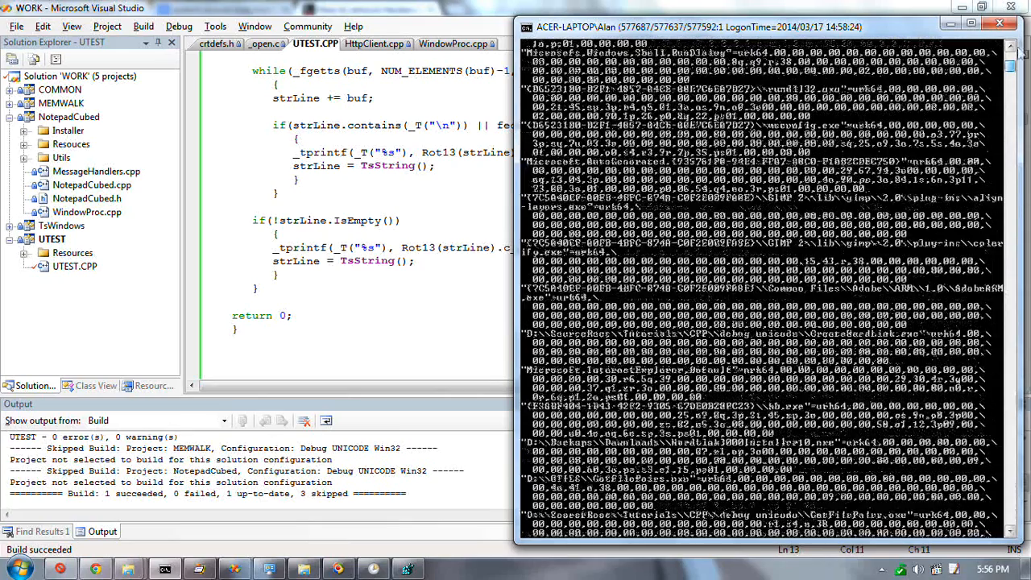
scroll(down, 3)
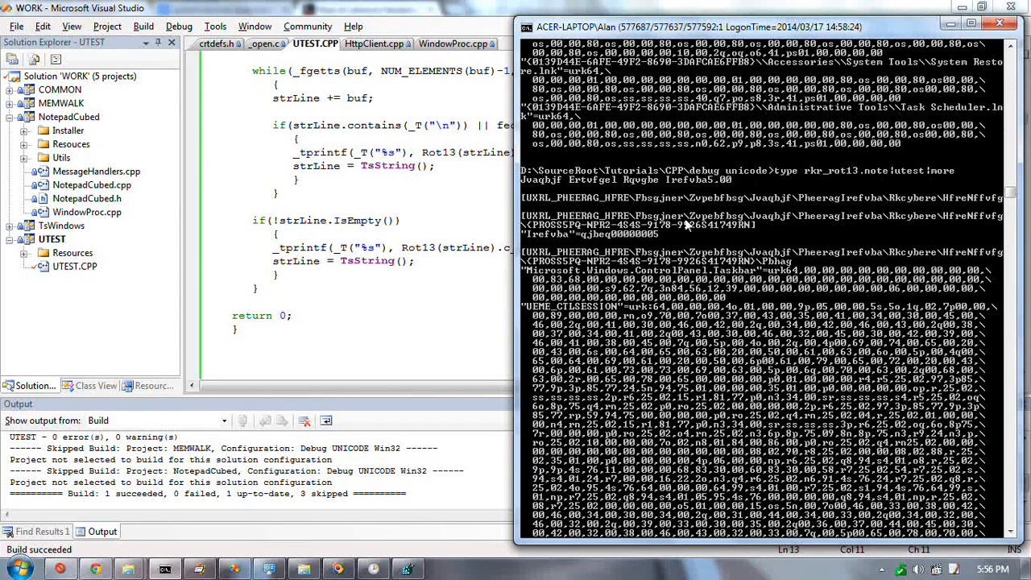
mouse_move(600, 208)
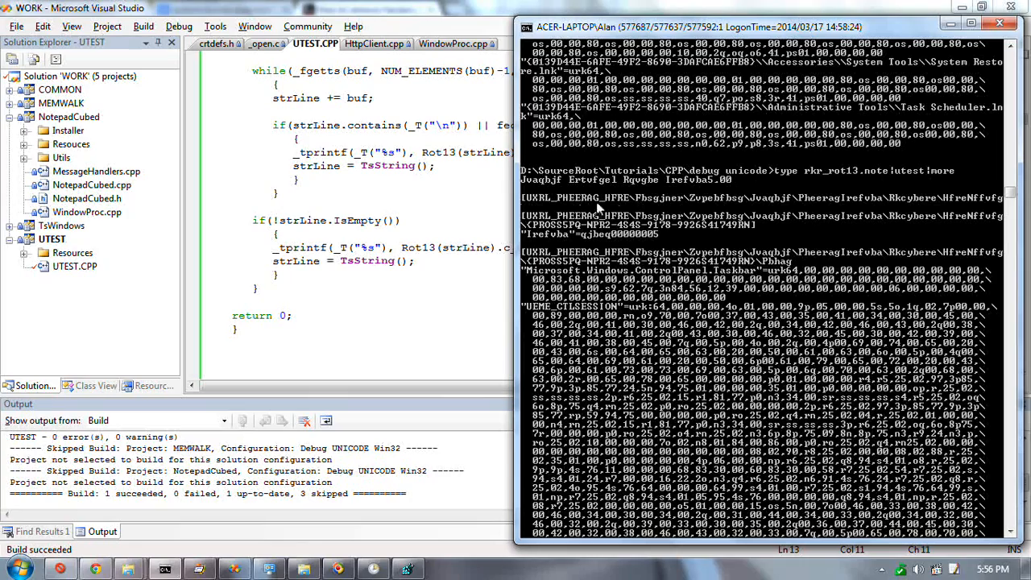
mouse_move(727, 292)
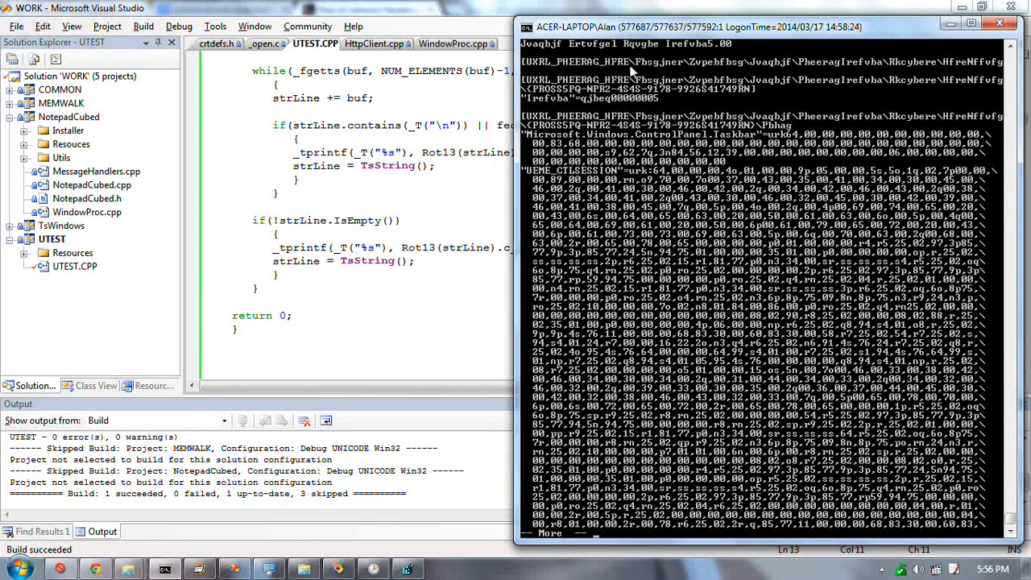
mouse_move(910, 64)
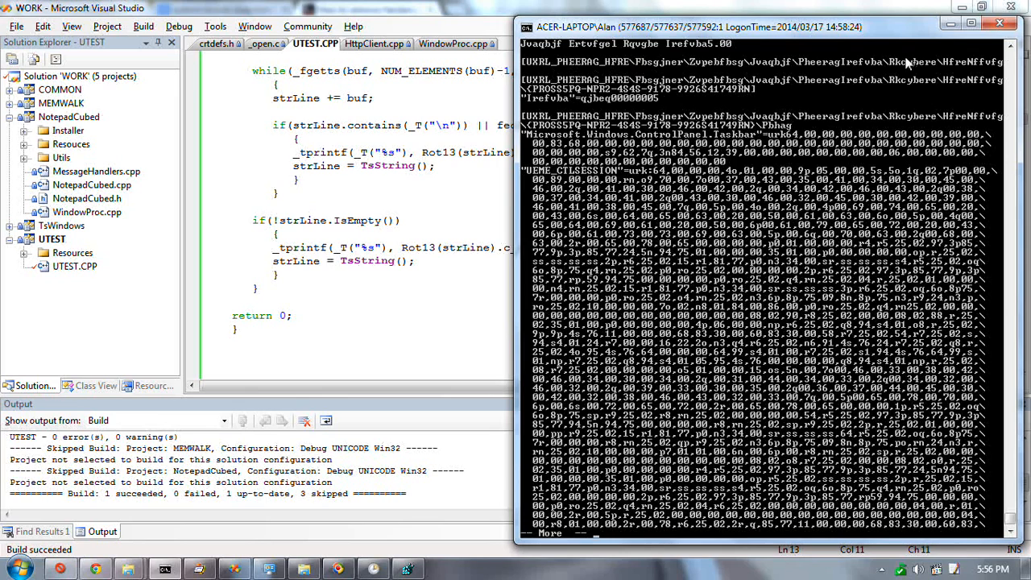
mouse_move(890, 90)
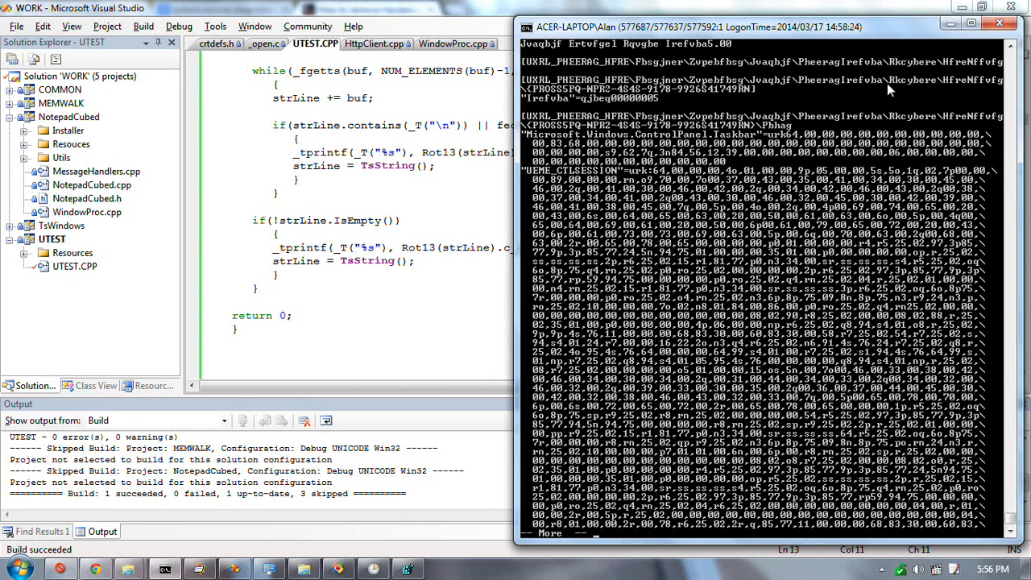
mouse_move(601, 105)
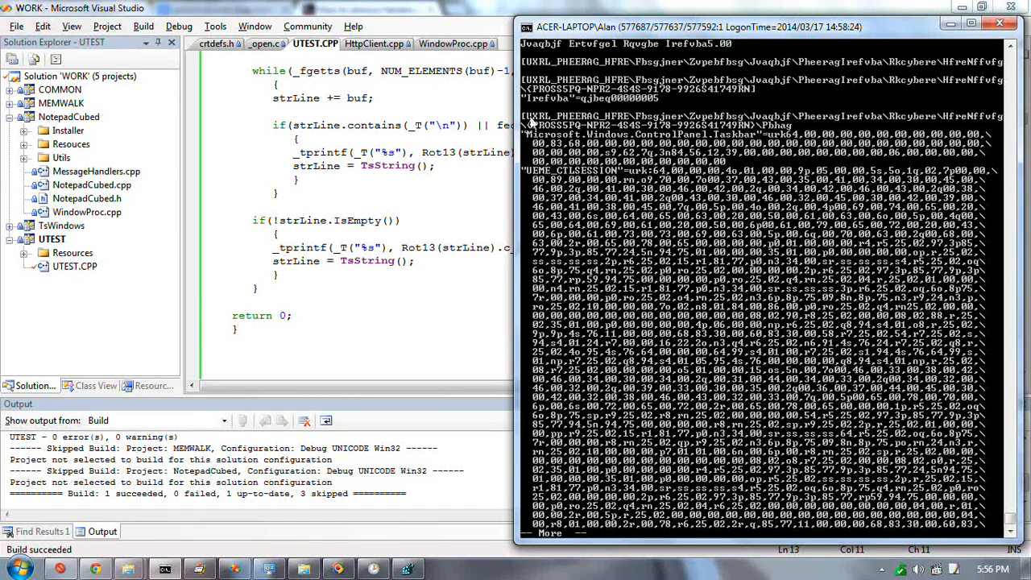
mouse_move(552, 105)
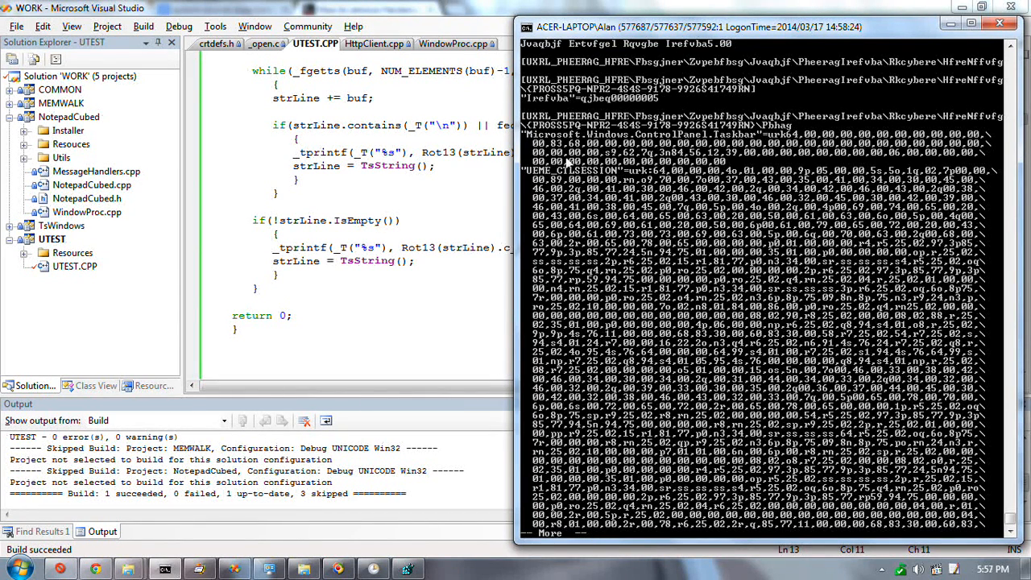
mouse_move(801, 129)
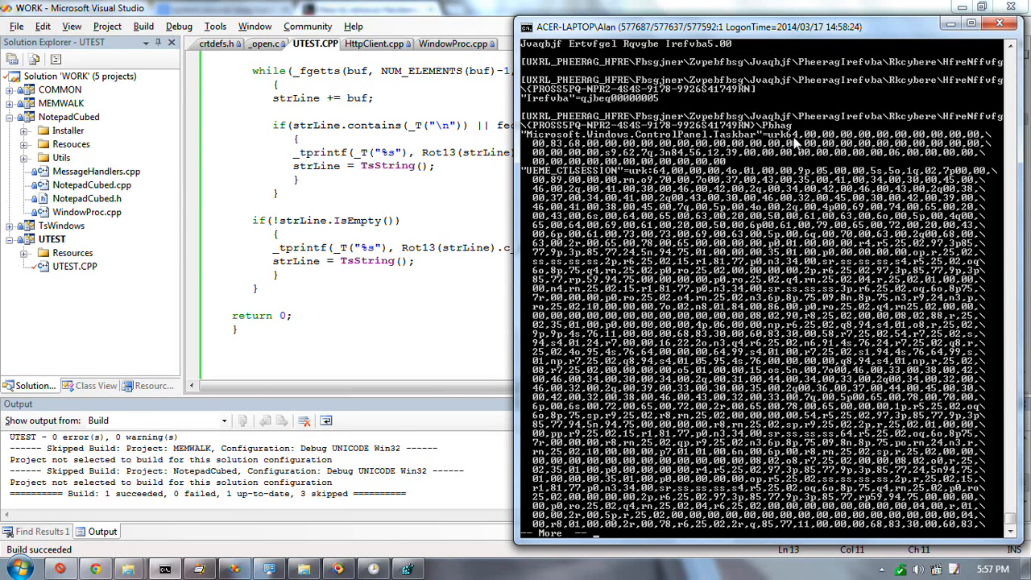
mouse_move(794, 144)
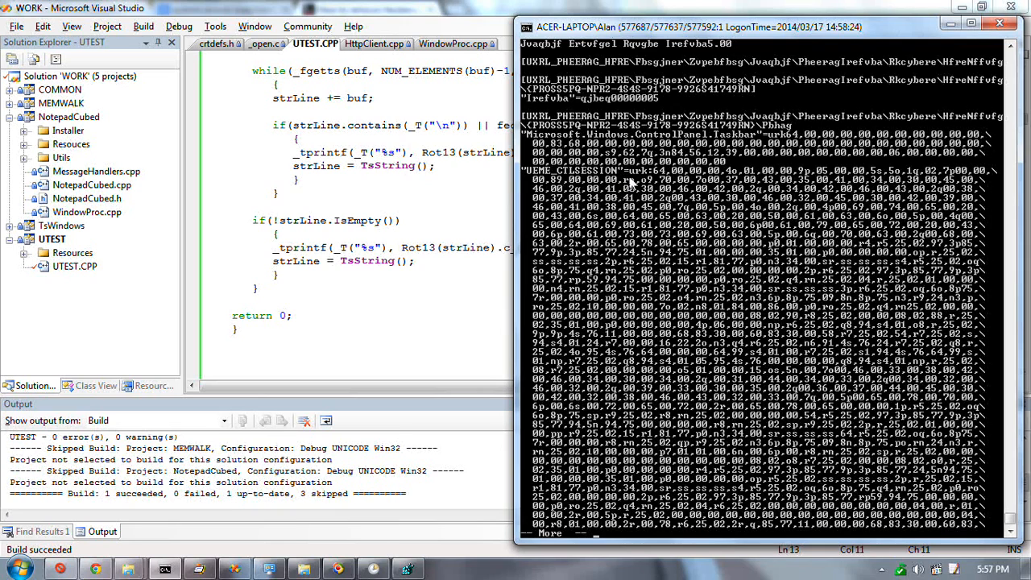
mouse_move(599, 425)
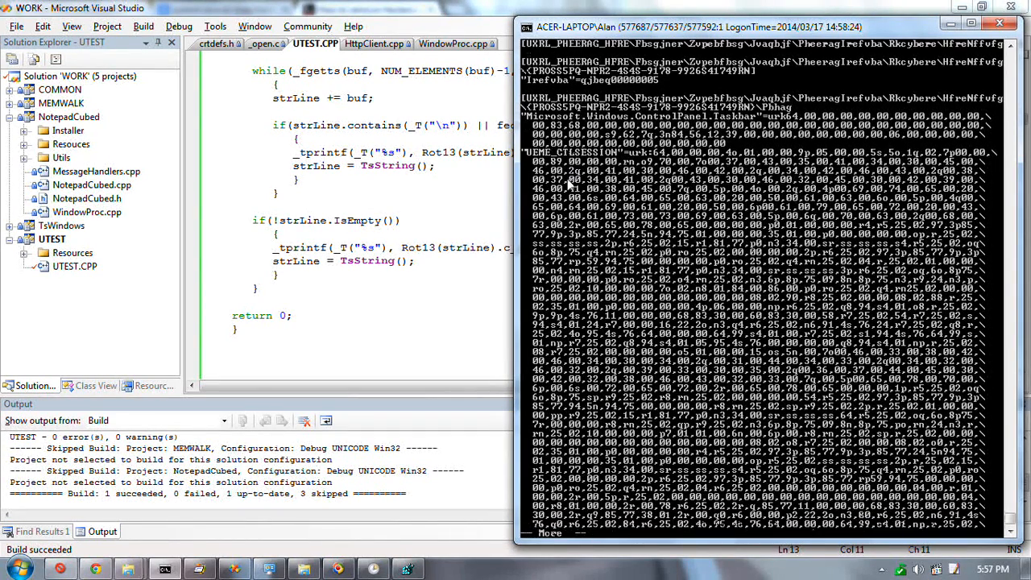
Advance the paged output to decoded entries like Chrome, depends.exe and wmenc.exe.
scroll(down, 3)
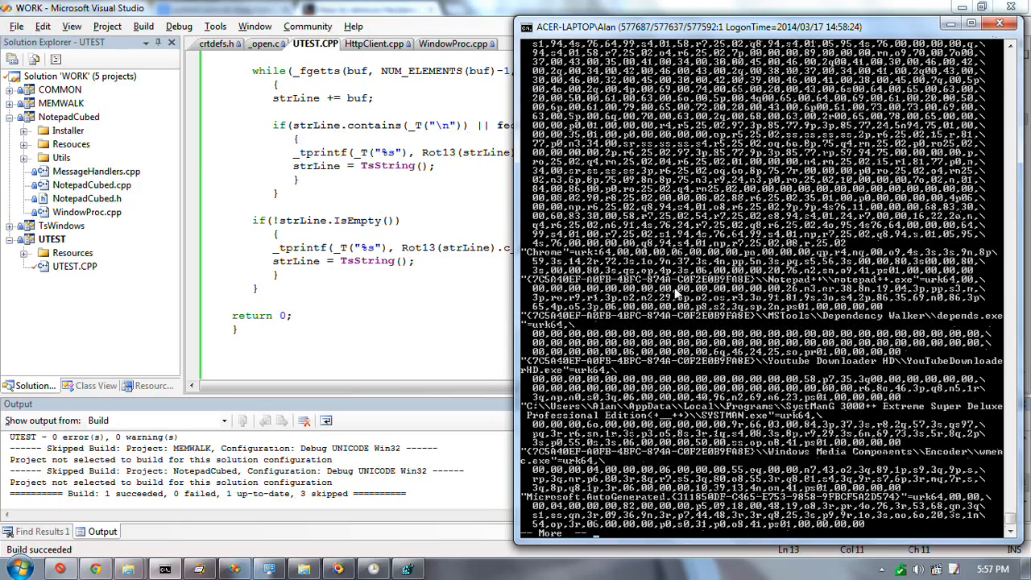
mouse_move(524, 330)
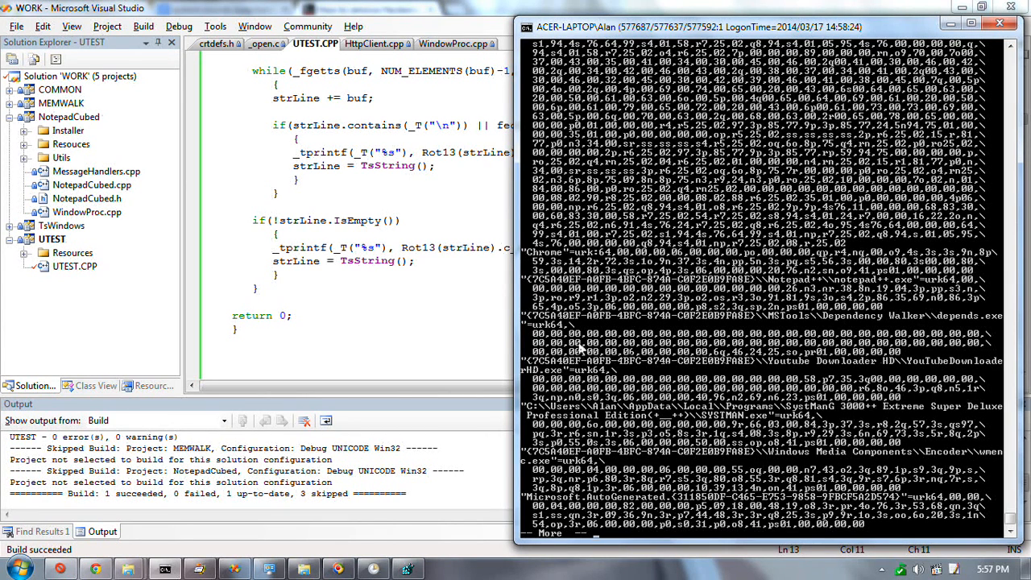
mouse_move(621, 417)
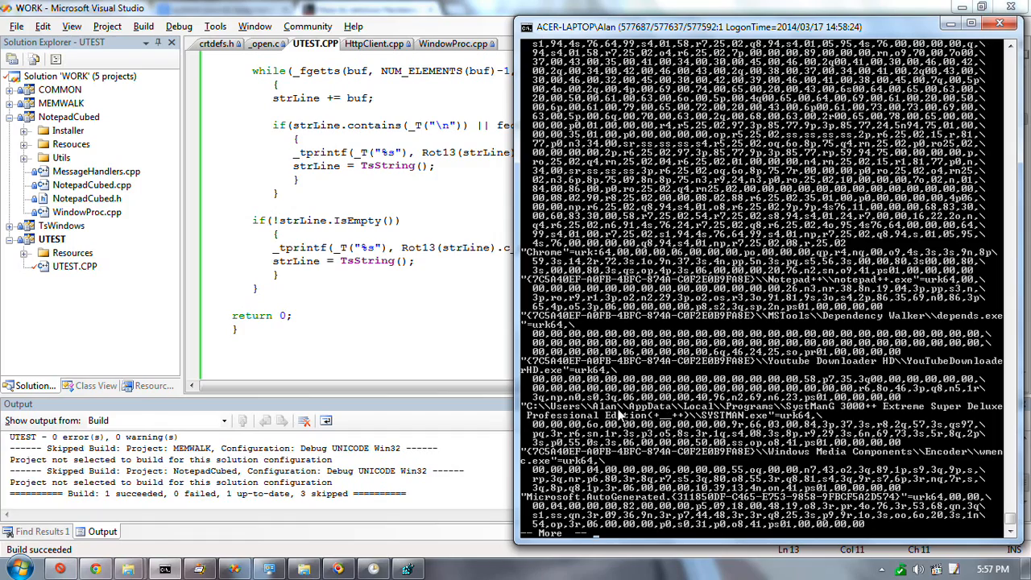
mouse_move(705, 435)
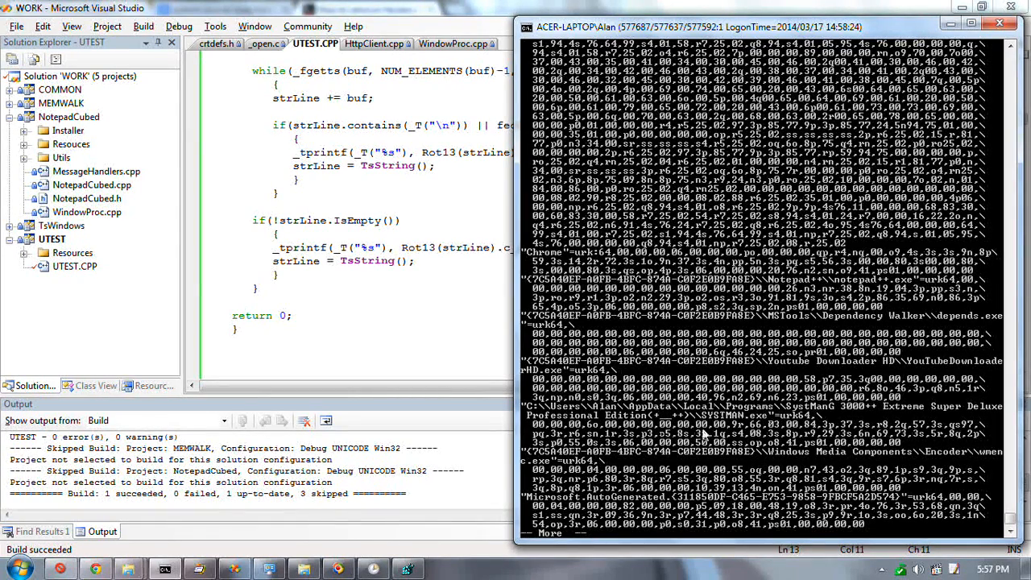
mouse_move(761, 441)
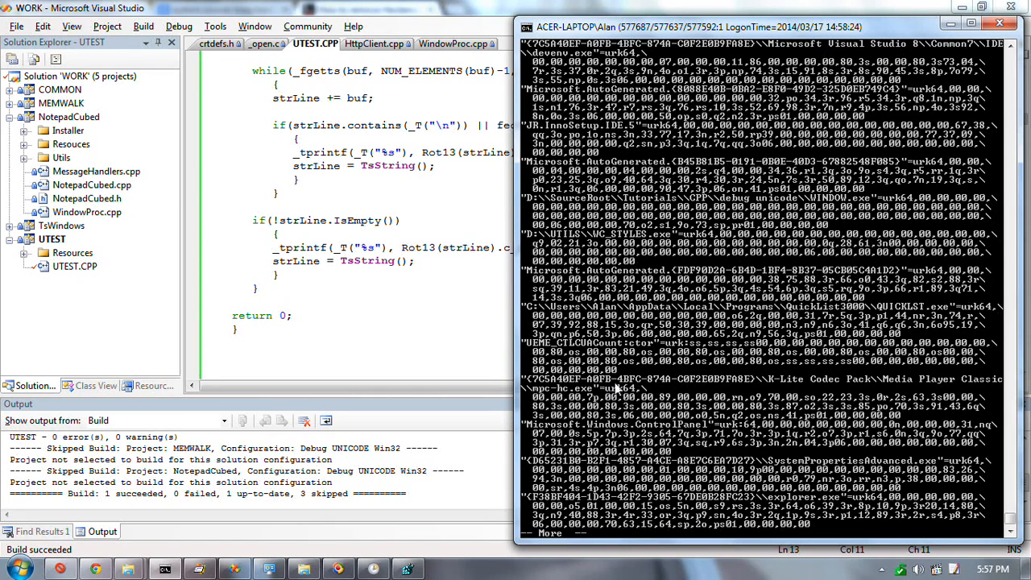
mouse_move(826, 512)
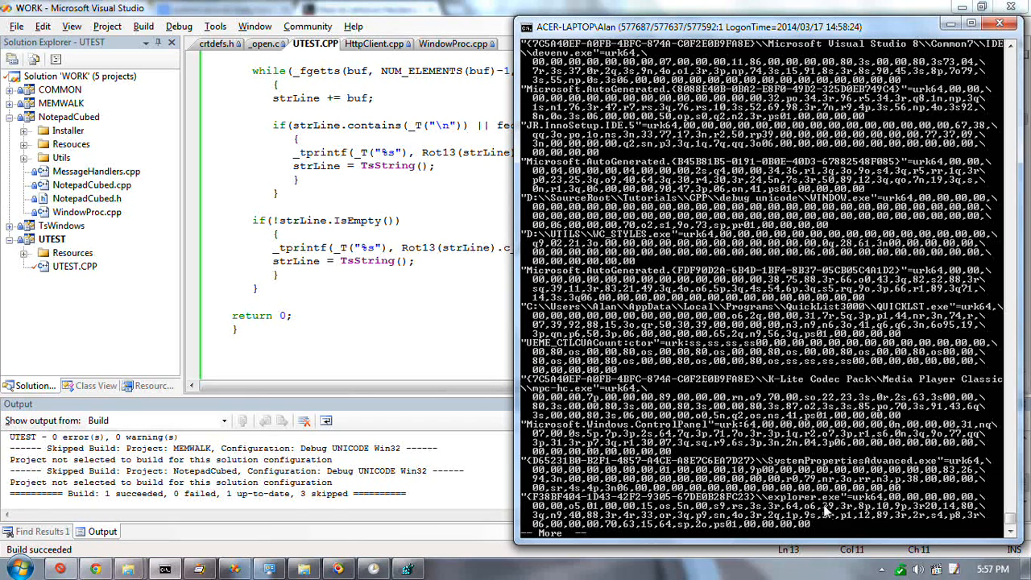
mouse_move(830, 413)
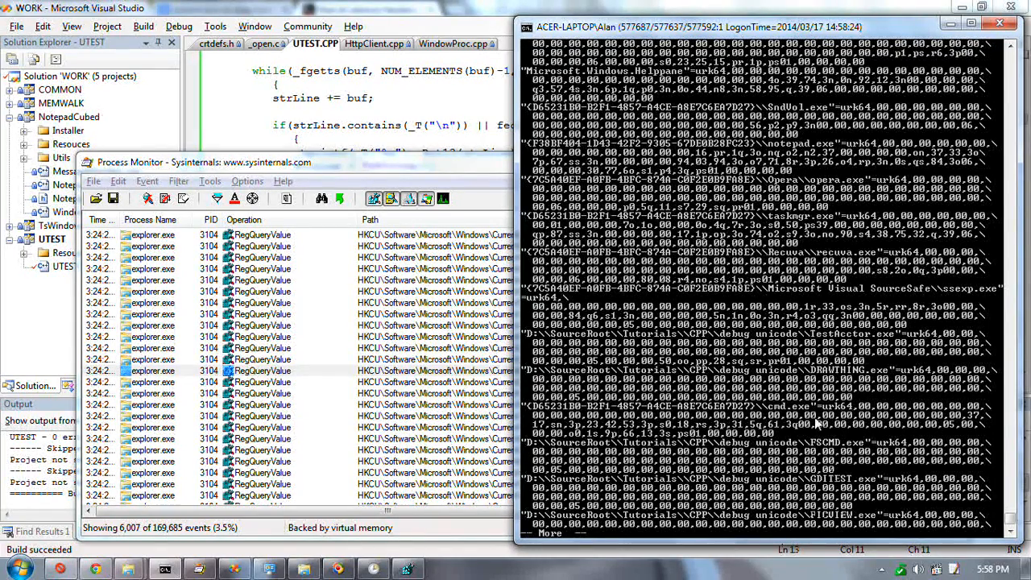
Page on past executable paths to shortcut entries like Notepad.lnk and Paintshop Pro.lnk.
scroll(down, 3)
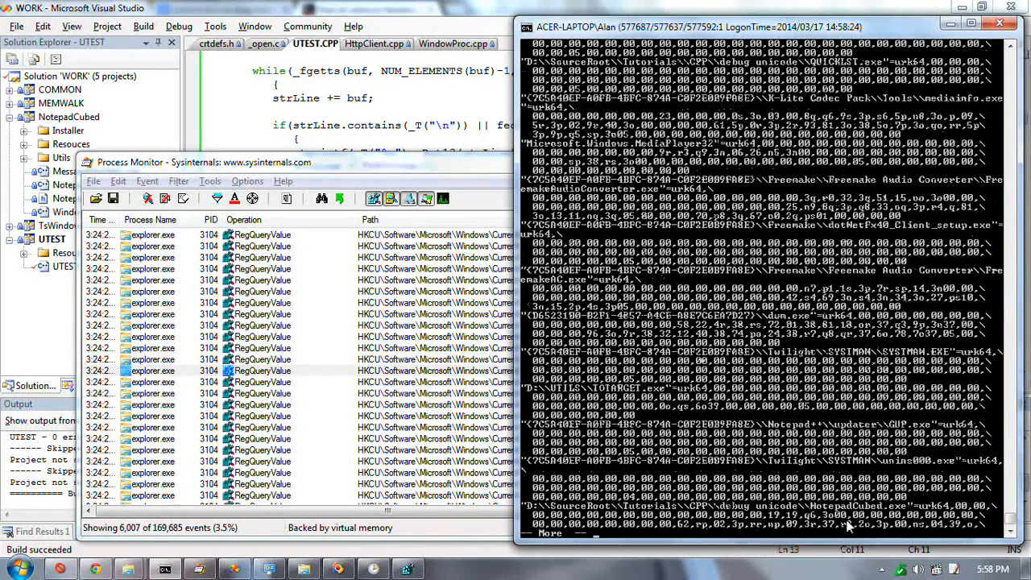
scroll(down, 3)
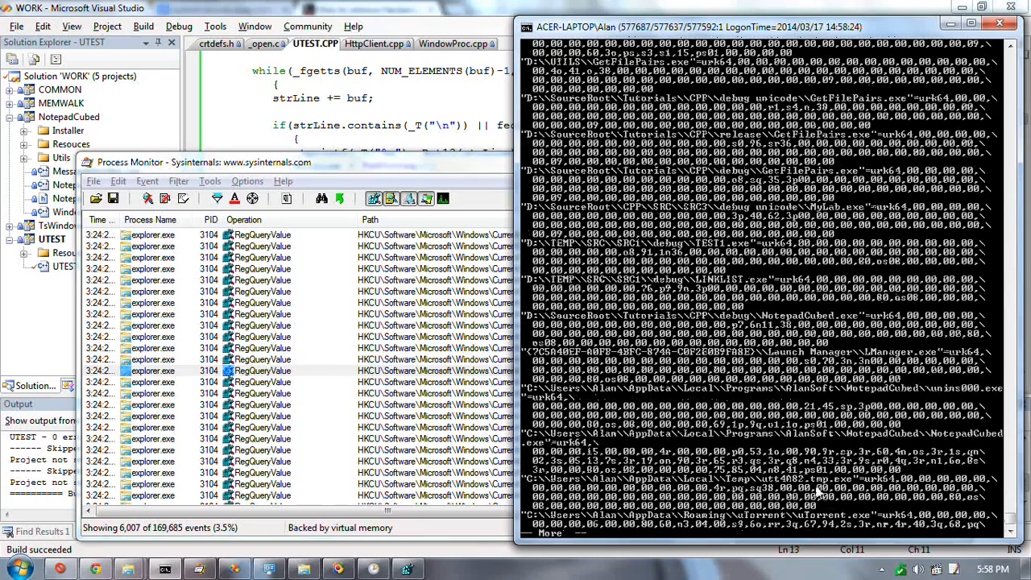
scroll(down, 3)
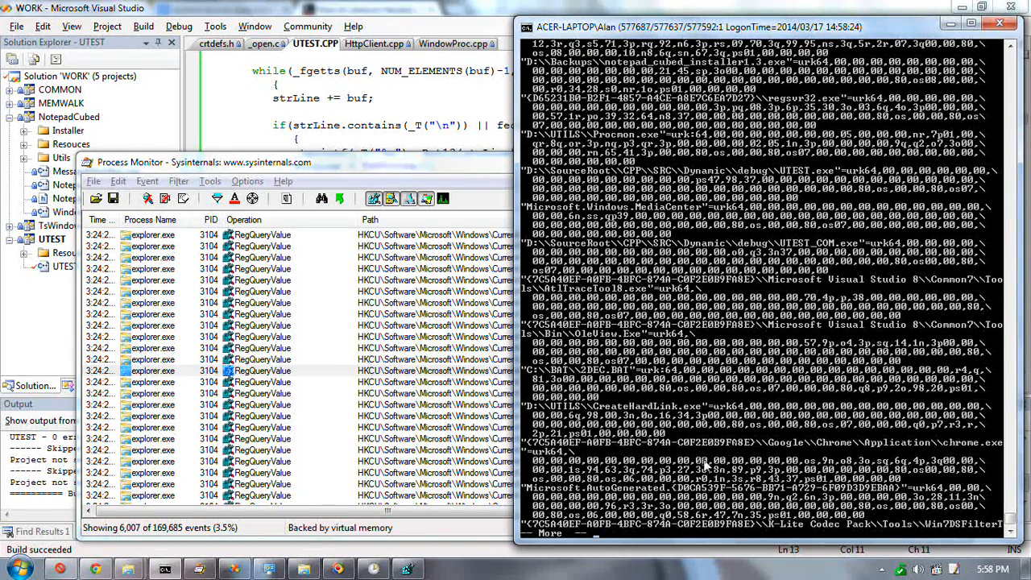
mouse_move(761, 387)
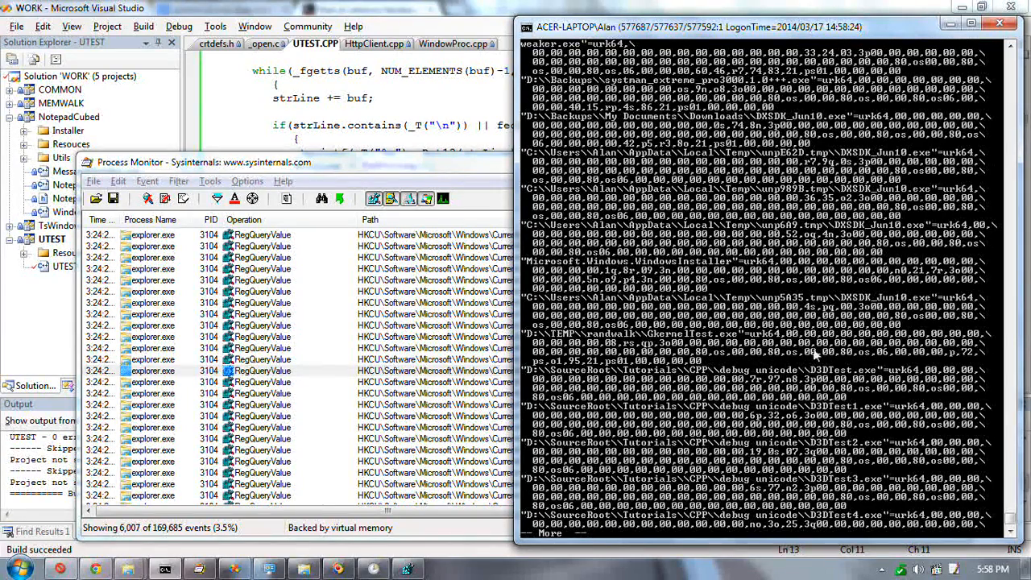
scroll(down, 3)
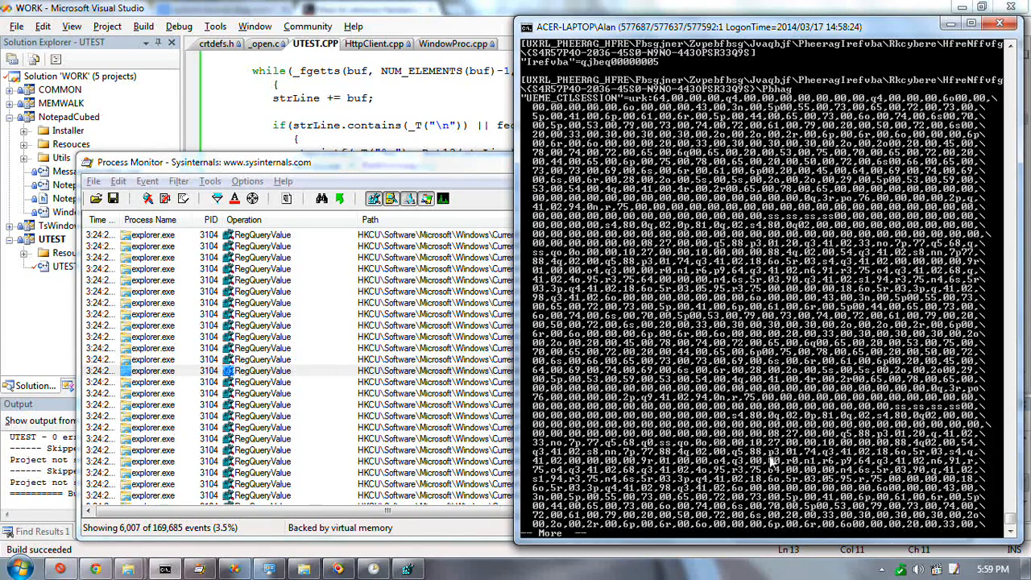
scroll(down, 3)
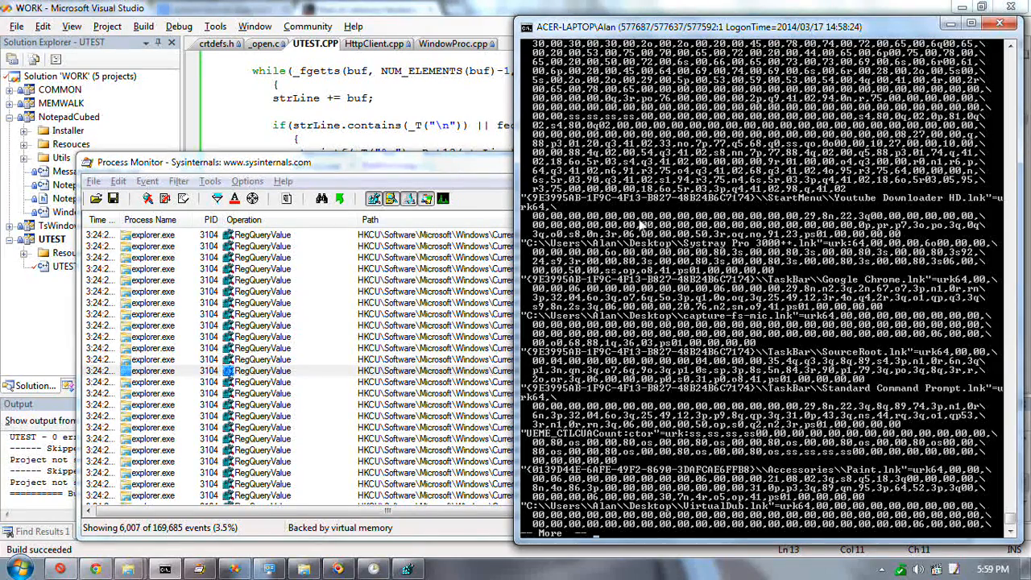
scroll(down, 3)
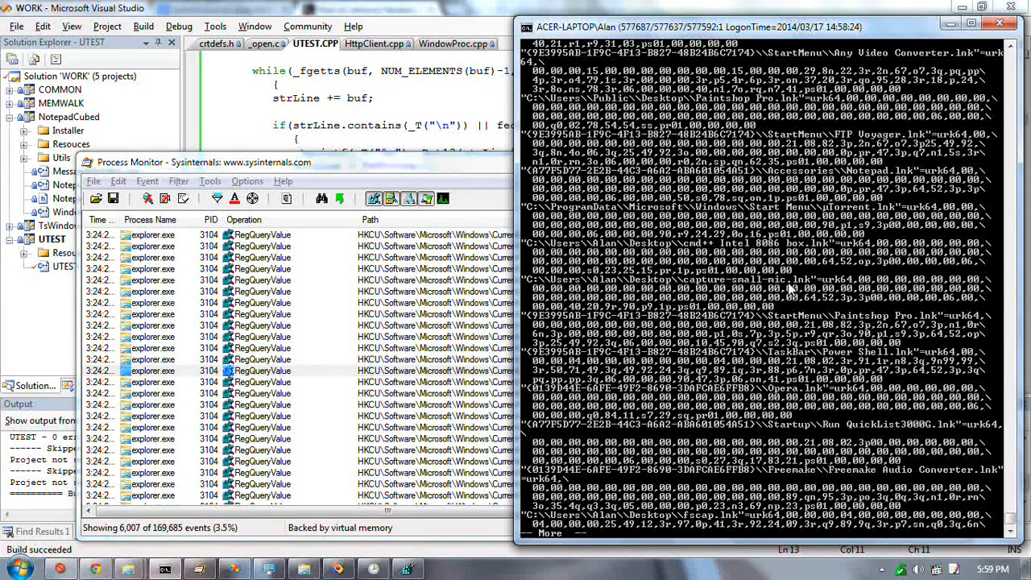
mouse_move(773, 343)
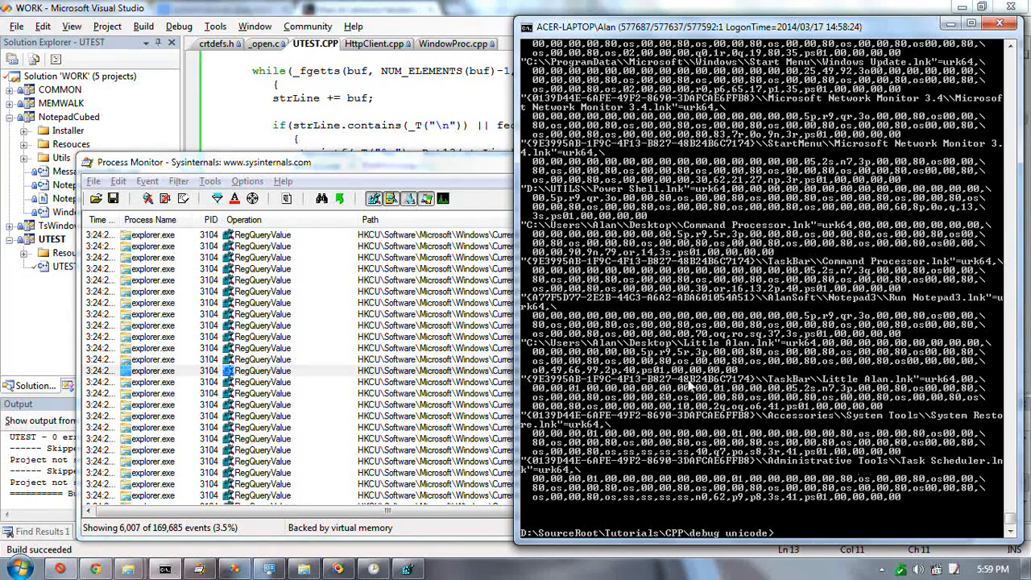
mouse_move(766, 151)
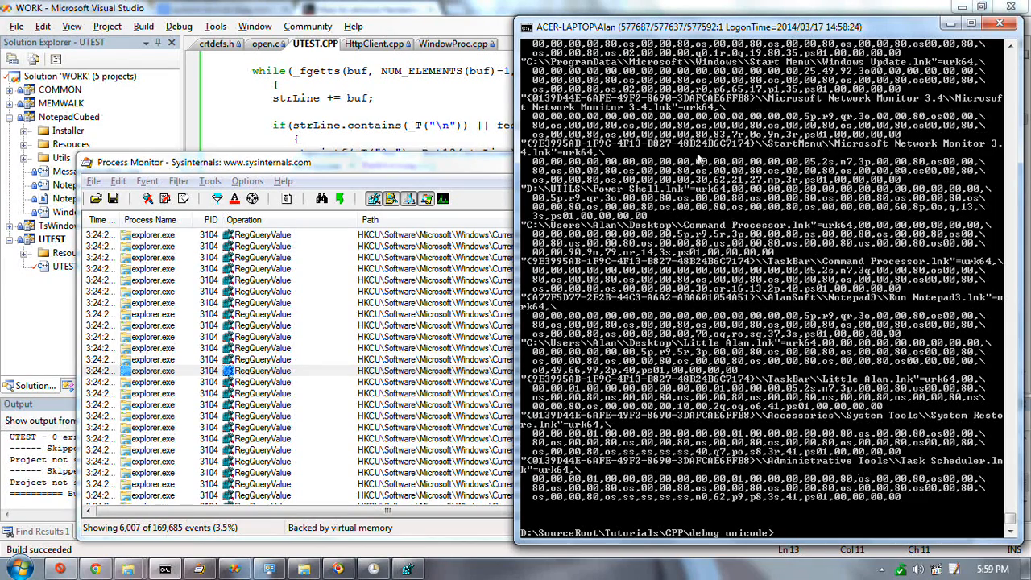
mouse_move(441, 169)
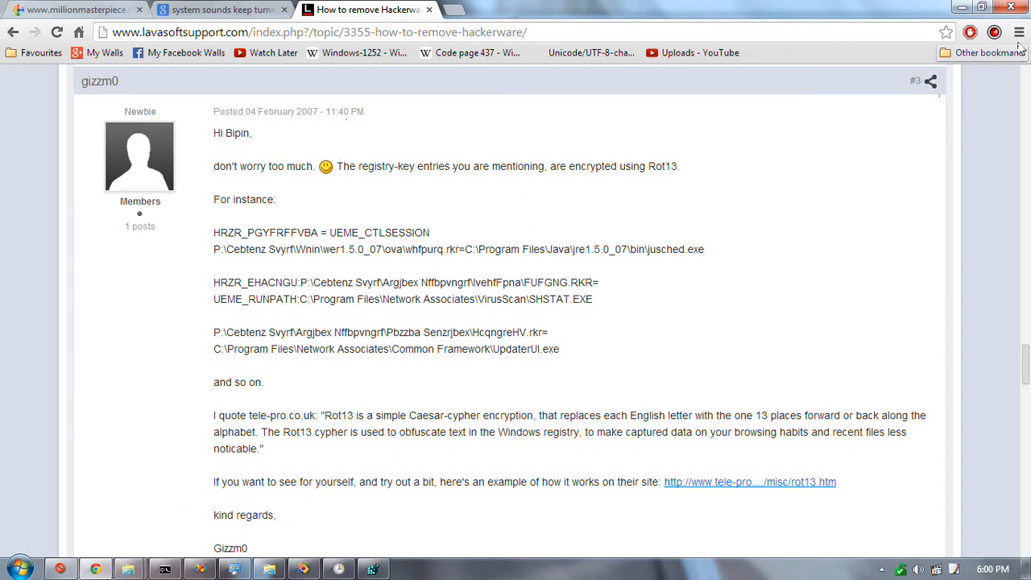
mouse_move(888, 280)
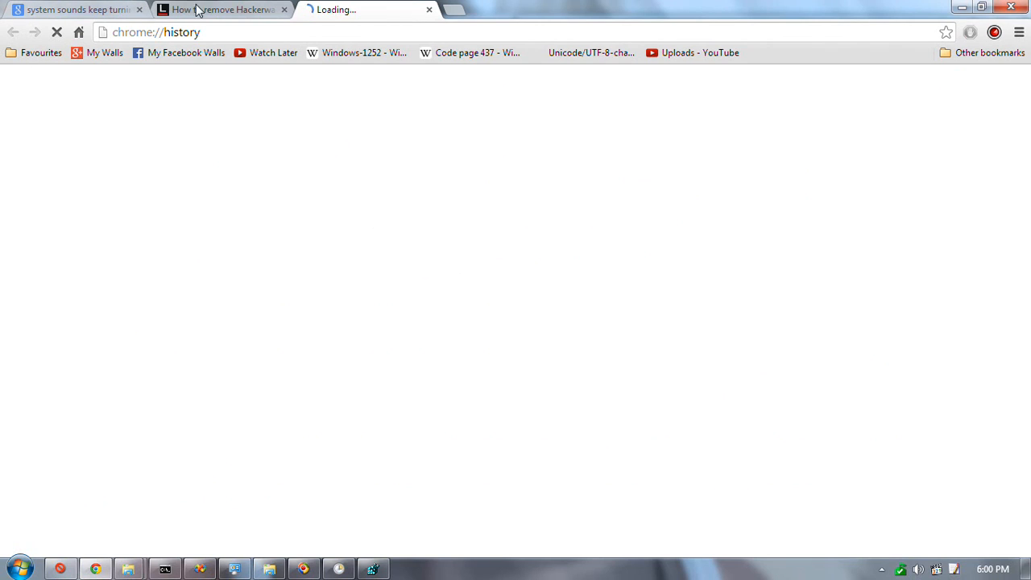
Return to the Hackerware removal forum tab, then open Chrome's History page from the menu.
click(217, 9)
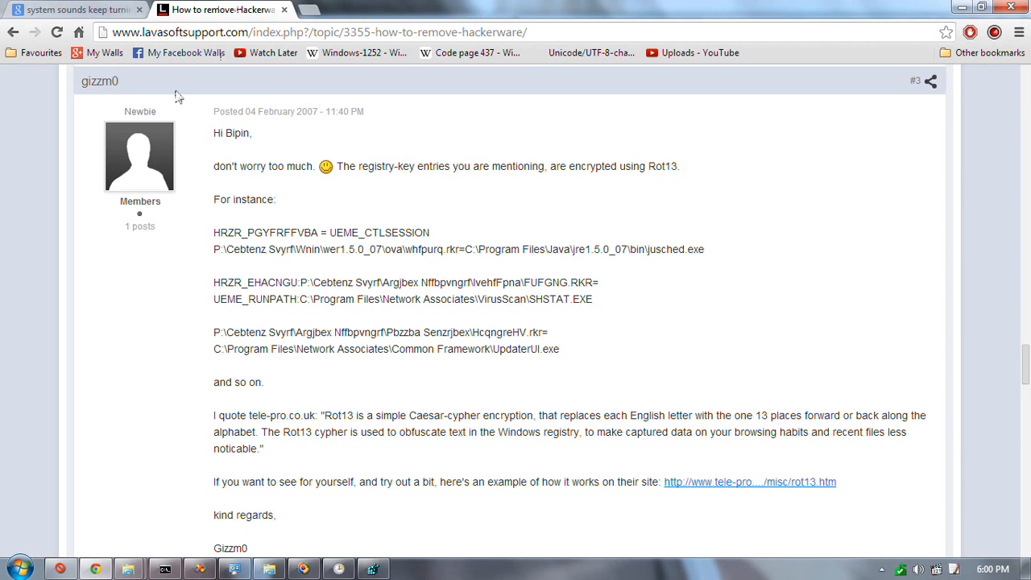
click(1020, 32)
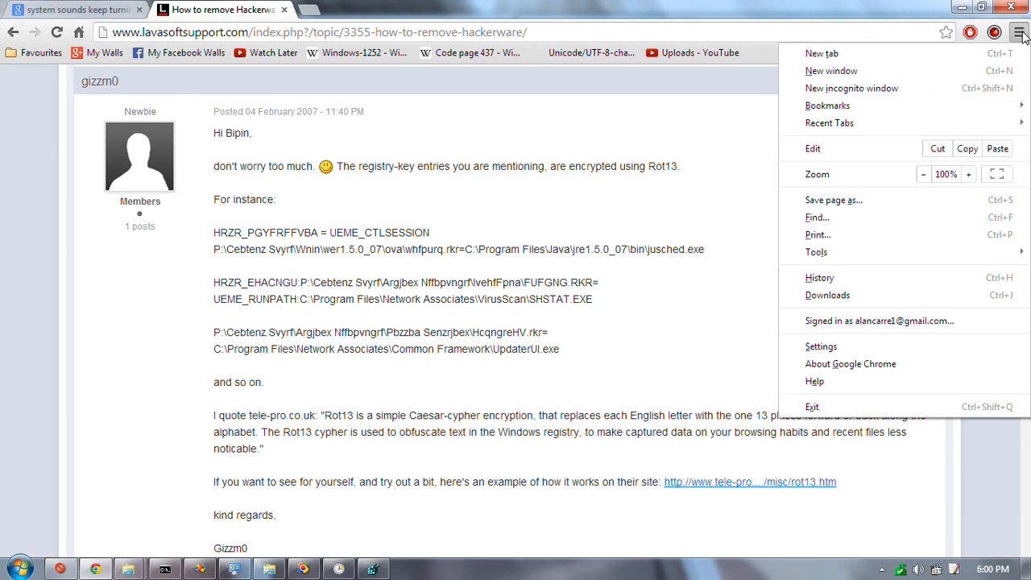
click(819, 278)
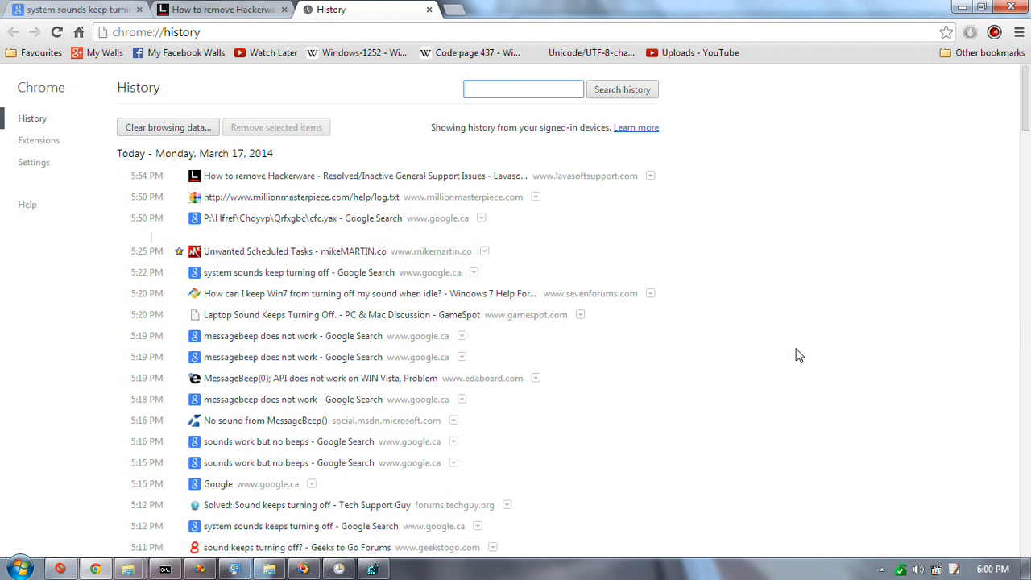
Reopen the Unwanted Scheduled Tasks page from history and scroll through its task table.
click(294, 251)
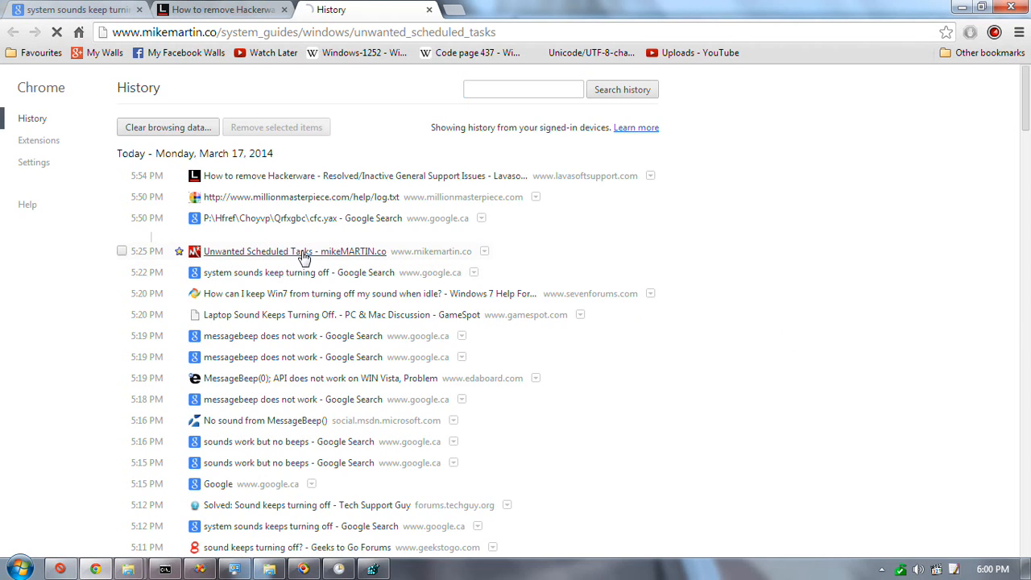
click(295, 250)
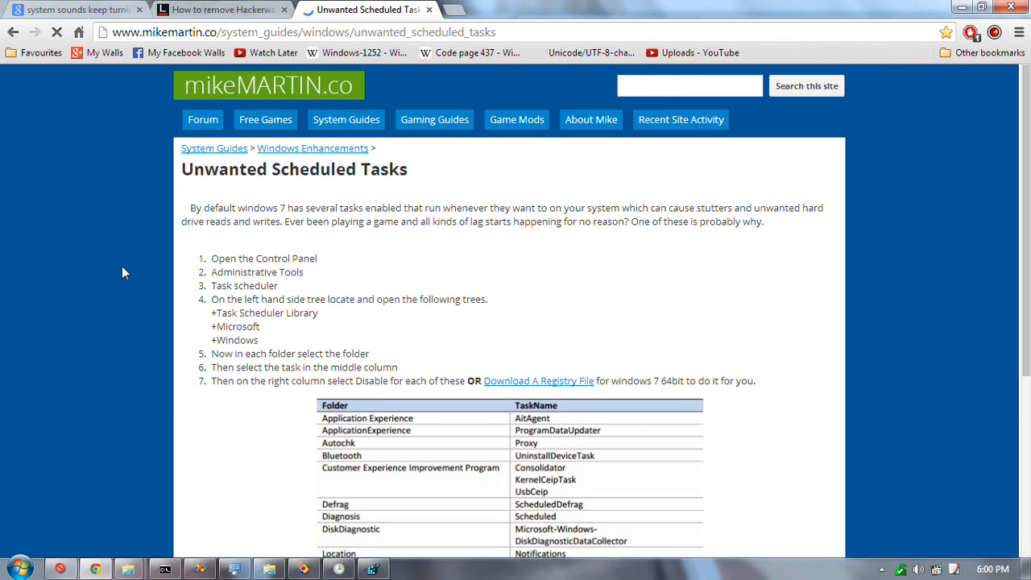
scroll(down, 3)
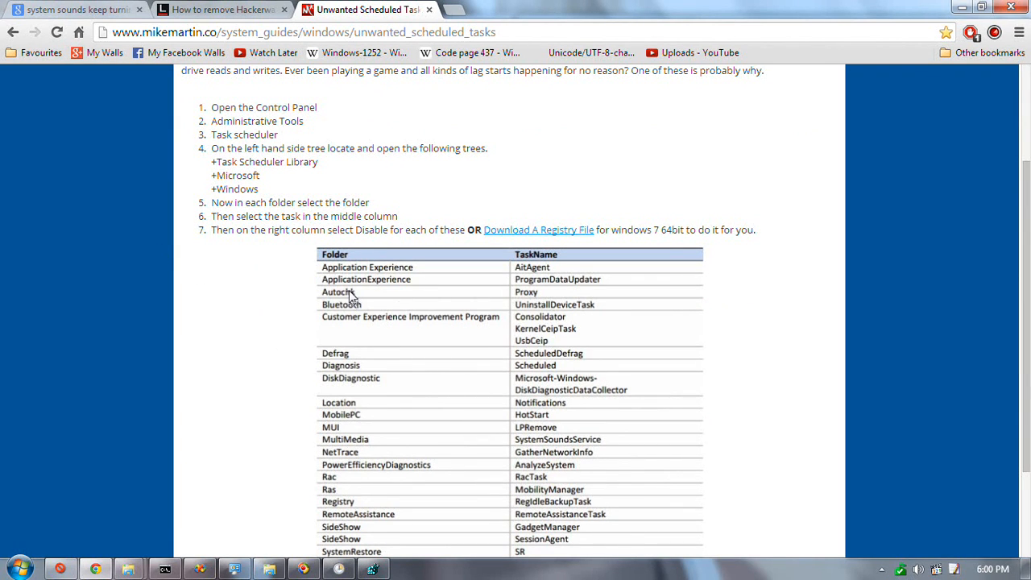
scroll(down, 3)
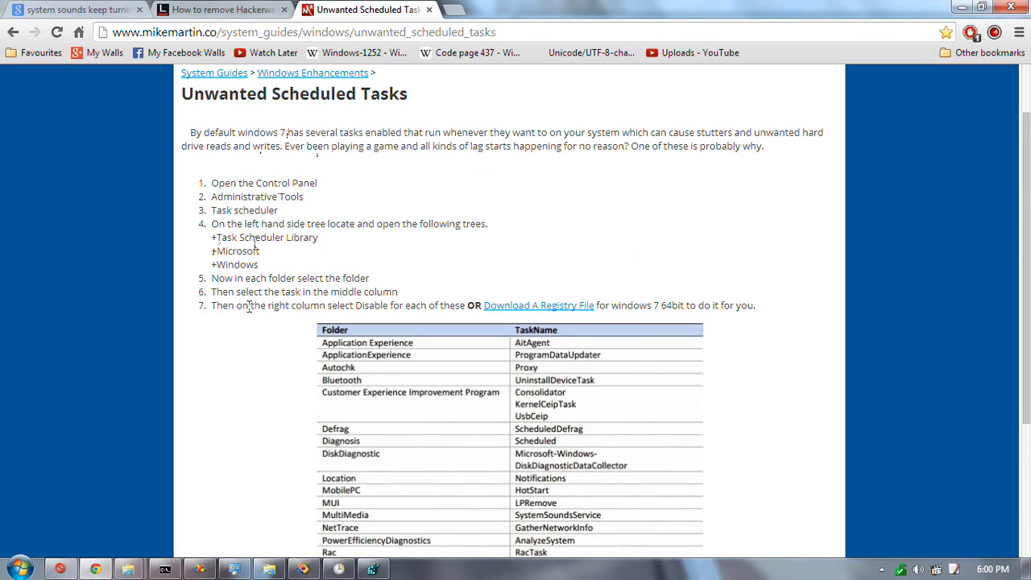
scroll(down, 3)
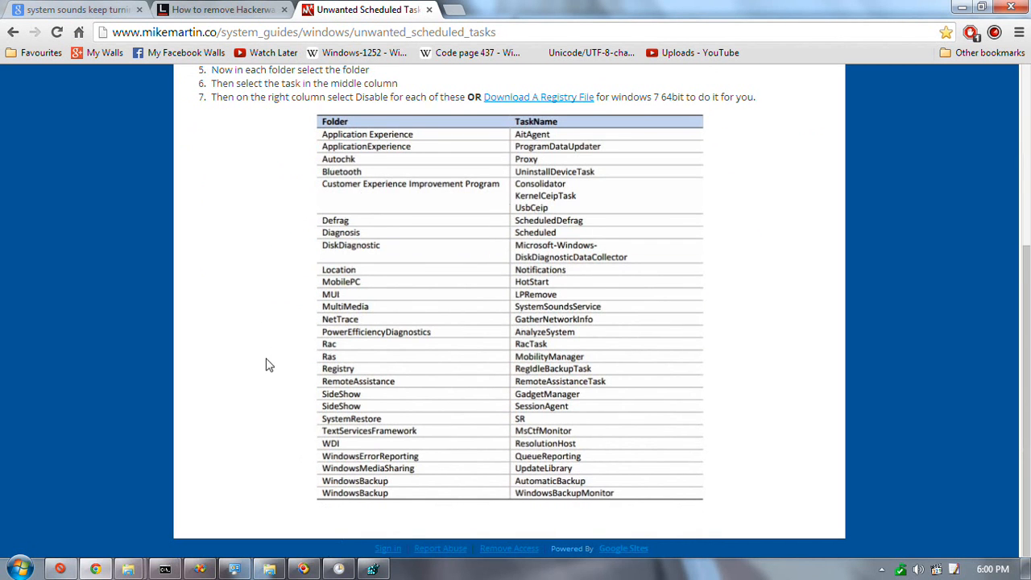
mouse_move(757, 221)
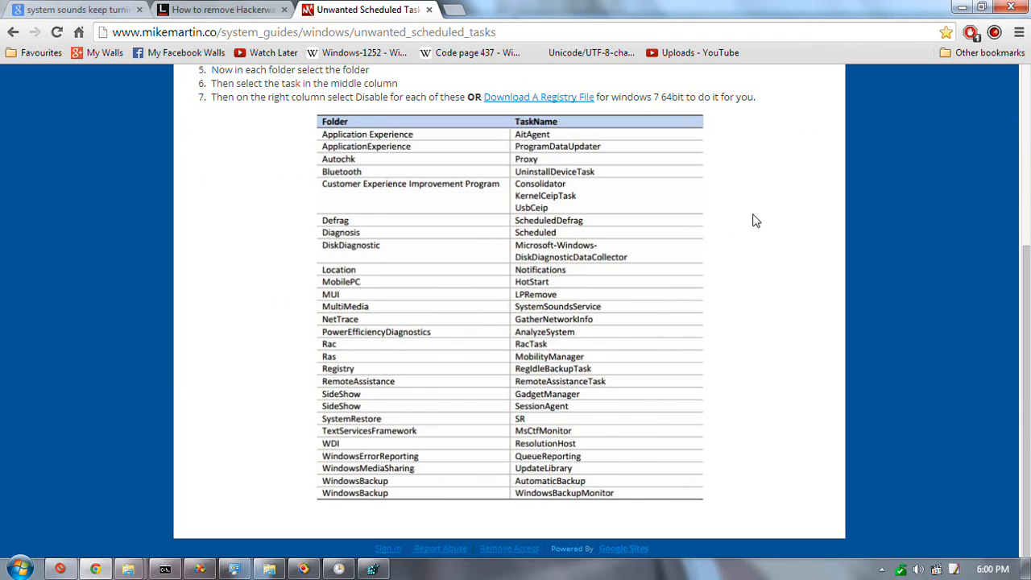
mouse_move(339, 157)
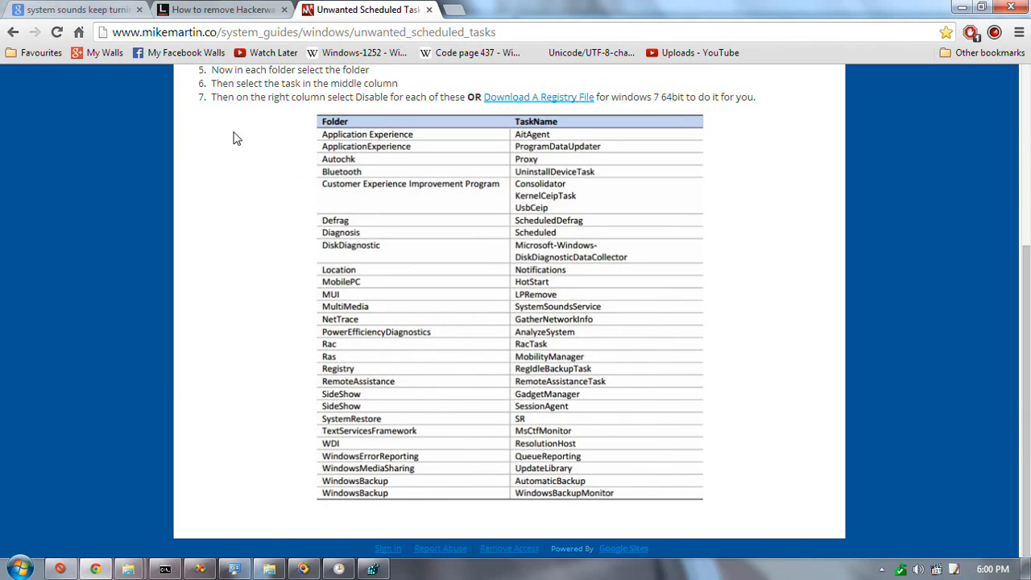
mouse_move(351, 480)
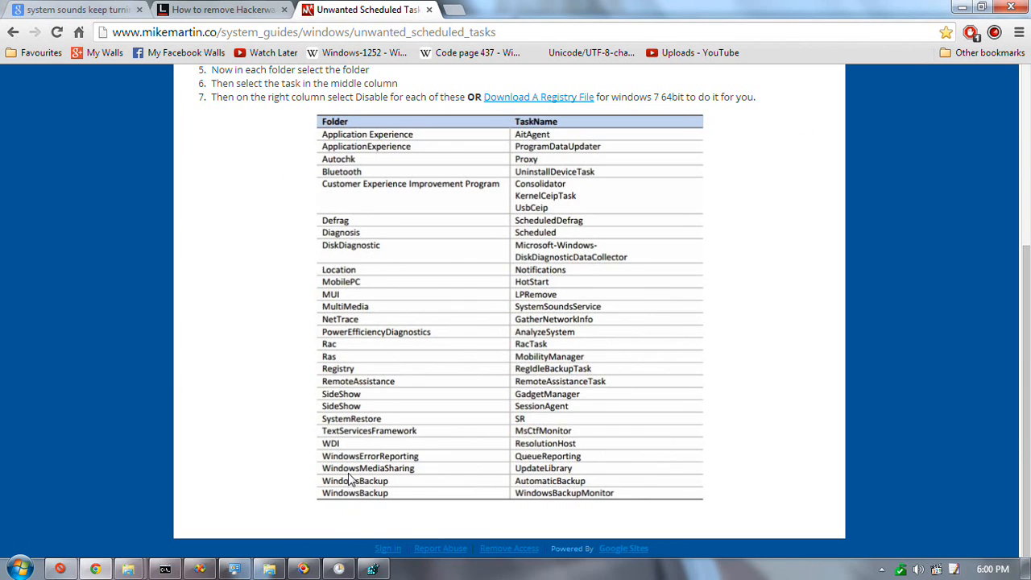
mouse_move(314, 480)
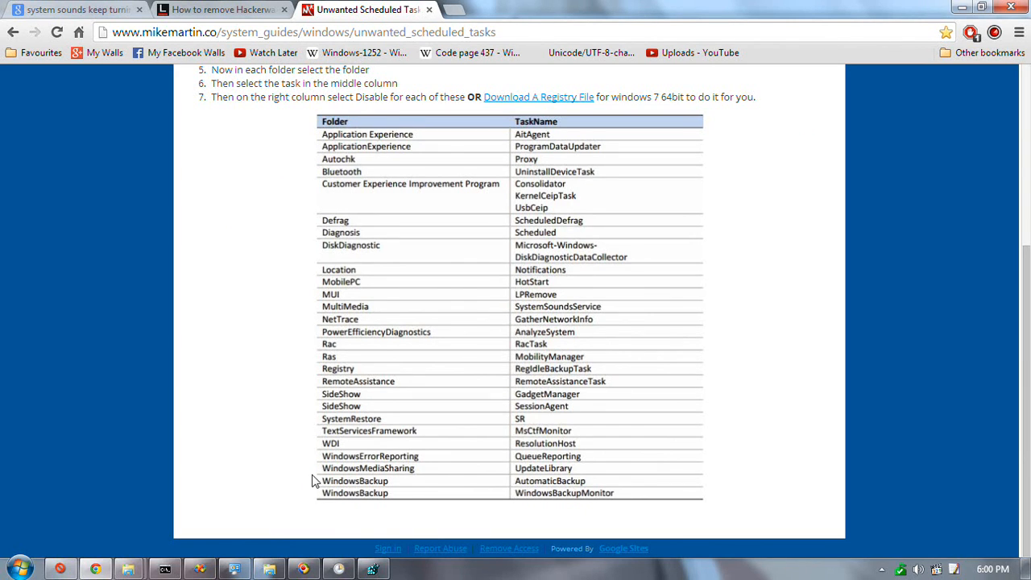
mouse_move(314, 469)
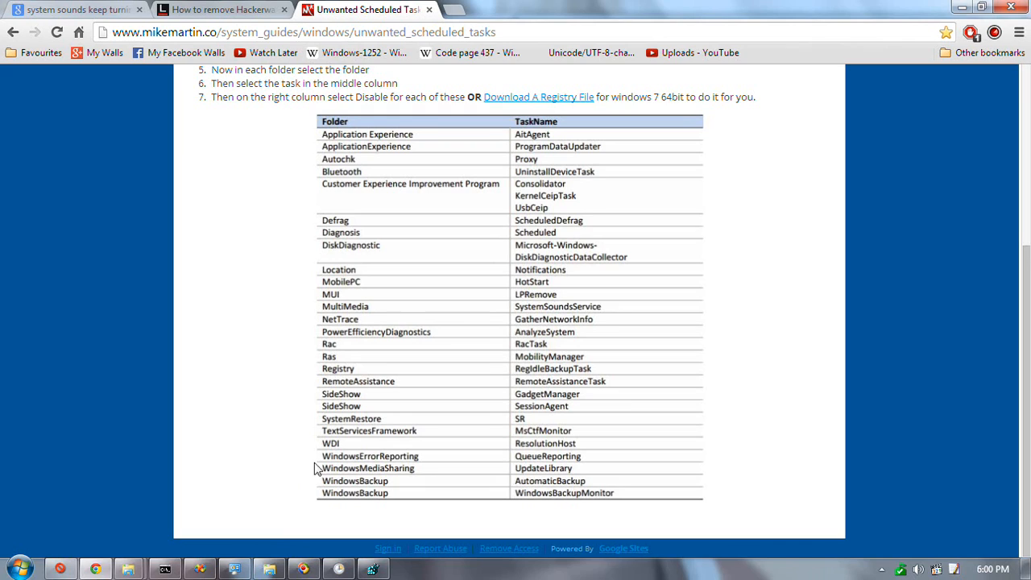
mouse_move(368, 468)
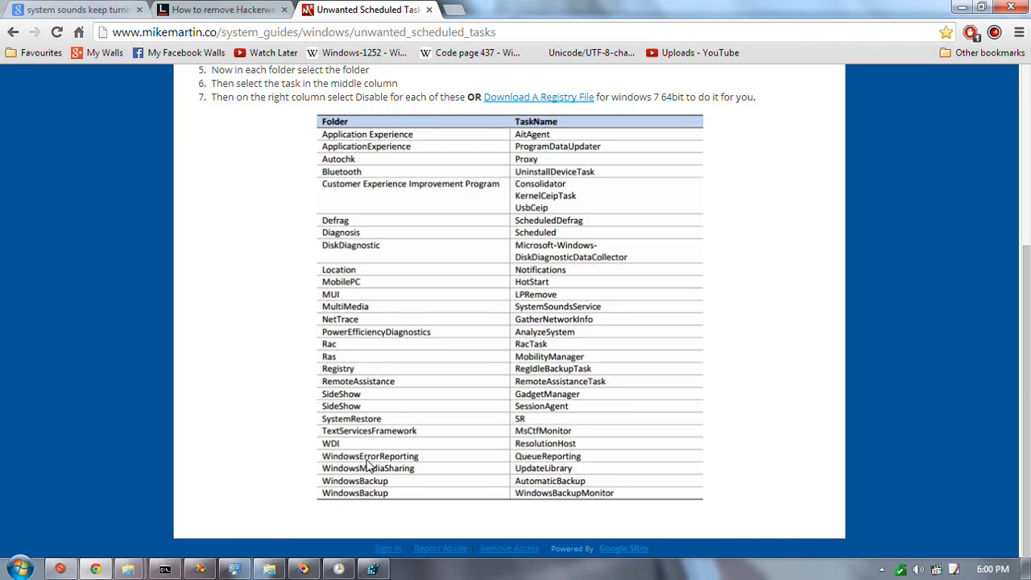
mouse_move(429, 466)
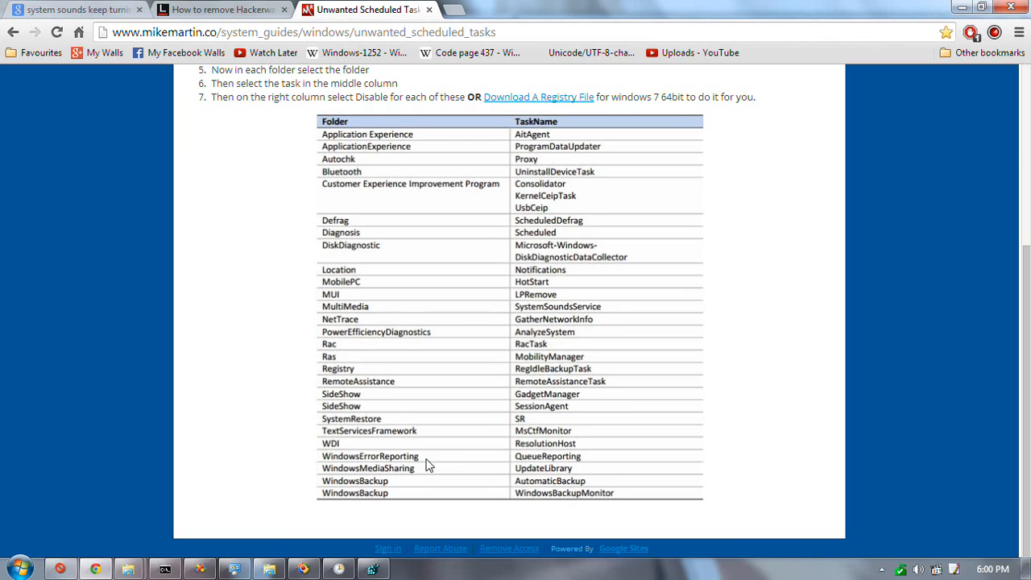
mouse_move(317, 451)
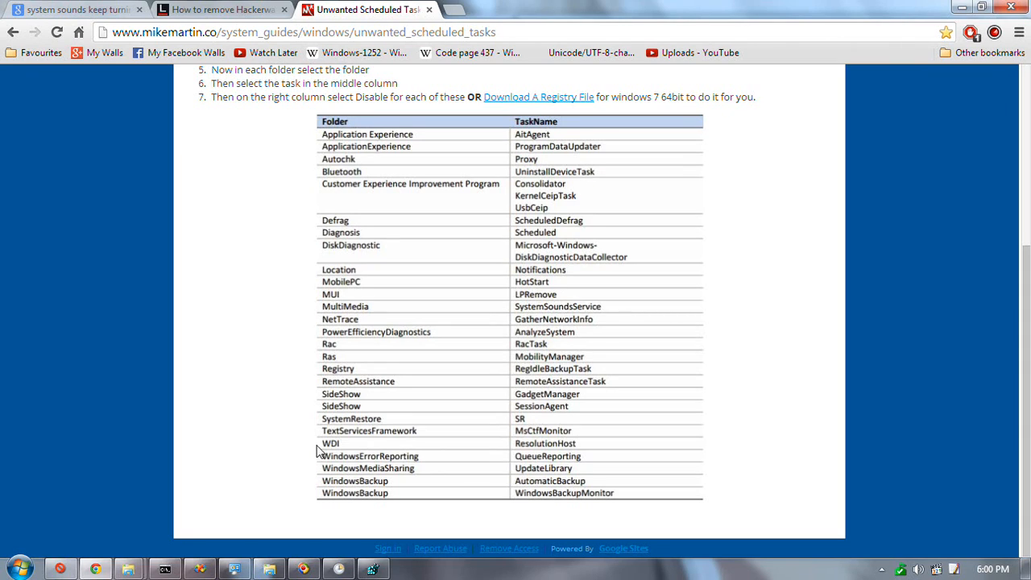
mouse_move(331, 423)
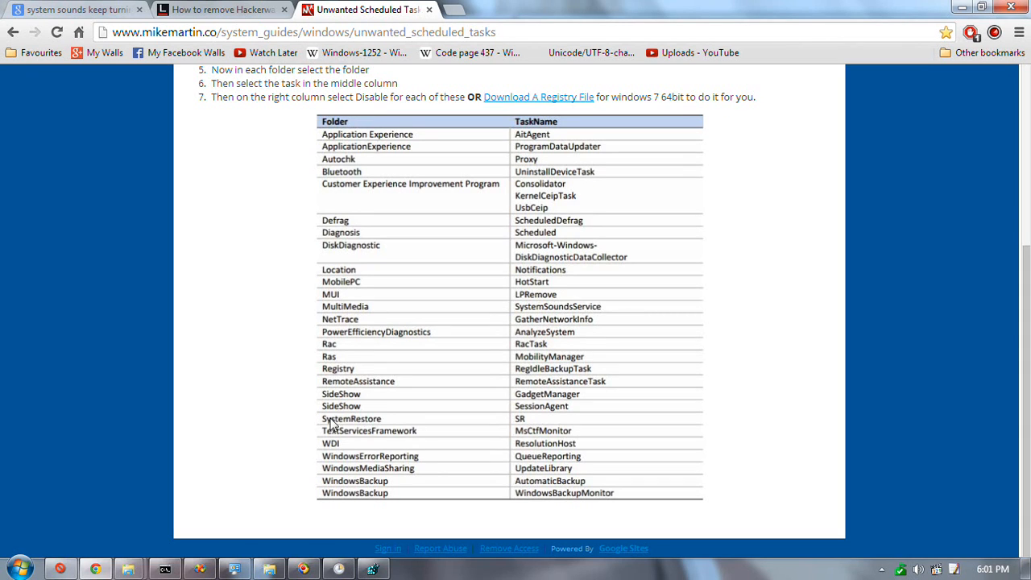
mouse_move(359, 425)
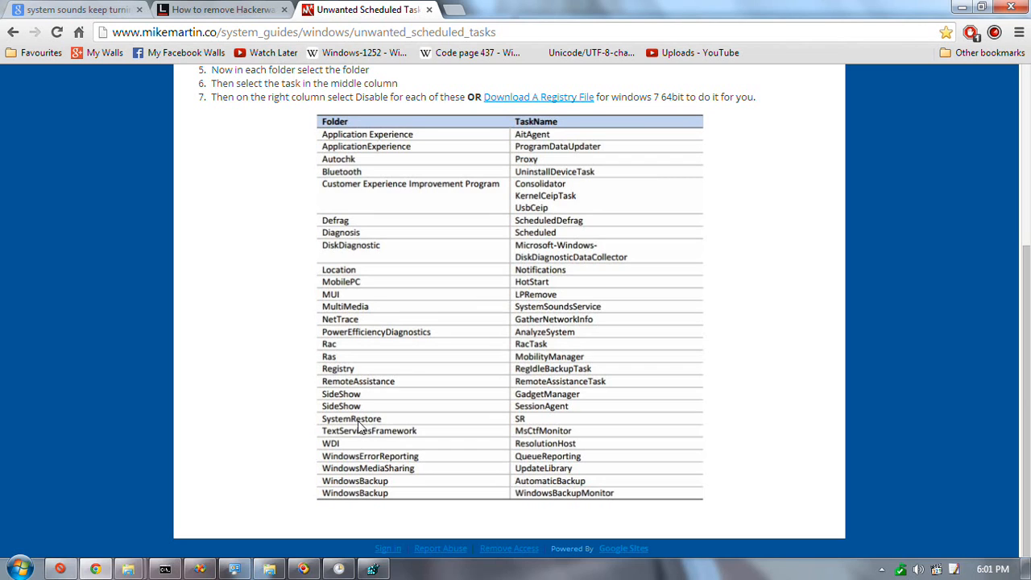
mouse_move(361, 428)
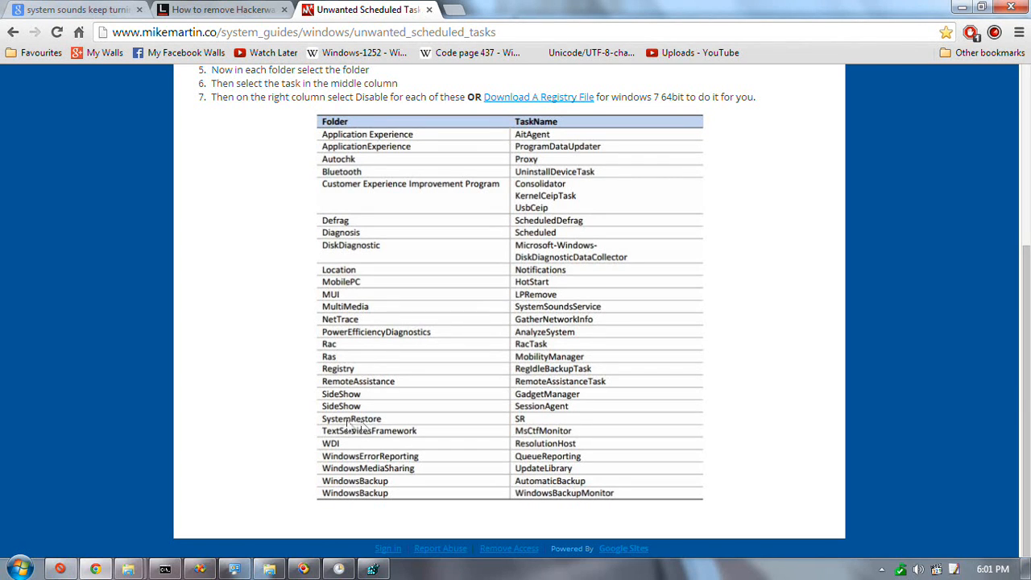
mouse_move(339, 427)
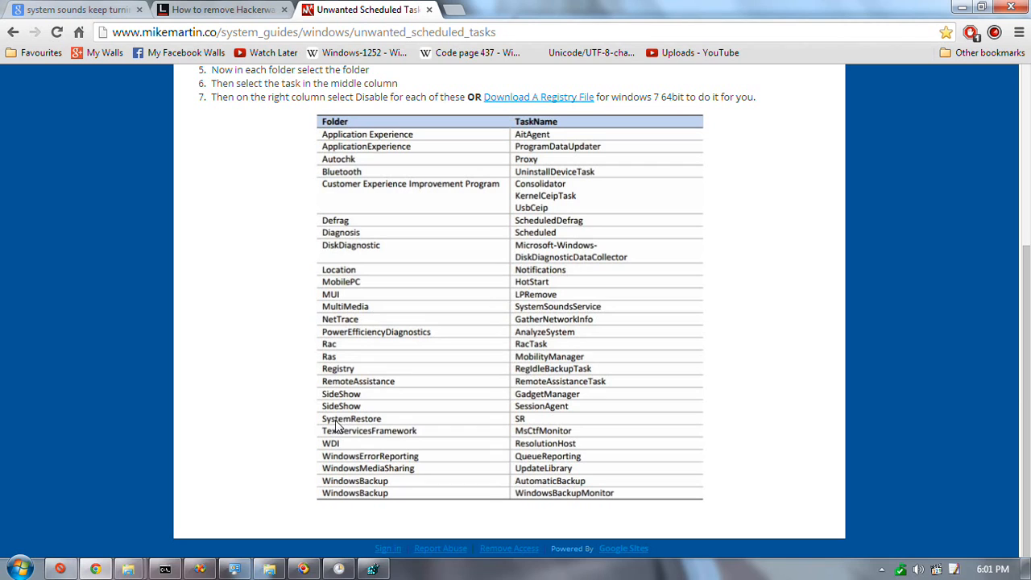
mouse_move(361, 425)
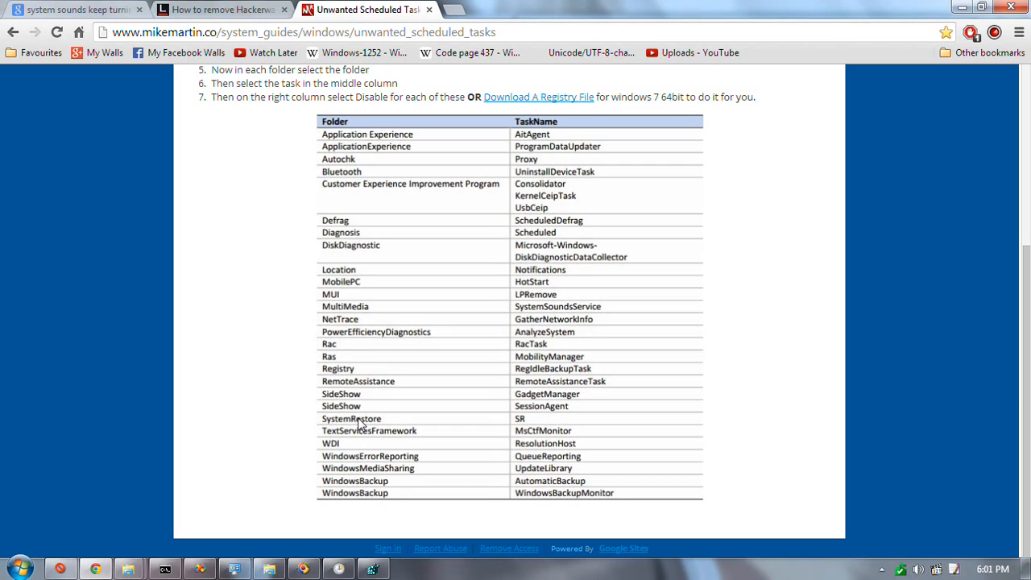
mouse_move(360, 425)
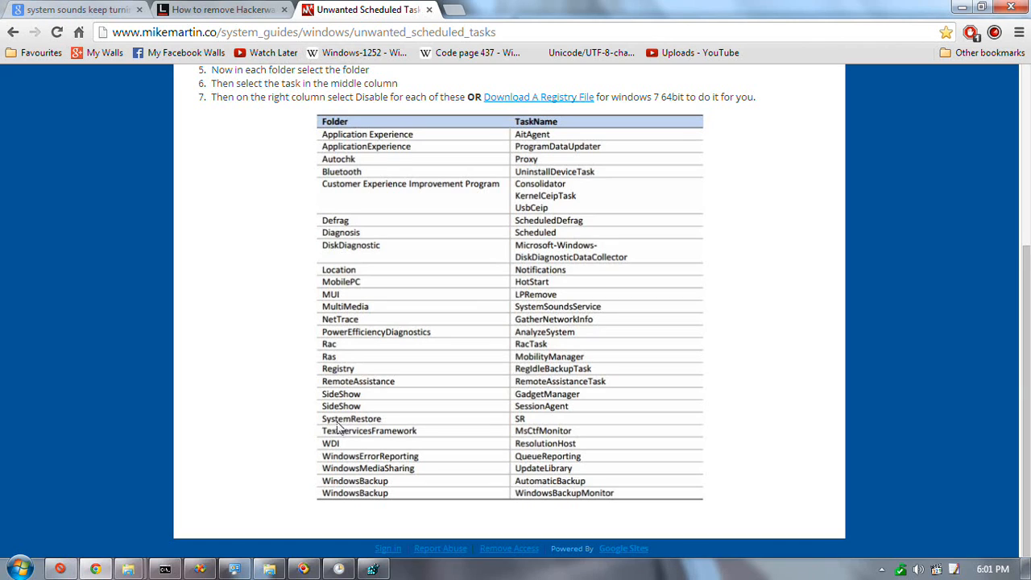
mouse_move(269, 414)
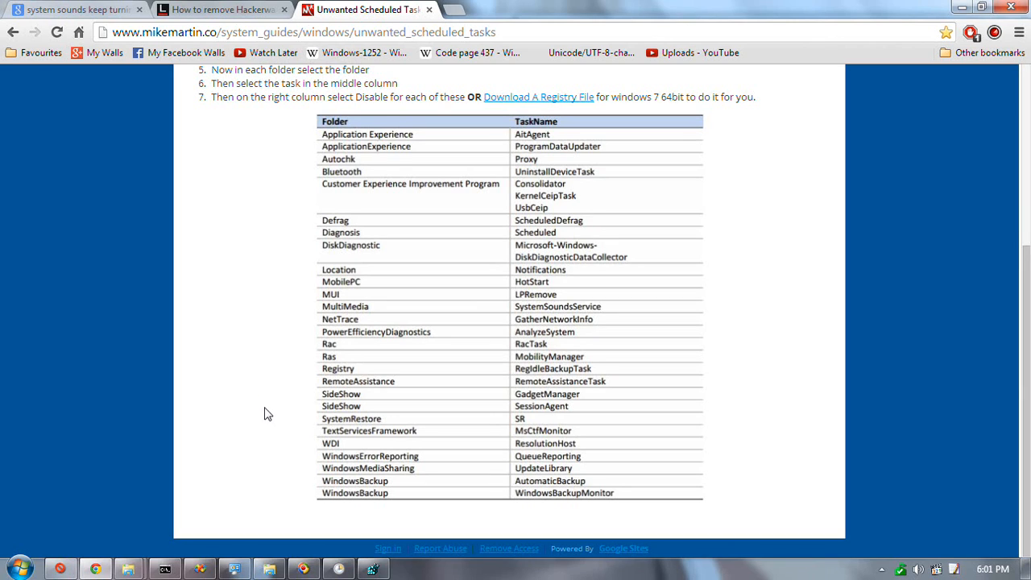
mouse_move(247, 416)
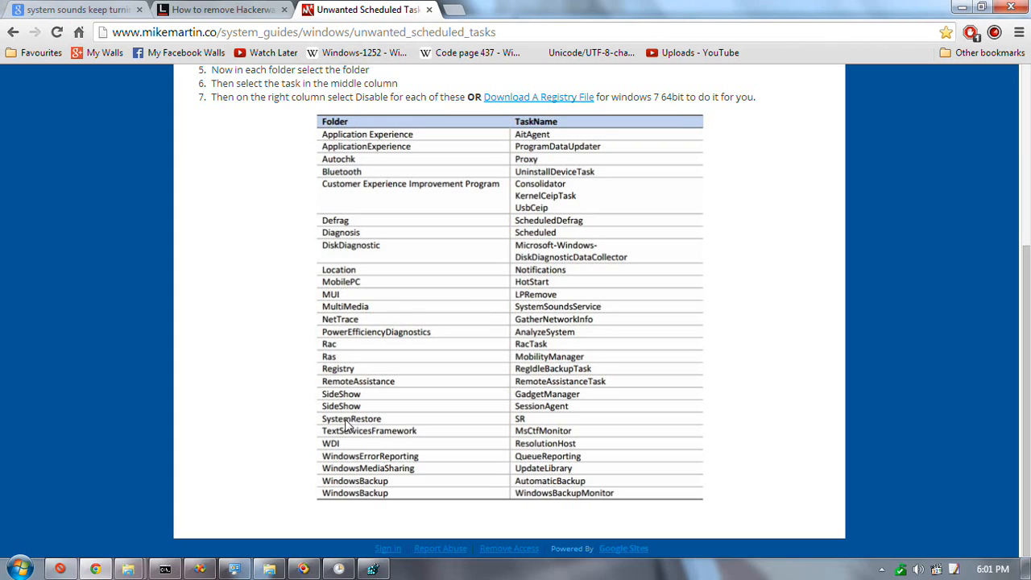
mouse_move(347, 431)
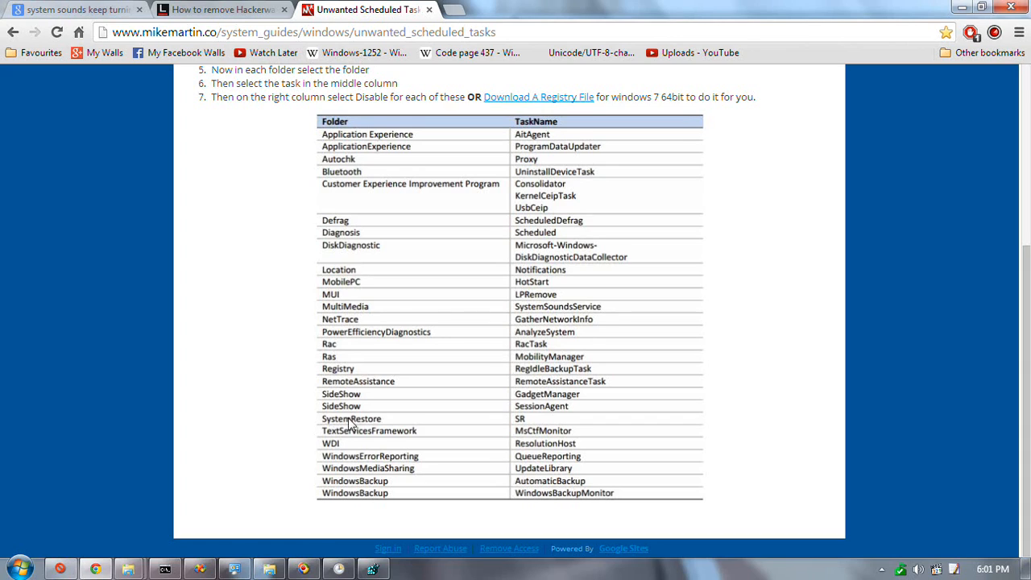
mouse_move(319, 427)
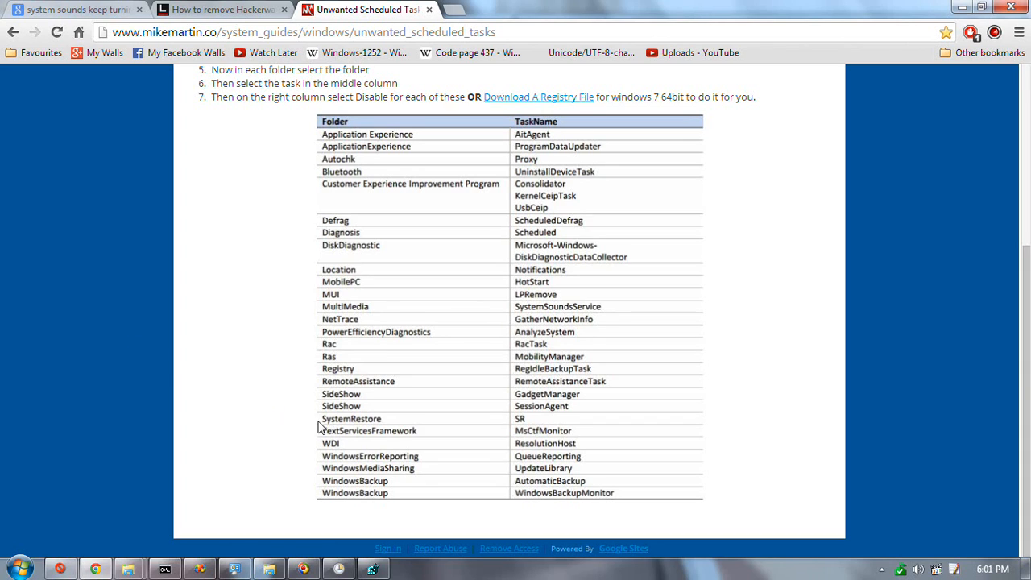
mouse_move(323, 424)
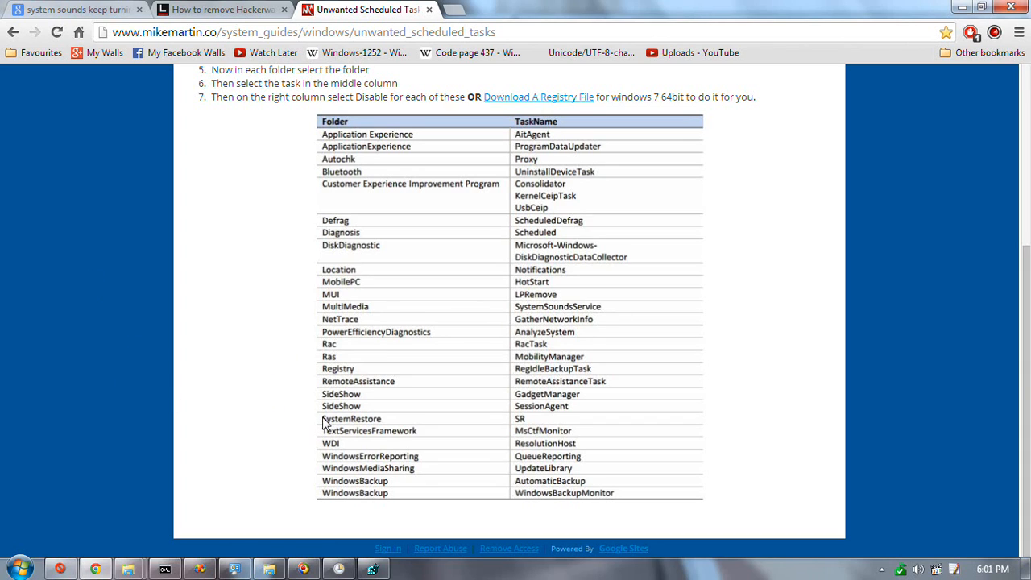
mouse_move(290, 371)
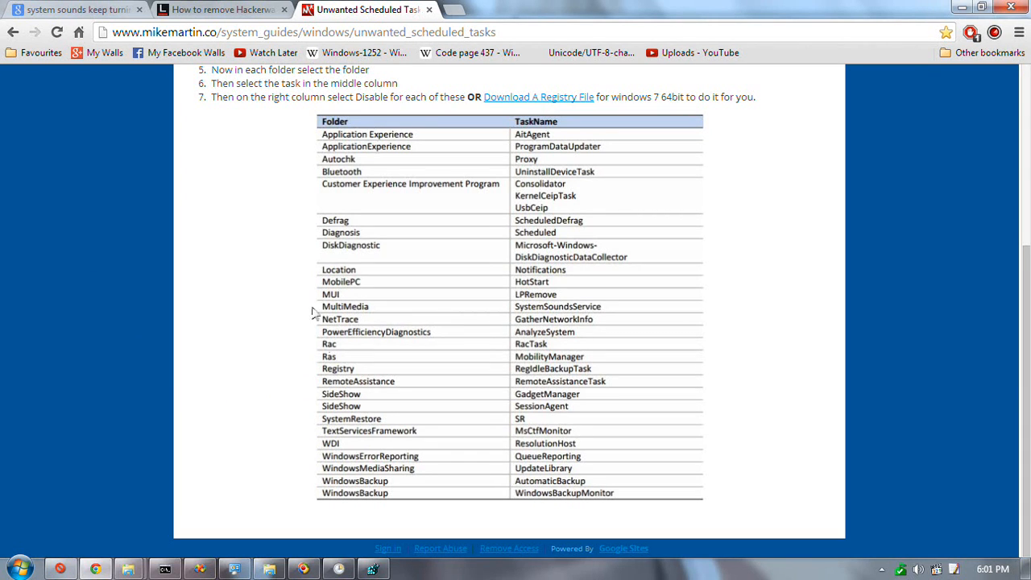
mouse_move(267, 373)
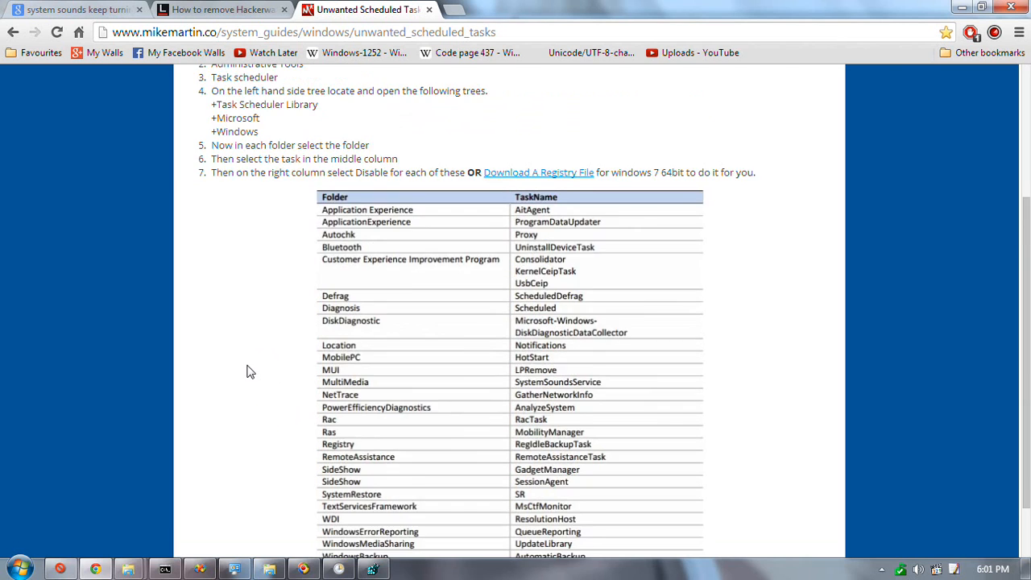
scroll(down, 3)
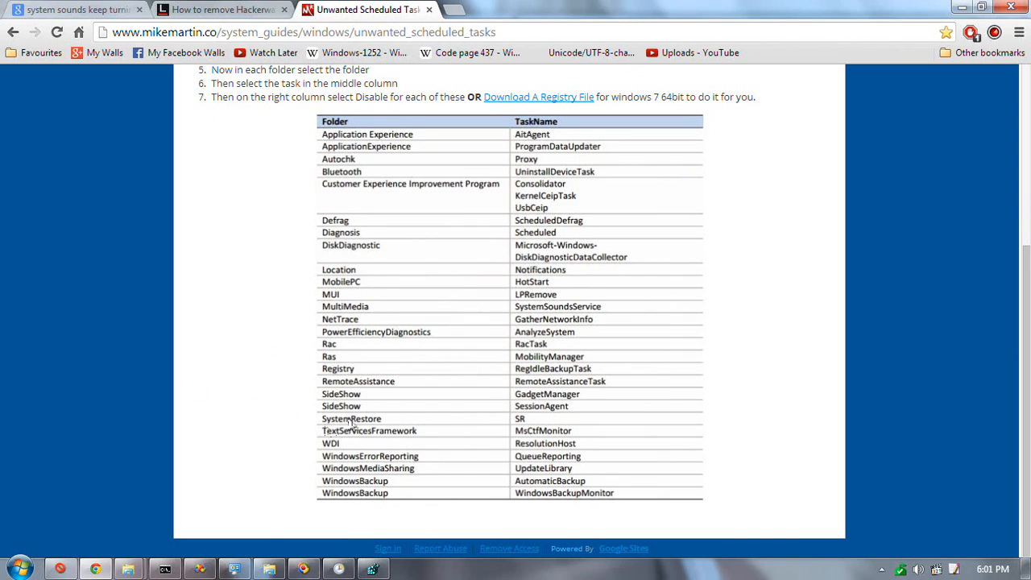
mouse_move(240, 406)
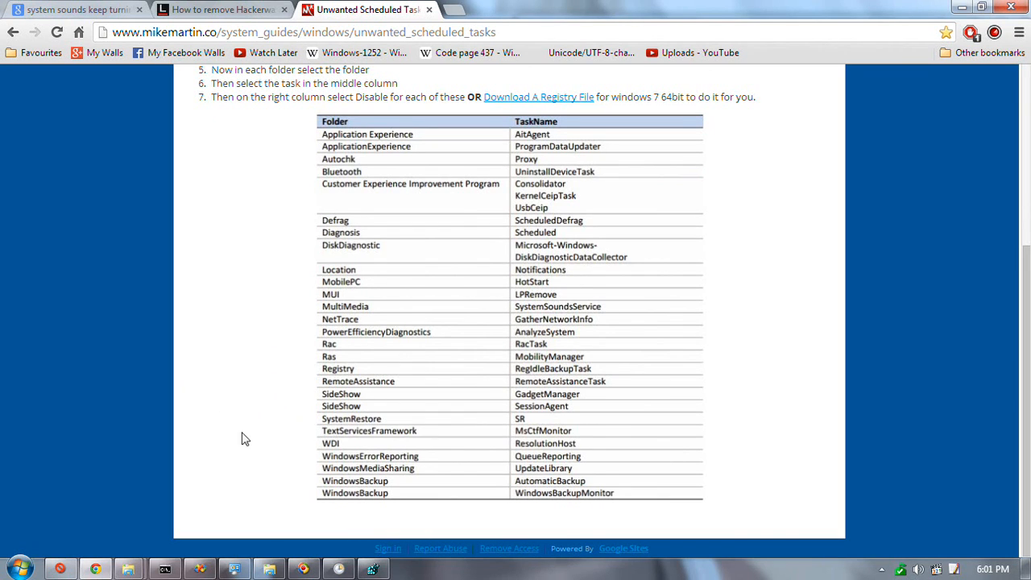
mouse_move(301, 419)
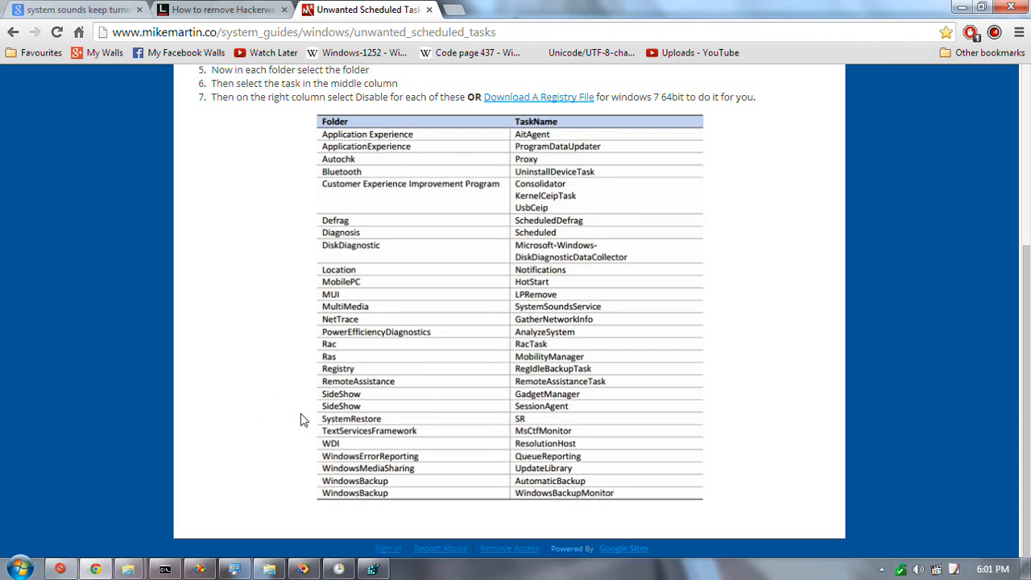
mouse_move(282, 372)
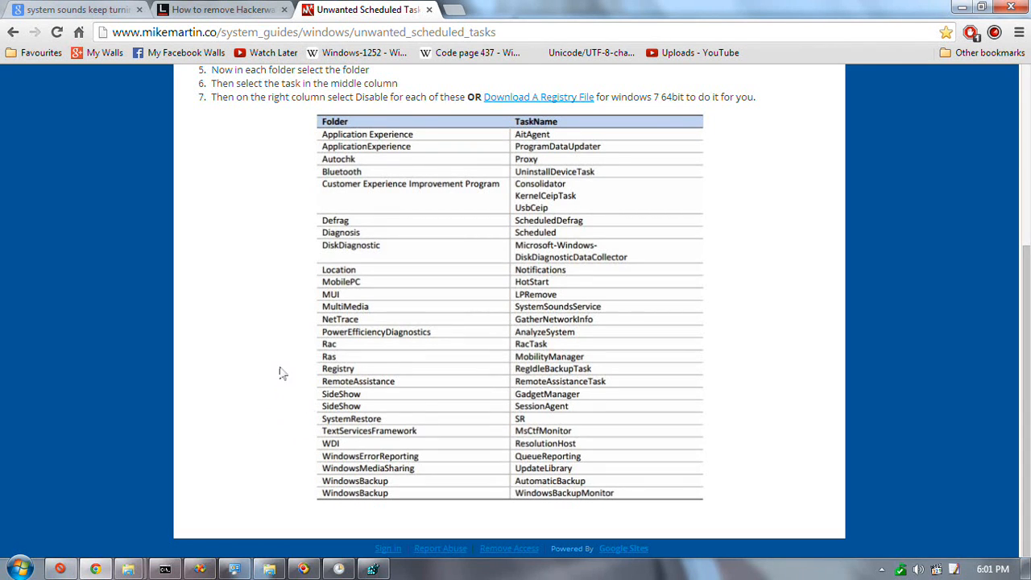
mouse_move(258, 345)
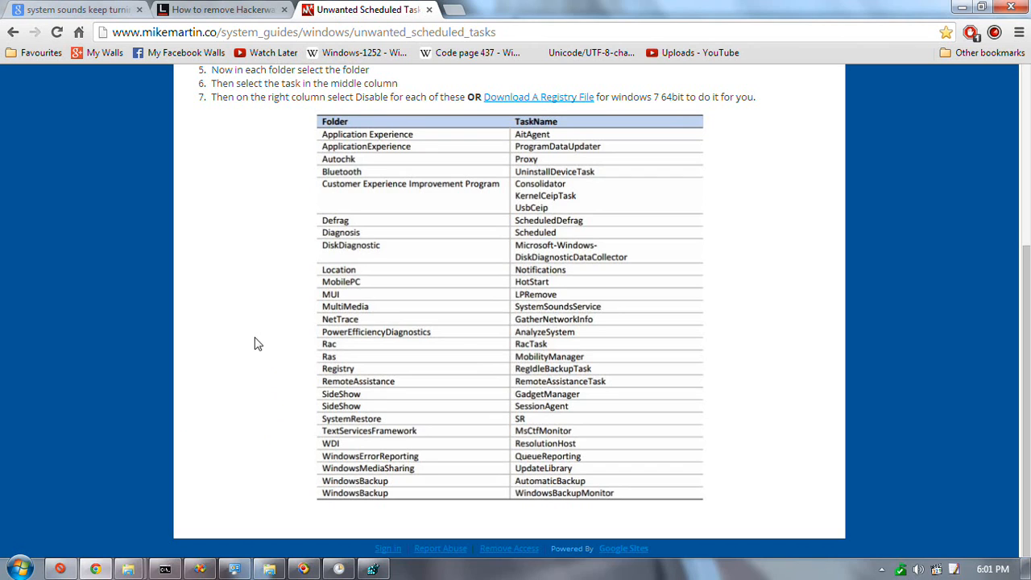
mouse_move(352, 430)
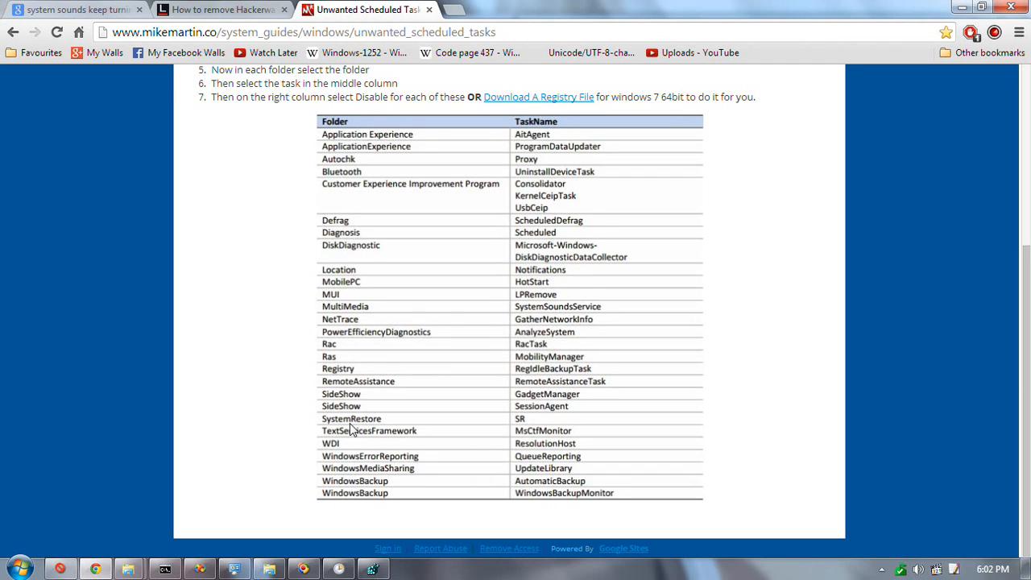
mouse_move(258, 396)
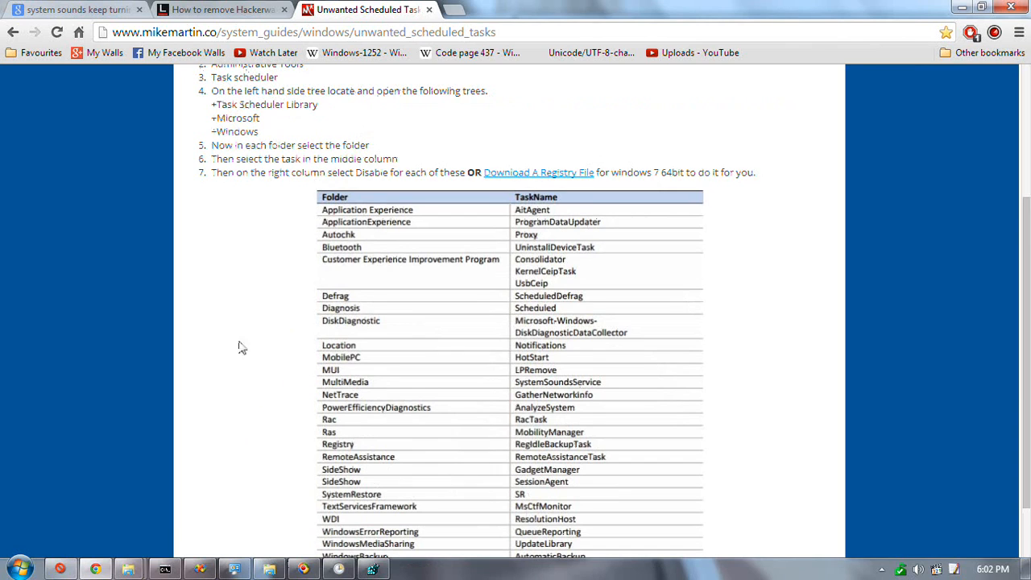
mouse_move(20, 555)
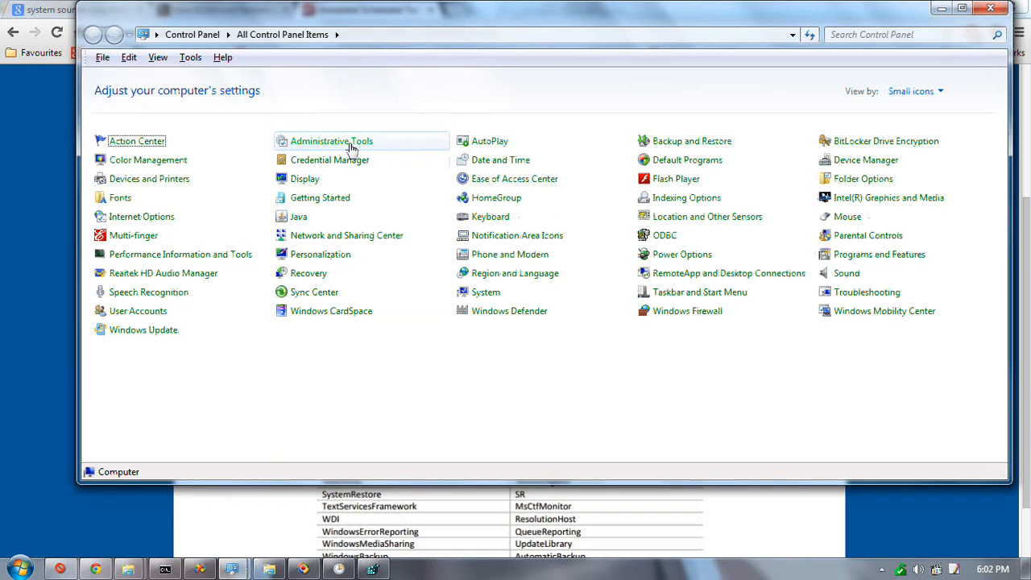
Open Administrative Tools in Control Panel and launch the System Configuration shortcut.
double_click(331, 140)
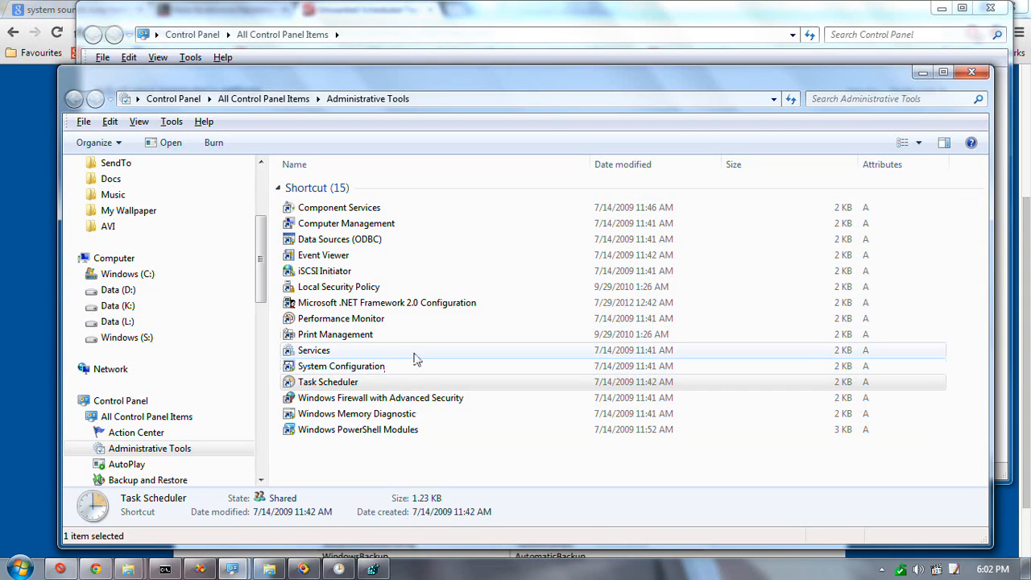
mouse_move(460, 345)
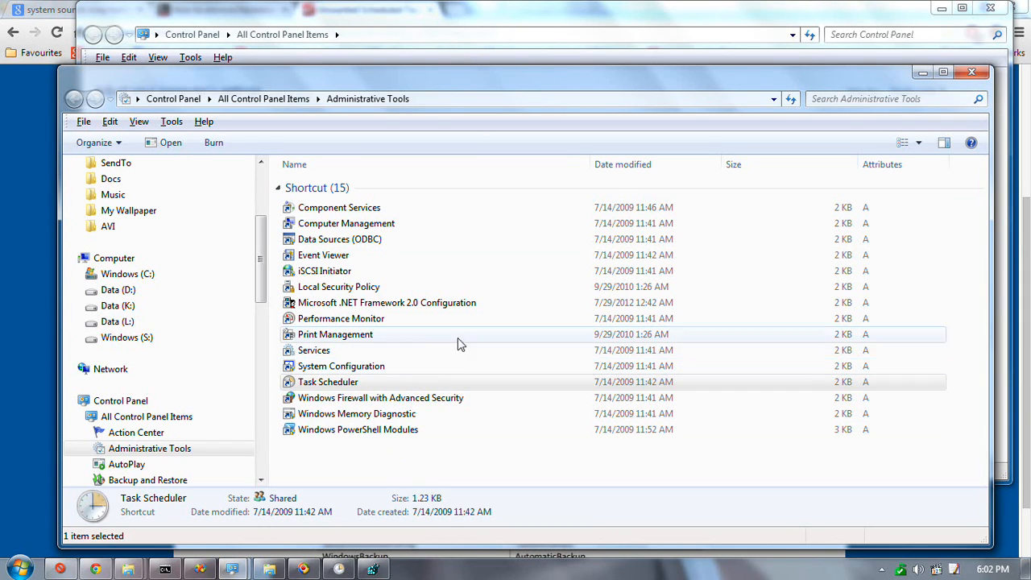
mouse_move(403, 338)
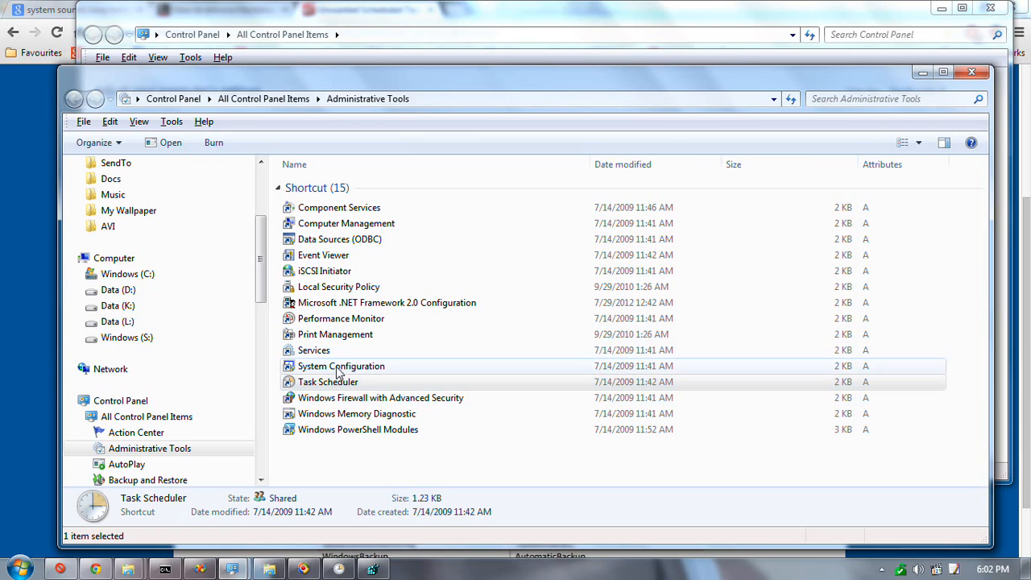
click(341, 366)
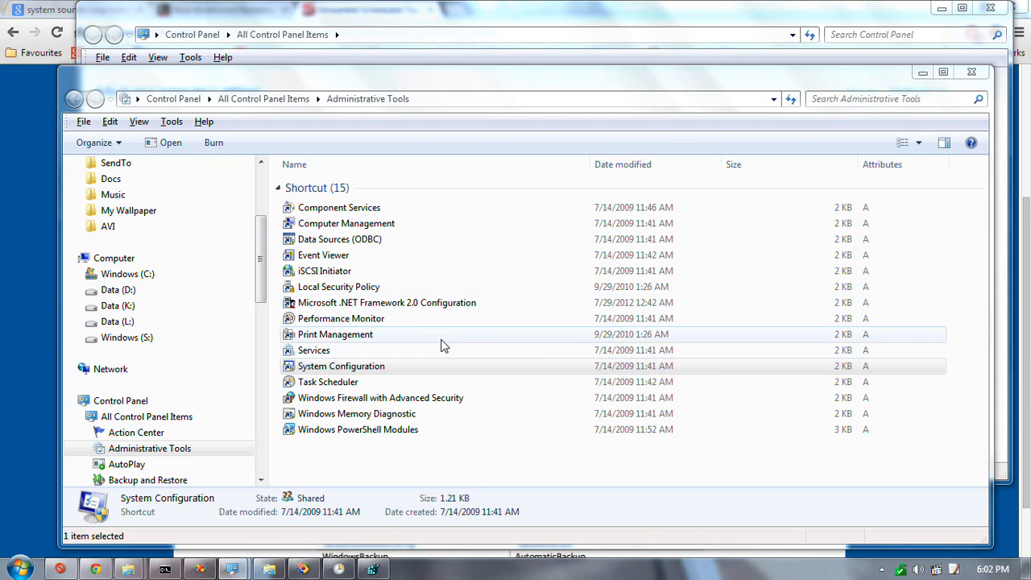
mouse_move(387, 336)
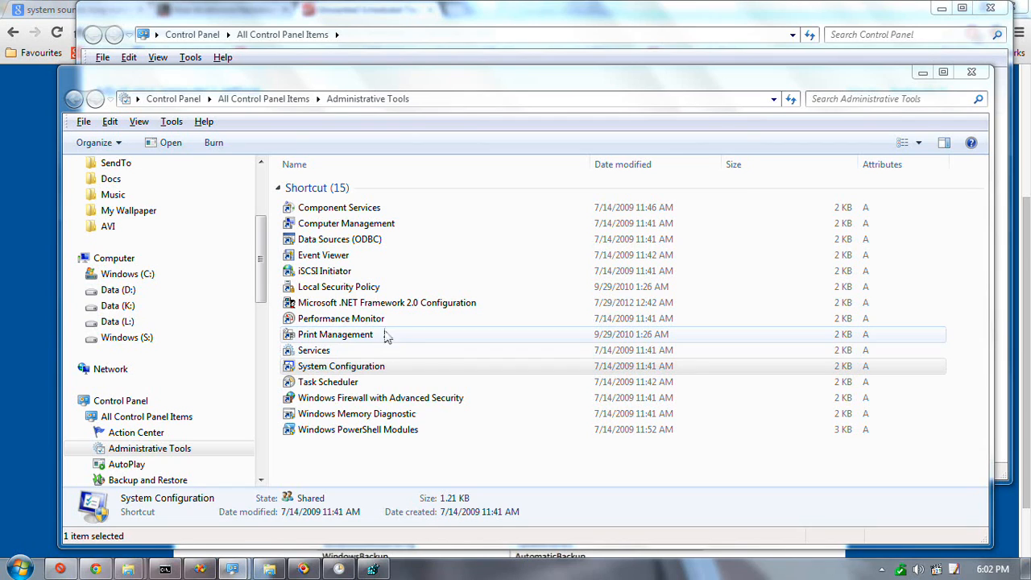
double_click(341, 365)
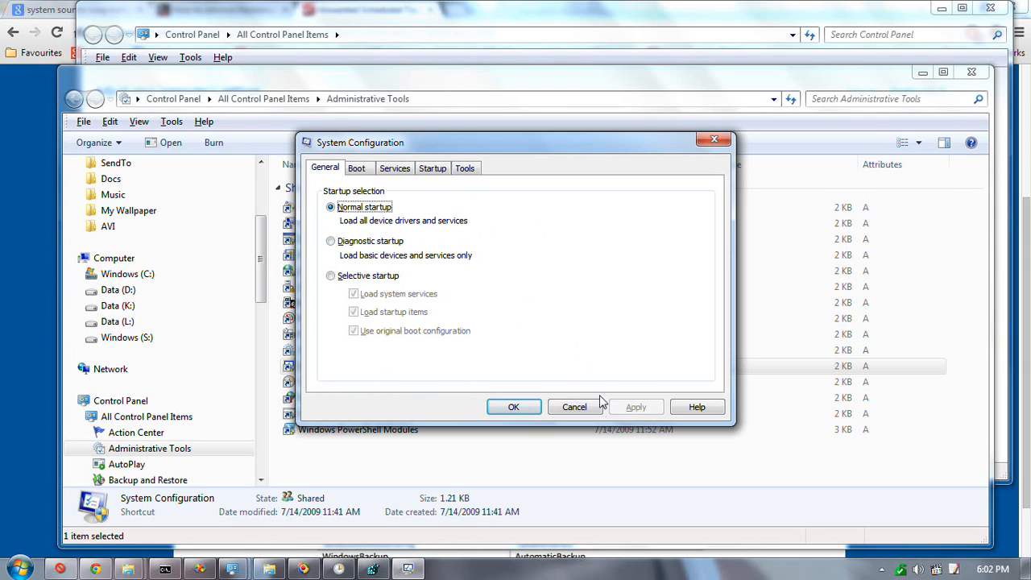
Cancel System Configuration and select the Computer Management shortcut in Administrative Tools.
click(574, 406)
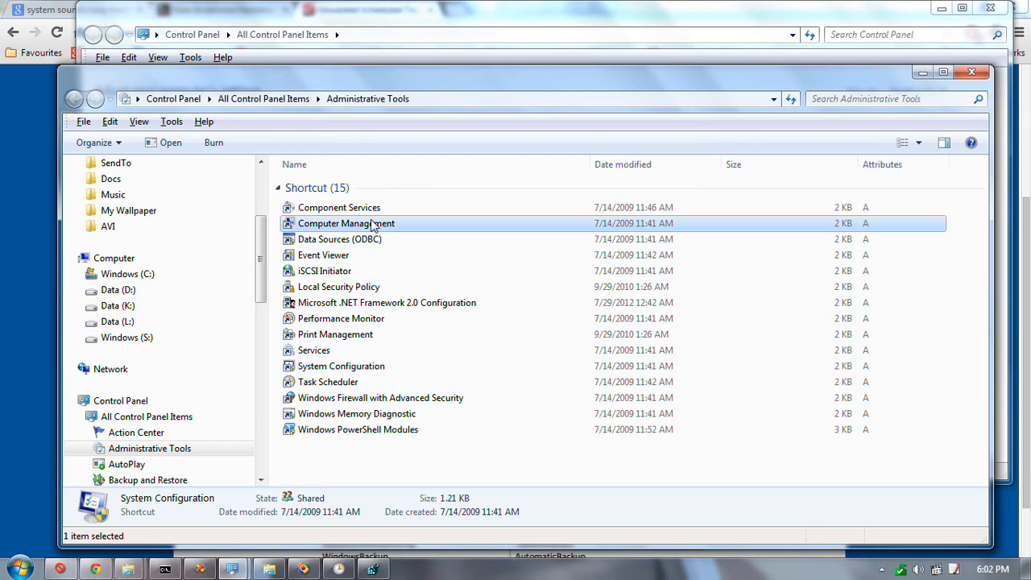
double_click(347, 223)
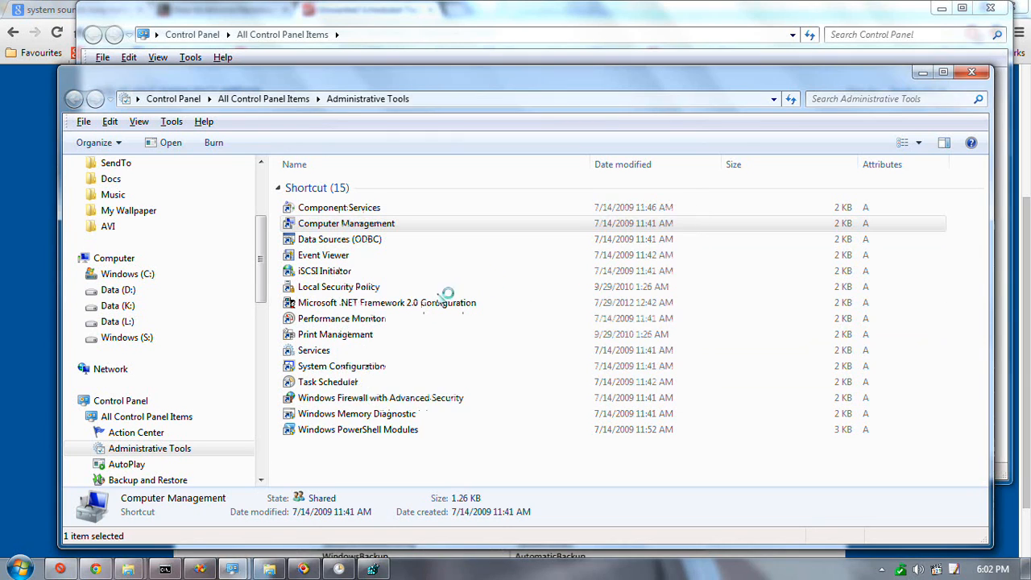
mouse_move(464, 289)
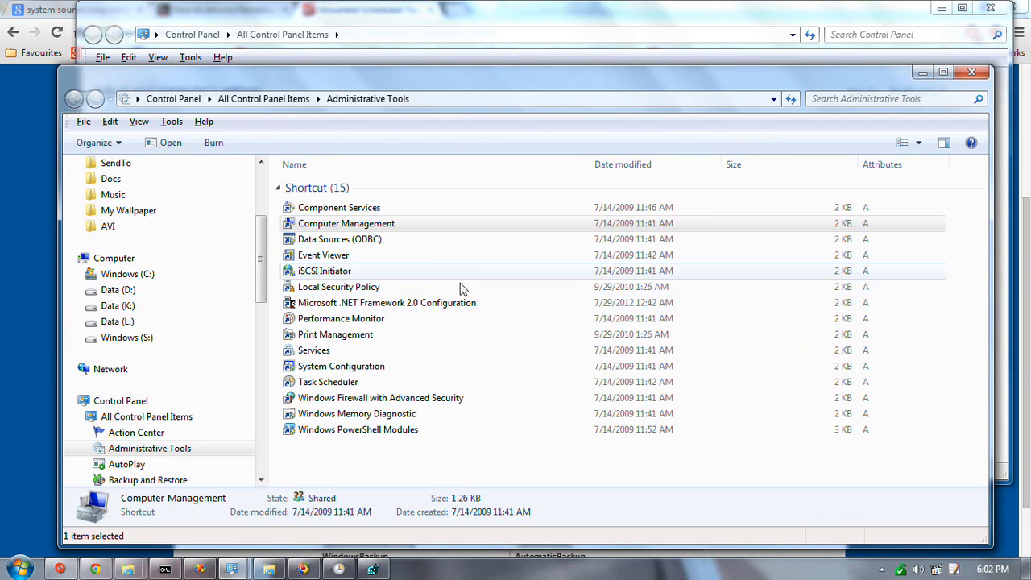
mouse_move(444, 239)
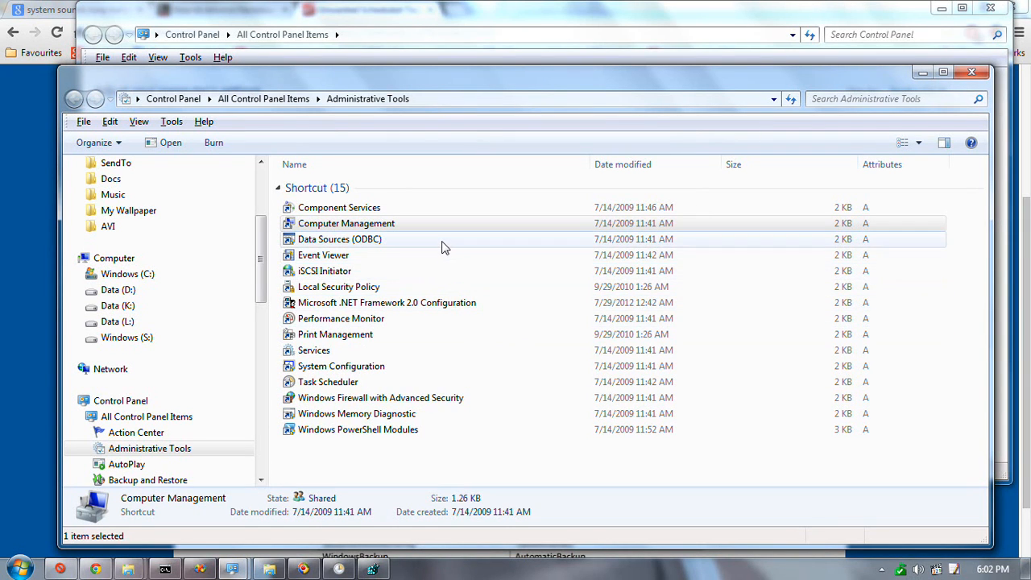
click(346, 224)
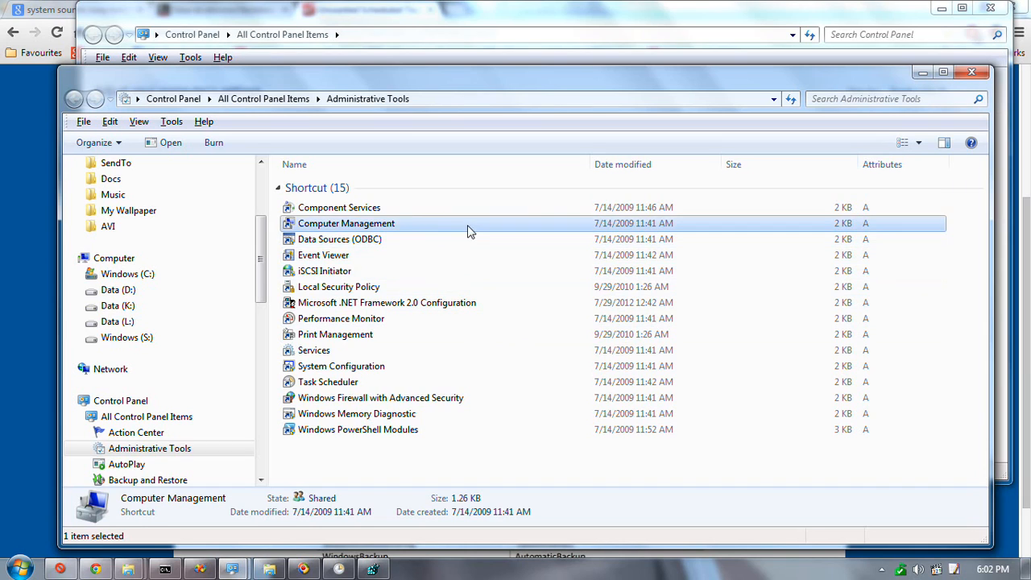
mouse_move(419, 274)
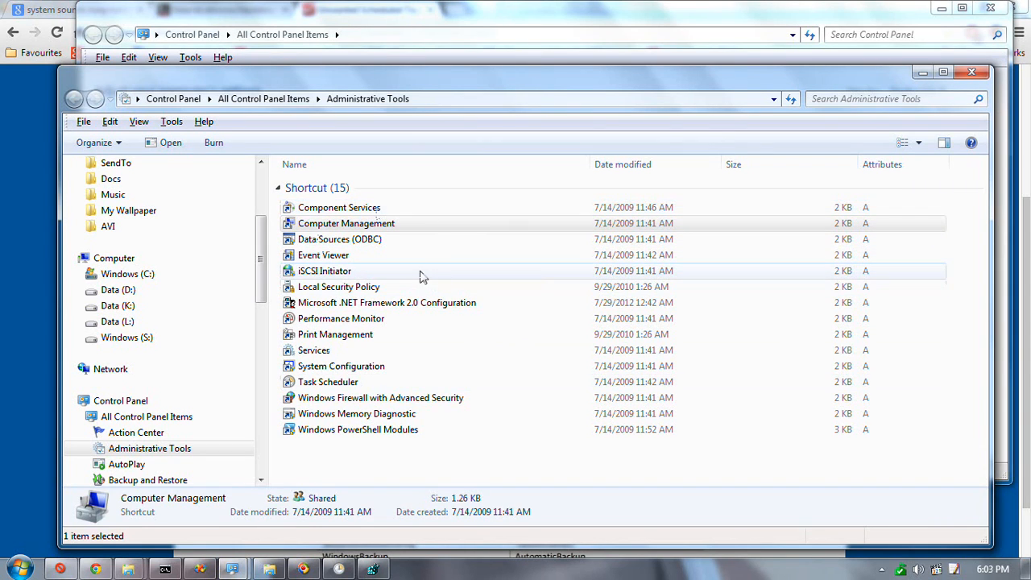
mouse_move(379, 319)
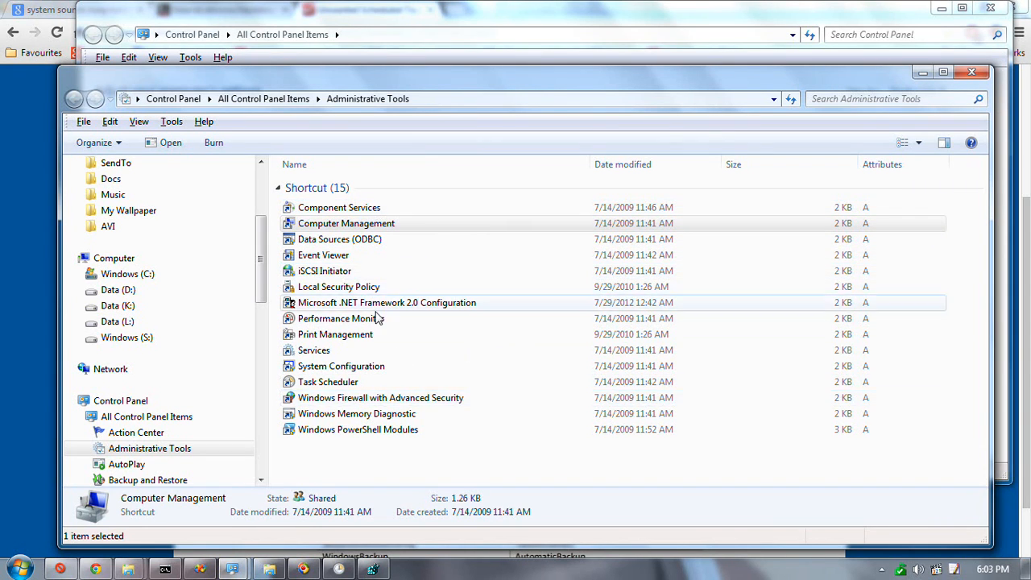
mouse_move(375, 270)
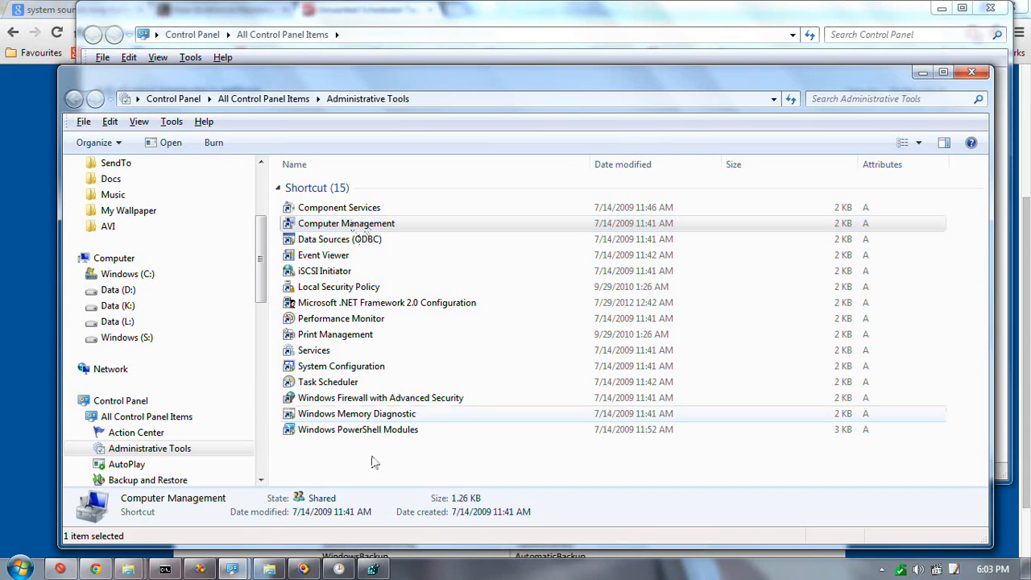
click(346, 223)
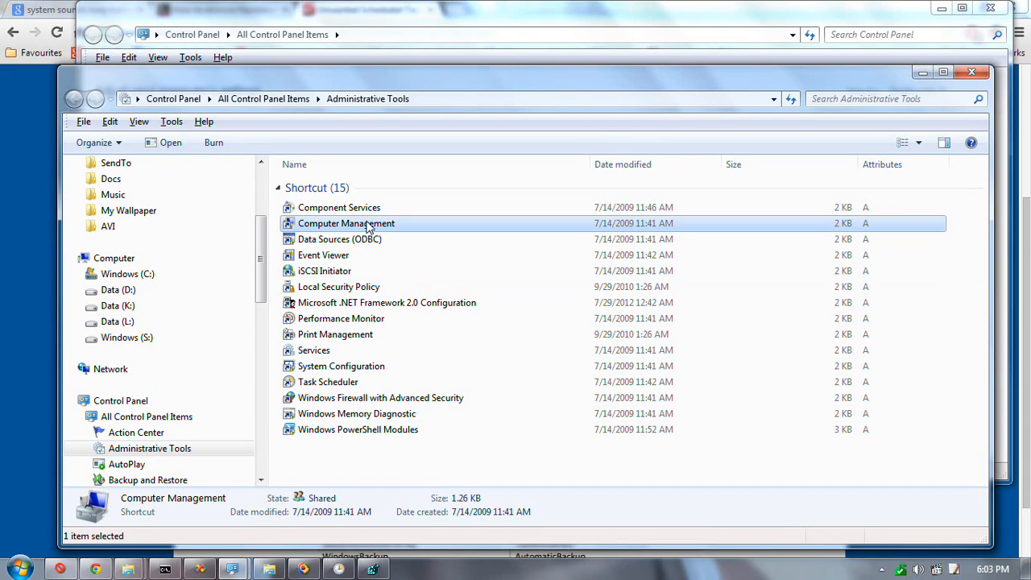
Open Computer Management, glance at its tree, then close the Administrative Tools folder.
double_click(347, 223)
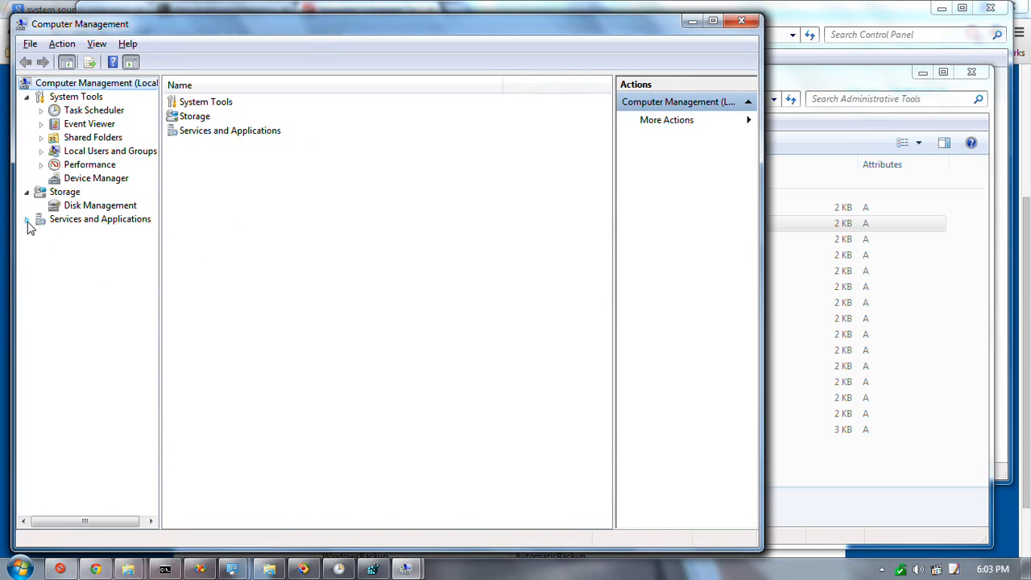
click(27, 219)
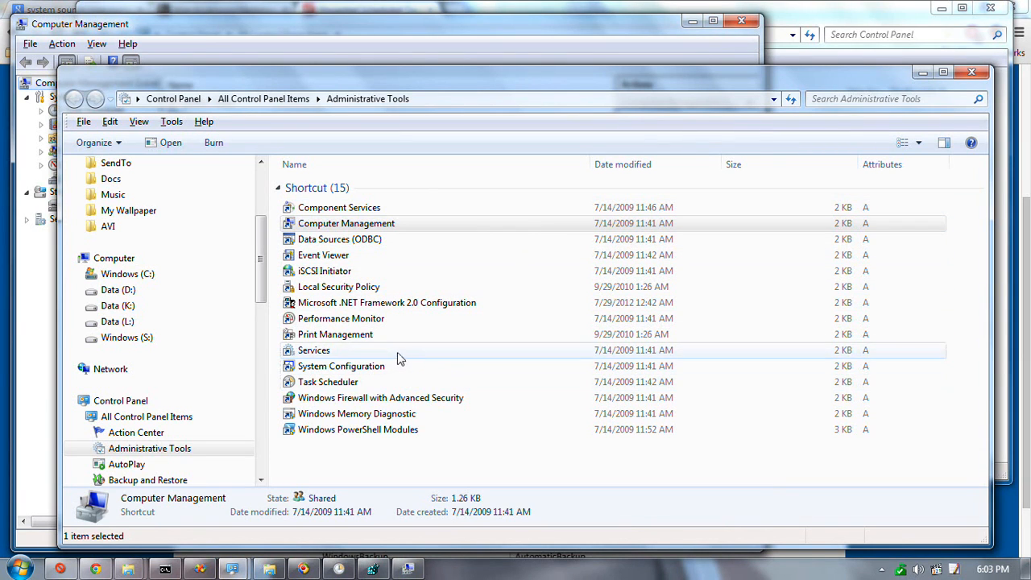
click(314, 350)
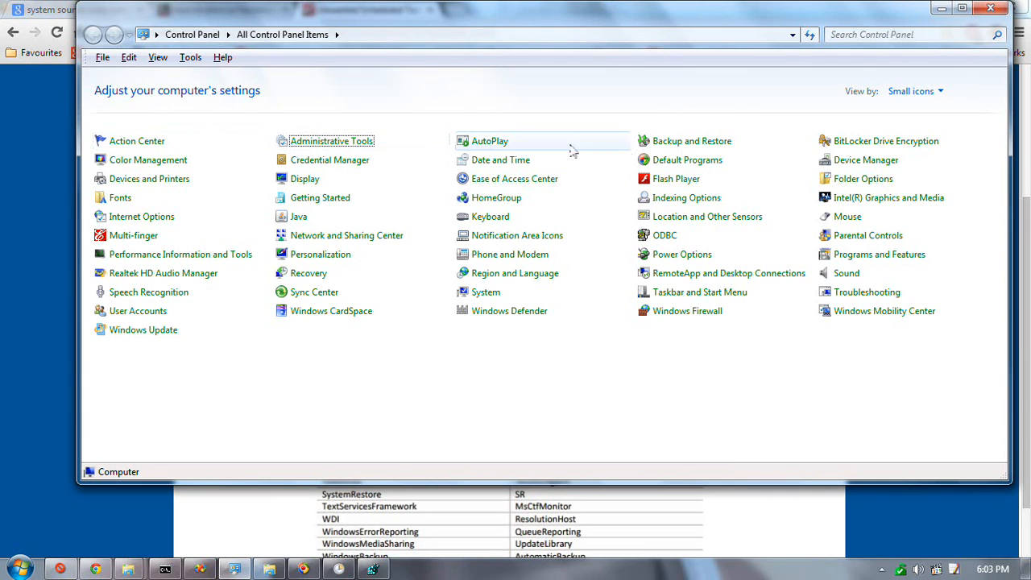
mouse_move(692, 141)
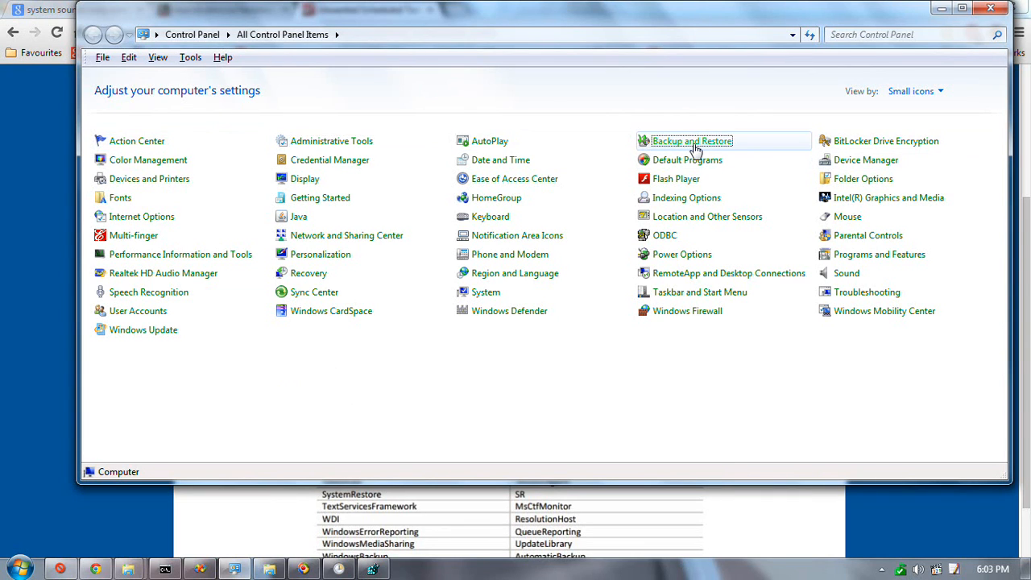
click(691, 141)
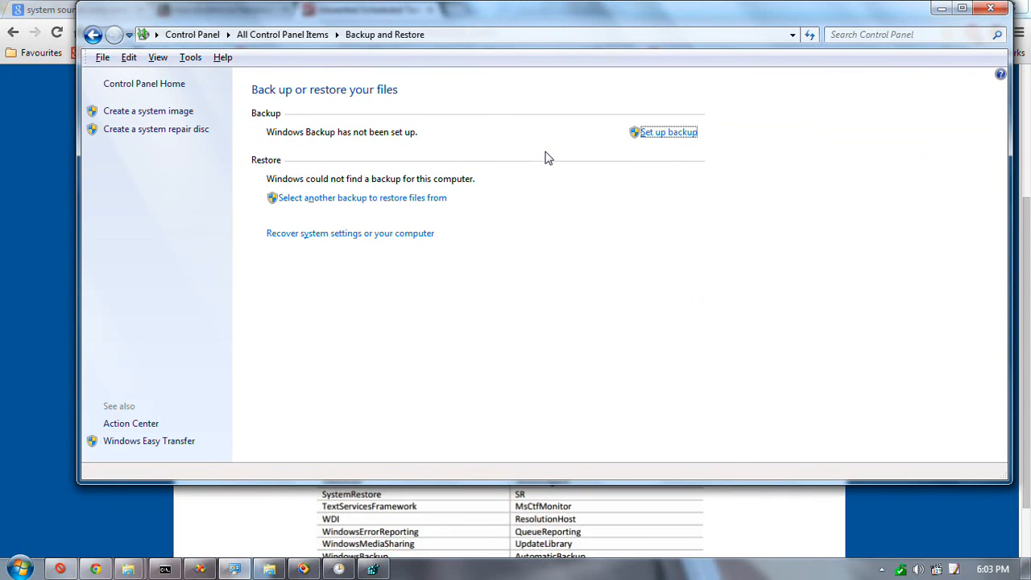
mouse_move(141, 173)
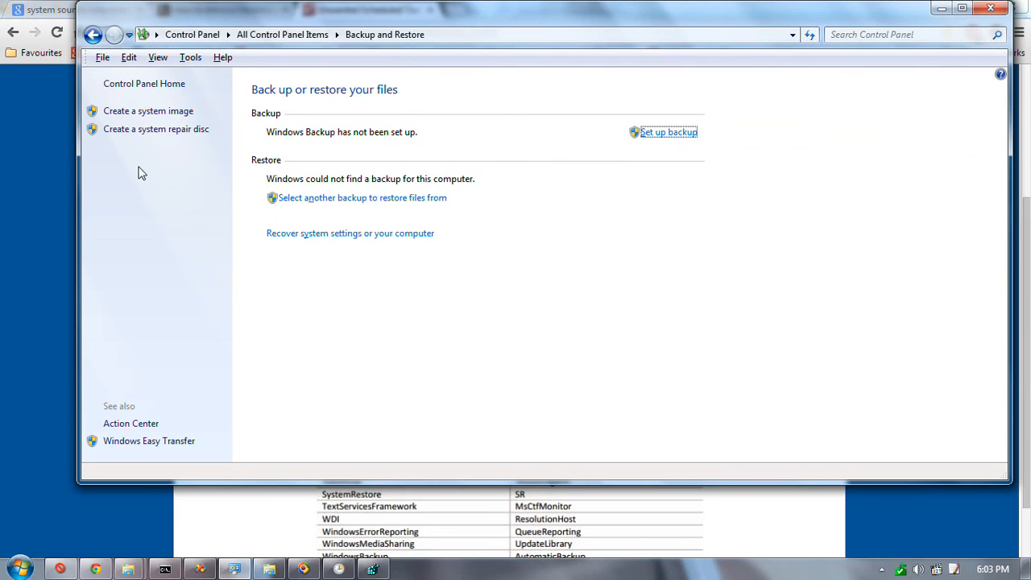
mouse_move(120, 411)
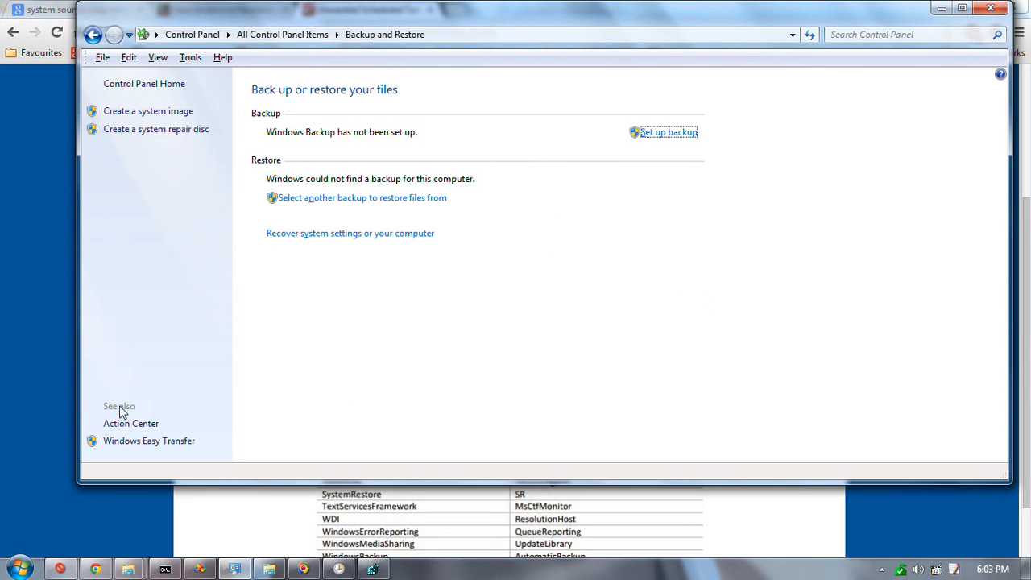
mouse_move(195, 394)
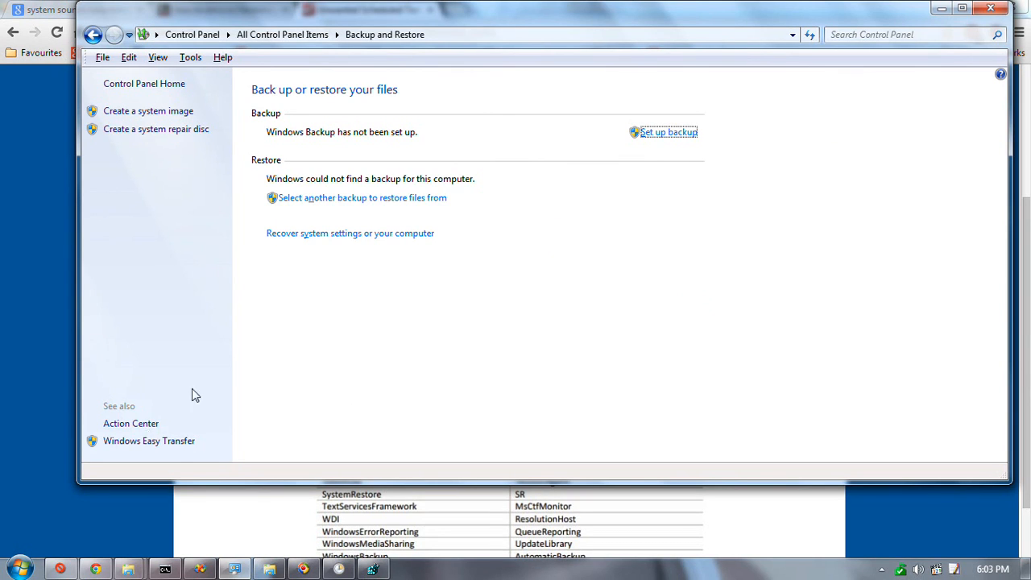
mouse_move(339, 233)
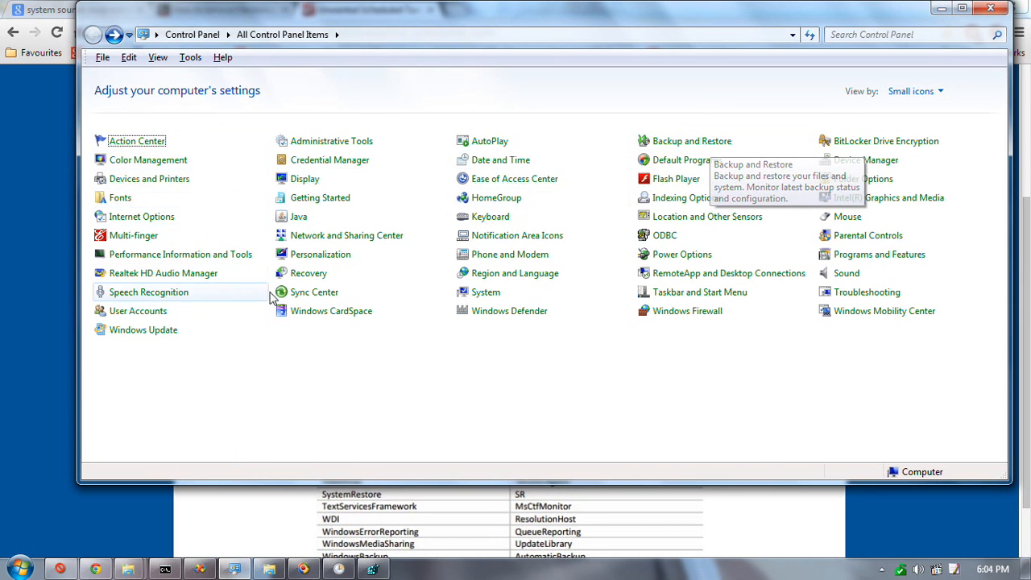
mouse_move(486, 291)
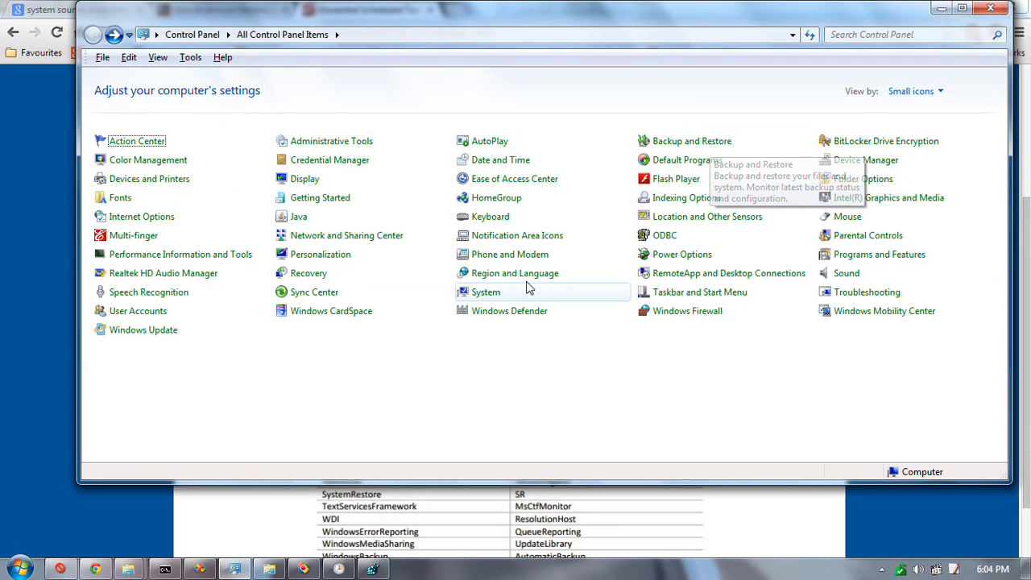
mouse_move(503, 297)
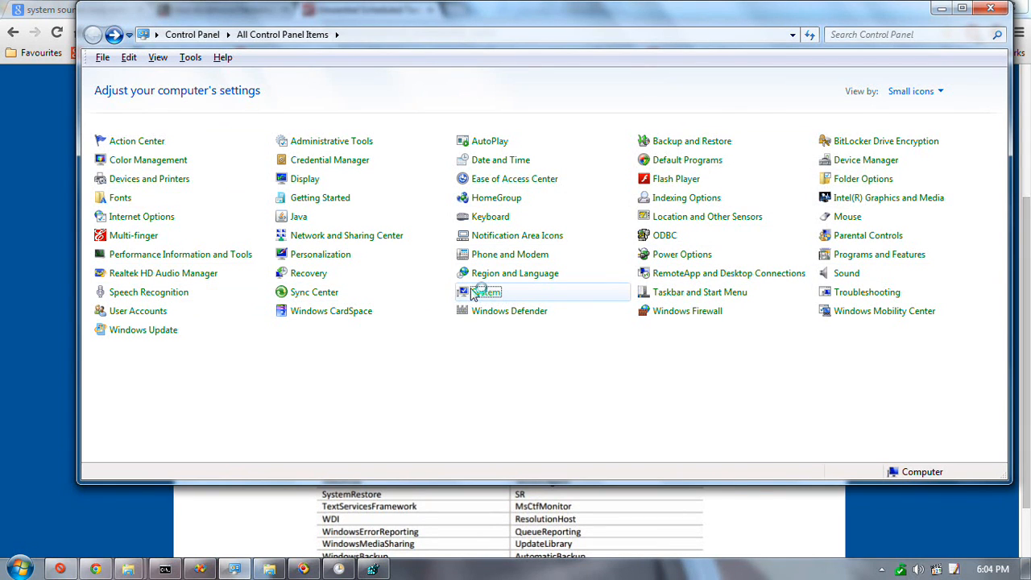
Open System, go into System Protection and browse the Hardware and Advanced tabs.
click(487, 292)
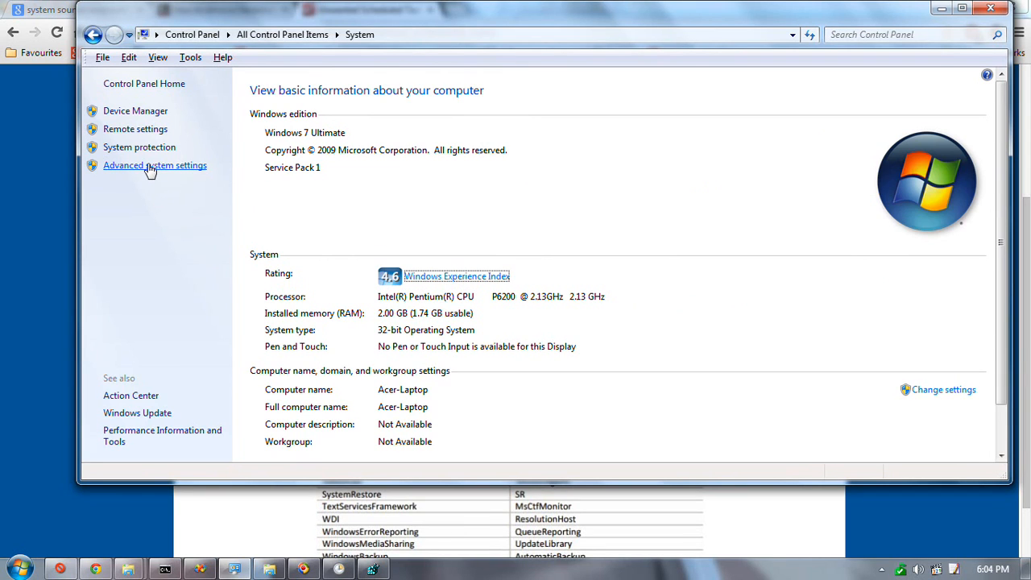
mouse_move(138, 147)
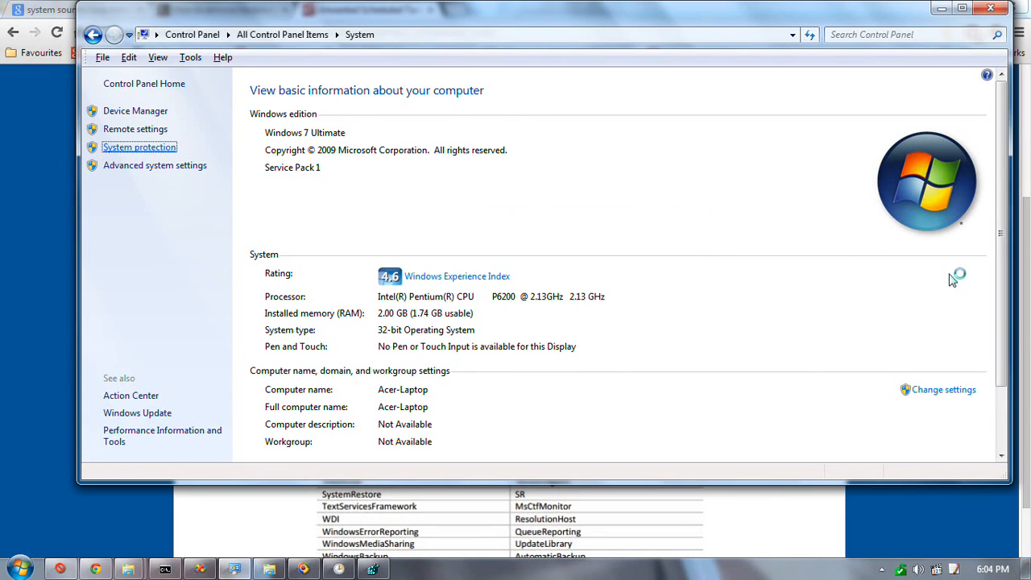
click(139, 146)
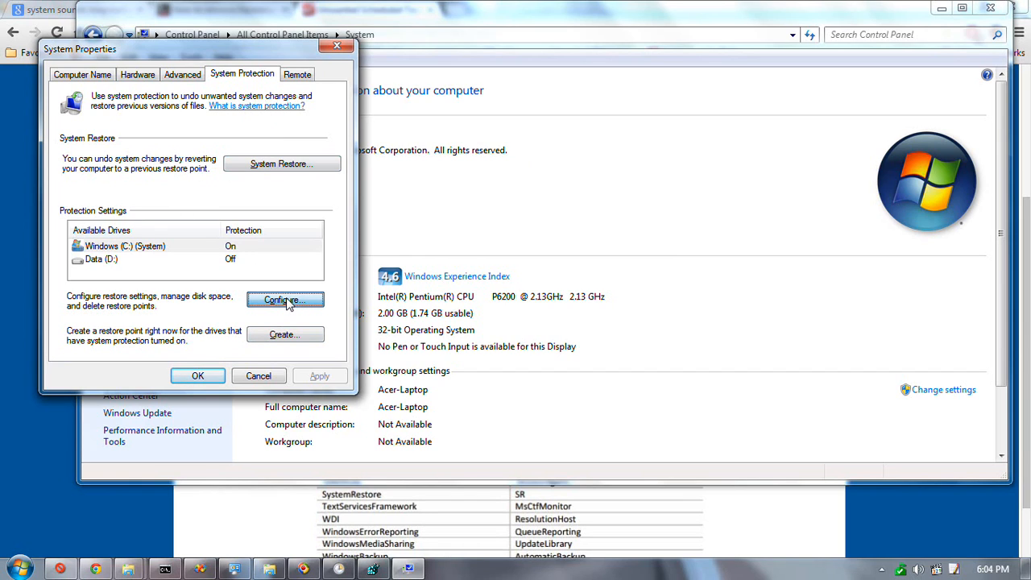
click(285, 300)
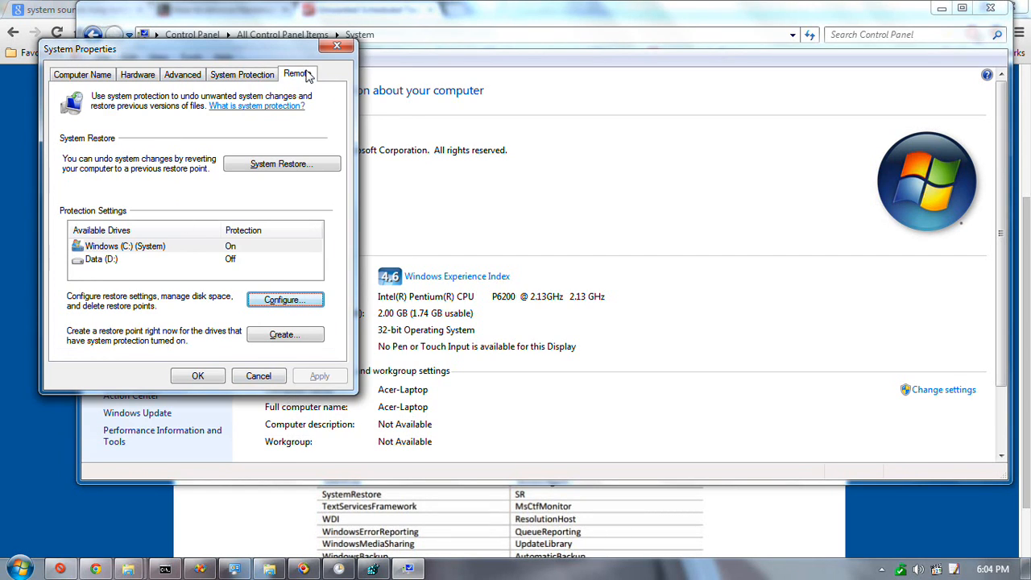
click(138, 74)
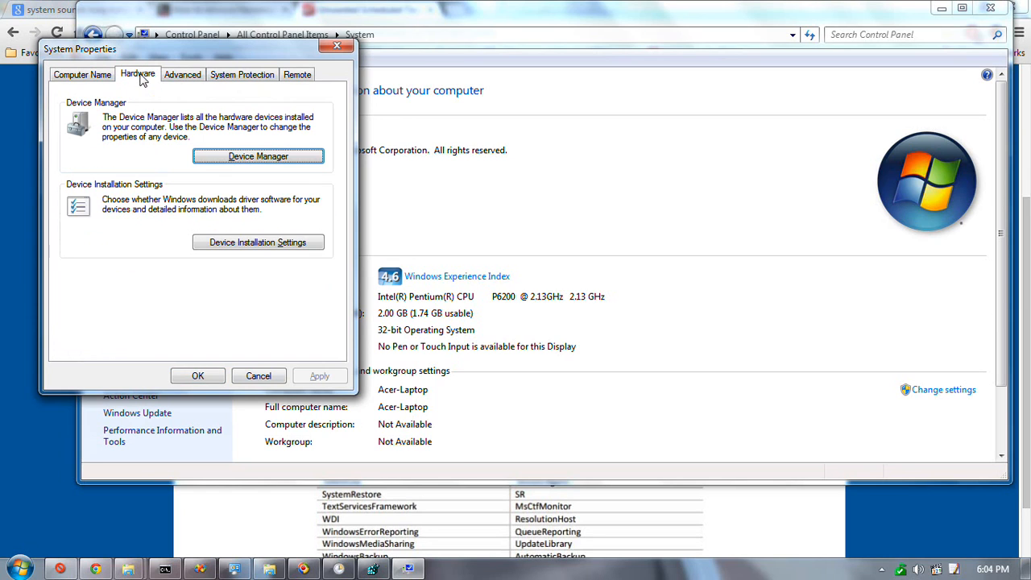
click(183, 74)
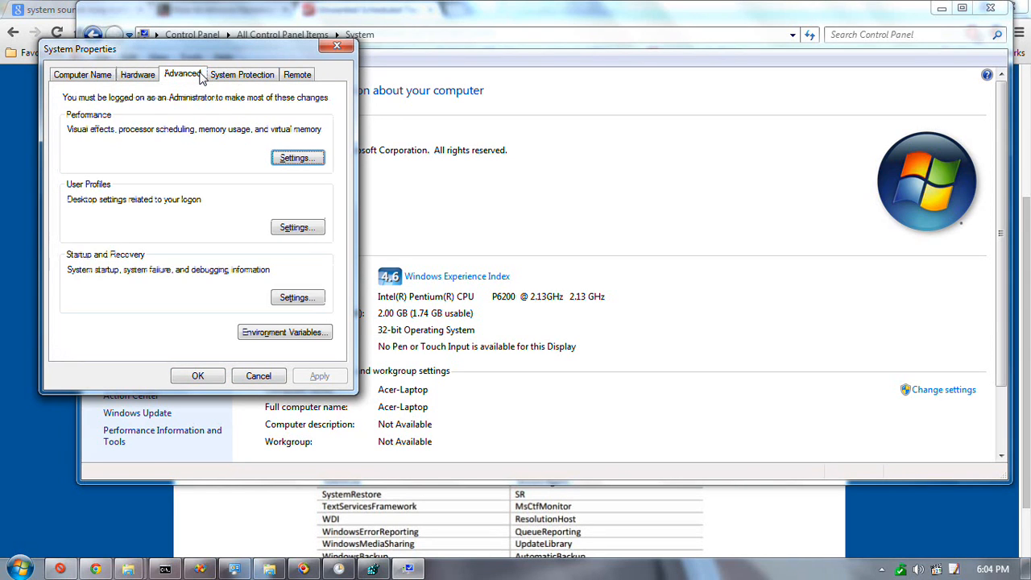
mouse_move(88, 178)
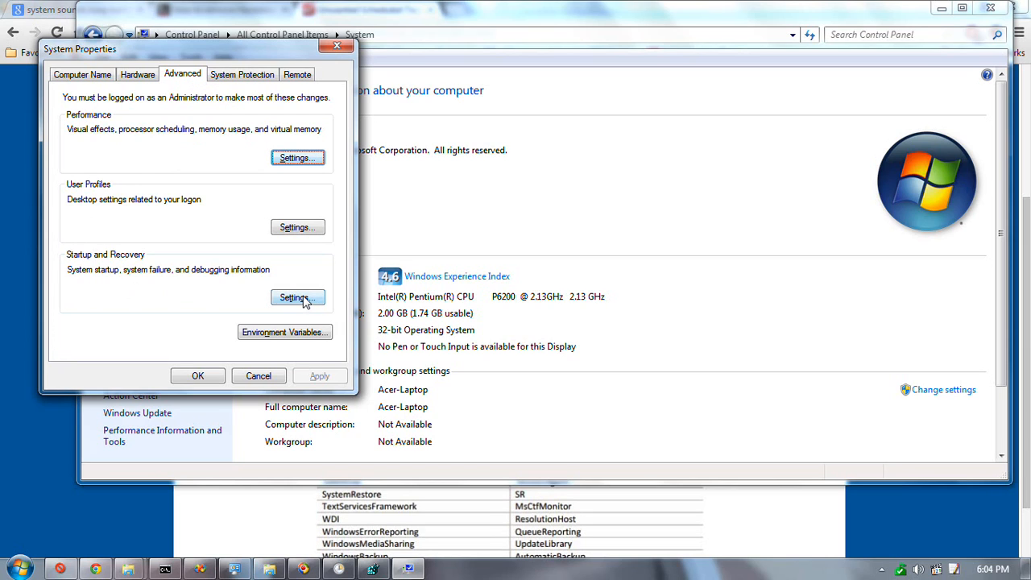
View Startup and Recovery, cancel it, and return to the System Protection tab.
click(298, 297)
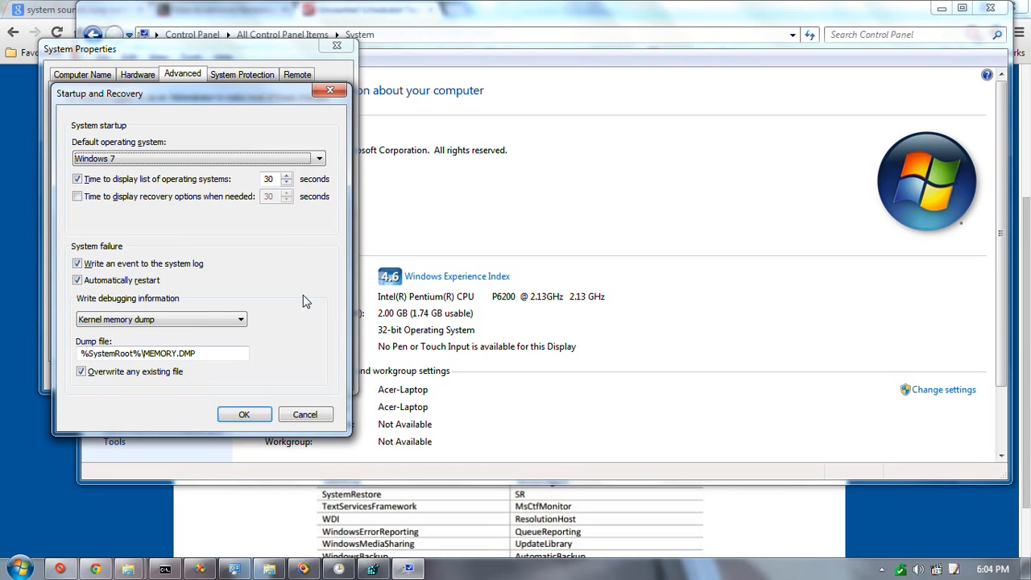
click(244, 414)
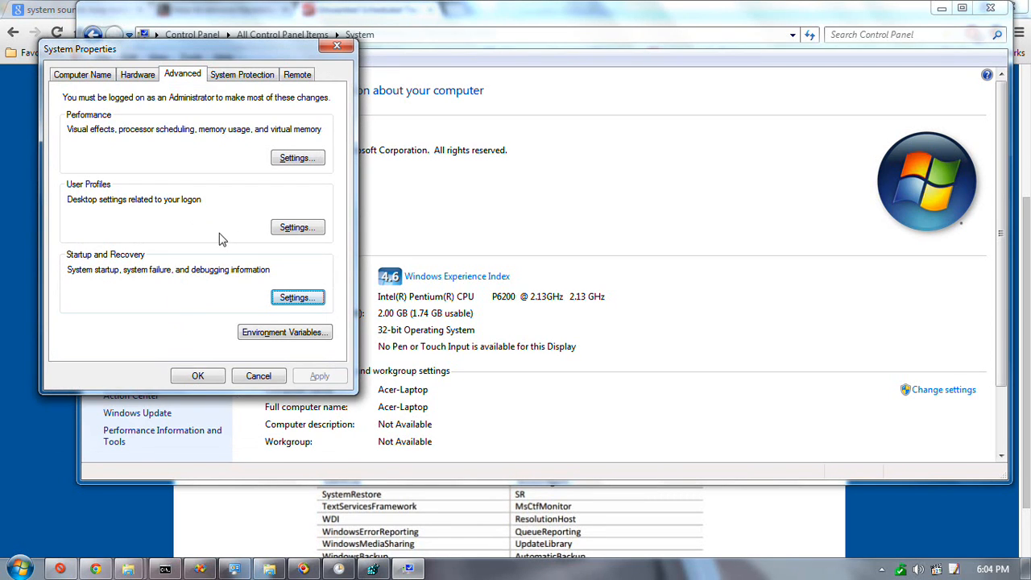
click(138, 74)
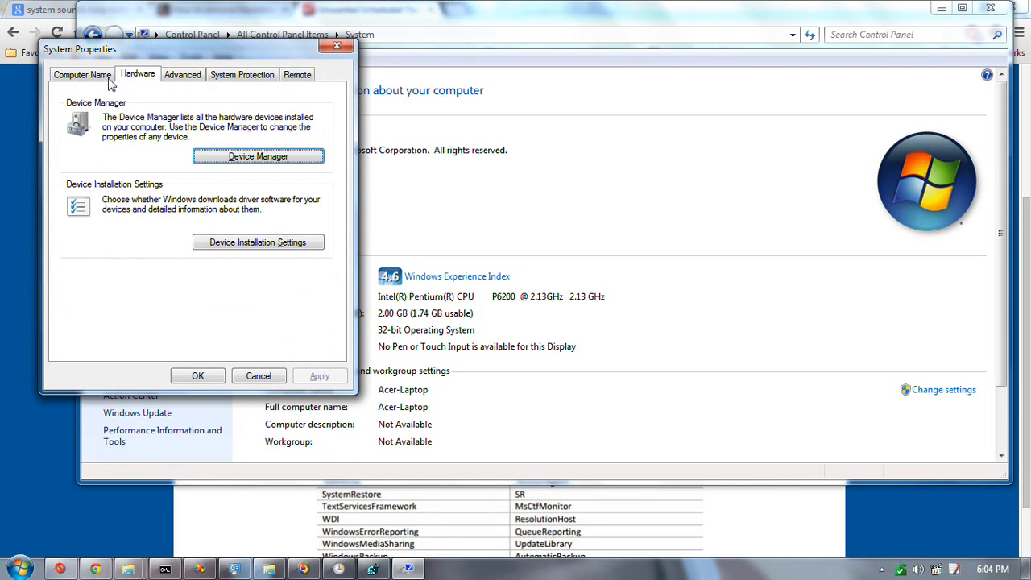
click(242, 74)
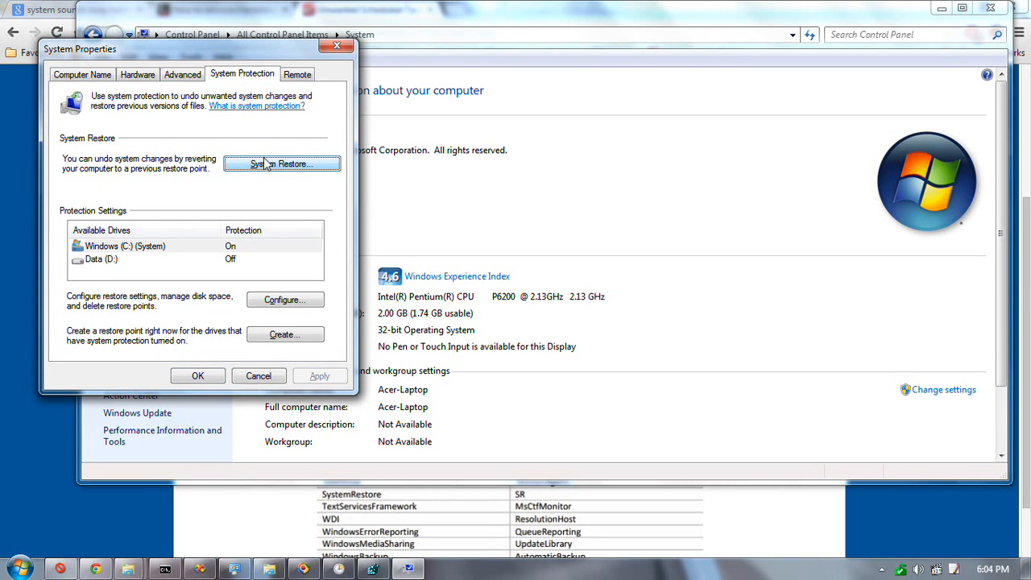
Start System Restore, choose a different restore point and show older restore points, then leave the wizard.
click(282, 164)
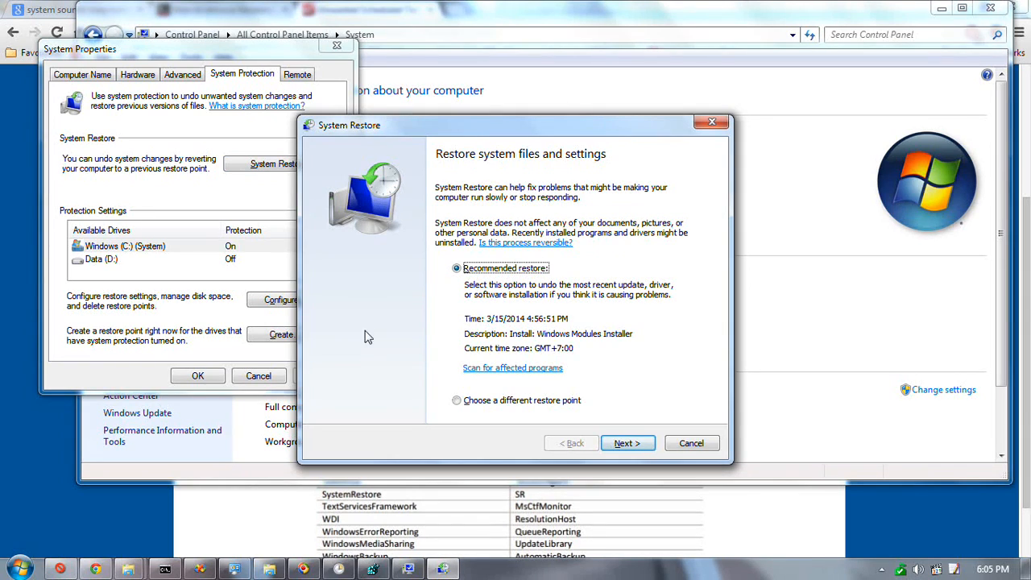
click(457, 401)
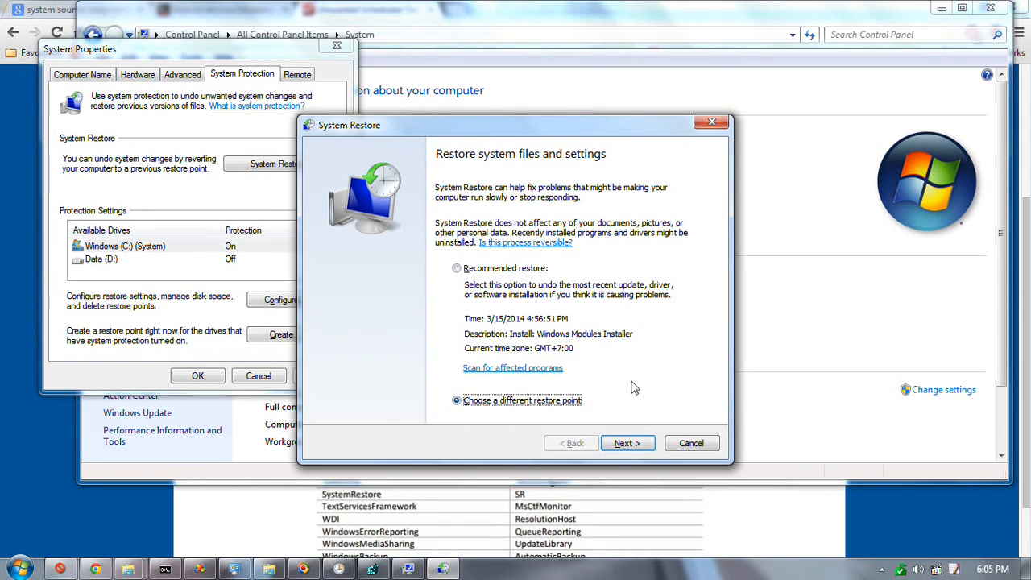
click(628, 444)
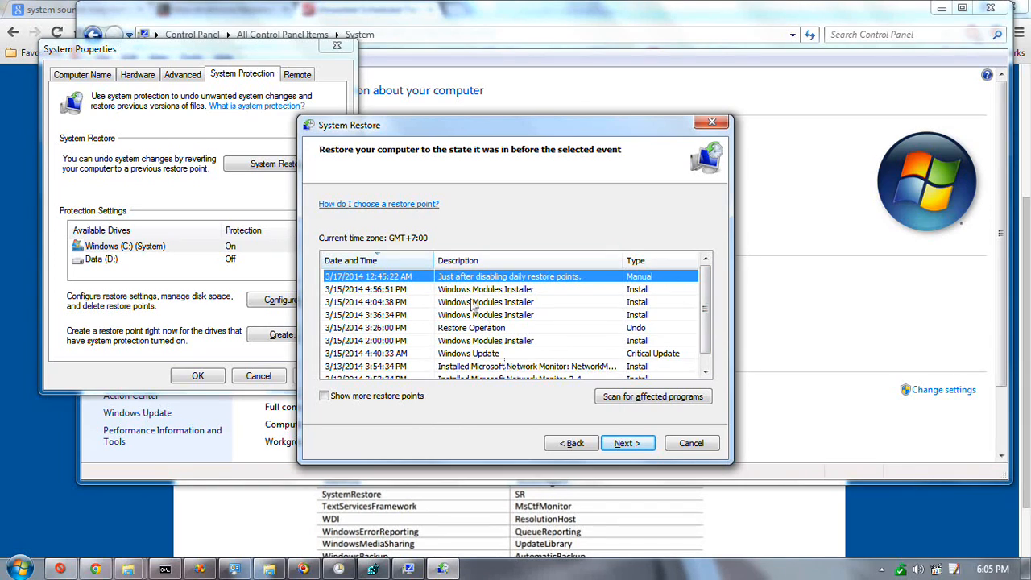
click(325, 396)
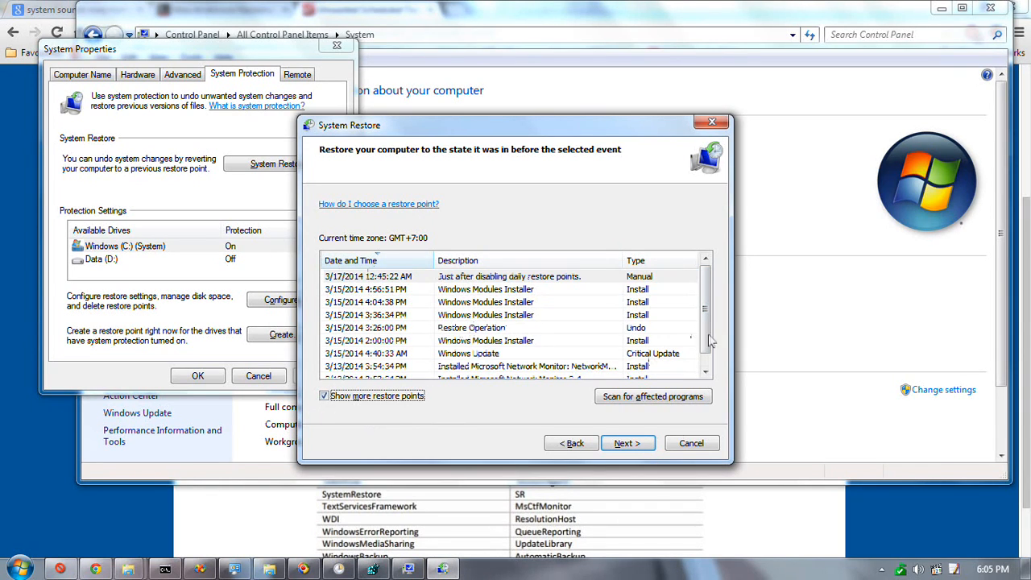
mouse_move(585, 316)
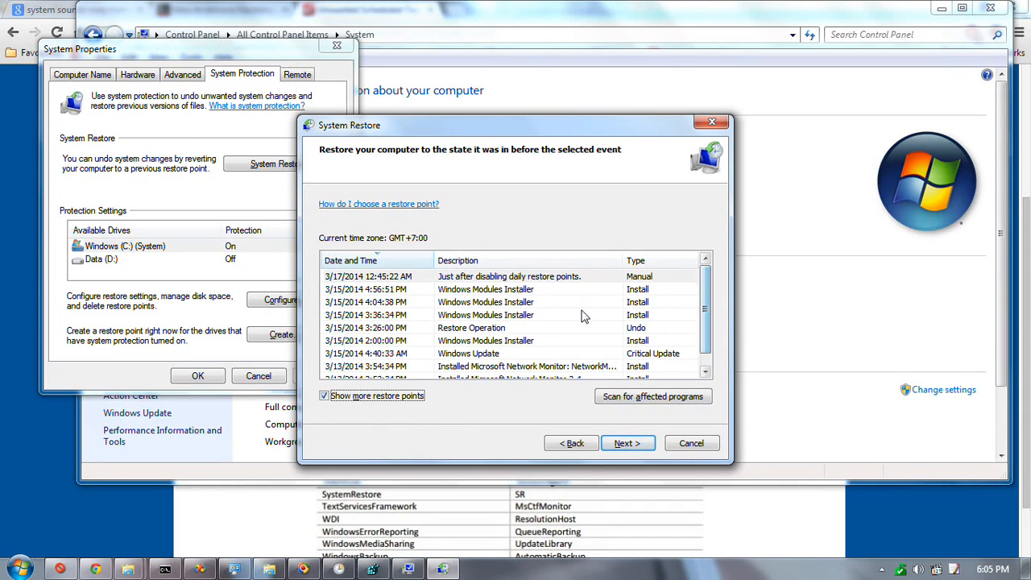
click(691, 444)
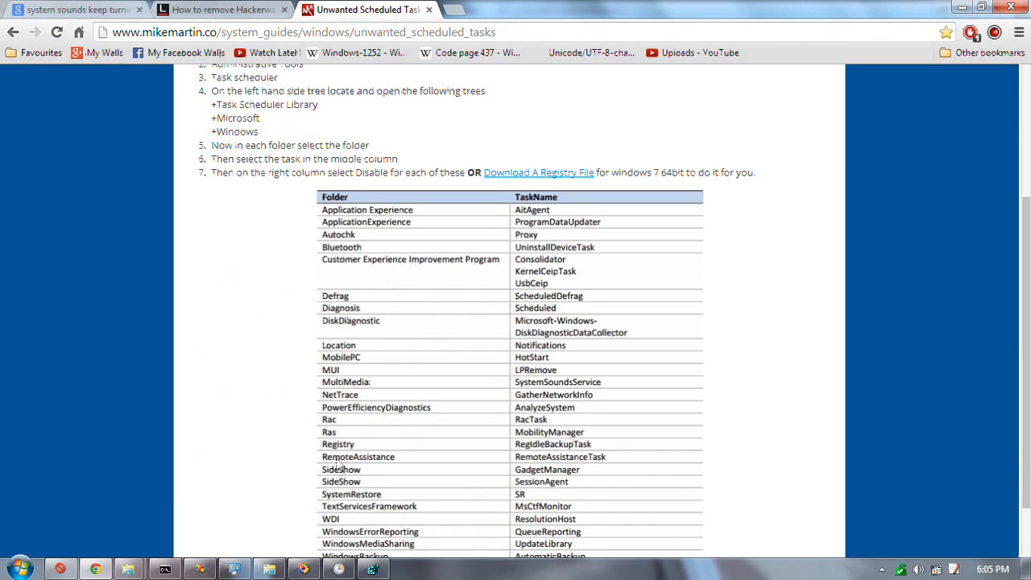
mouse_move(468, 418)
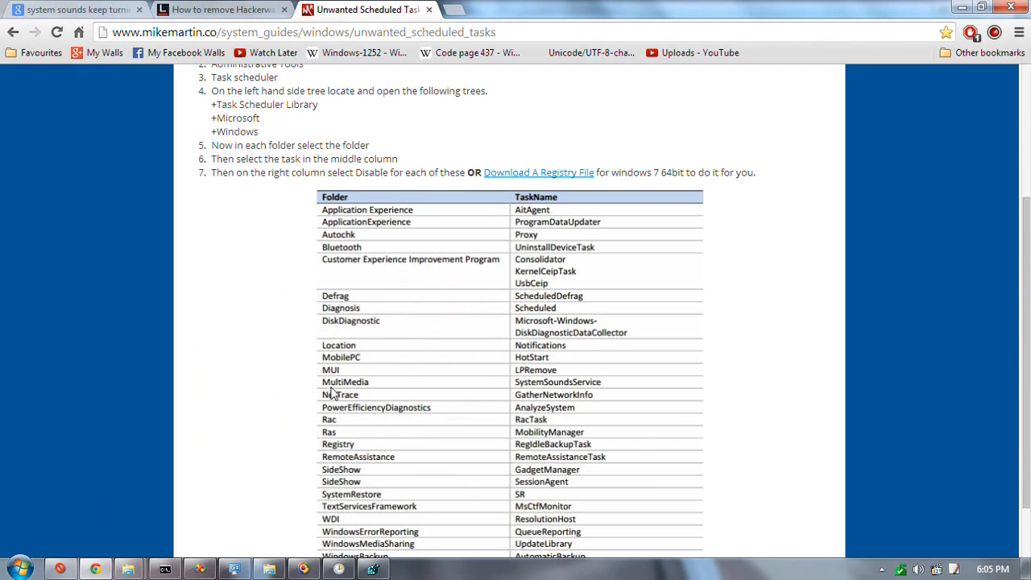
mouse_move(532, 391)
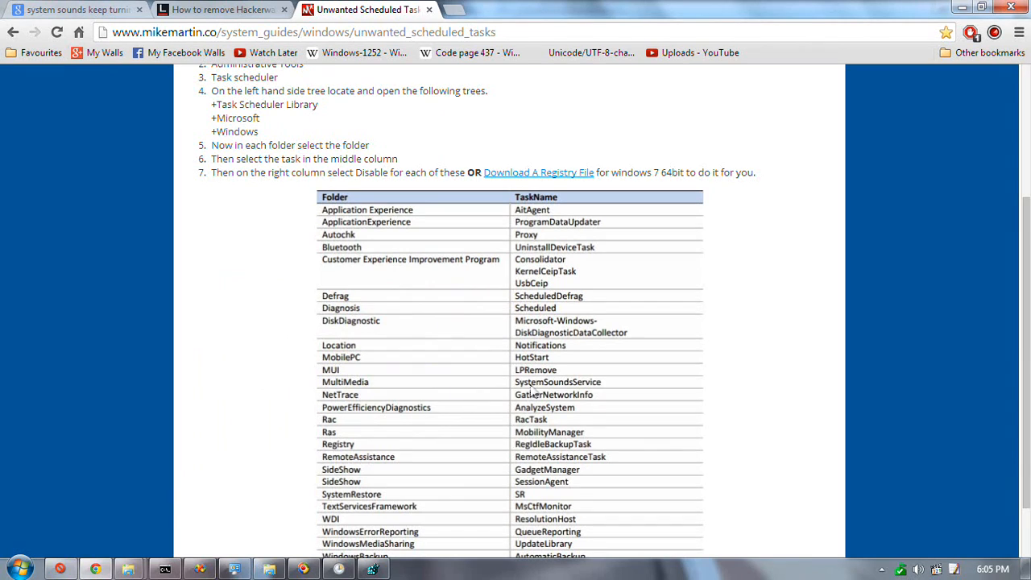
mouse_move(594, 390)
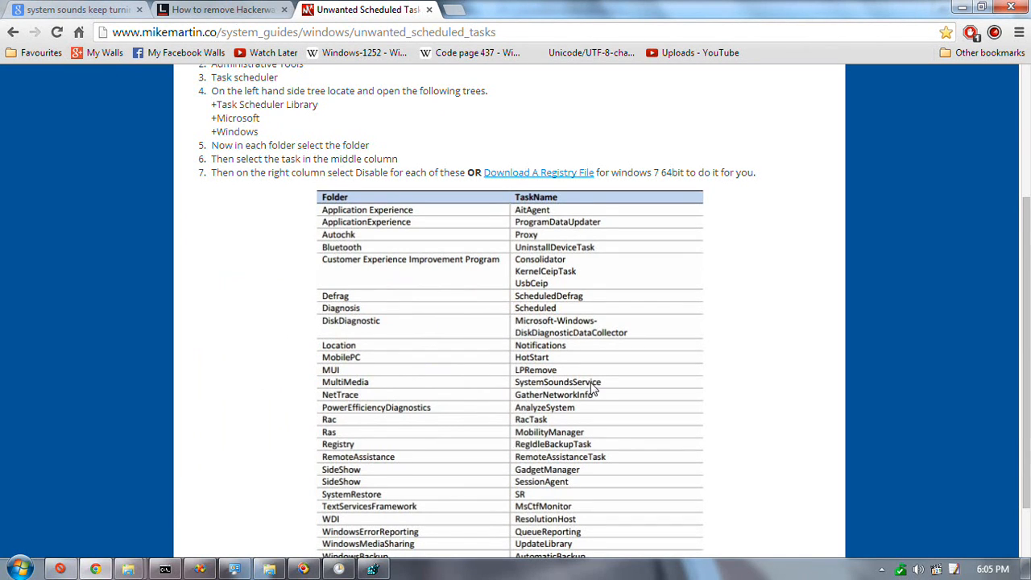
mouse_move(537, 391)
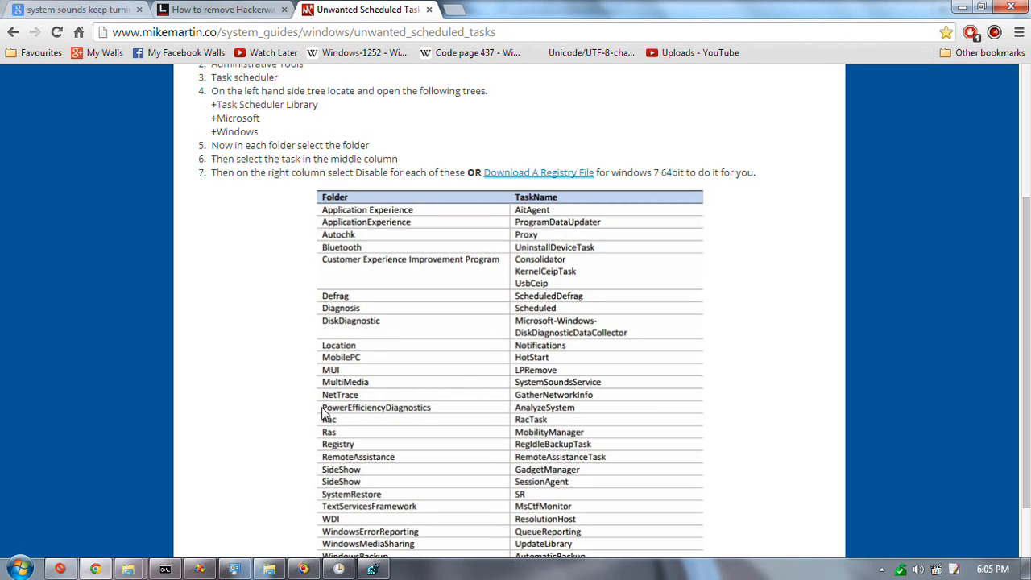
mouse_move(262, 351)
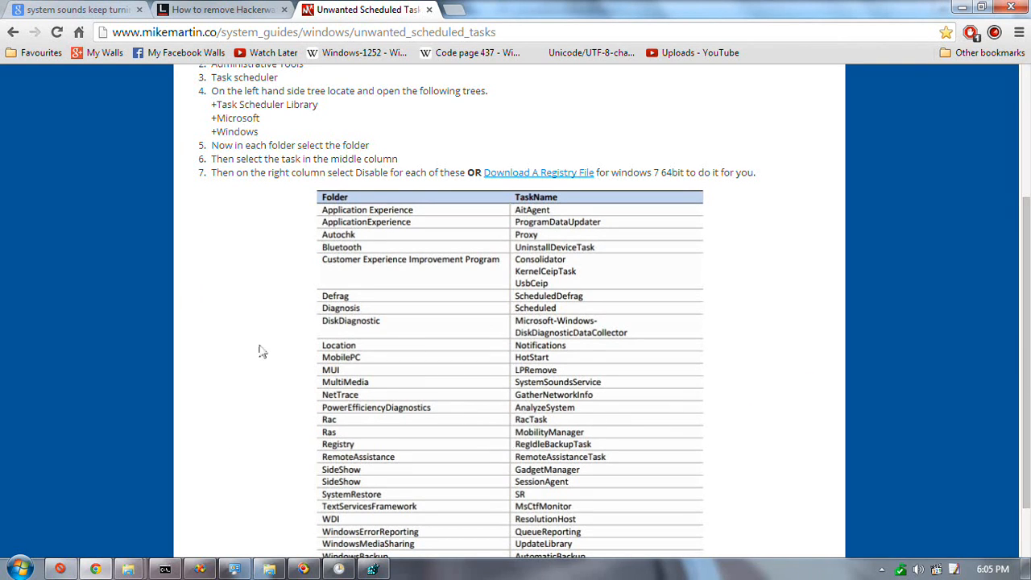
mouse_move(288, 372)
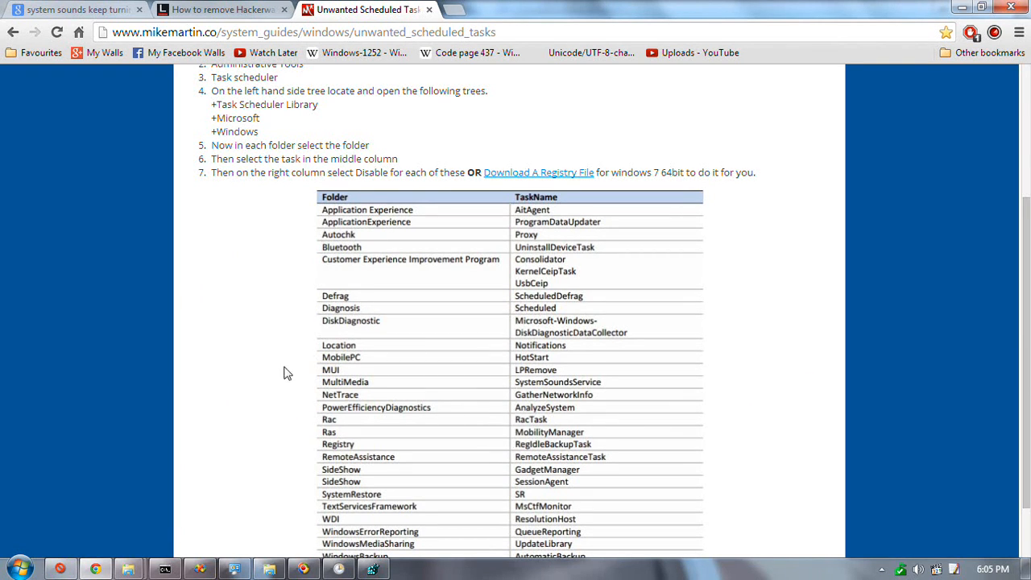
mouse_move(554, 381)
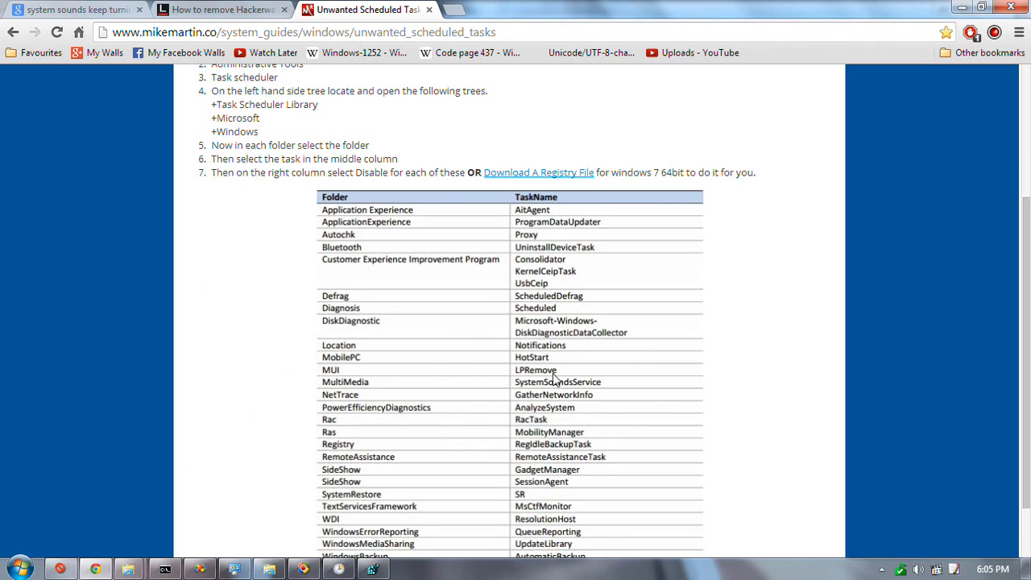
mouse_move(623, 337)
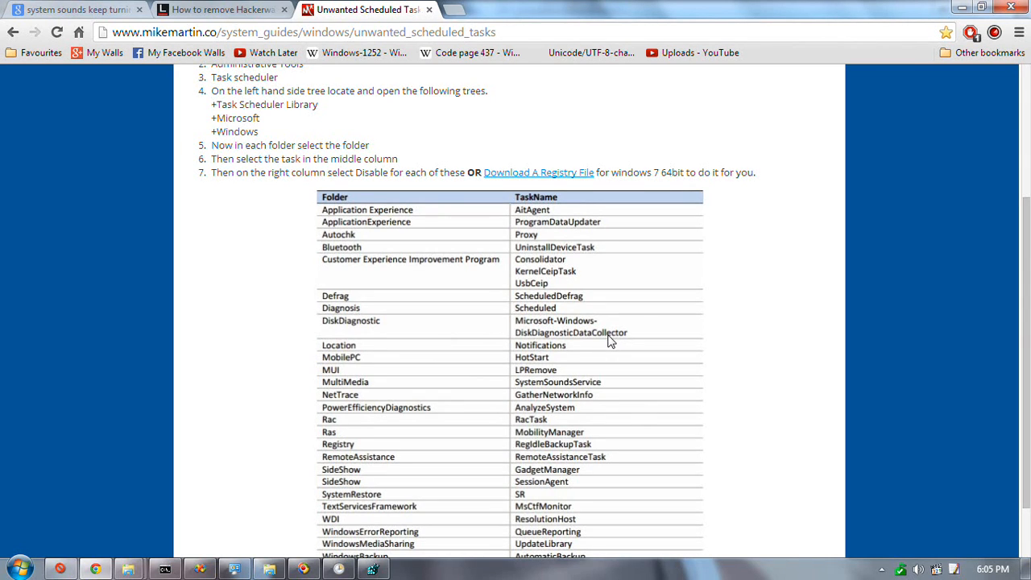
mouse_move(659, 368)
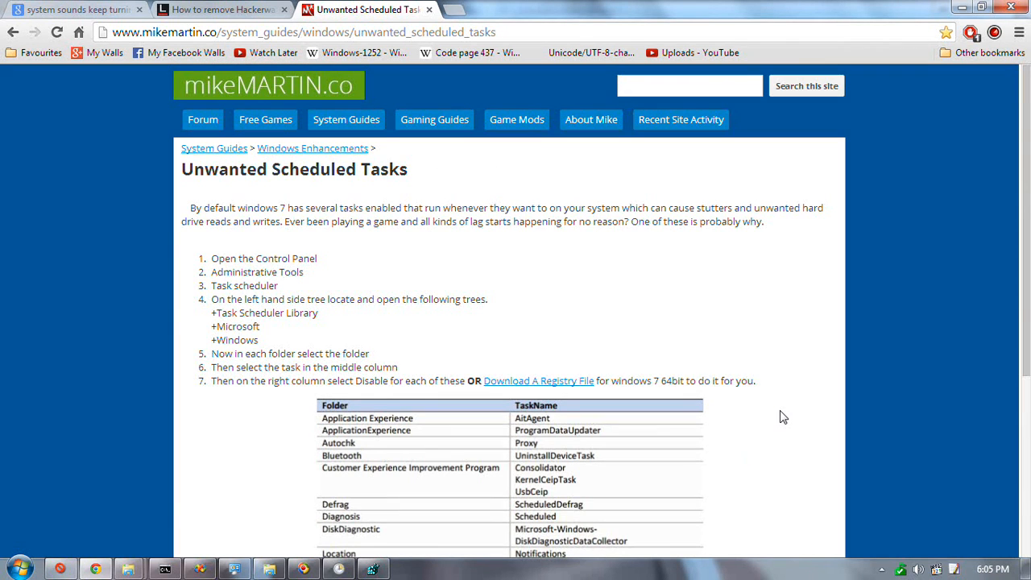
scroll(down, 3)
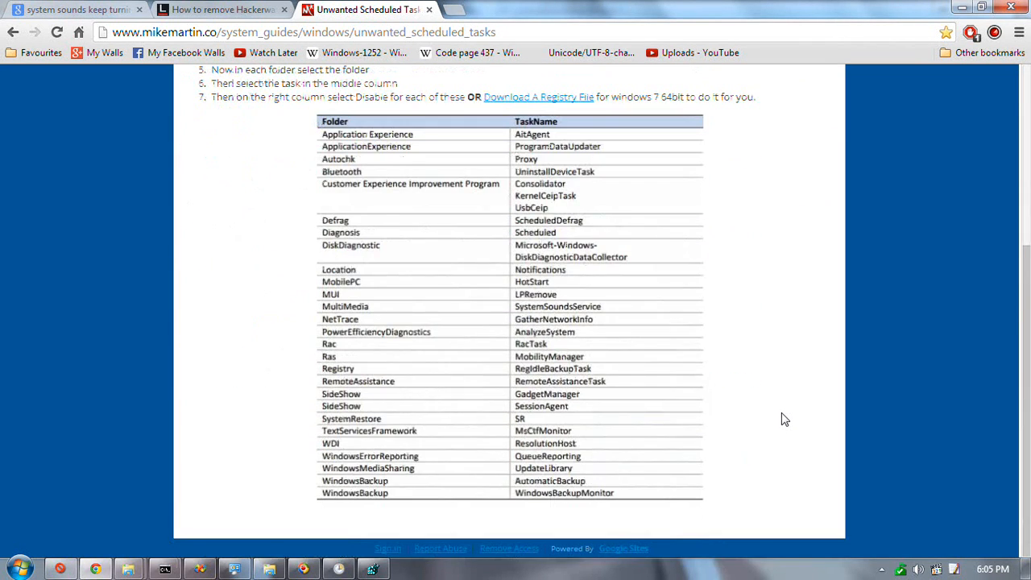
scroll(up, 3)
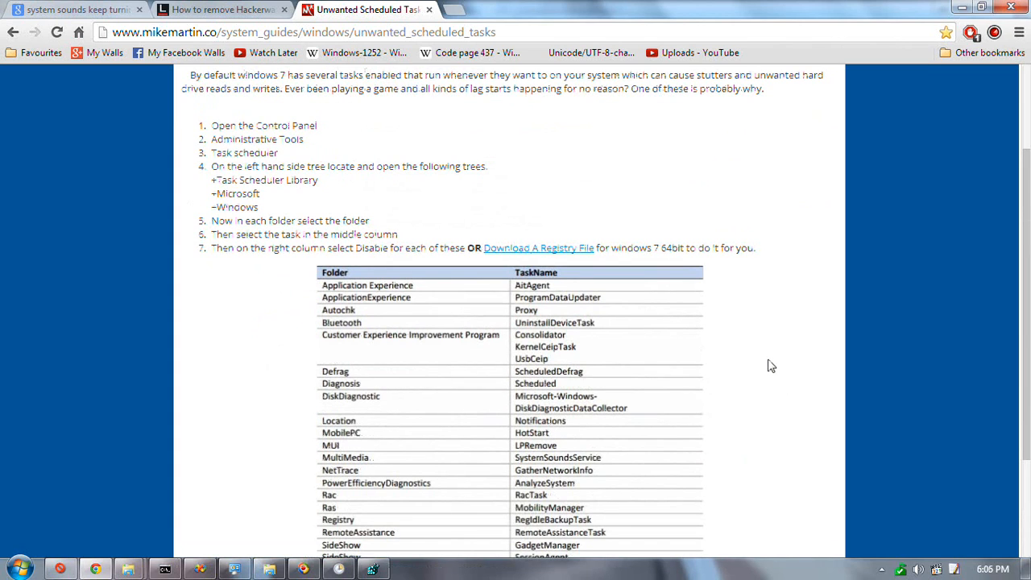
scroll(down, 3)
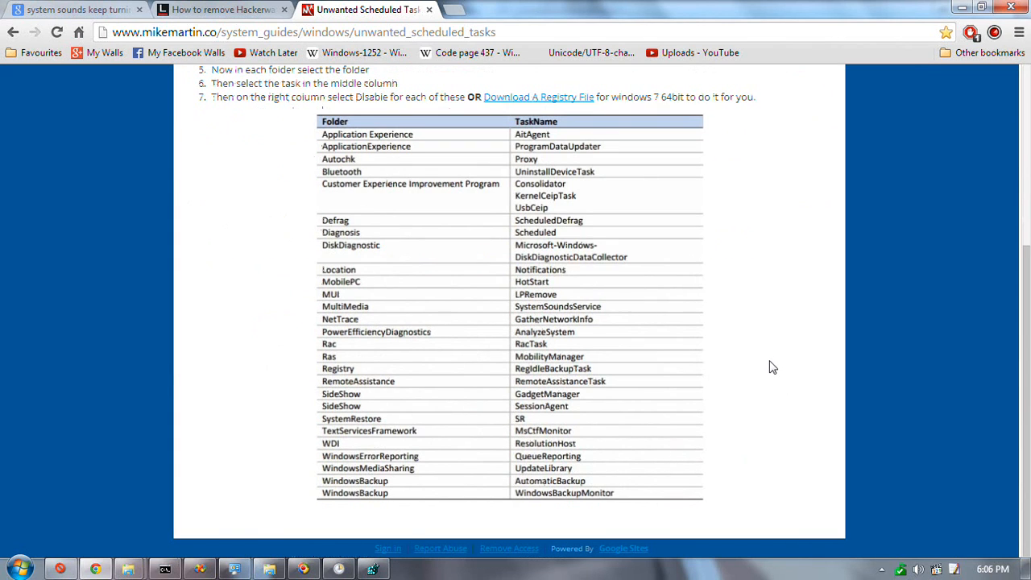
mouse_move(827, 230)
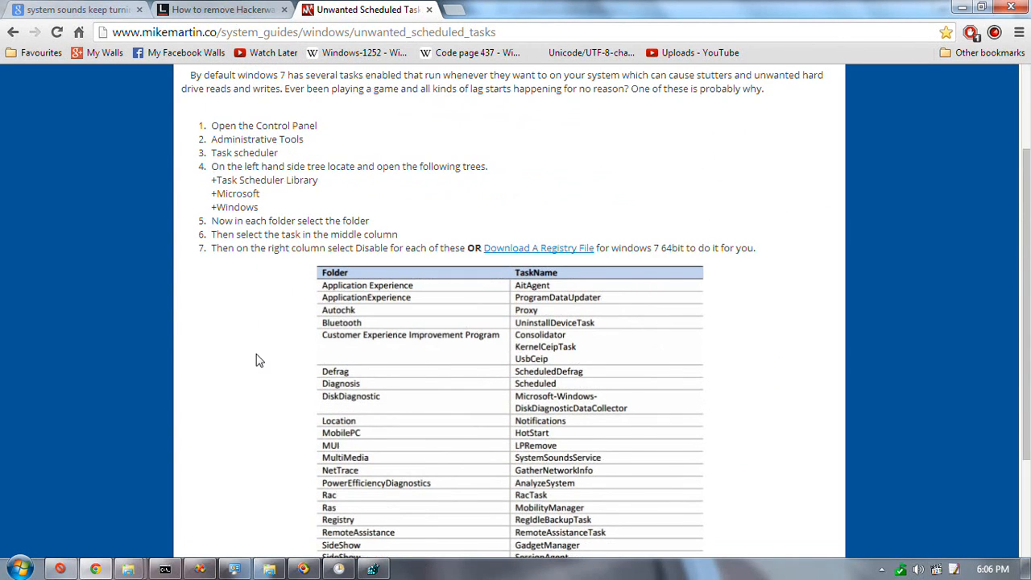
scroll(down, 3)
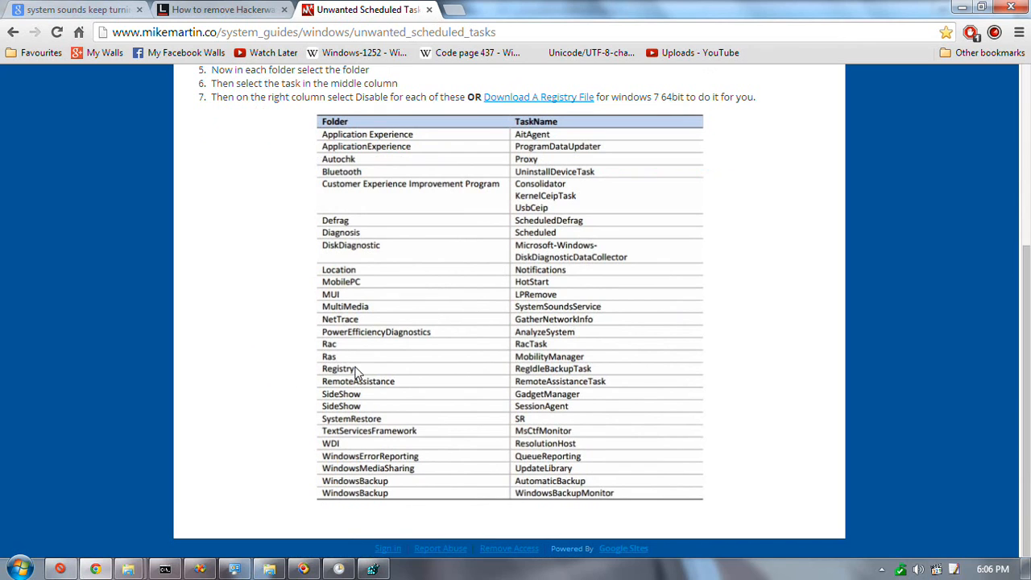
mouse_move(452, 126)
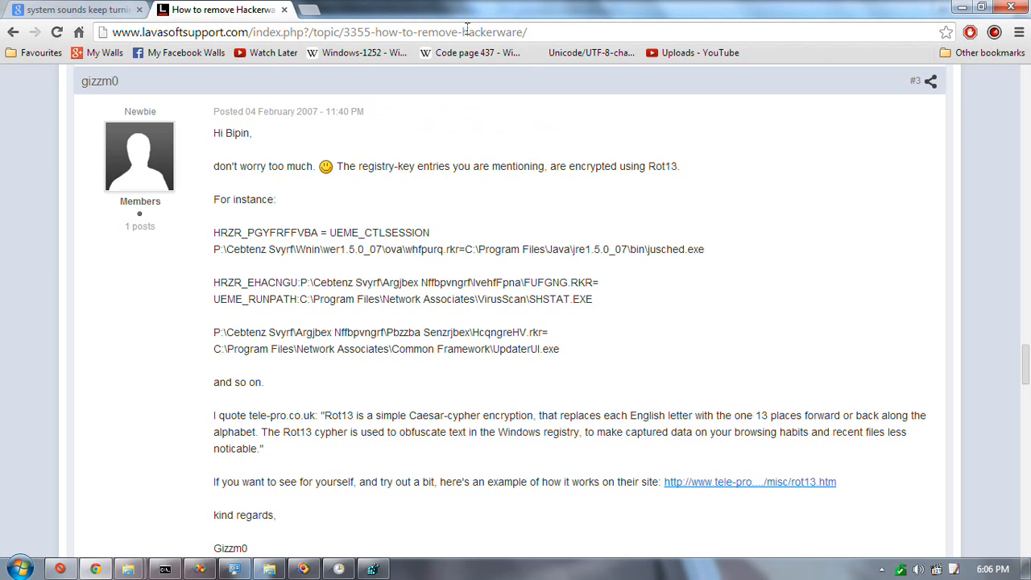
mouse_move(208, 336)
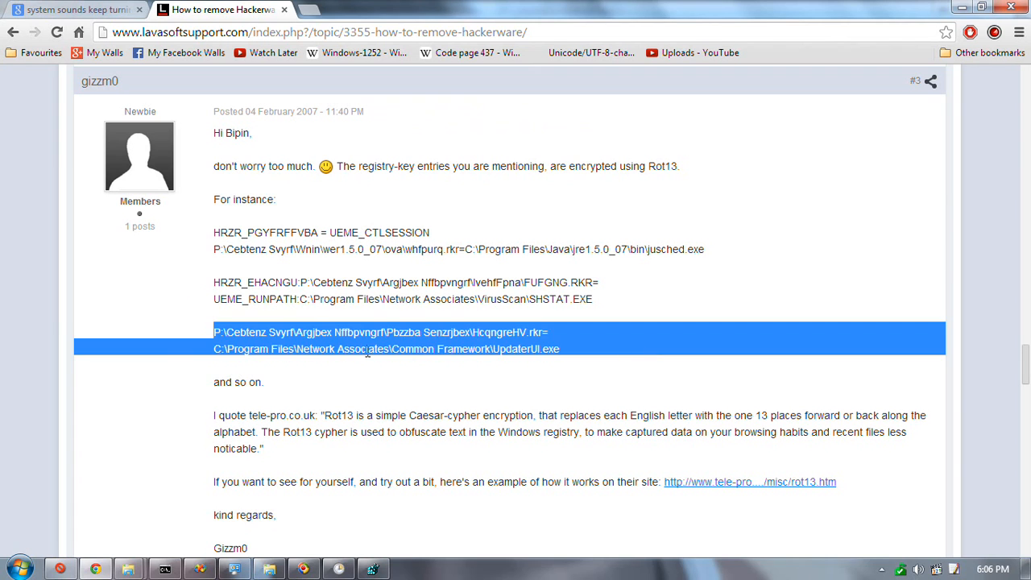
Scroll down the forum post explaining the Rot13-encoded registry entries.
scroll(down, 3)
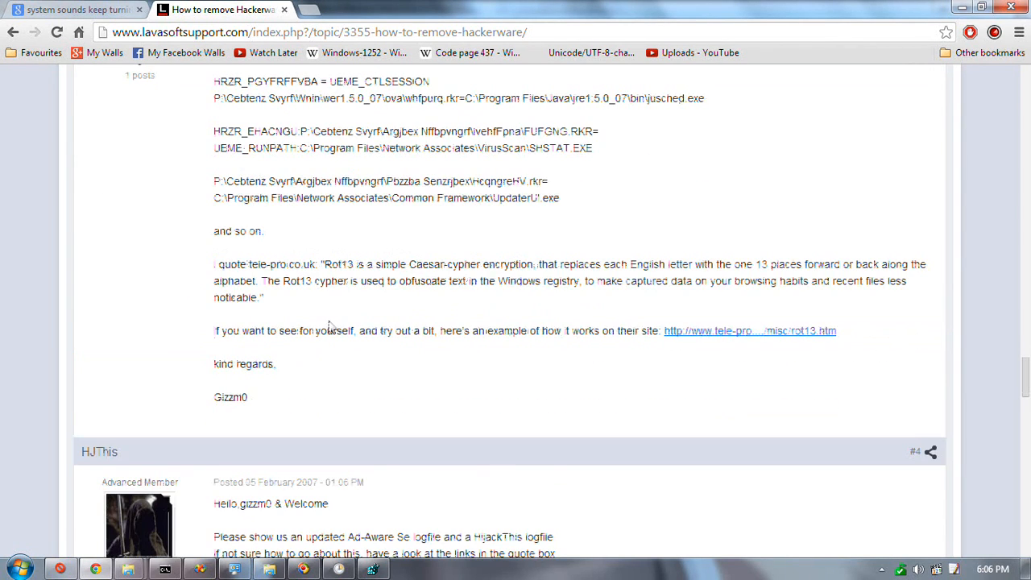
scroll(down, 3)
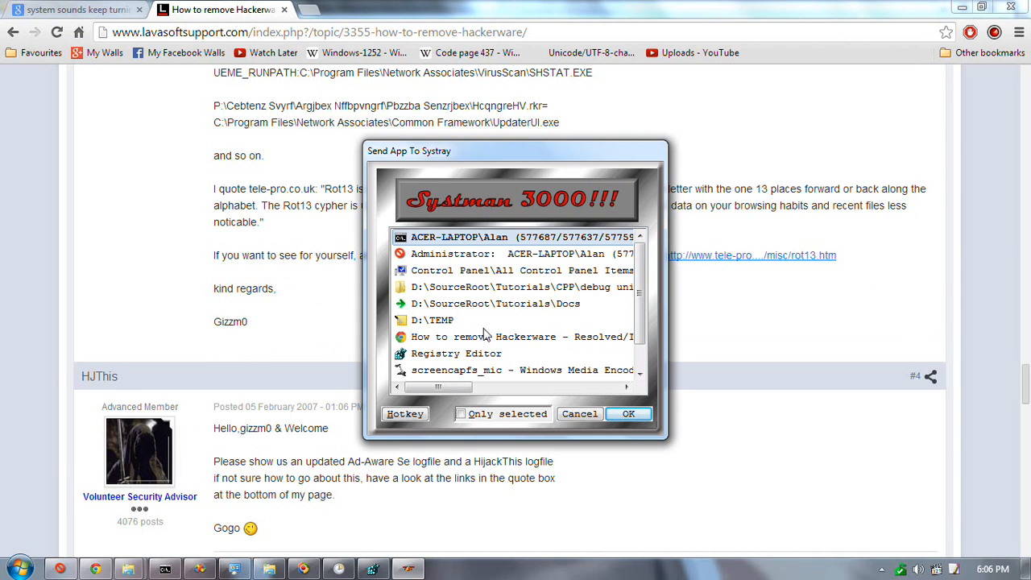
mouse_move(508, 375)
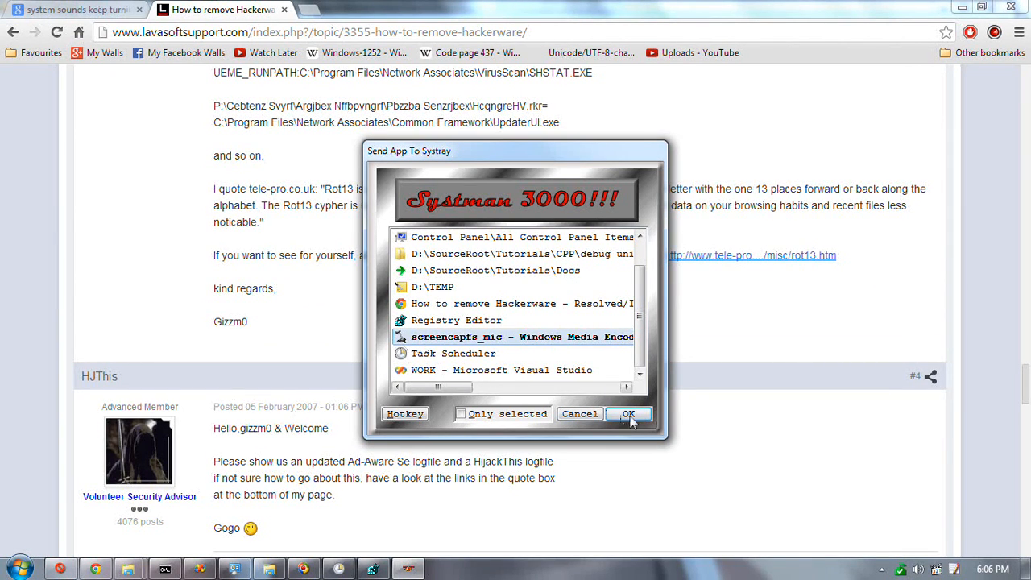
Send the Windows Media Encoder window to the systray and bring Visual Studio's UTEST.CPP forward.
click(628, 413)
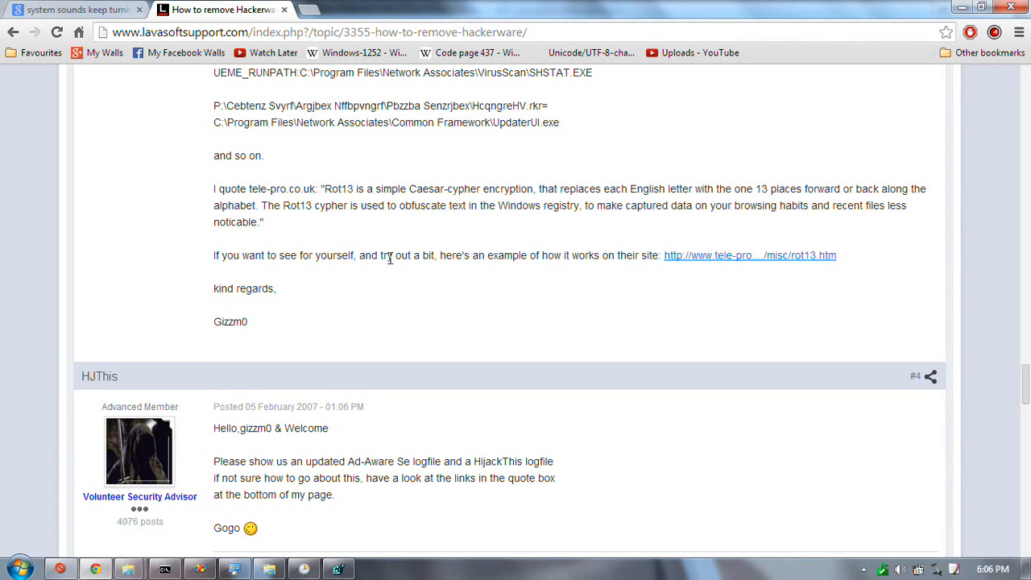
mouse_move(274, 399)
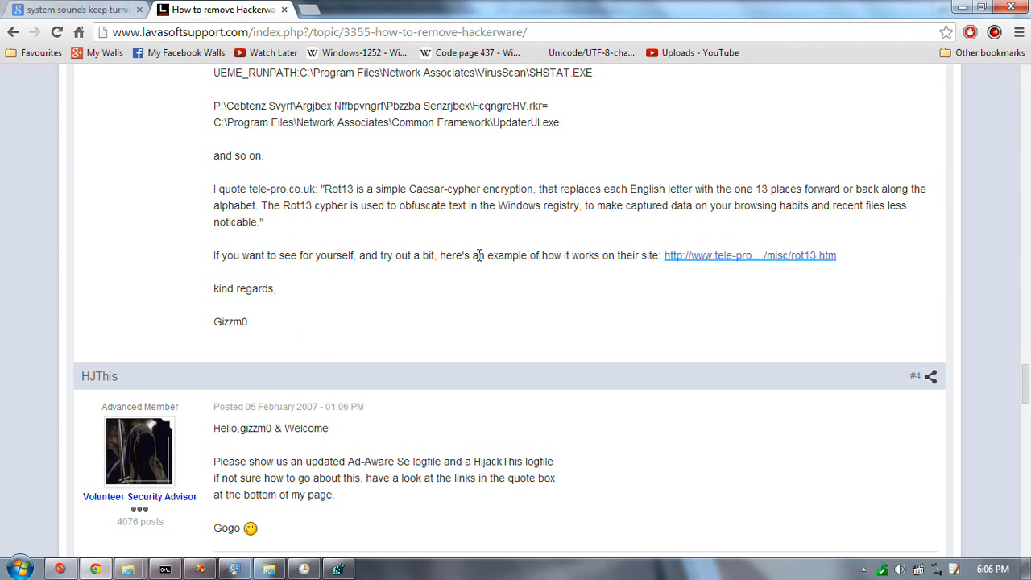
click(304, 569)
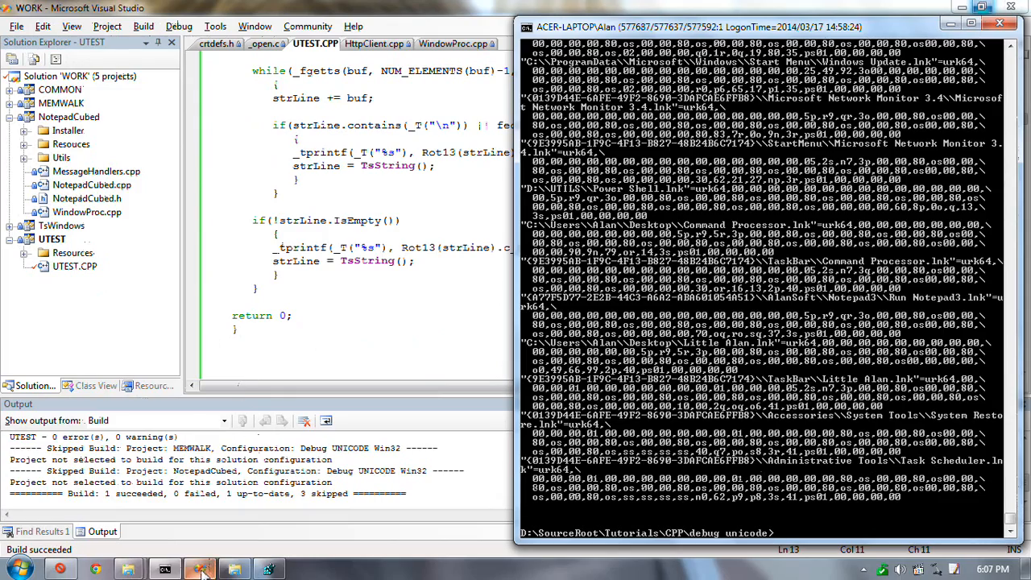
Bring the Registry Editor showing the UserAssist key to the front.
click(200, 569)
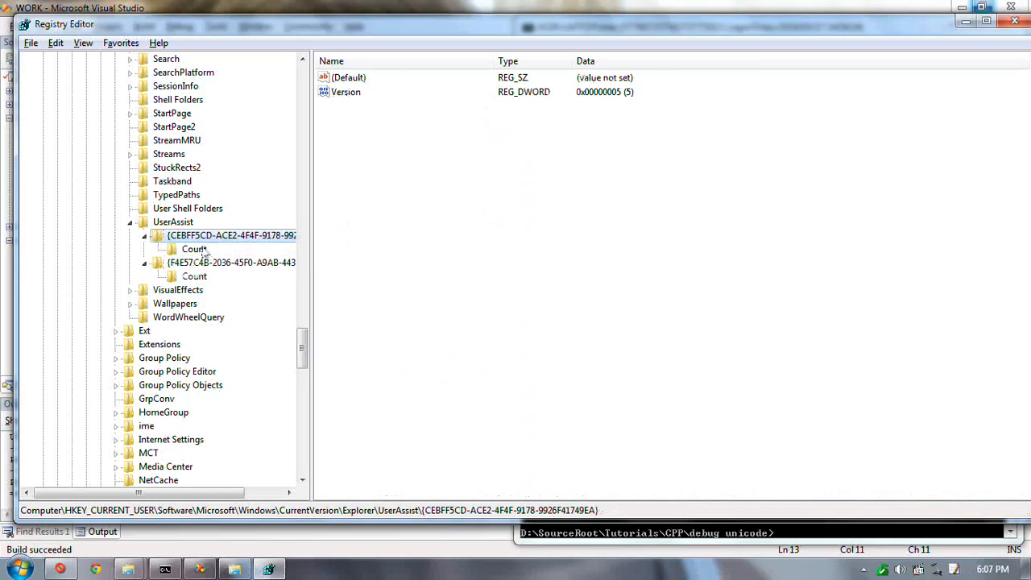
Review the encoded entries in both UserAssist Count keys and their context options without changing anything.
click(194, 249)
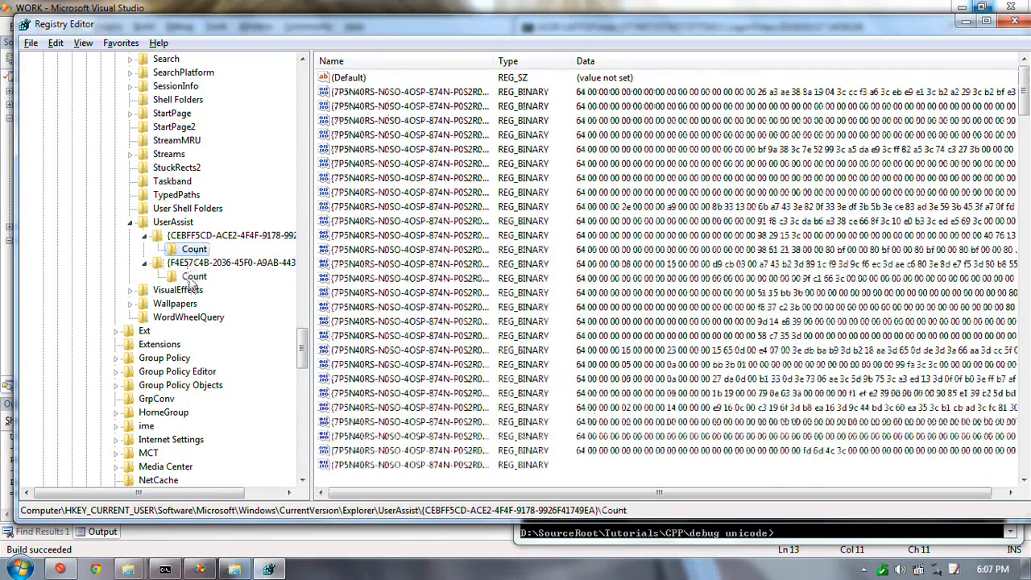
click(194, 277)
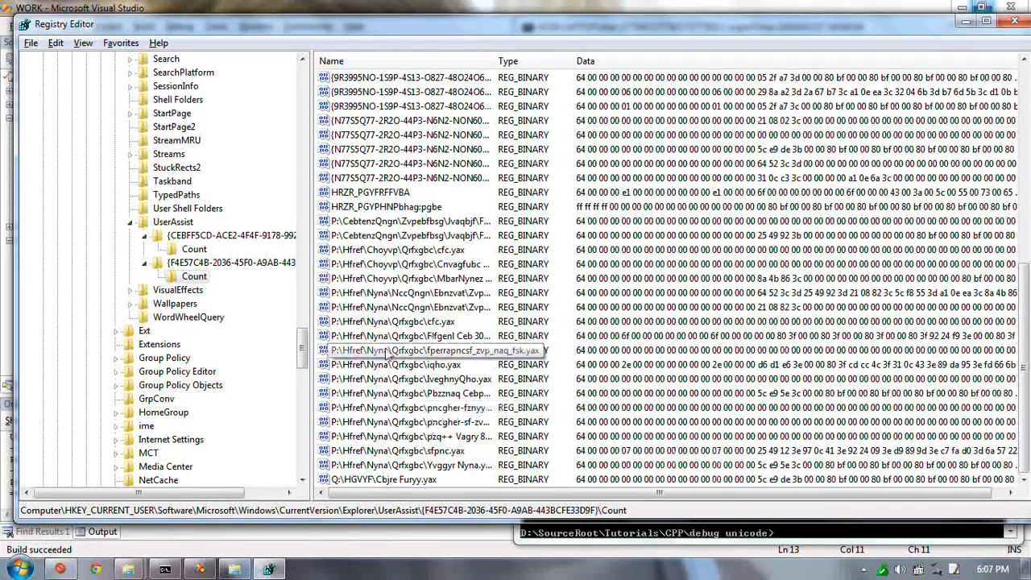
right_click(407, 350)
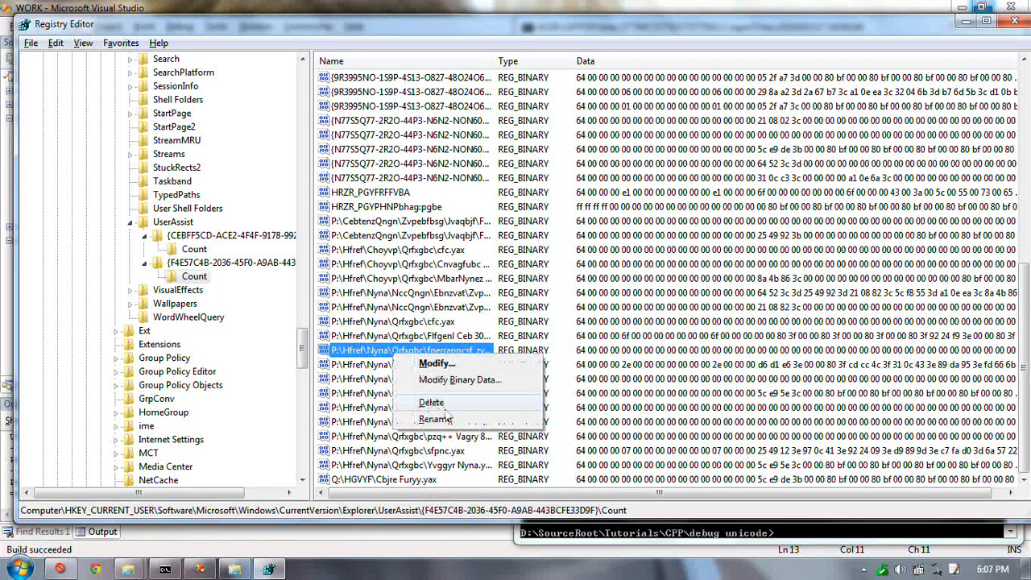
right_click(194, 275)
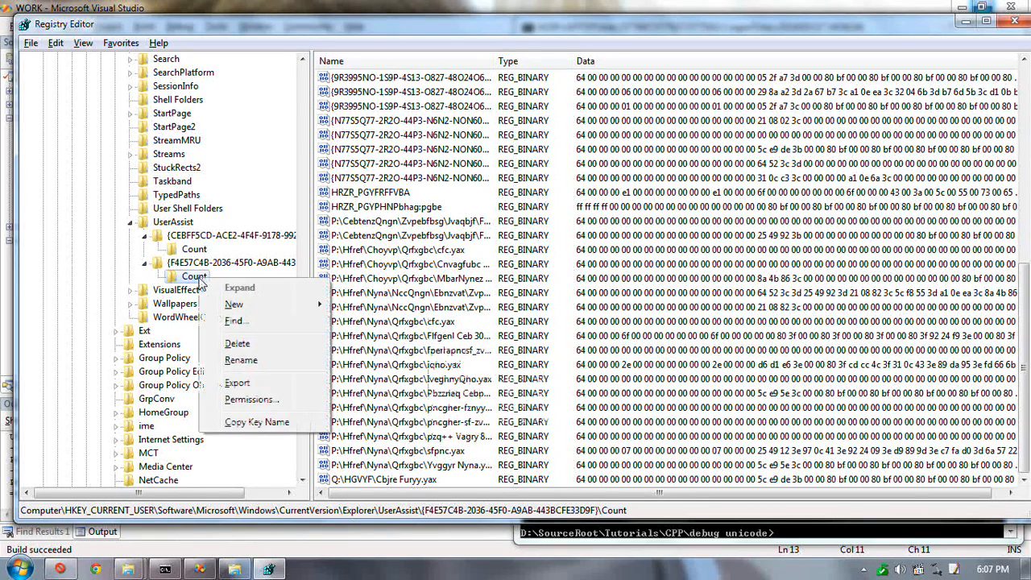
mouse_move(361, 349)
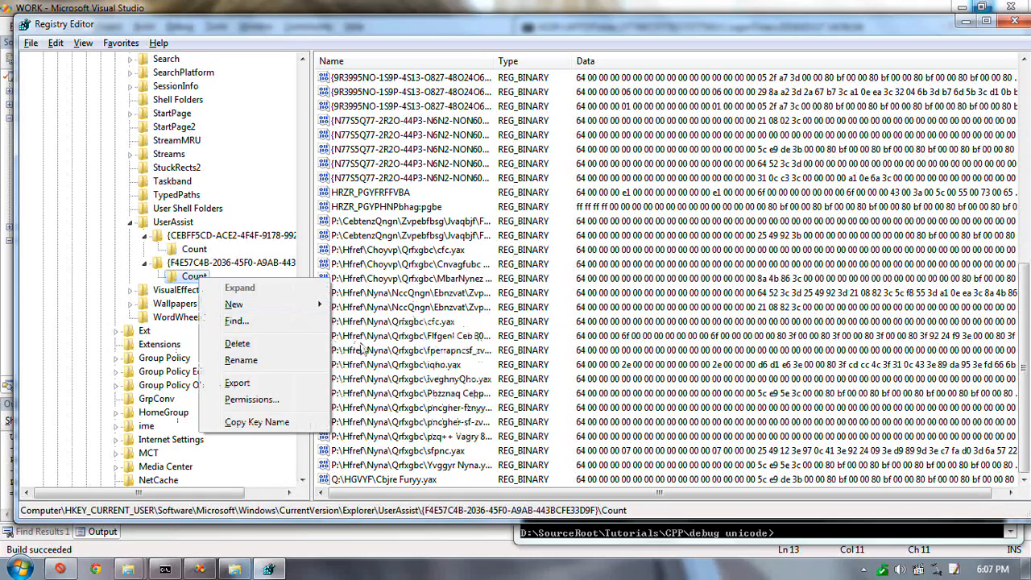
click(393, 321)
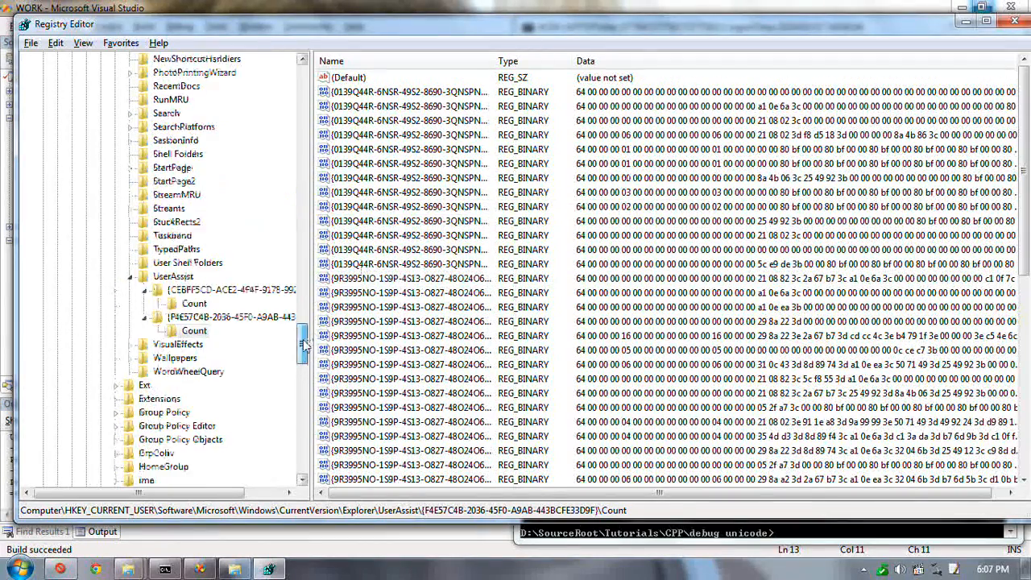
Scroll down through the Count key's values and return to the parent UserAssist key.
scroll(down, 3)
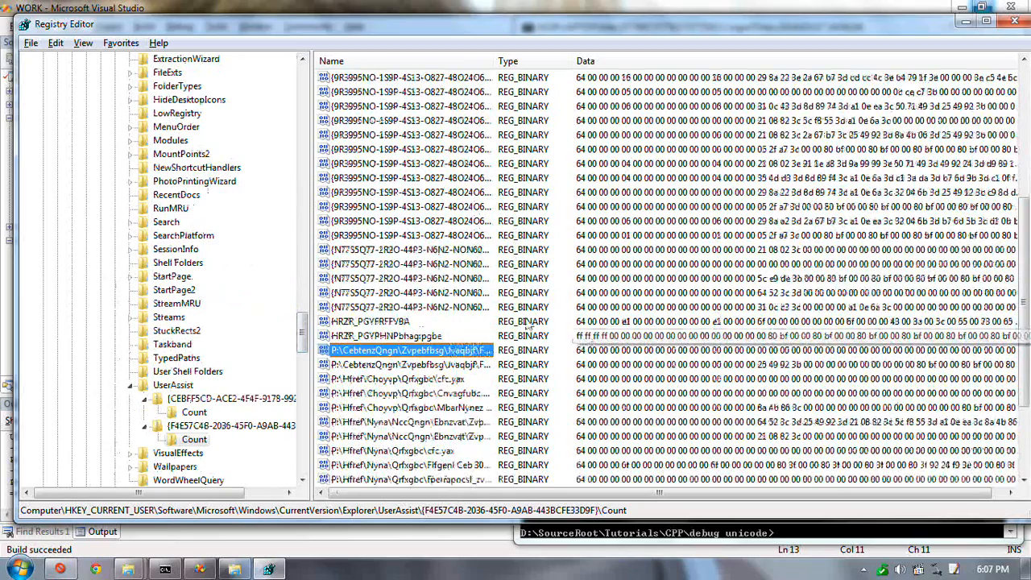
scroll(down, 3)
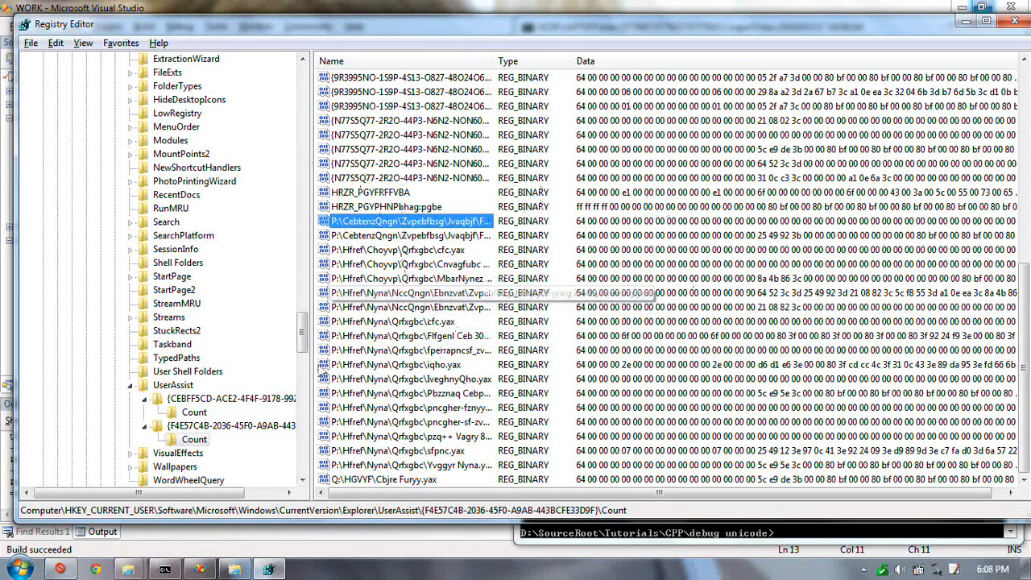
scroll(down, 3)
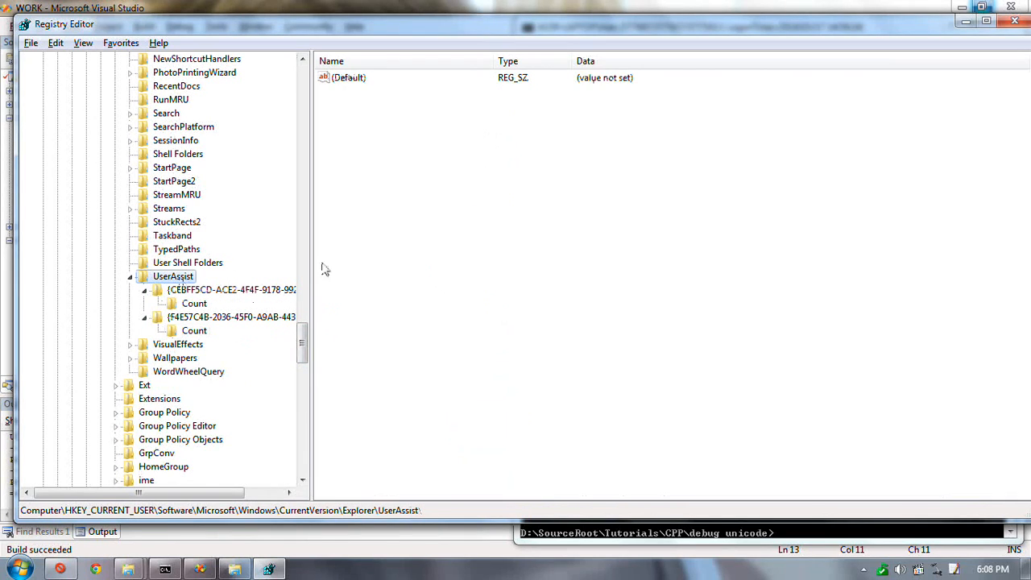
Check the Taskband key's FavoritesChanges value, leaving it at 120.
click(173, 235)
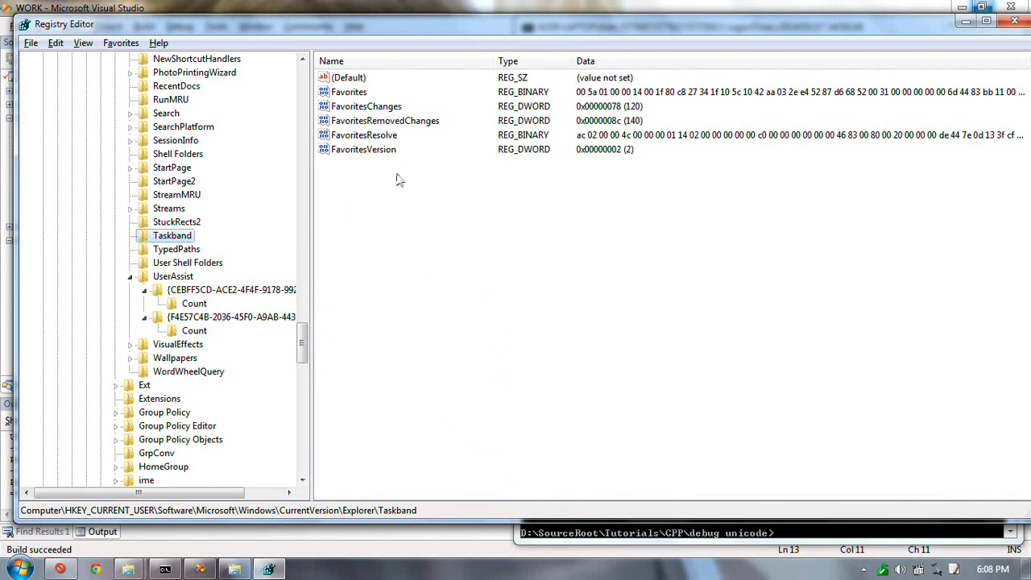
click(366, 106)
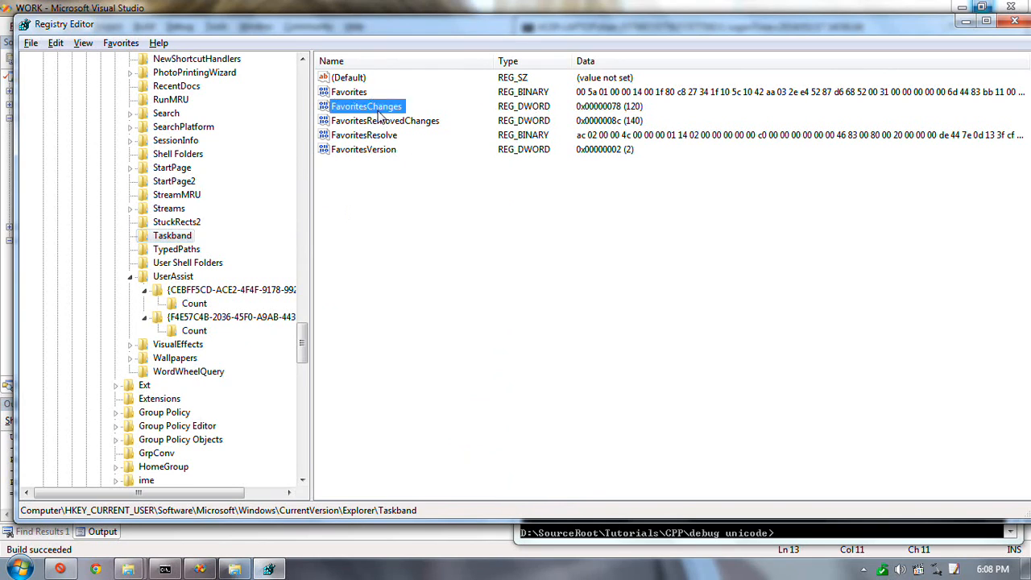
double_click(366, 105)
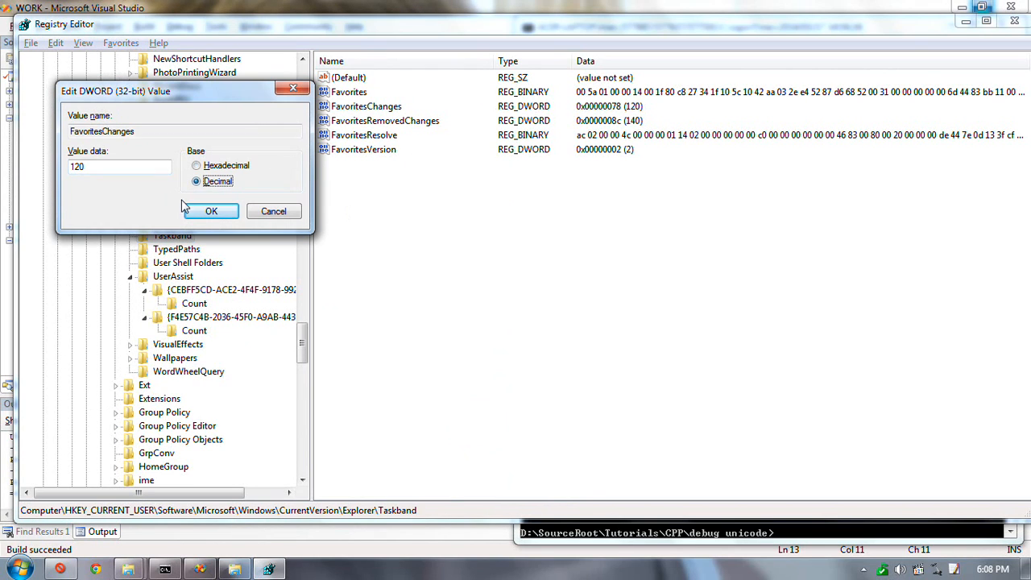
click(211, 211)
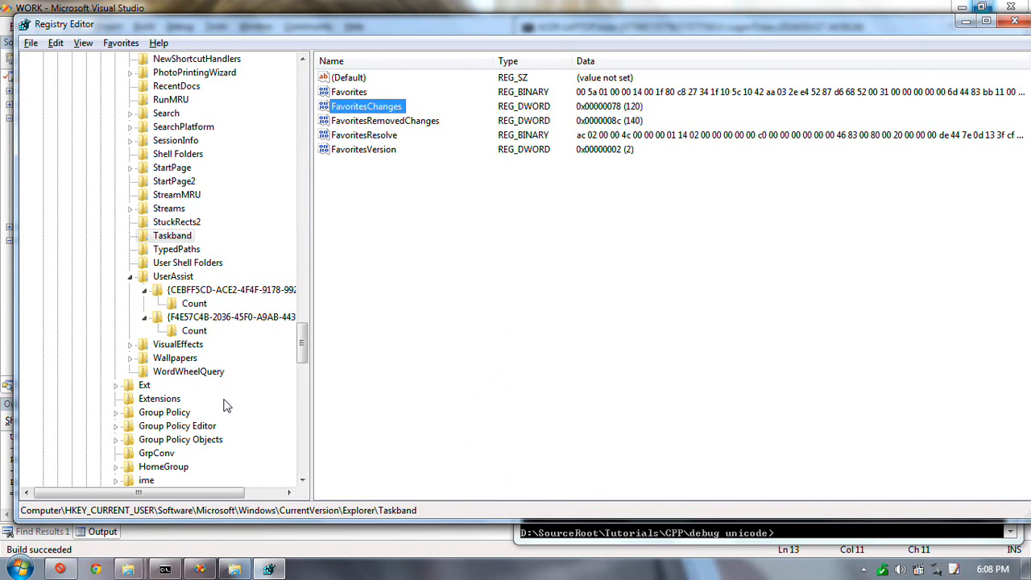
Review the FavoritesVersion value, then leave Registry Editor for Visual Studio's UTEST.CPP.
scroll(down, 3)
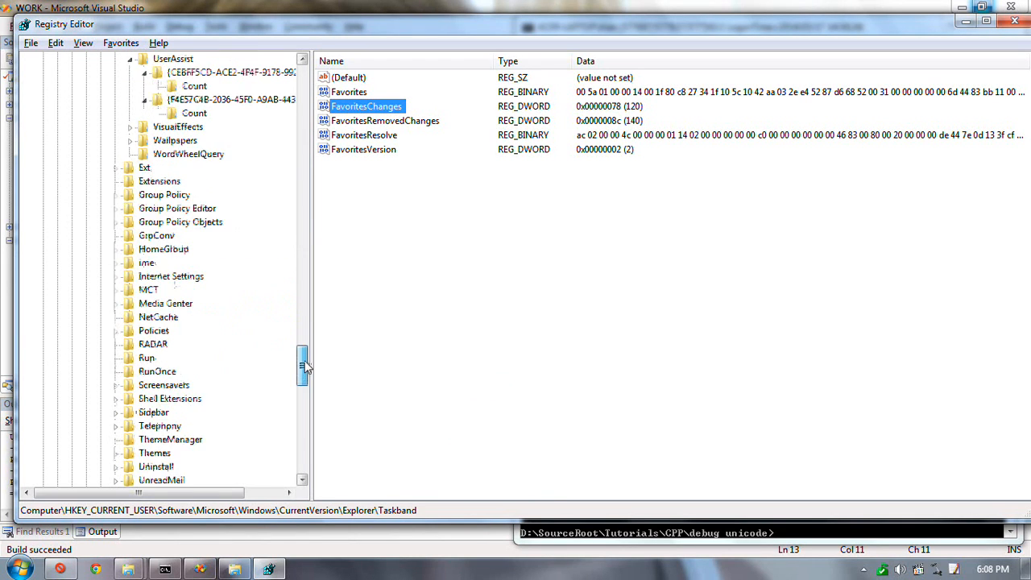
drag(304, 362, 303, 274)
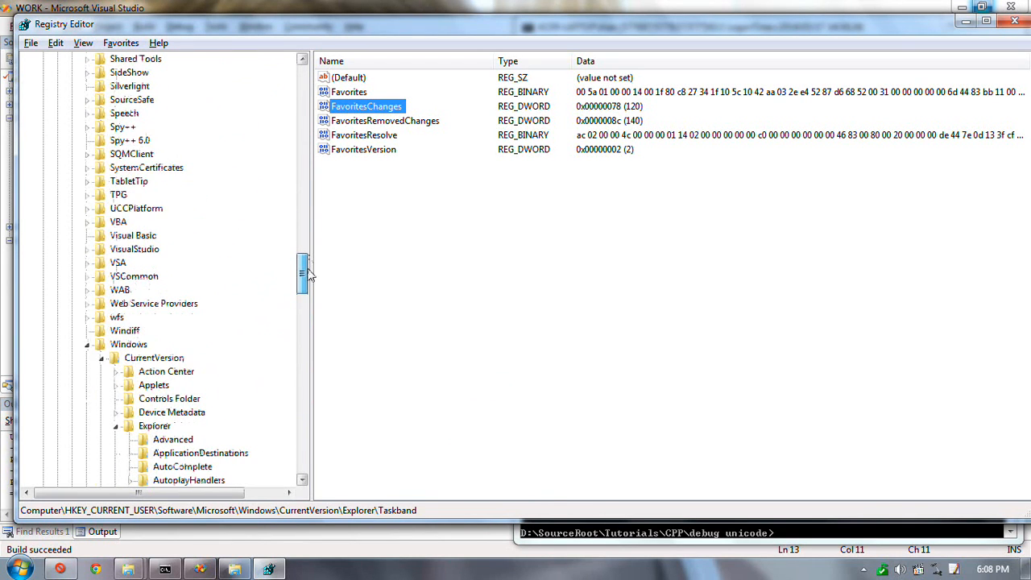
scroll(down, 3)
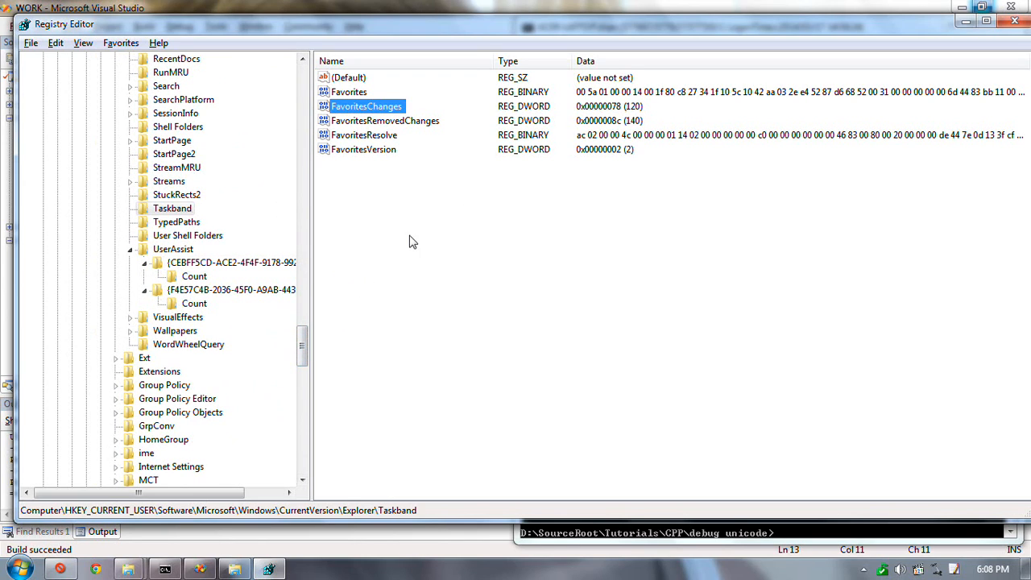
mouse_move(314, 334)
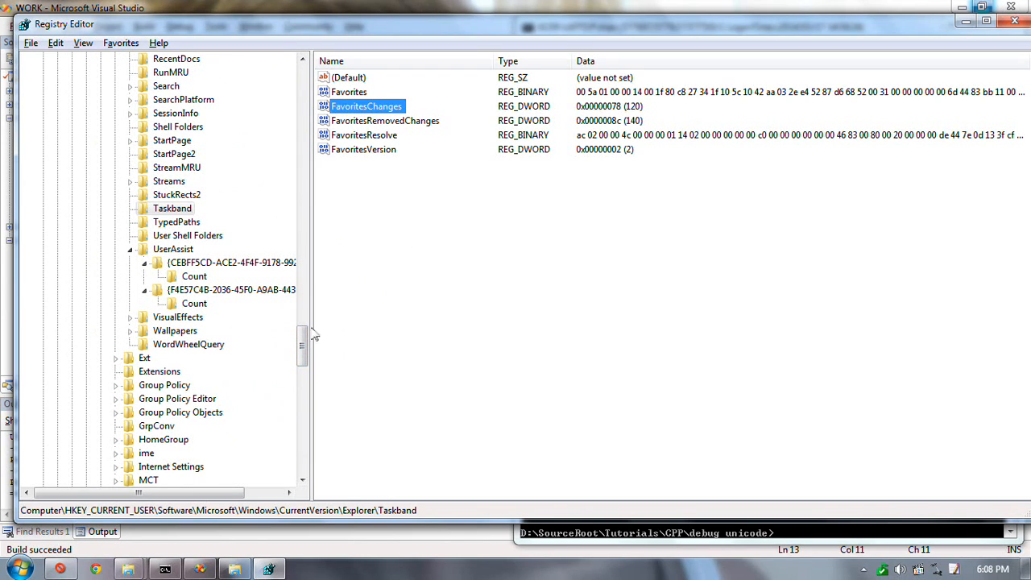
mouse_move(718, 164)
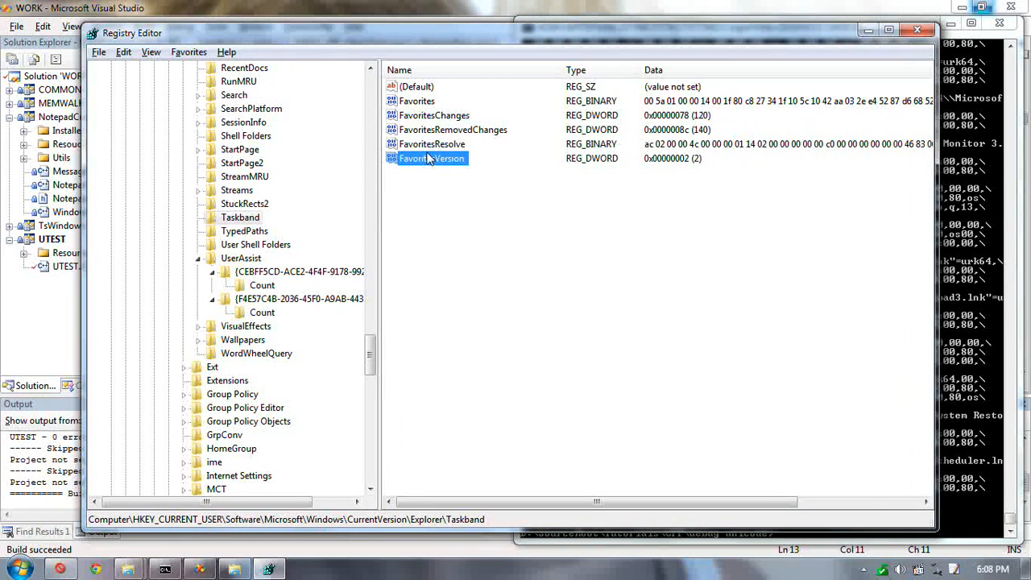
click(432, 143)
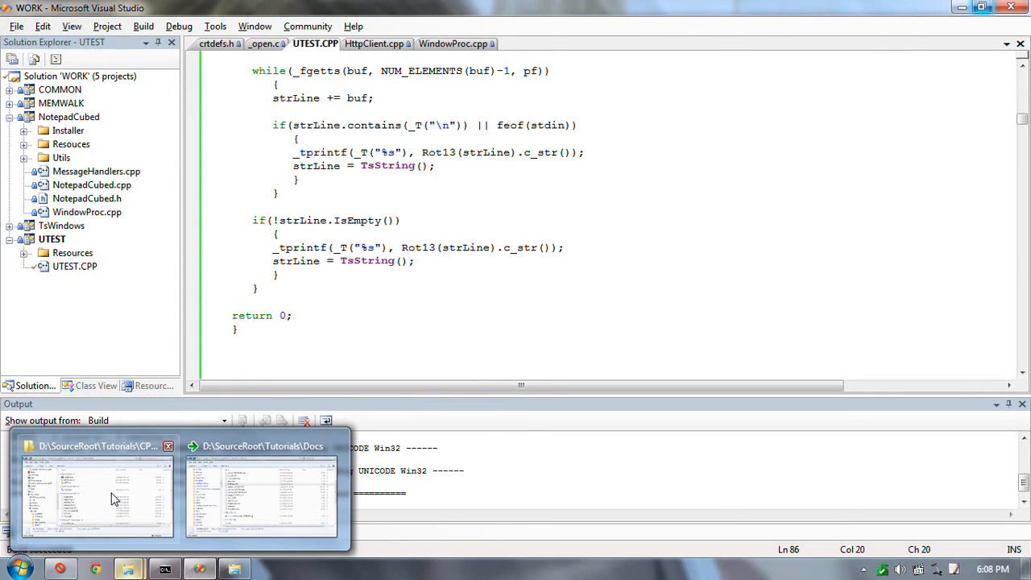
Bring up Explorer at D:\UTILS, scroll to FileTypesMan.exe and launch it.
click(261, 495)
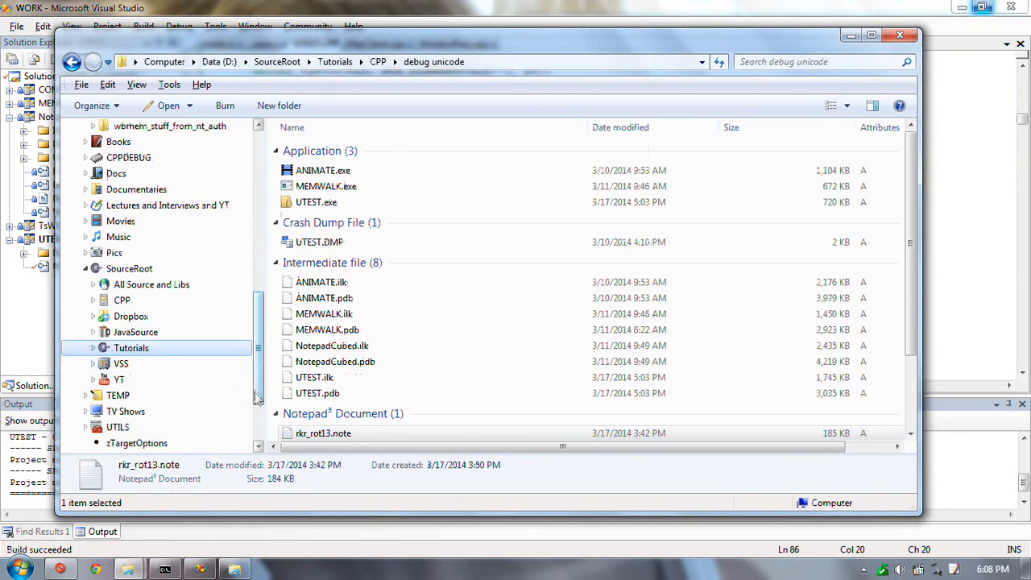
scroll(down, 3)
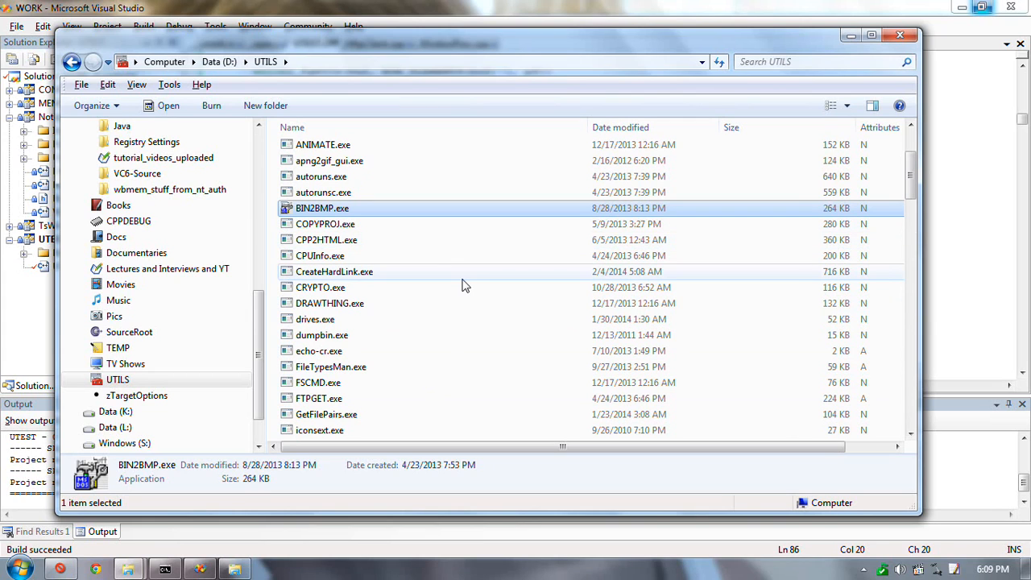
scroll(down, 3)
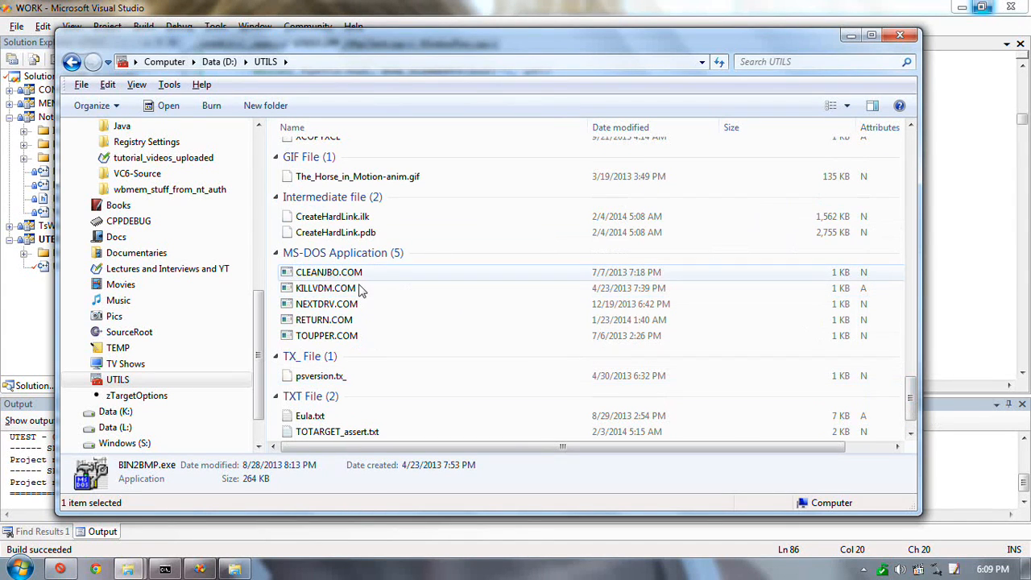
scroll(down, 3)
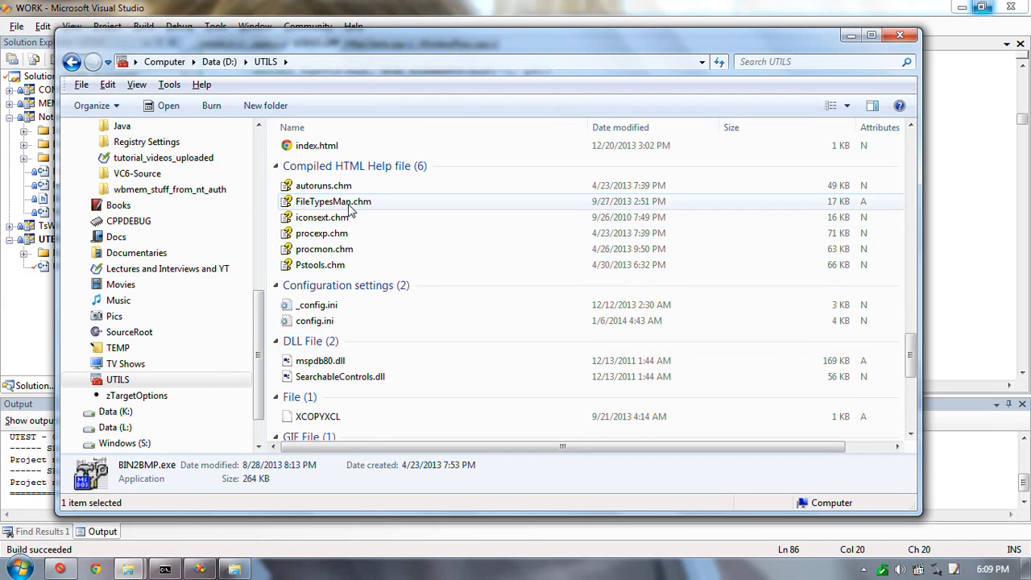
scroll(down, 3)
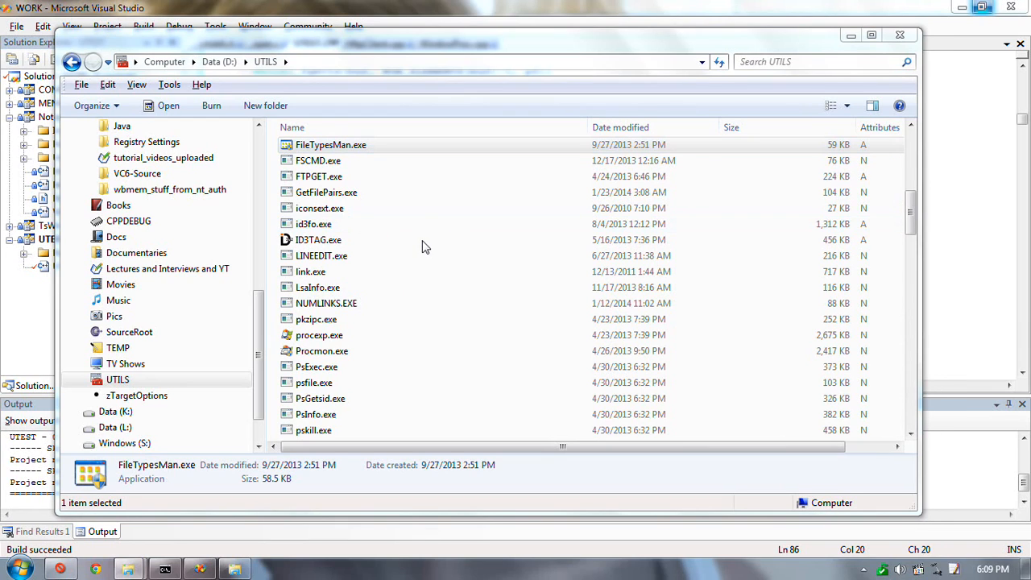
double_click(331, 144)
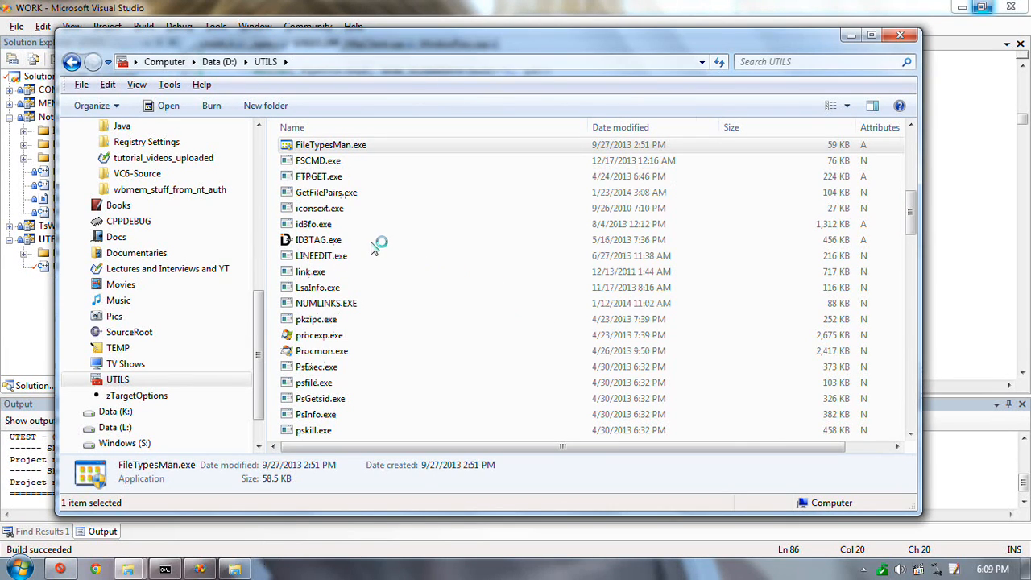
Let FileTypesMan load its 833 file types and select the .btapp extension with its uTorrent open command.
double_click(331, 144)
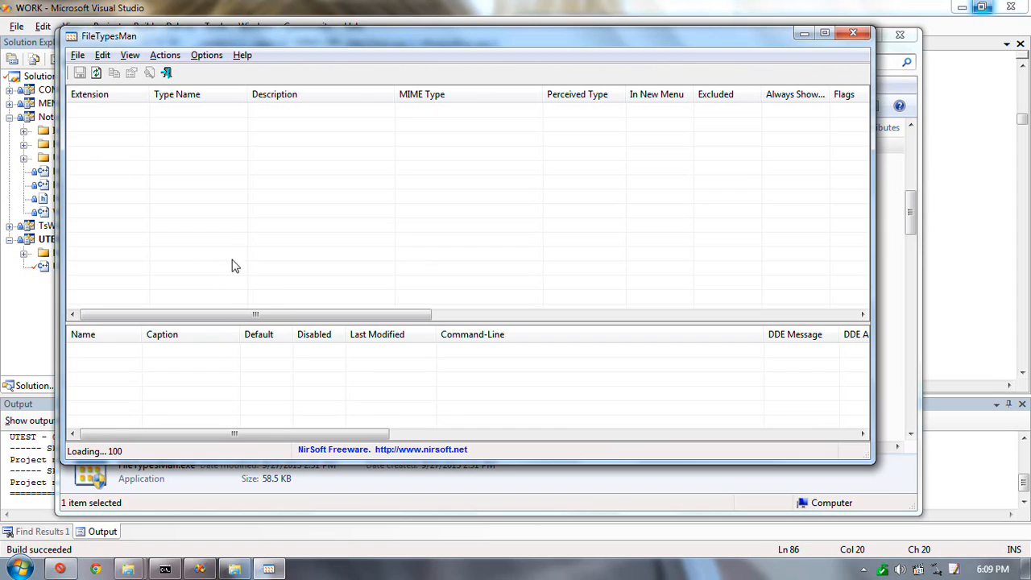
mouse_move(231, 285)
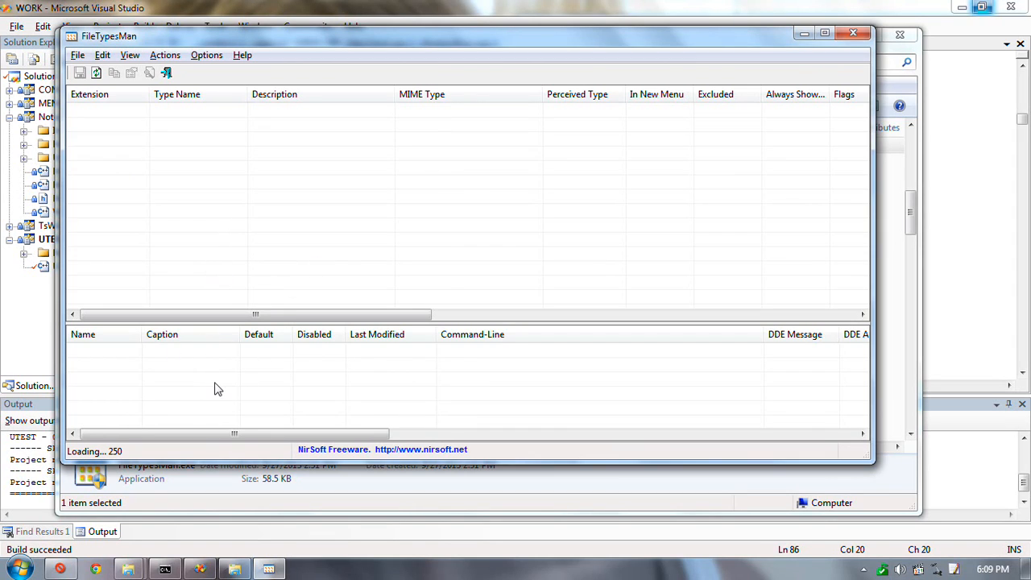
mouse_move(284, 197)
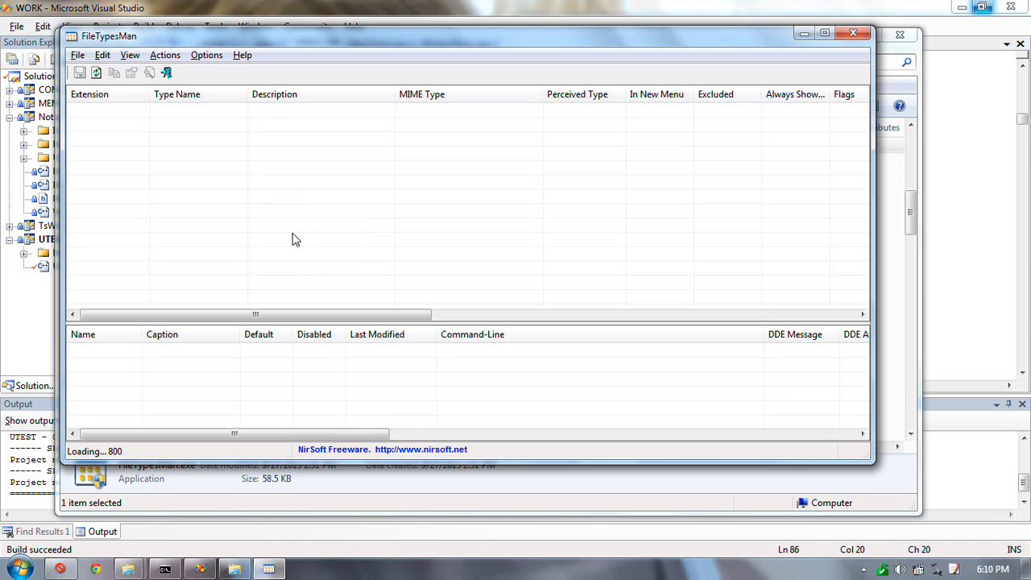
mouse_move(340, 247)
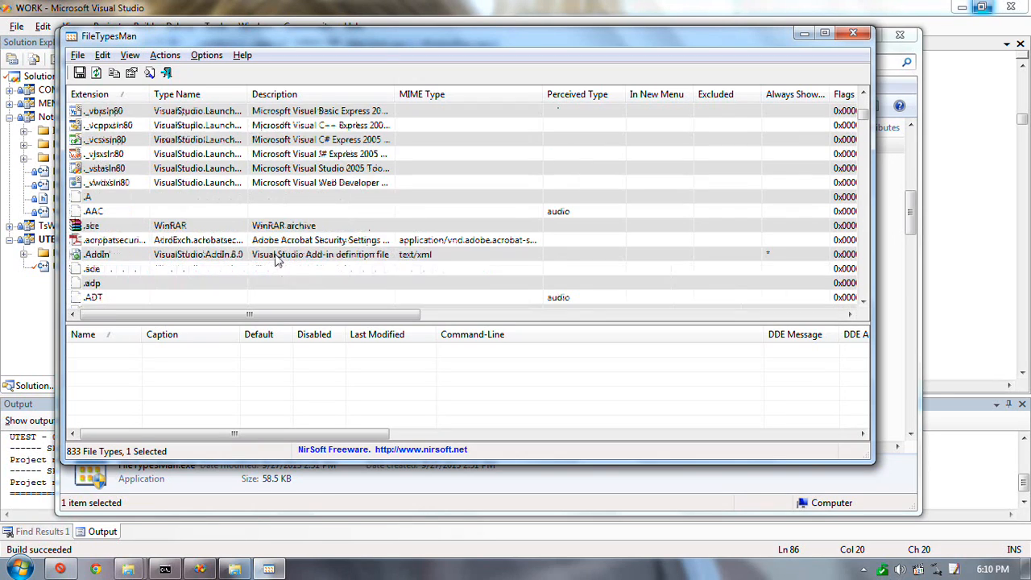
scroll(down, 3)
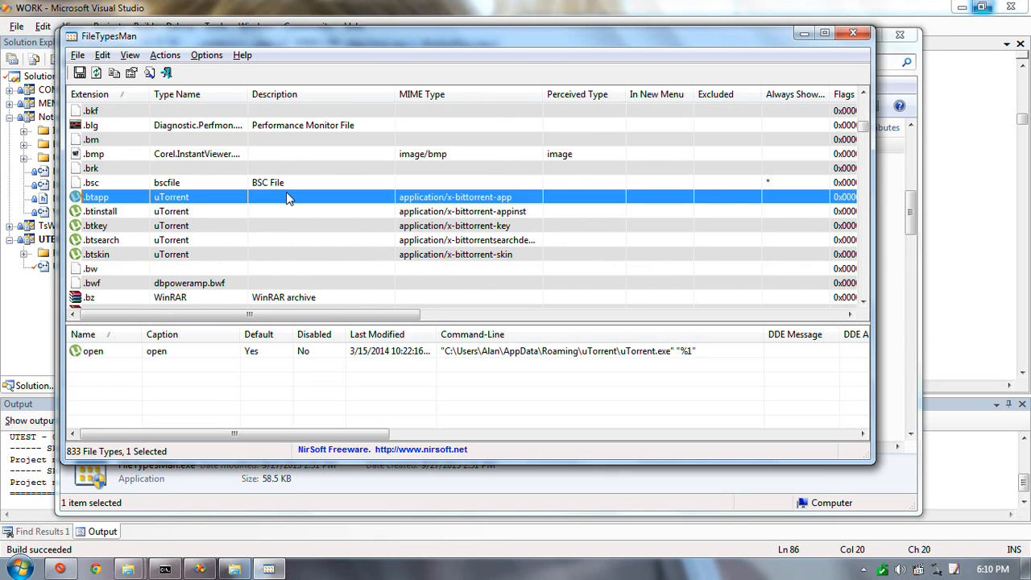
mouse_move(300, 279)
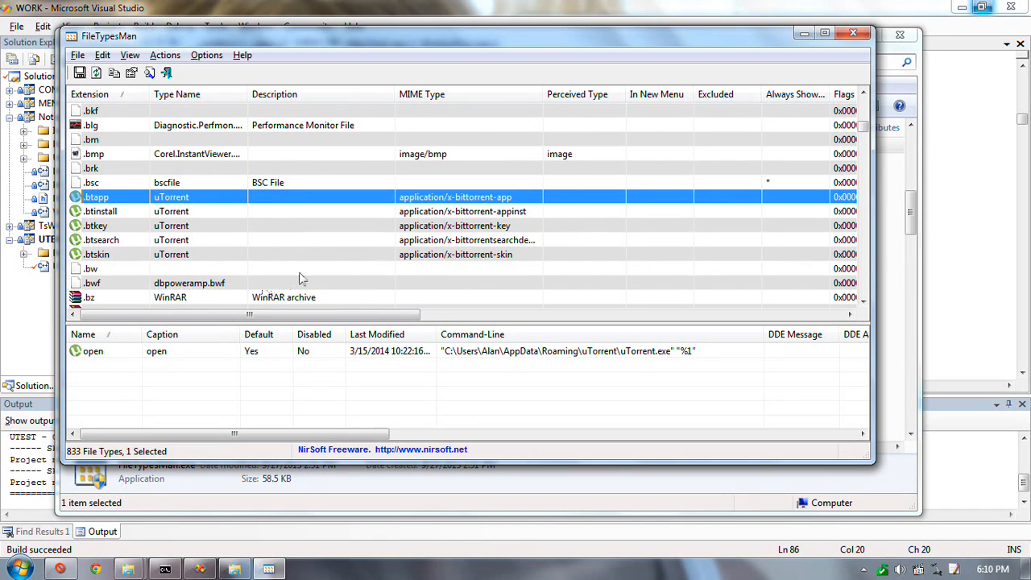
mouse_move(225, 365)
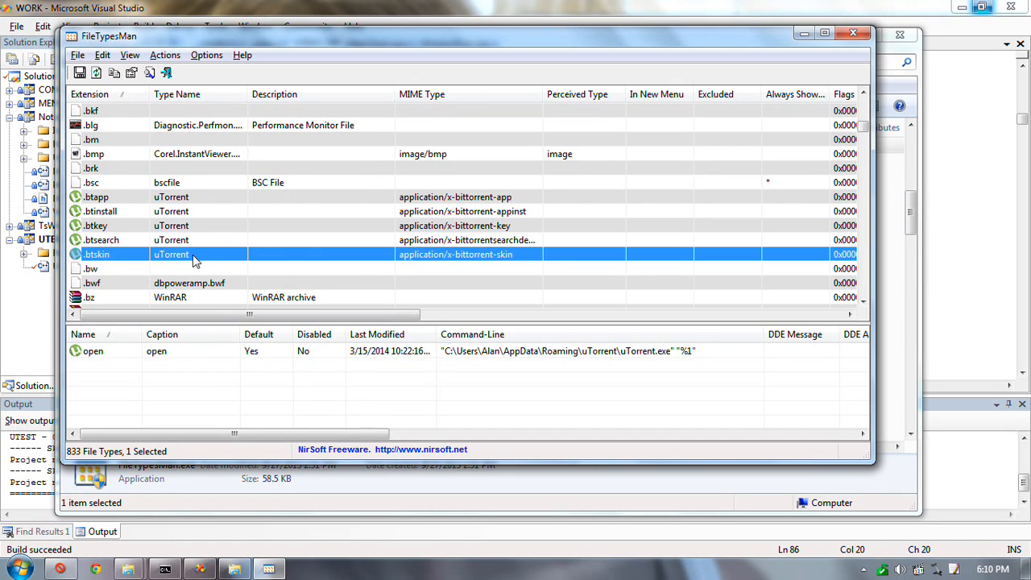
click(96, 197)
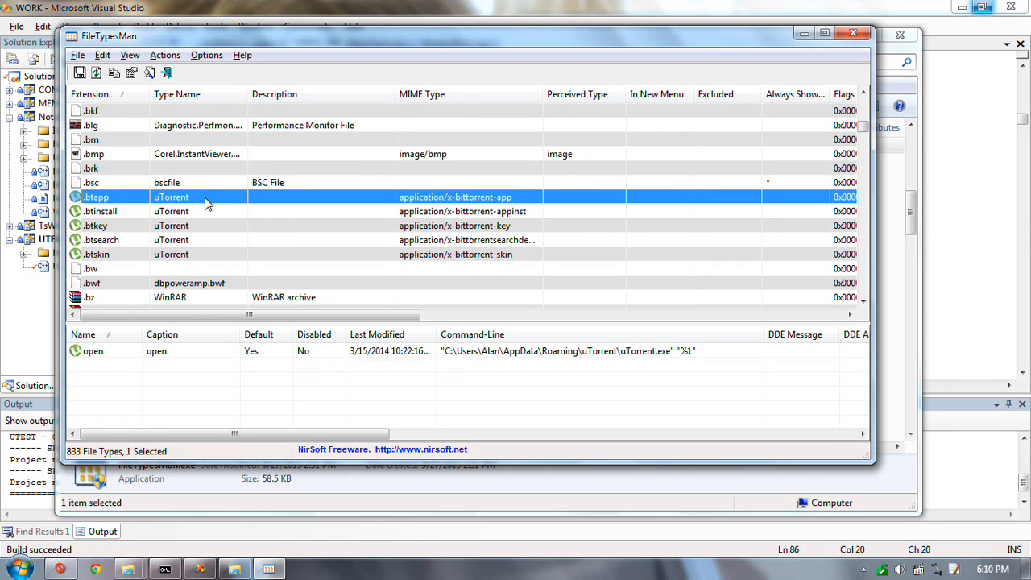
mouse_move(135, 208)
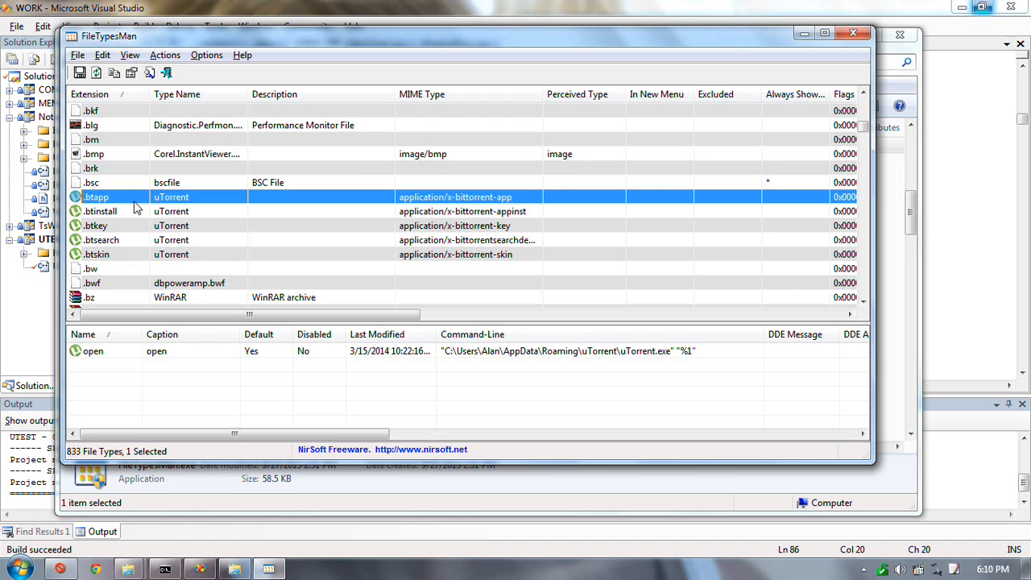
View the .btapp file type's properties summary and close it unchanged.
right_click(97, 197)
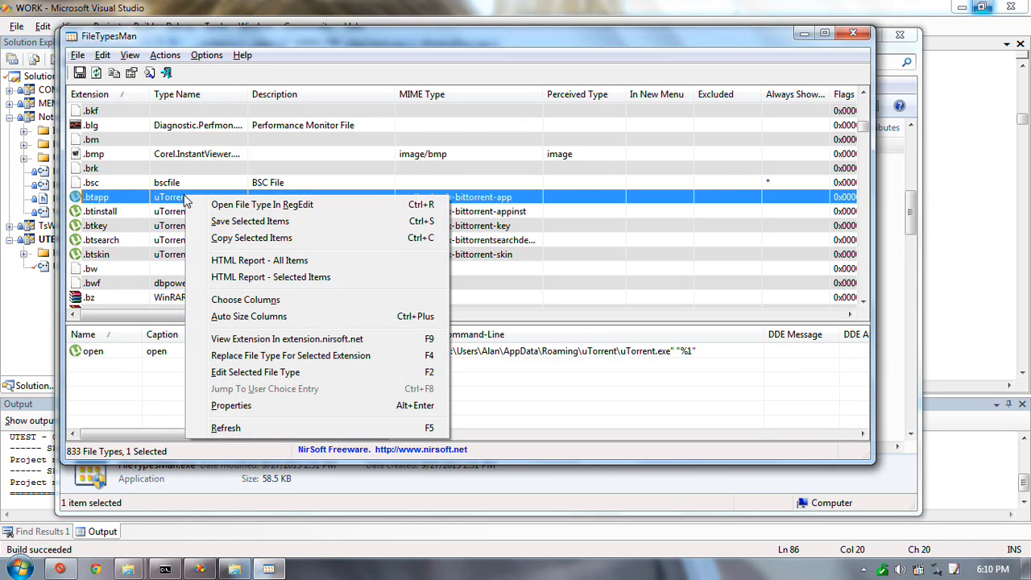
click(231, 405)
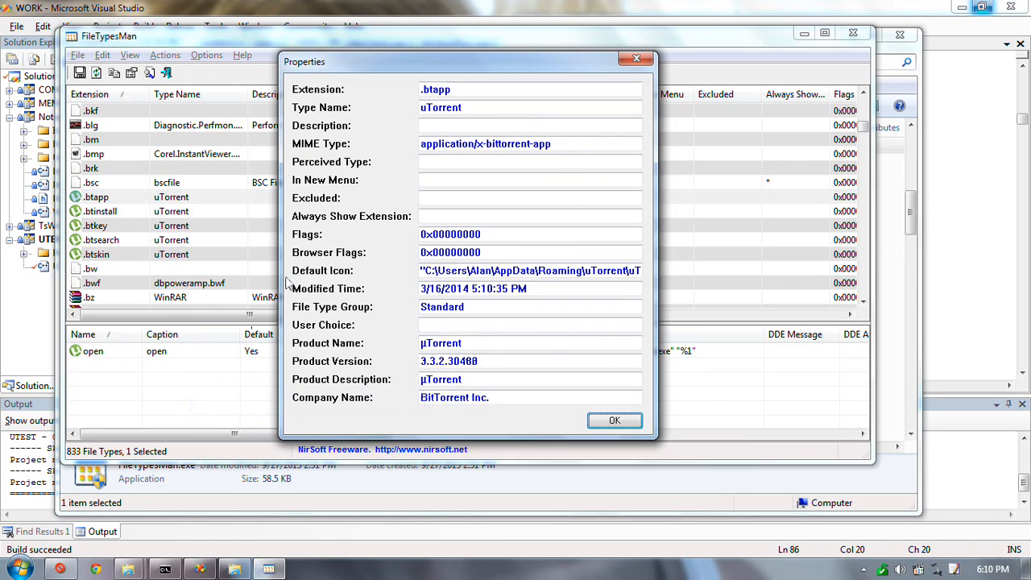
click(614, 420)
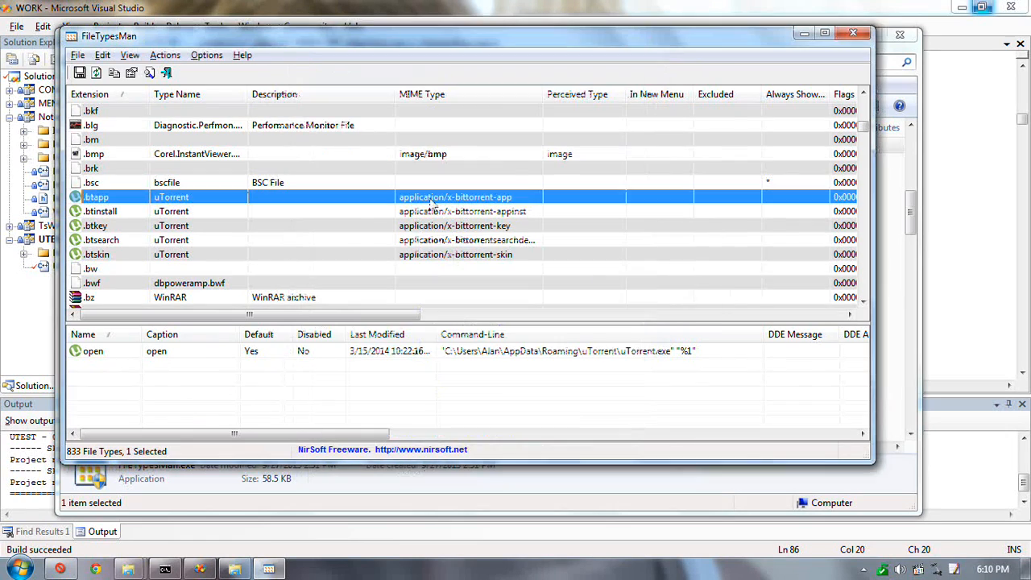
Bring up the edit dialog for the .btapp open action showing the uTorrent command line.
right_click(436, 197)
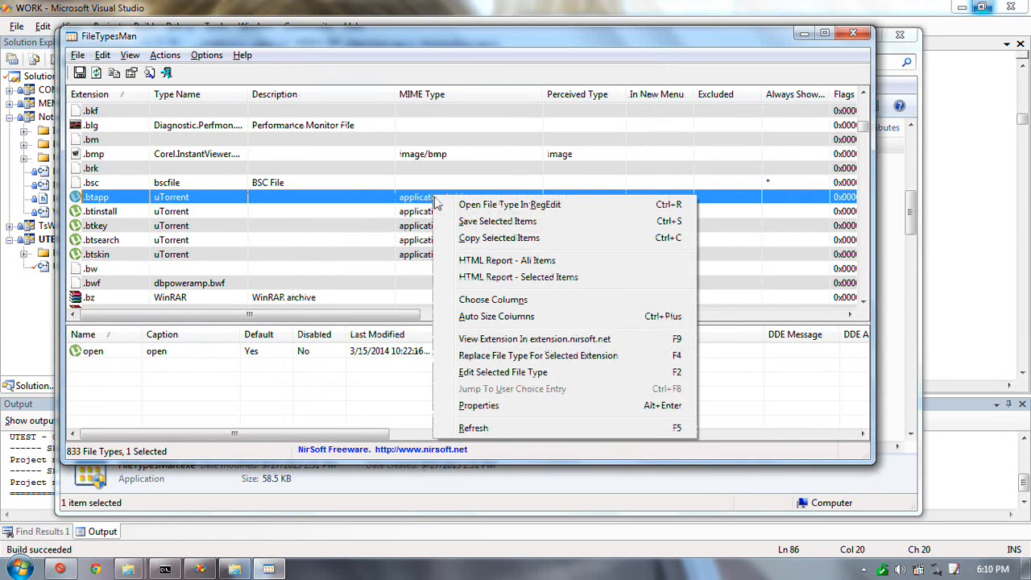
mouse_move(548, 238)
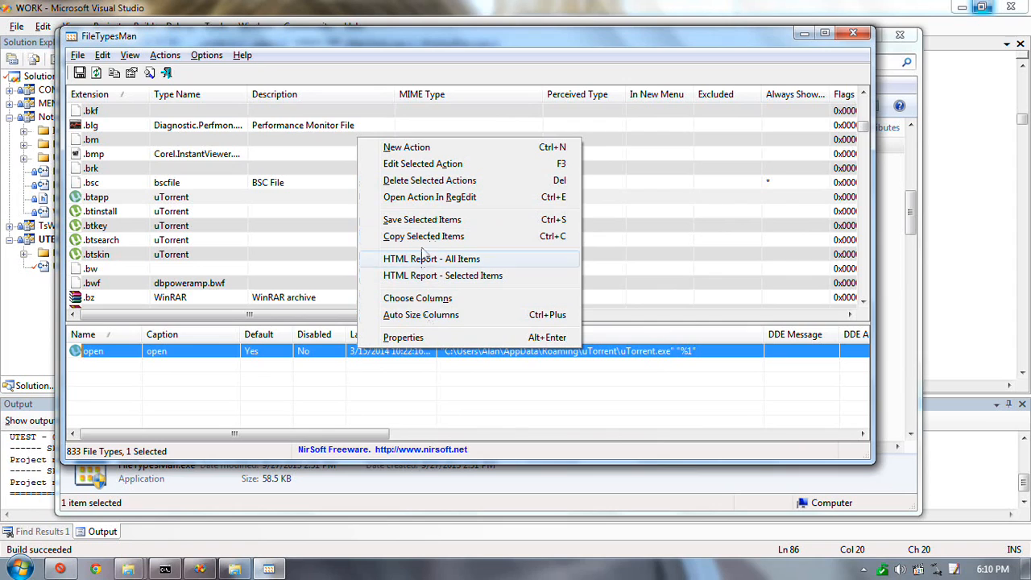
mouse_move(424, 236)
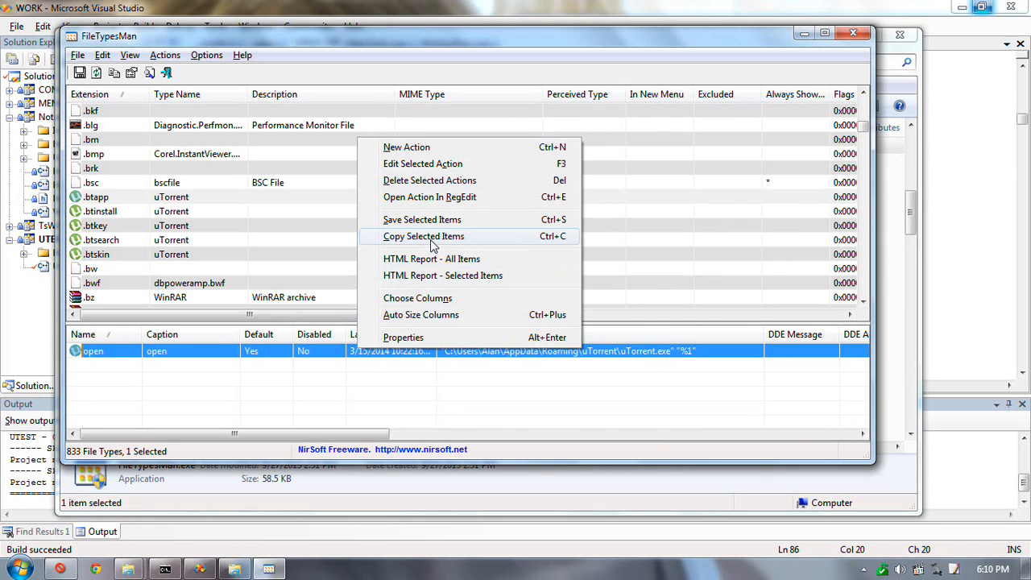
mouse_move(444, 169)
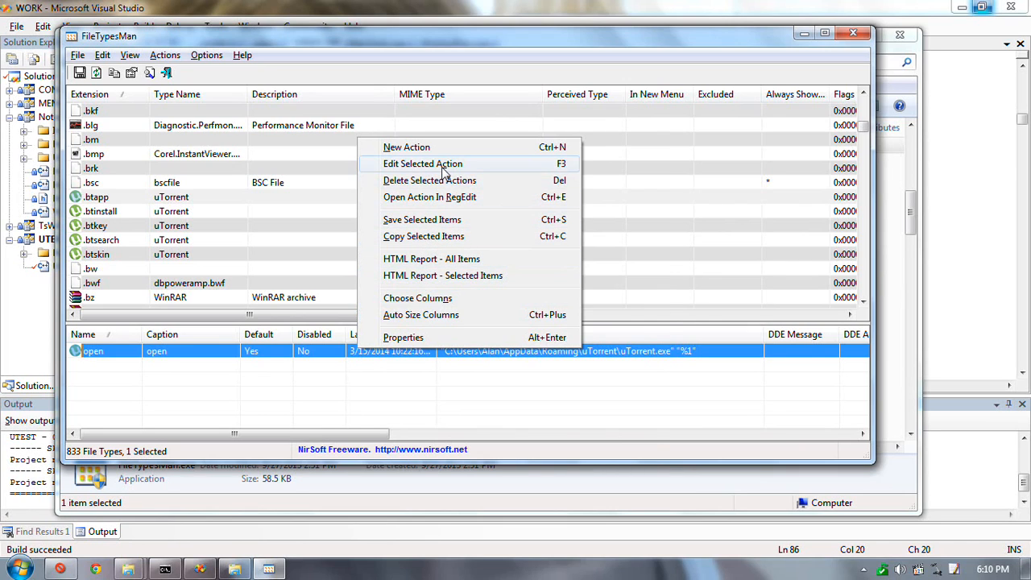
click(423, 164)
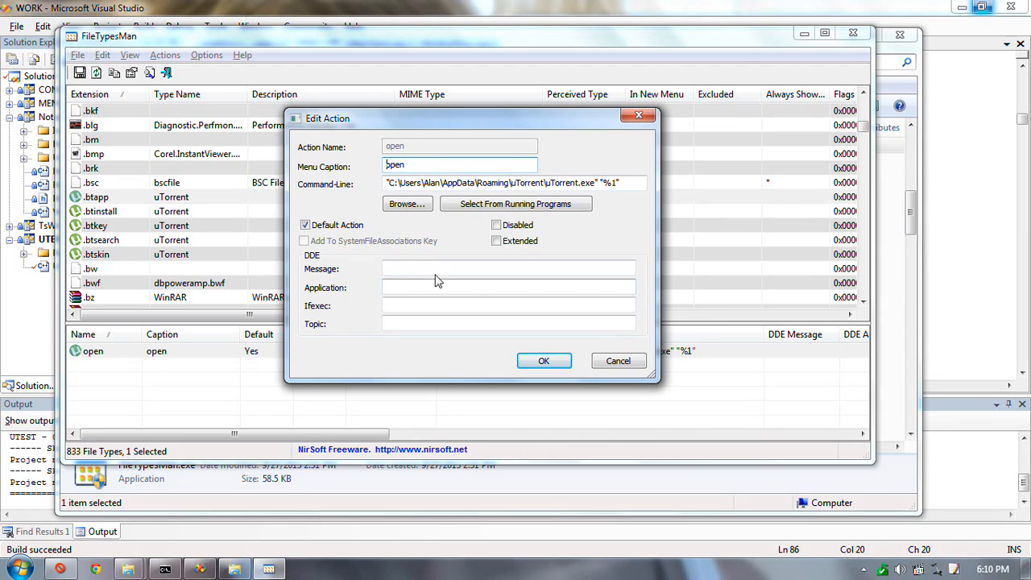
mouse_move(461, 147)
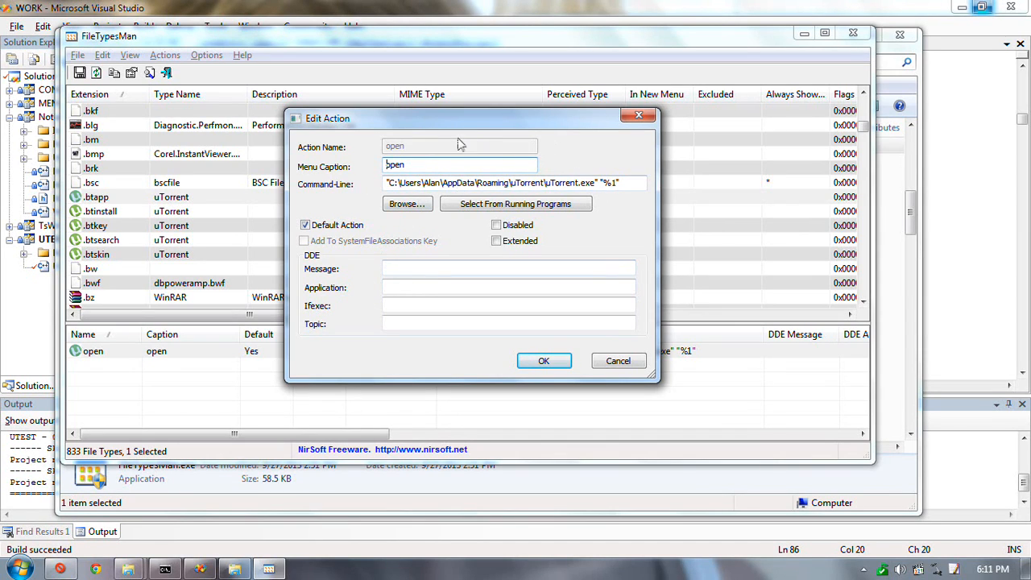
mouse_move(428, 192)
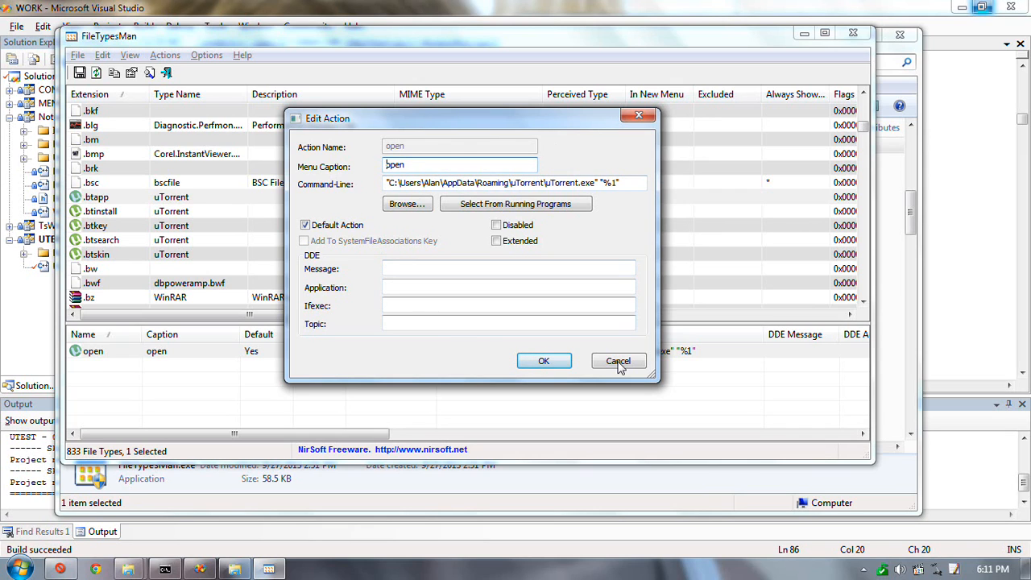
click(618, 361)
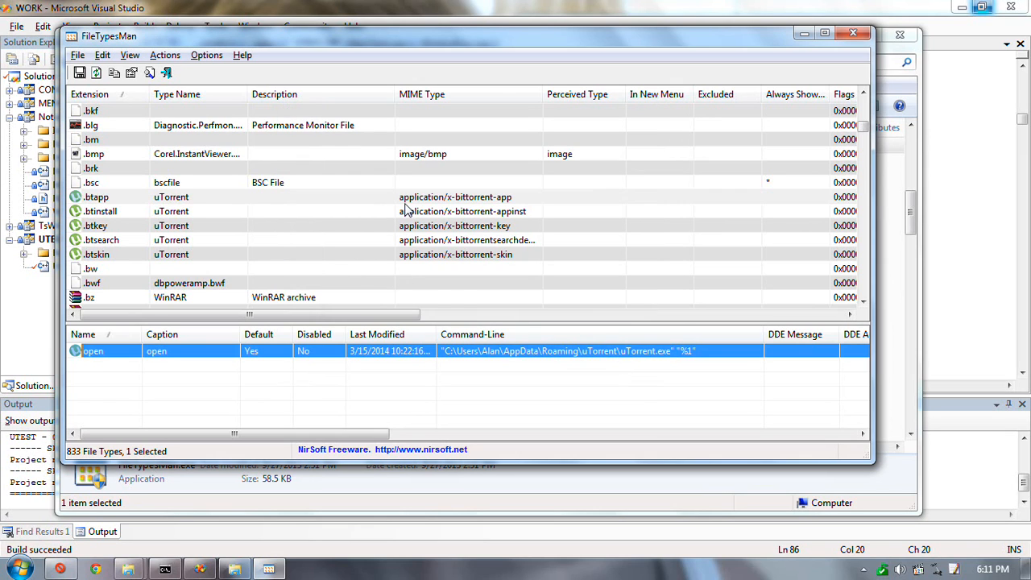
Edit the .btapp file type and list its perceived type choices to pick text.
right_click(96, 196)
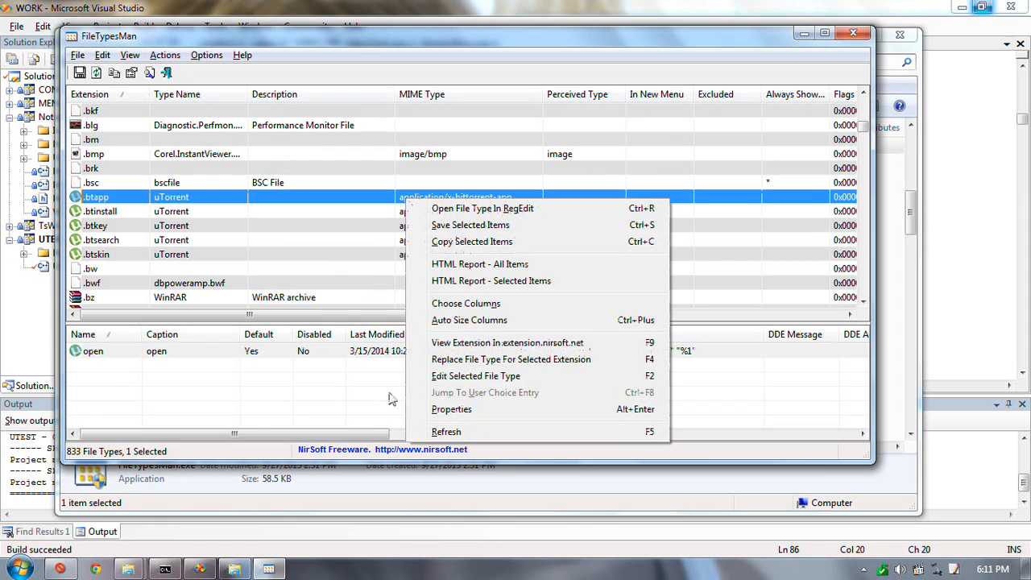
mouse_move(477, 415)
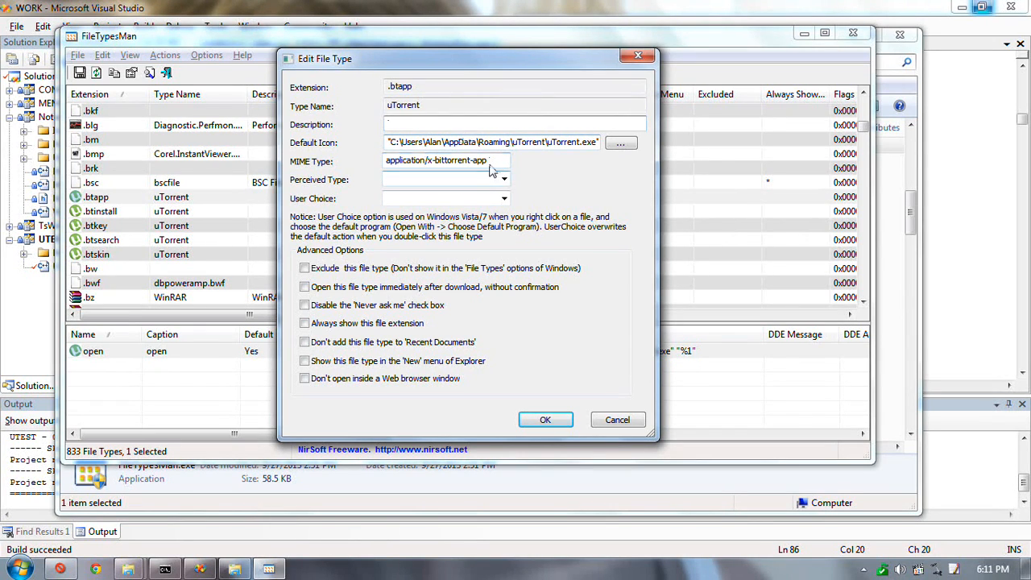
click(505, 180)
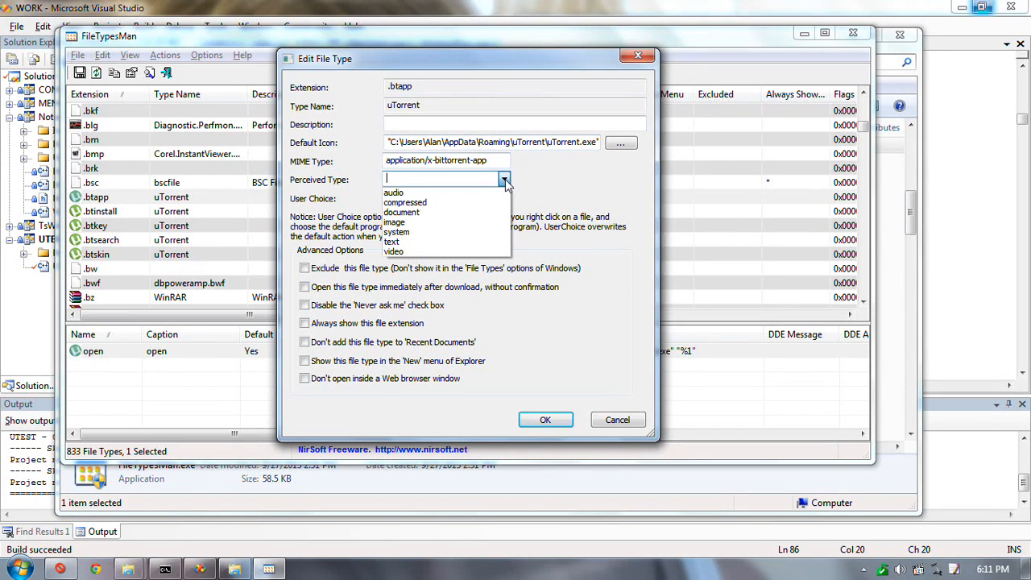
mouse_move(435, 241)
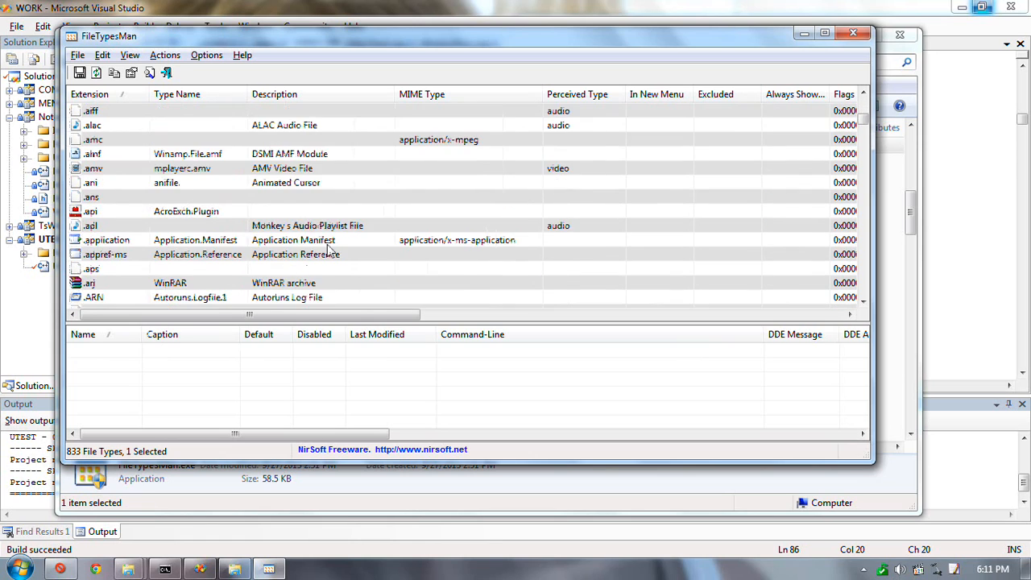
Scroll through other extensions in the list and come back to .btapp.
scroll(down, 3)
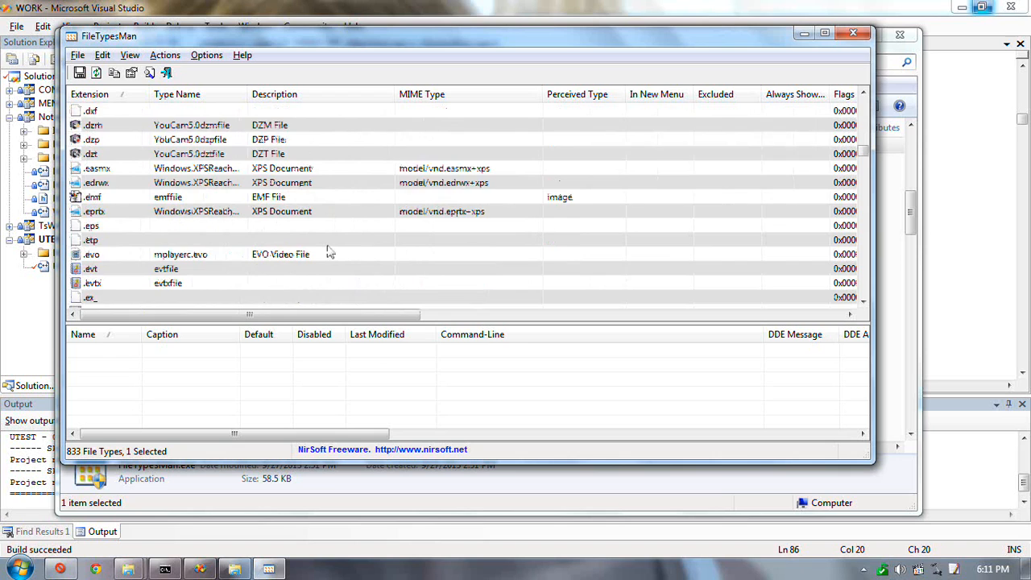
scroll(down, 3)
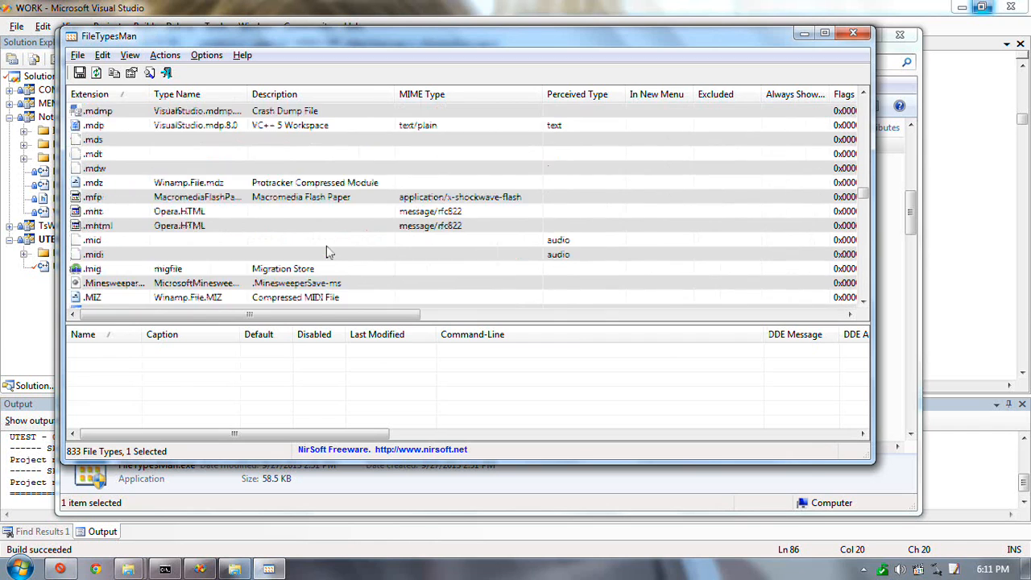
scroll(down, 3)
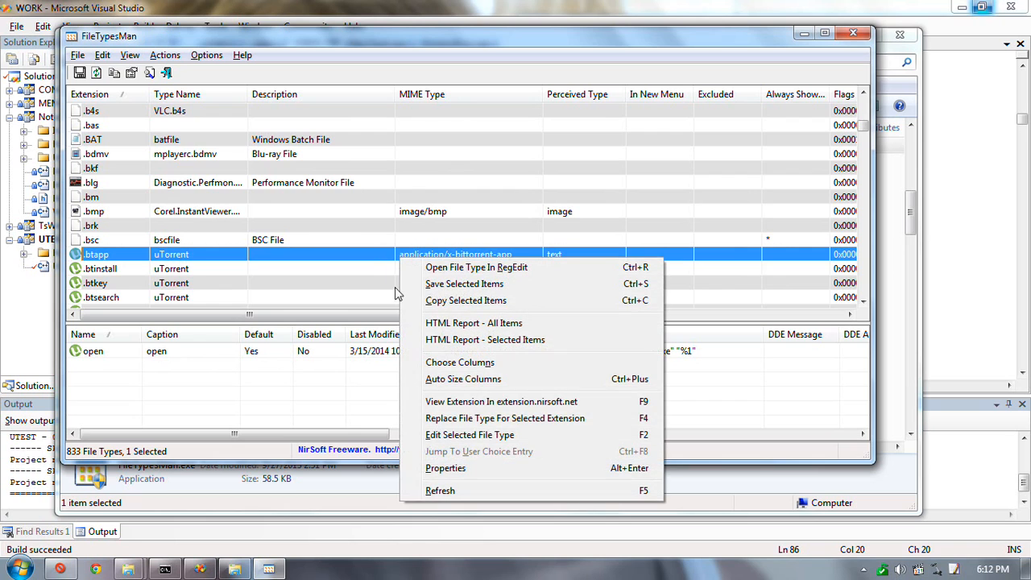
click(470, 434)
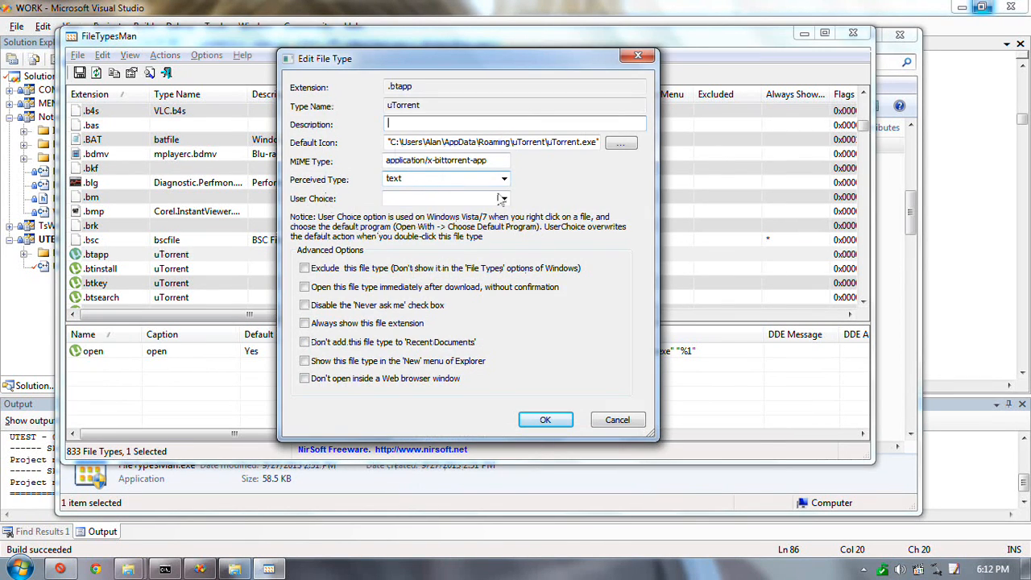
click(503, 199)
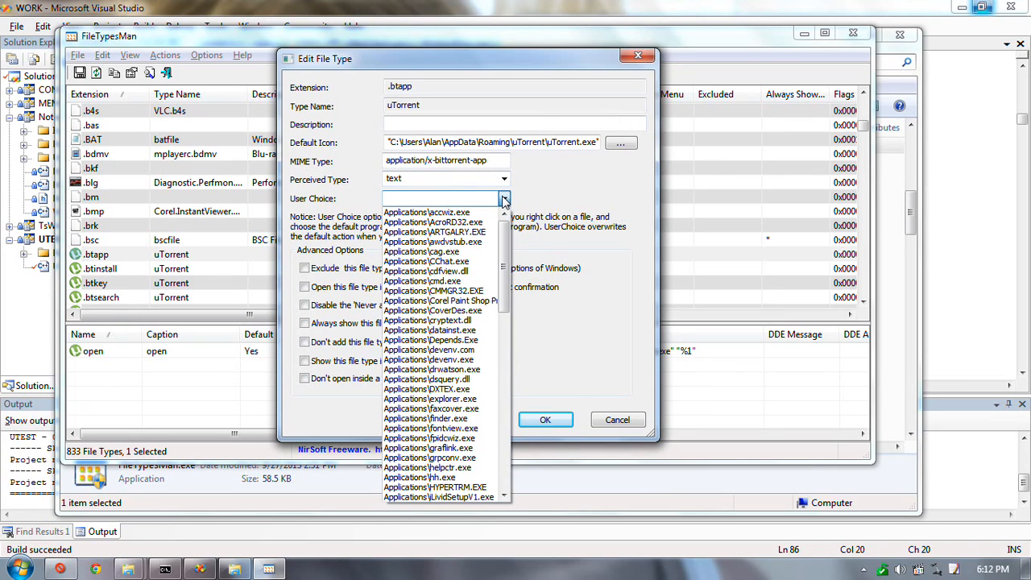
click(503, 199)
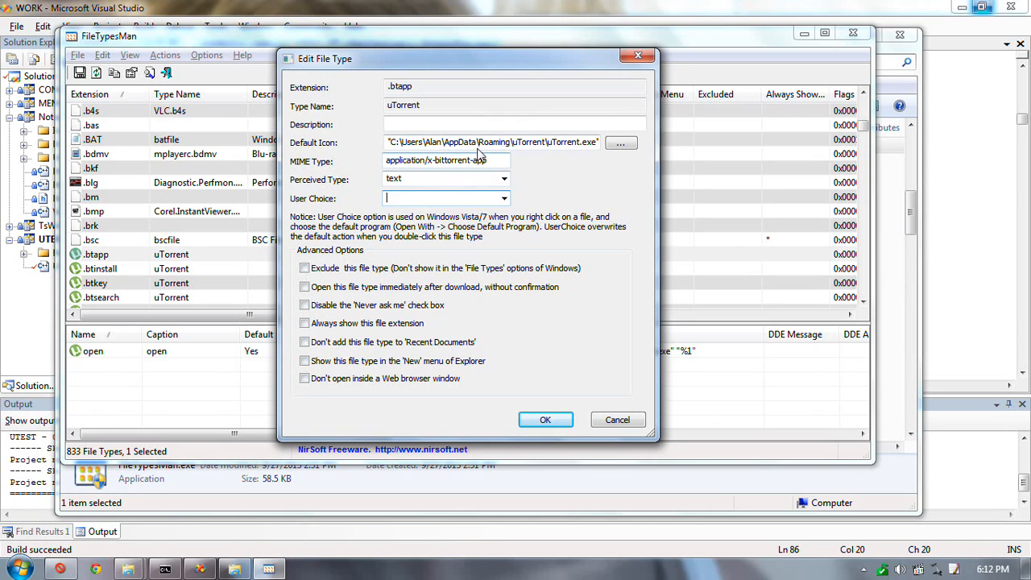
mouse_move(412, 153)
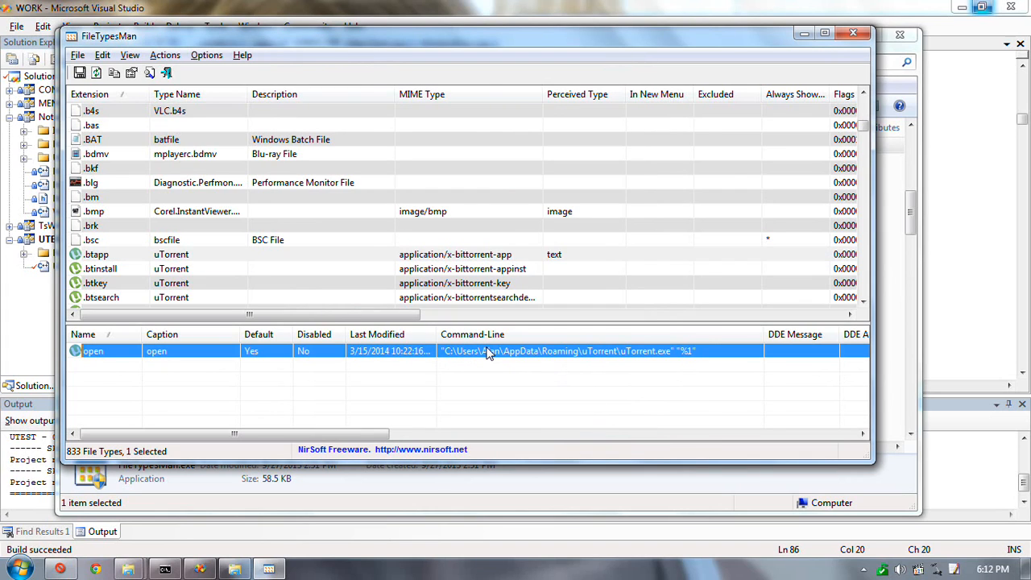
Bring up the edit dialog for the .btapp open command.
right_click(487, 351)
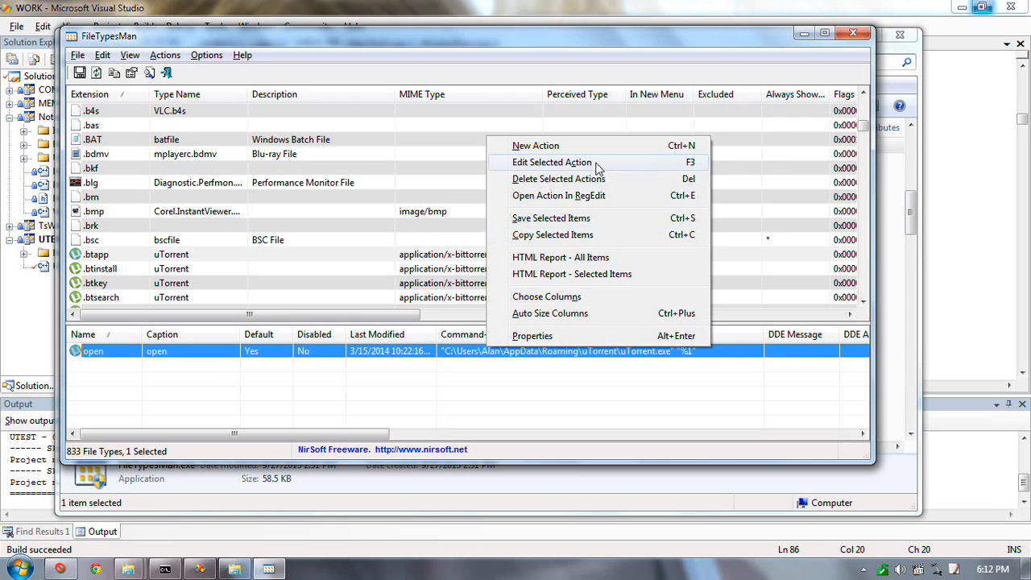
mouse_move(597, 170)
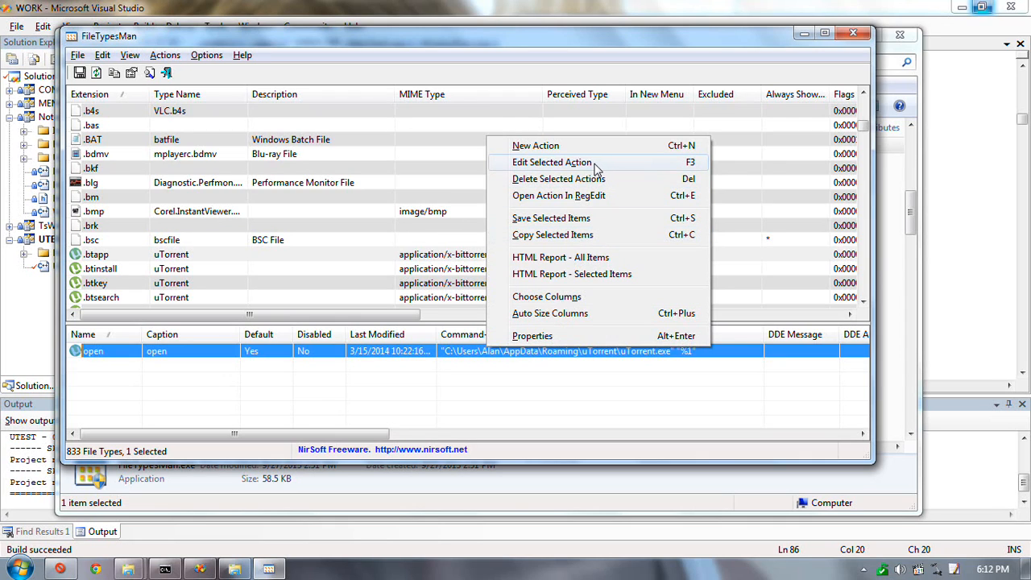
click(94, 211)
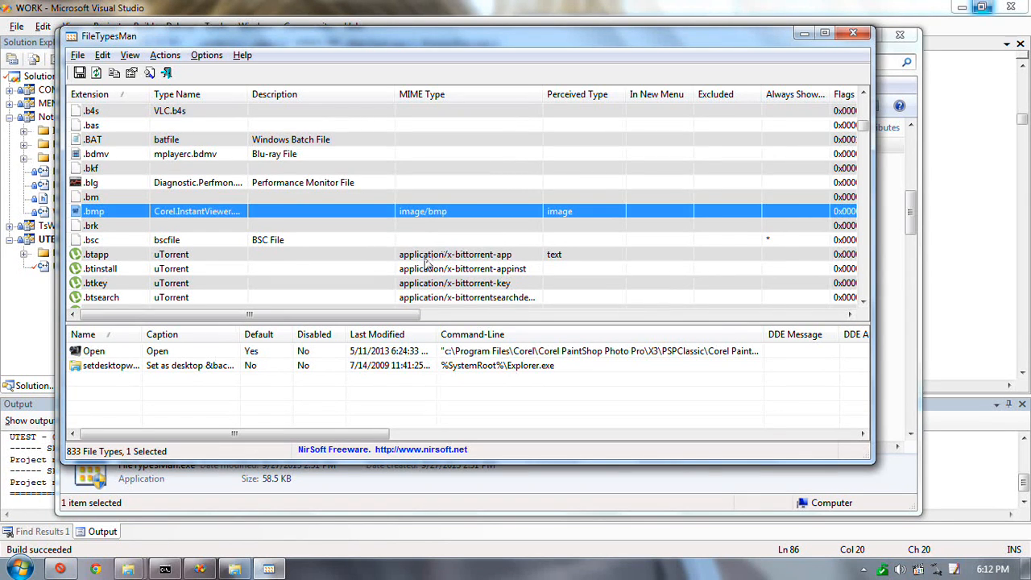
right_click(96, 254)
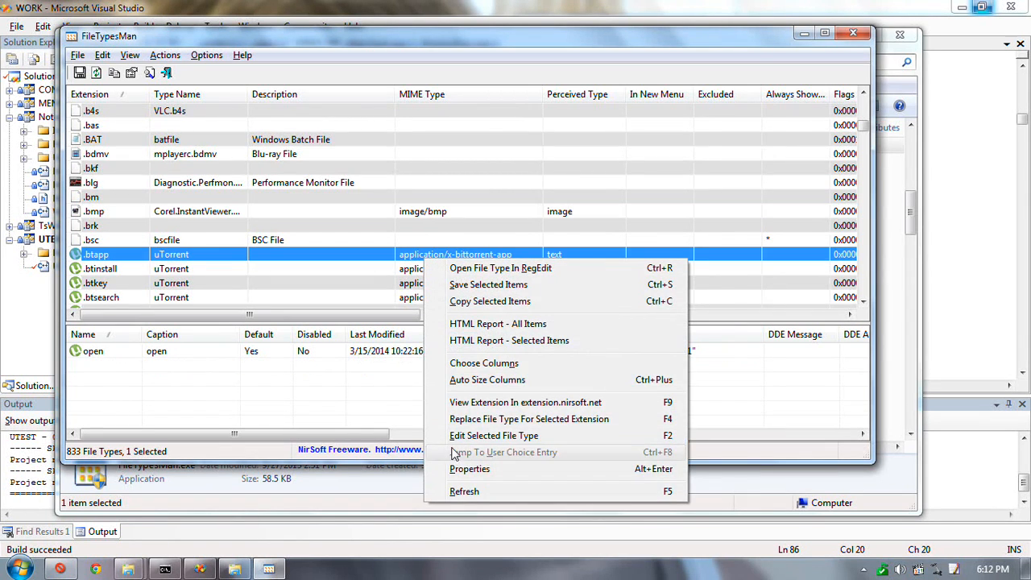
click(493, 436)
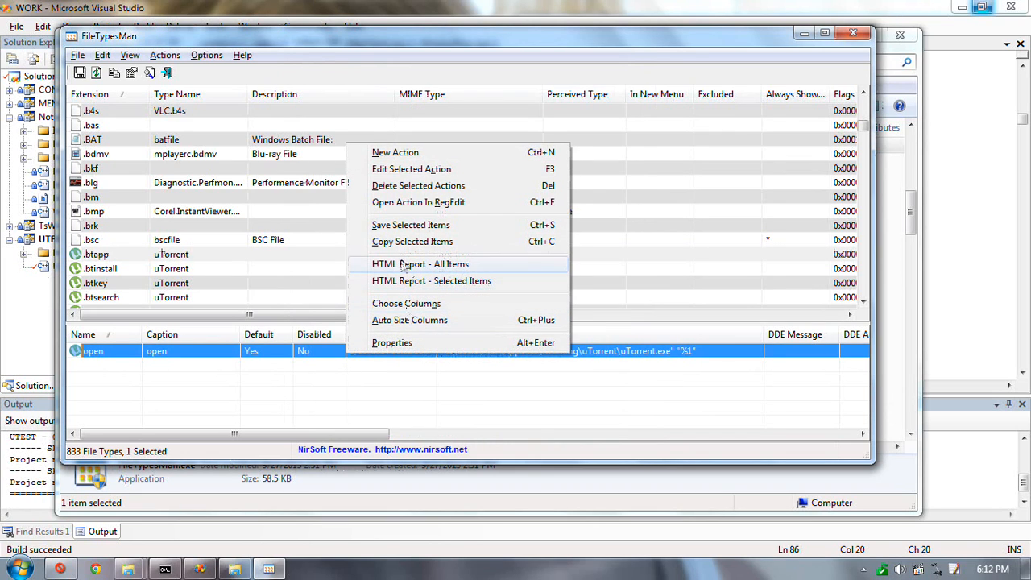
mouse_move(419, 186)
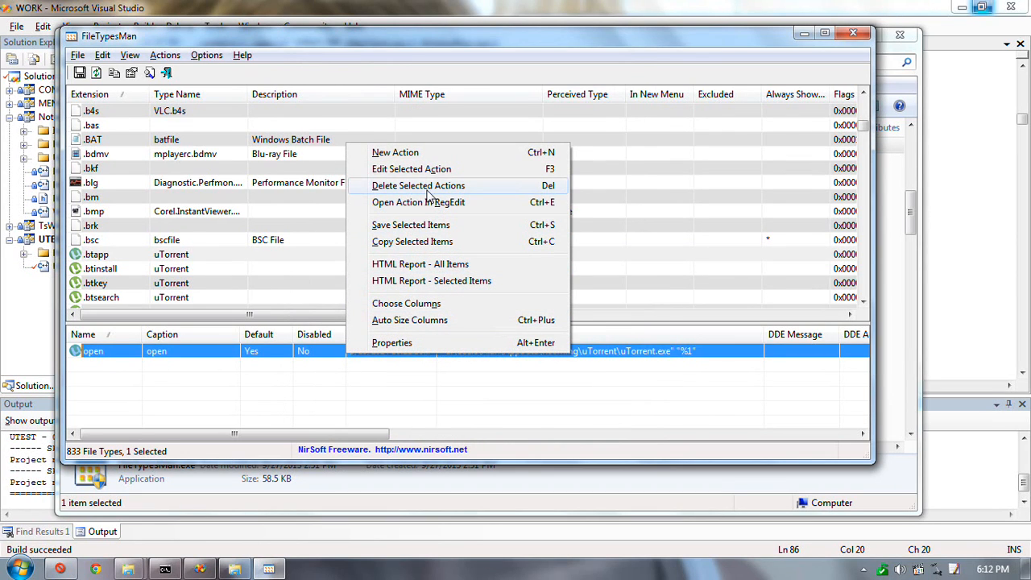
click(412, 168)
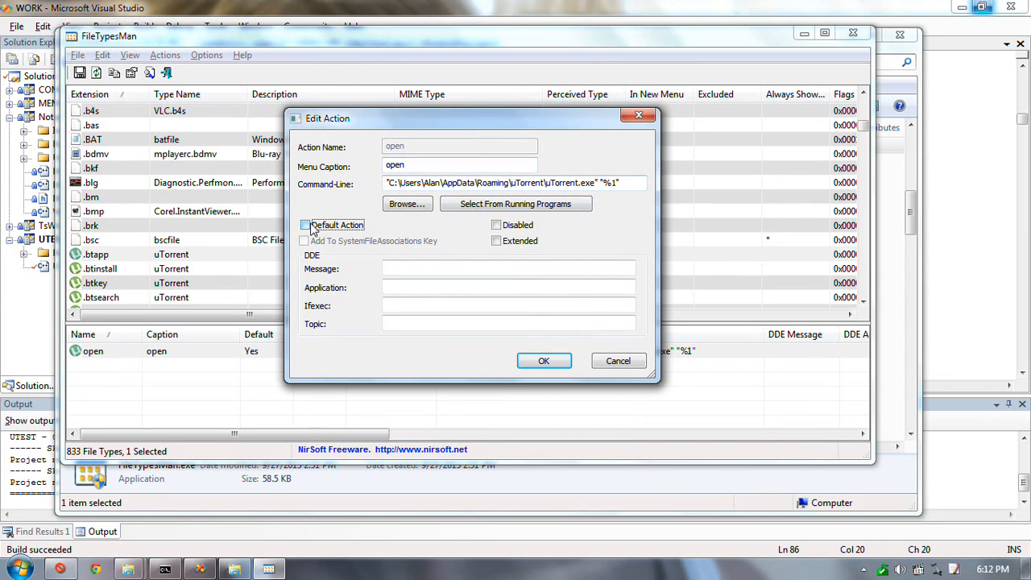
Make open the default action and replace the uTorrent command line with notepad.exe "%1".
click(305, 225)
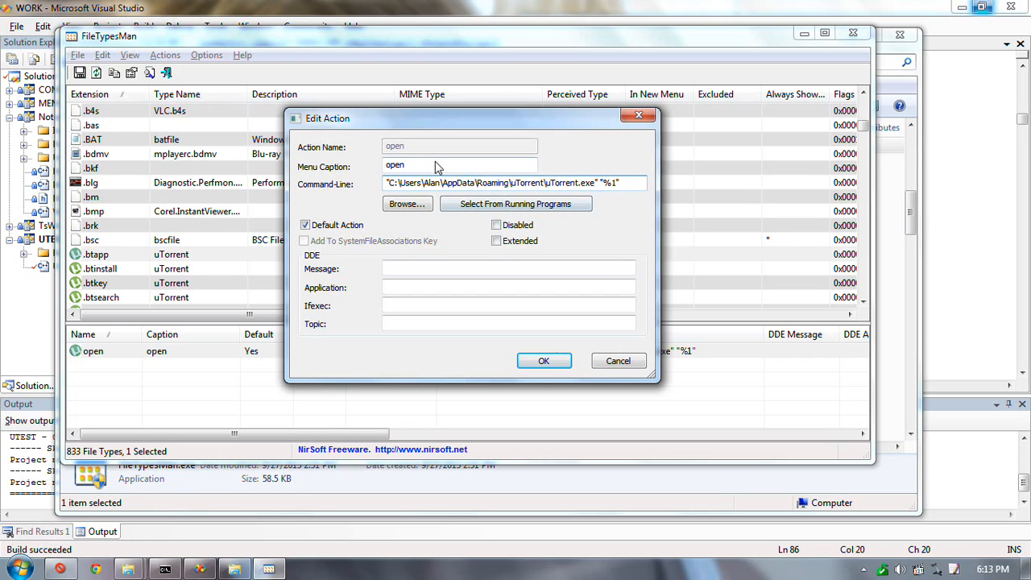
mouse_move(636, 170)
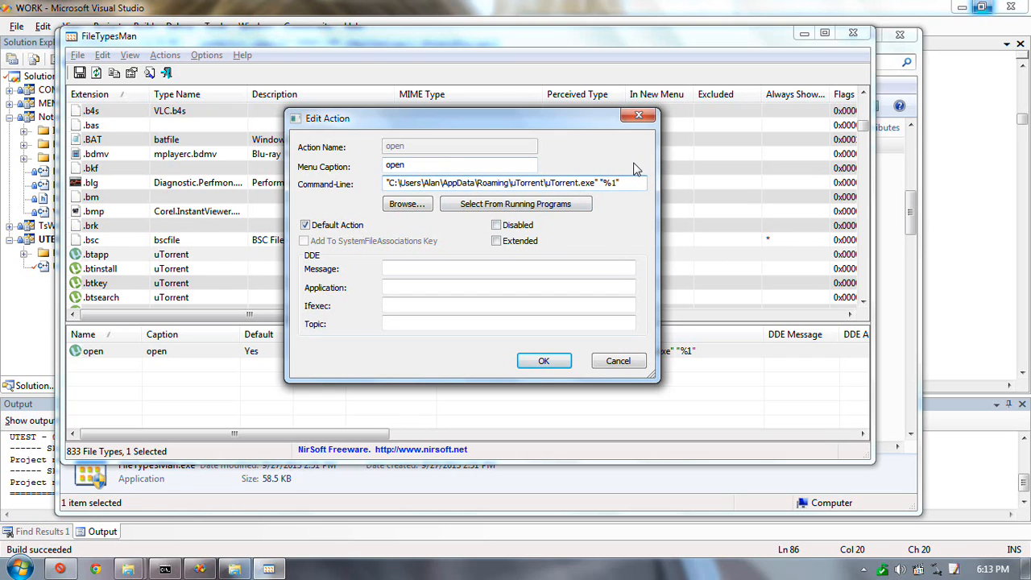
mouse_move(629, 169)
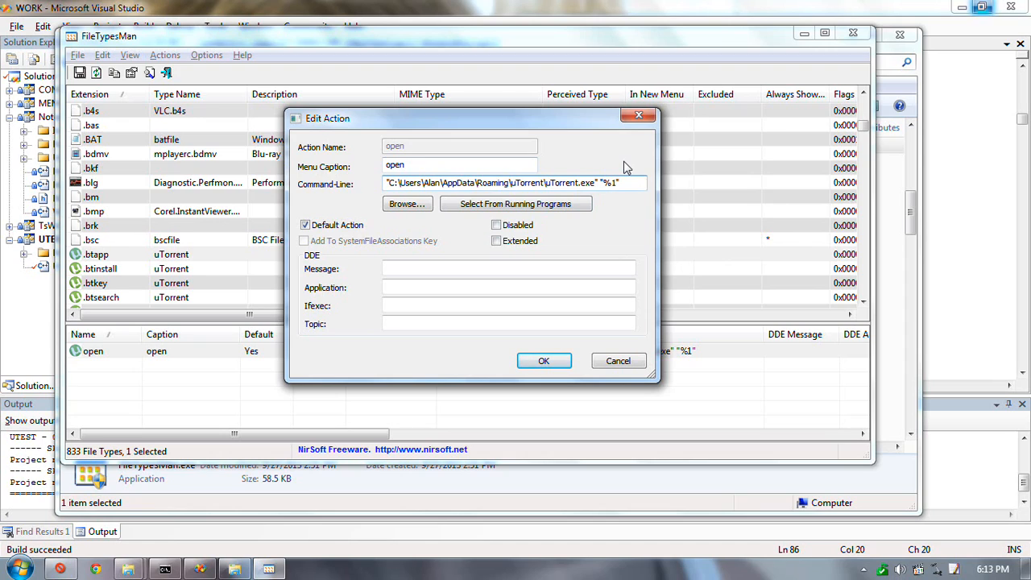
triple_click(492, 183)
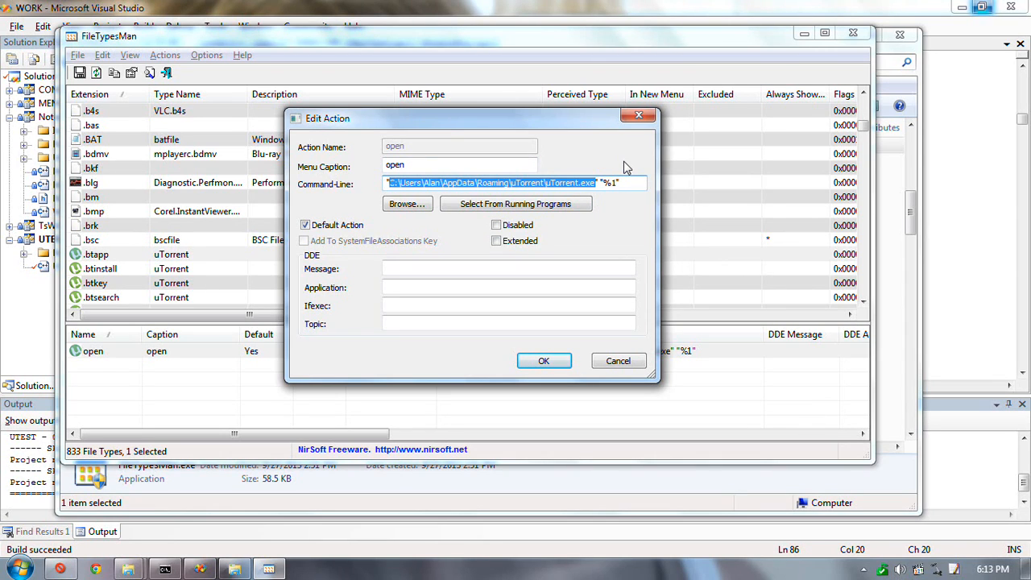
text(h)
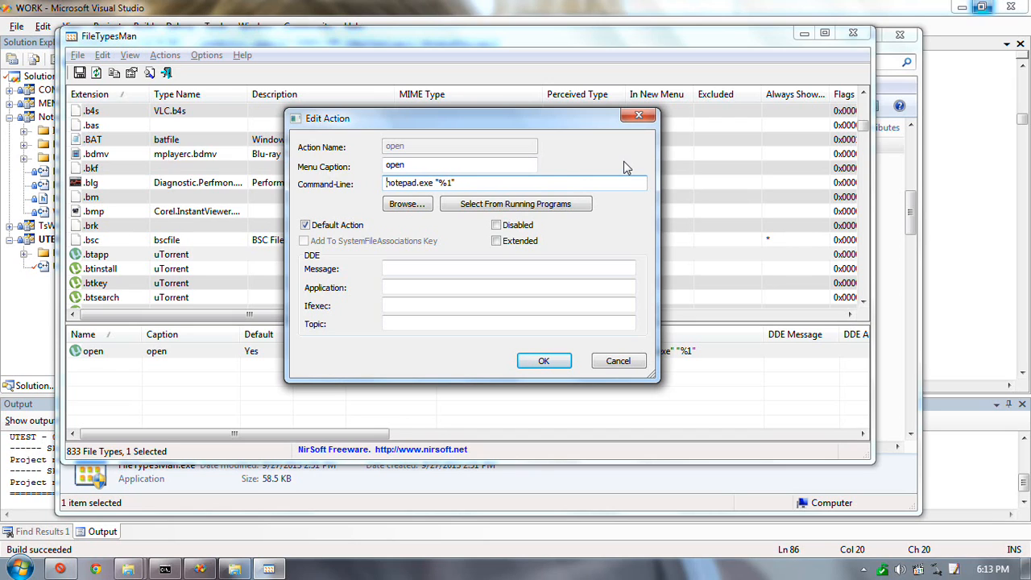
click(544, 360)
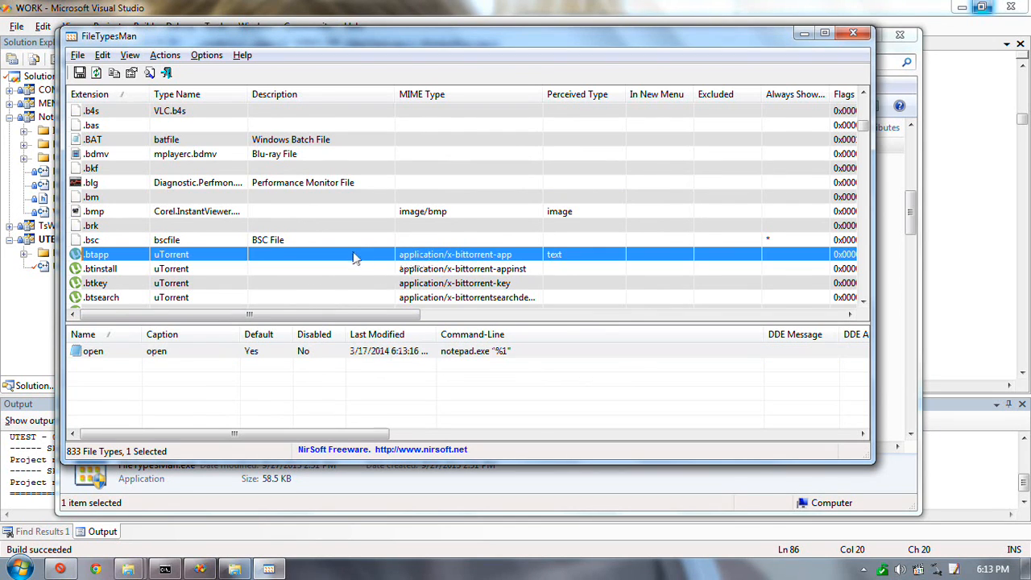
mouse_move(430, 276)
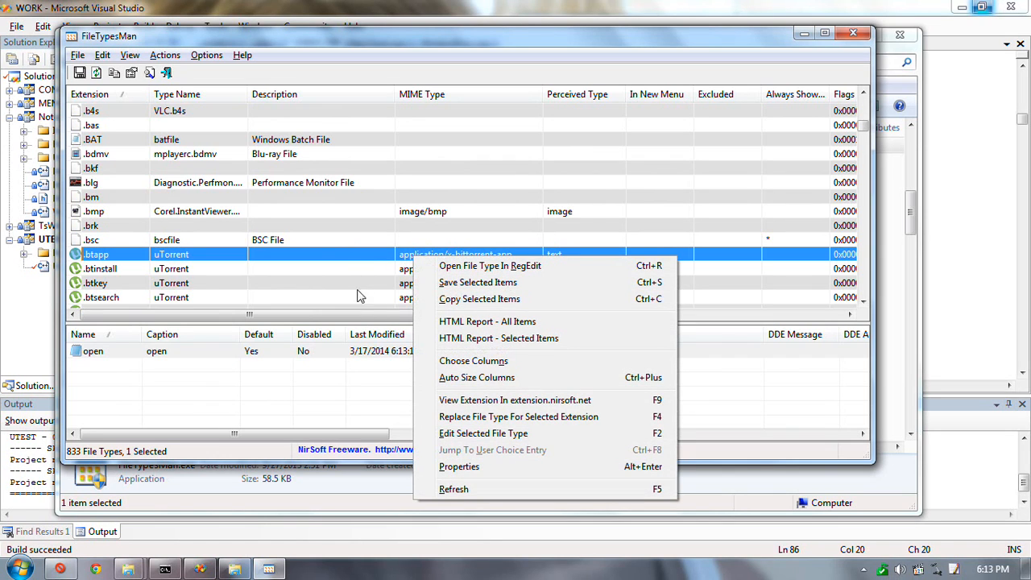
mouse_move(378, 499)
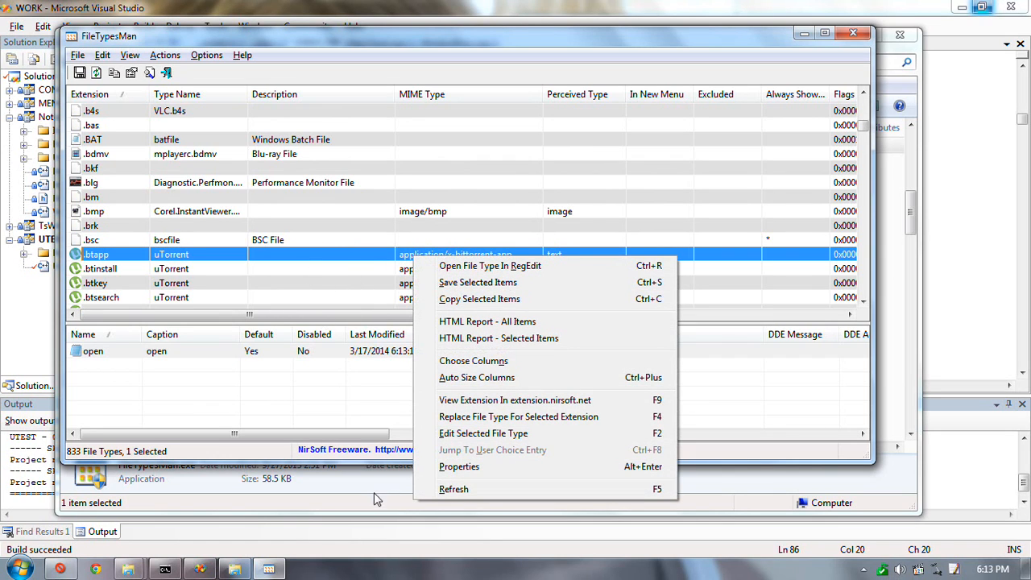
mouse_move(515, 400)
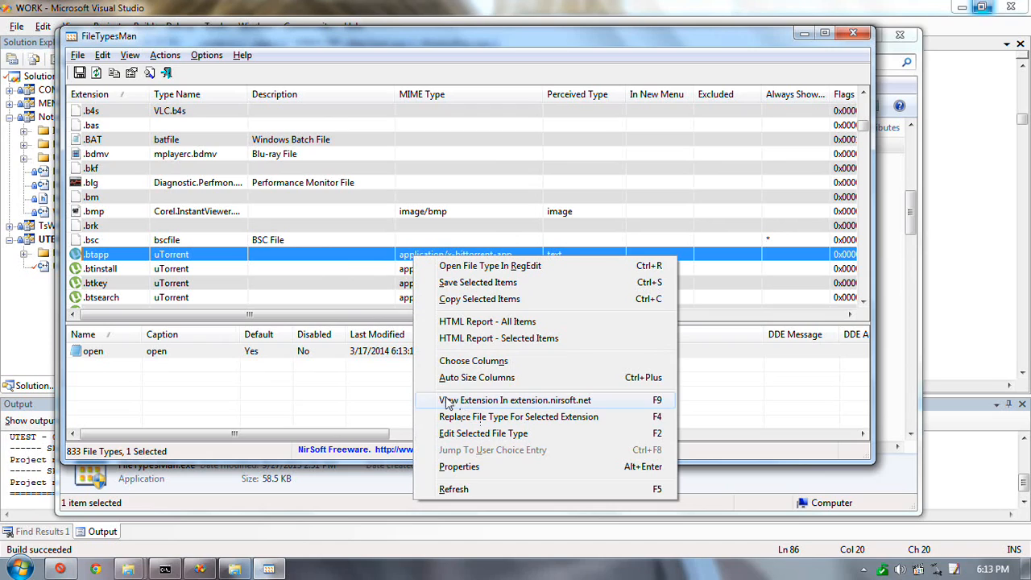
mouse_move(375, 360)
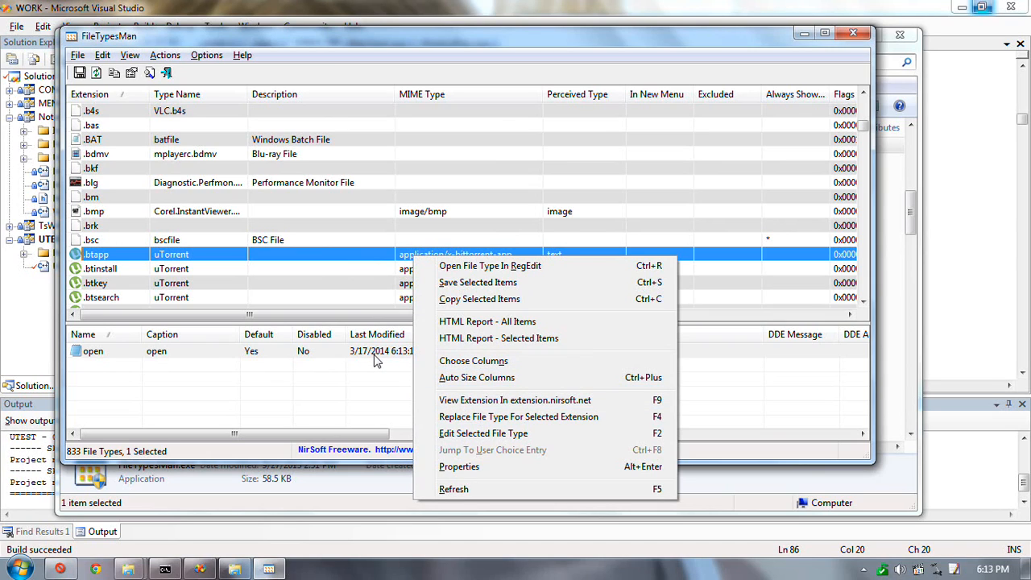
mouse_move(496, 282)
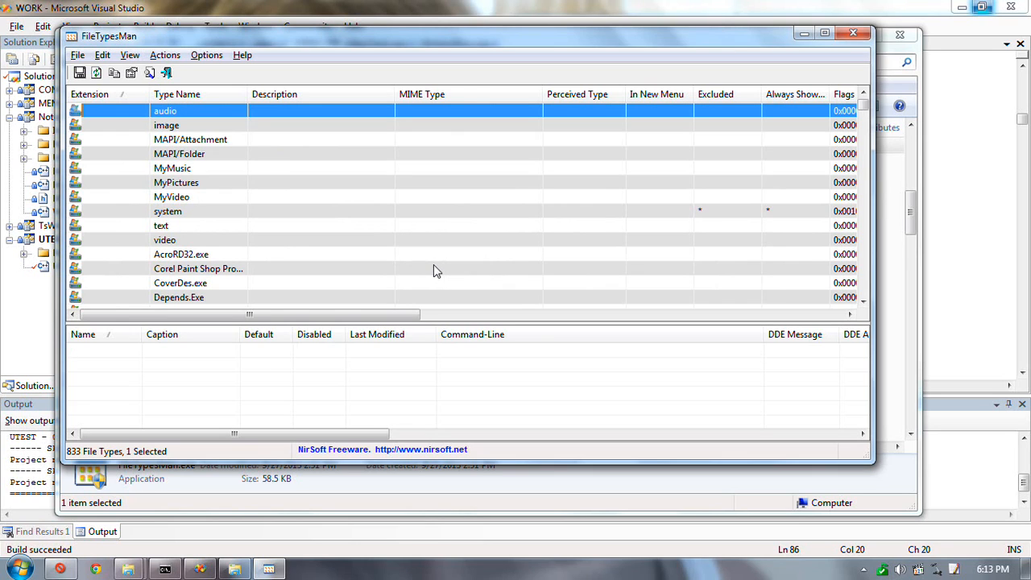
scroll(down, 3)
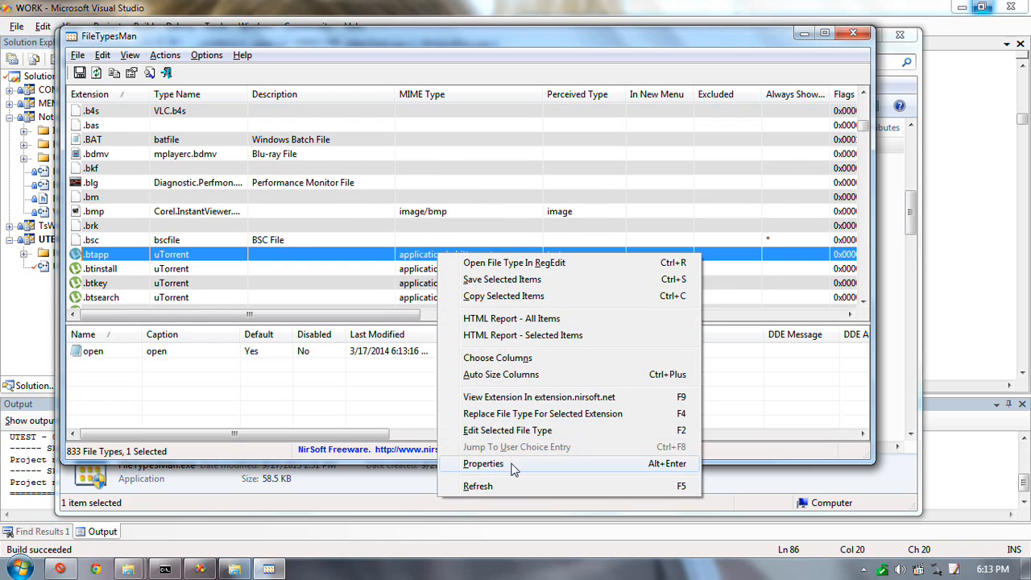
click(483, 464)
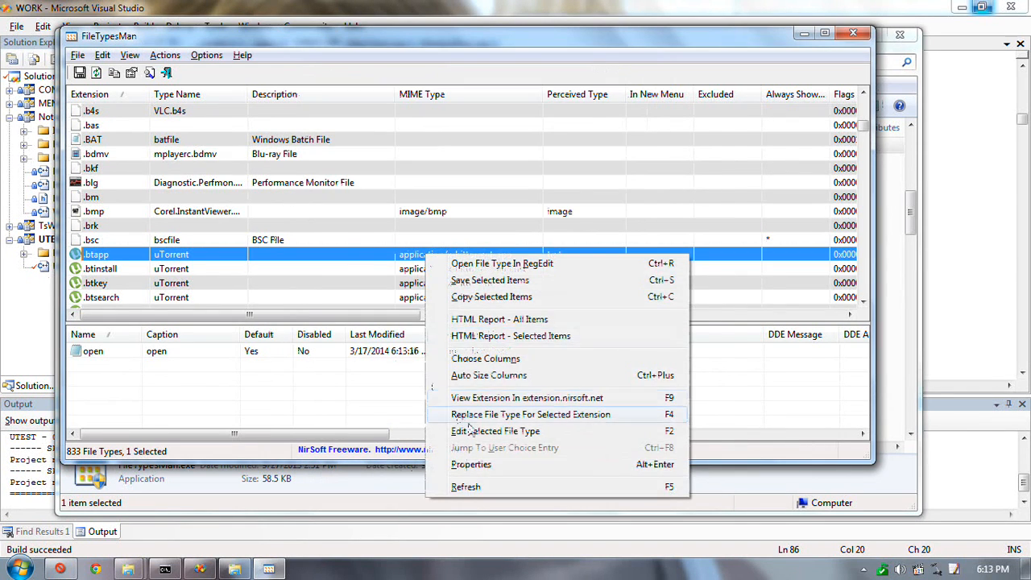
click(496, 431)
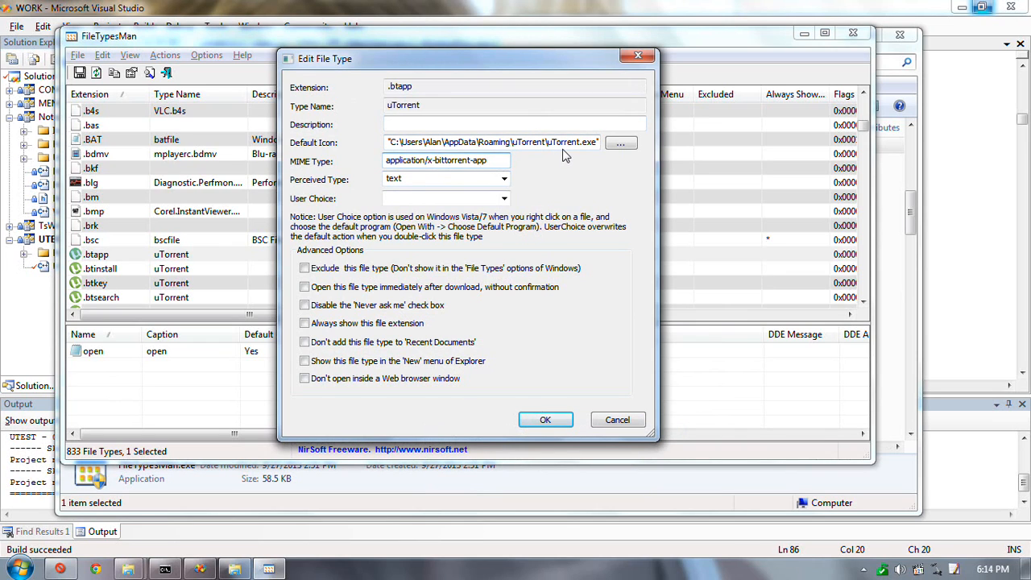
Replace the .btapp MIME type with text/plain in Edit File Type and confirm.
triple_click(435, 160)
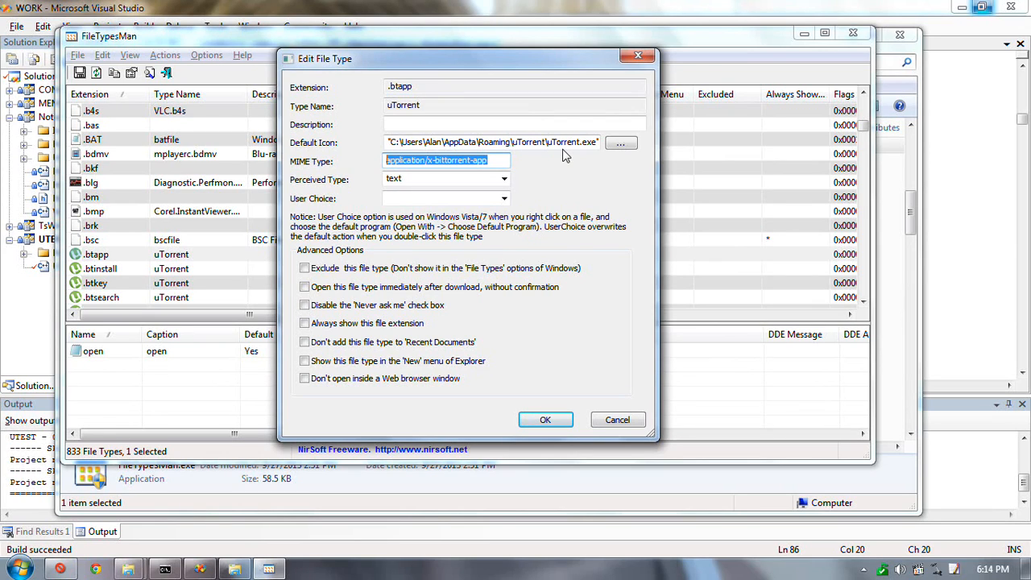
text(tx)
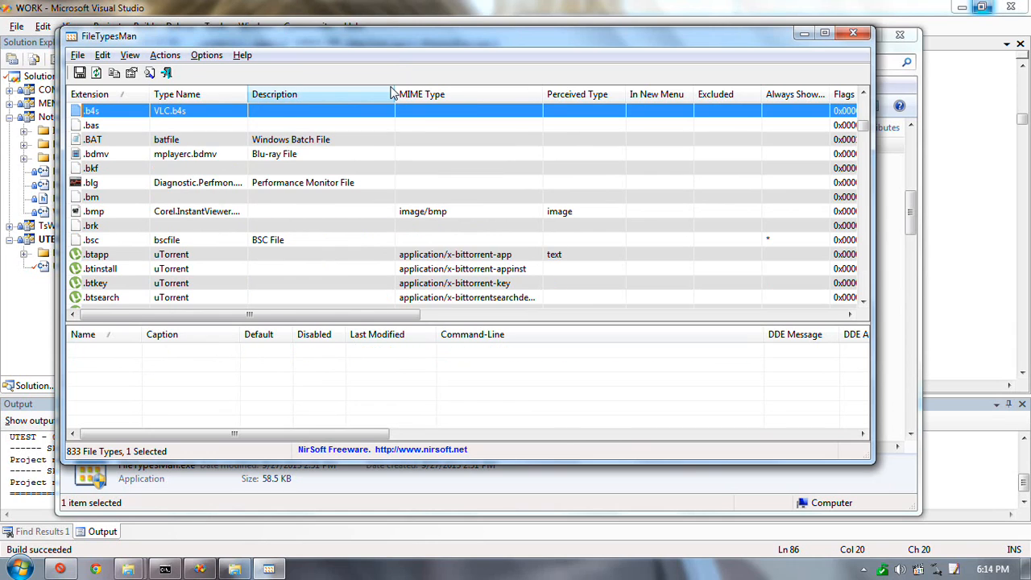
right_click(96, 254)
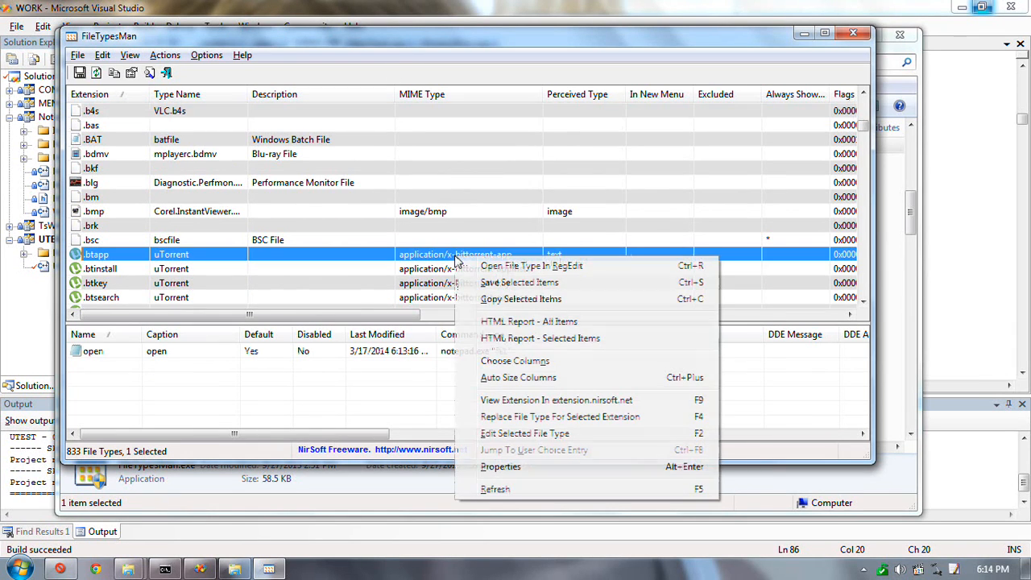
click(525, 434)
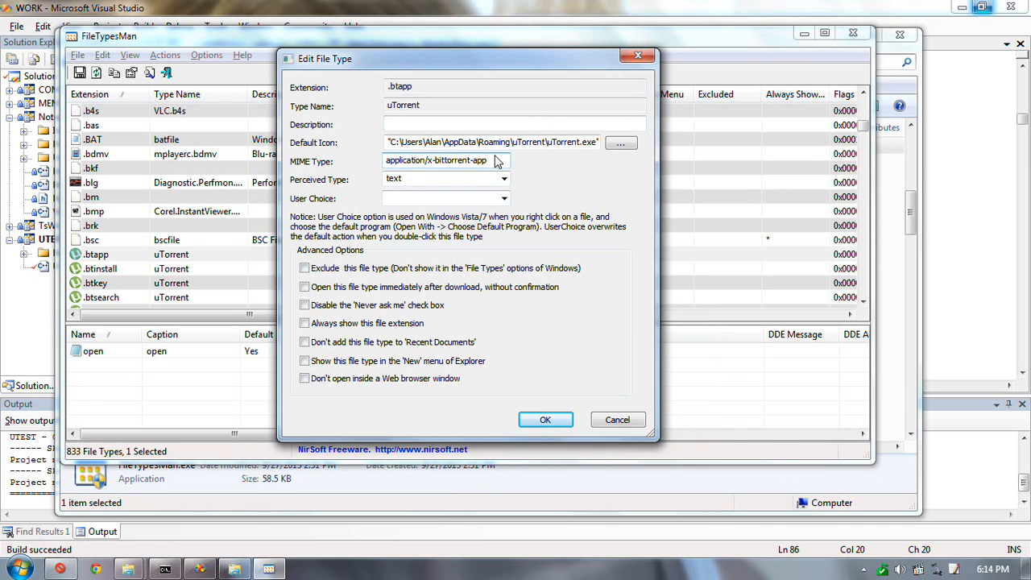
text(text/plai)
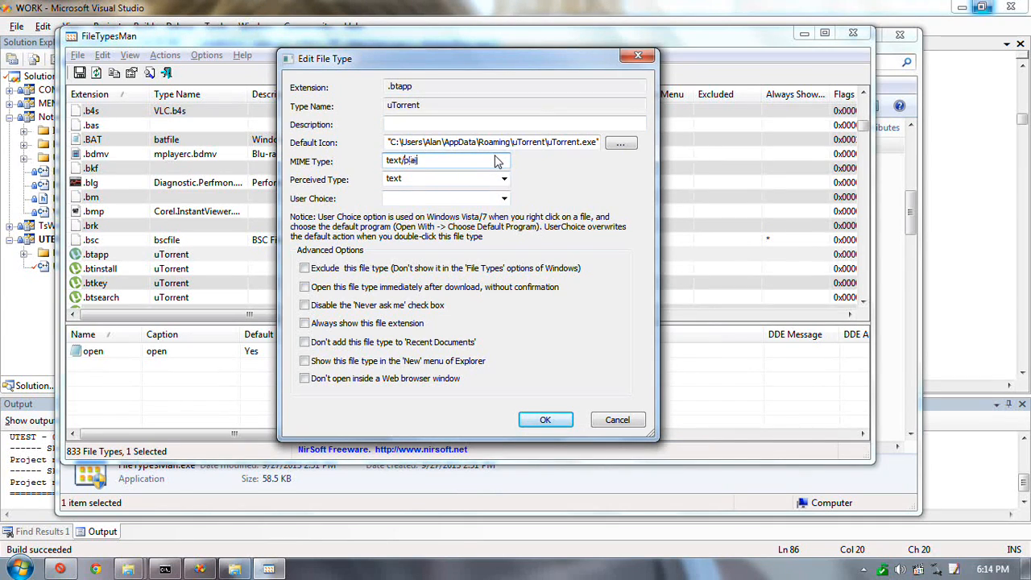
click(545, 419)
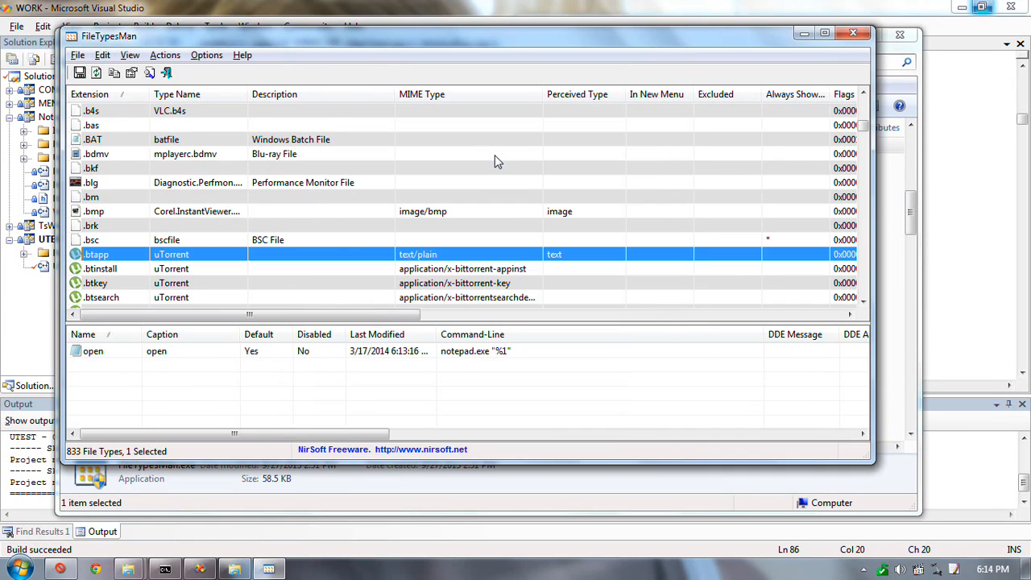
mouse_move(320, 269)
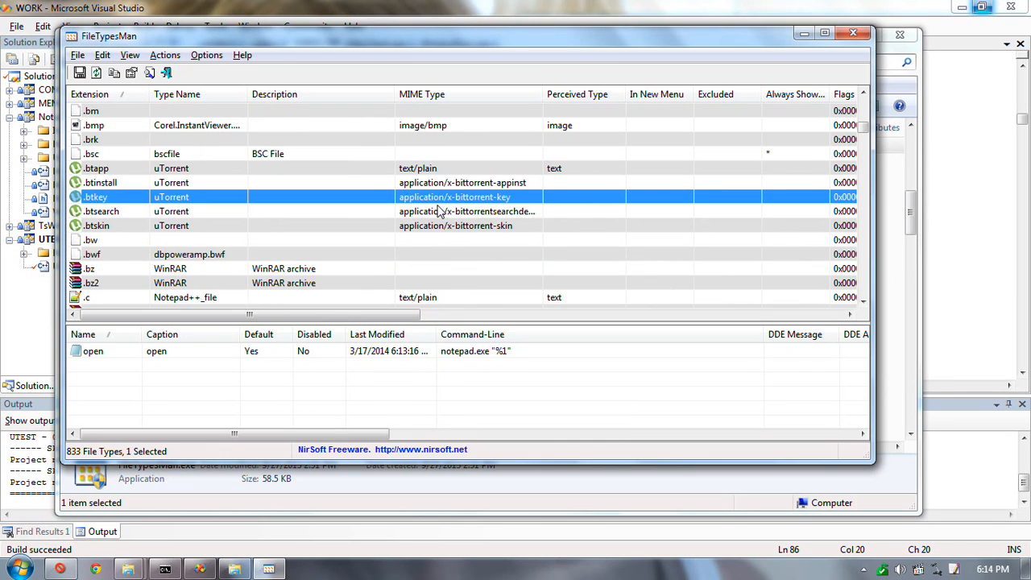
click(97, 226)
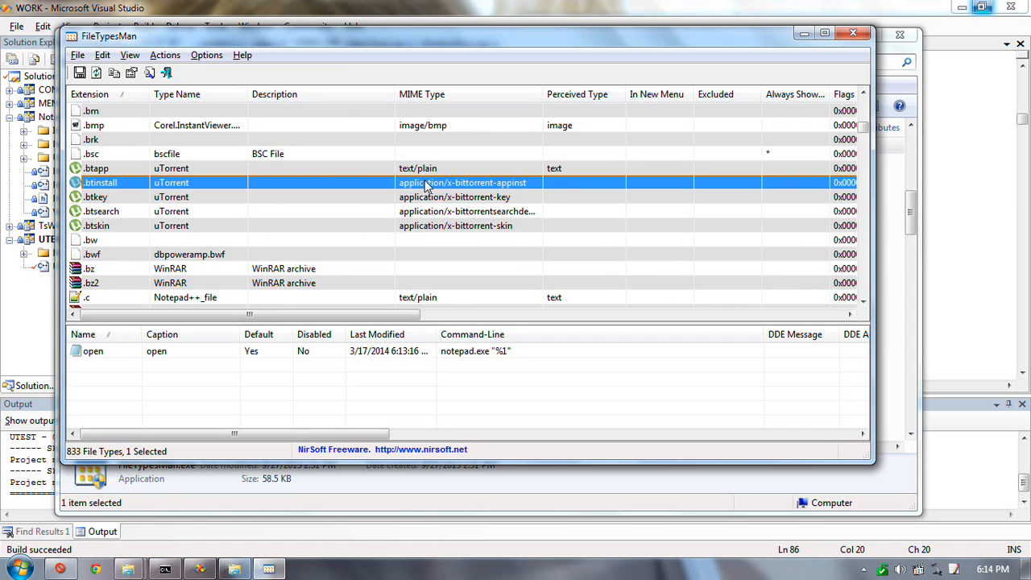
scroll(down, 3)
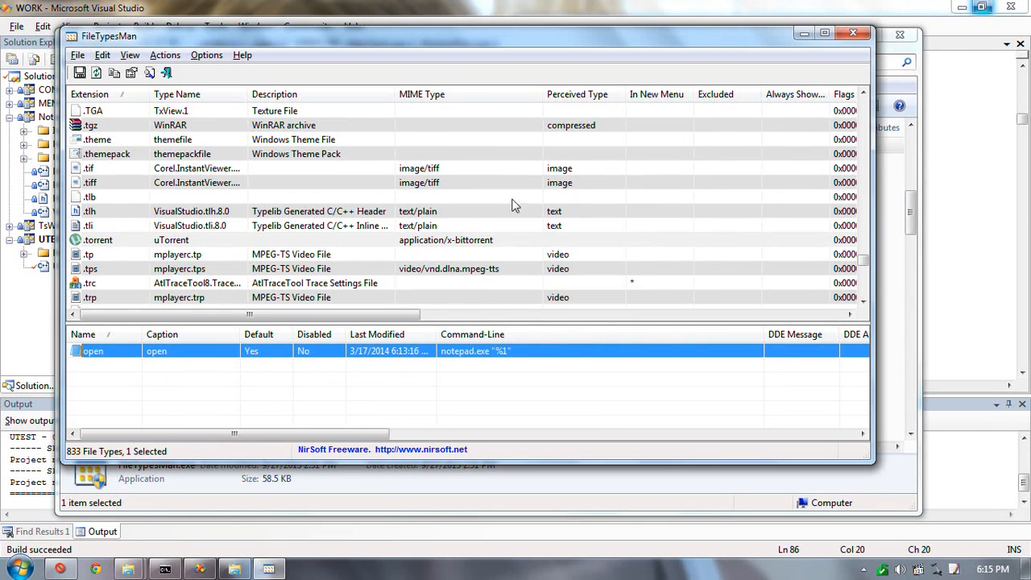
mouse_move(449, 230)
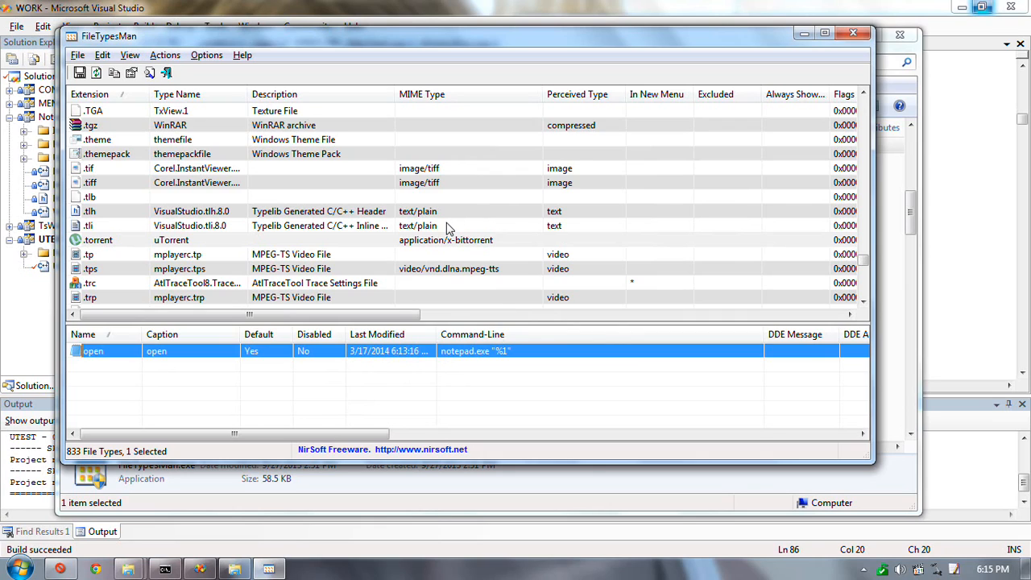
mouse_move(220, 233)
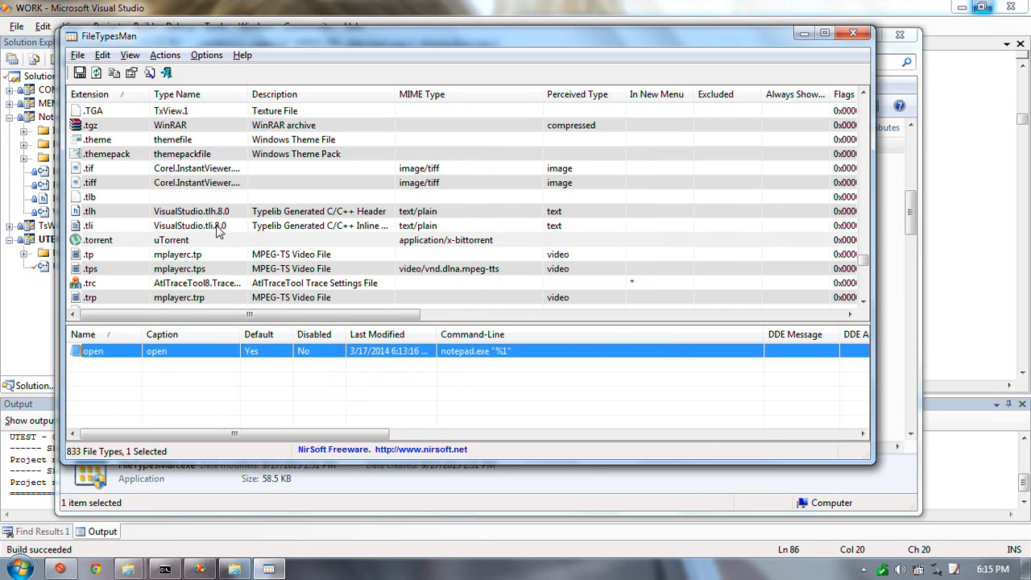
mouse_move(299, 335)
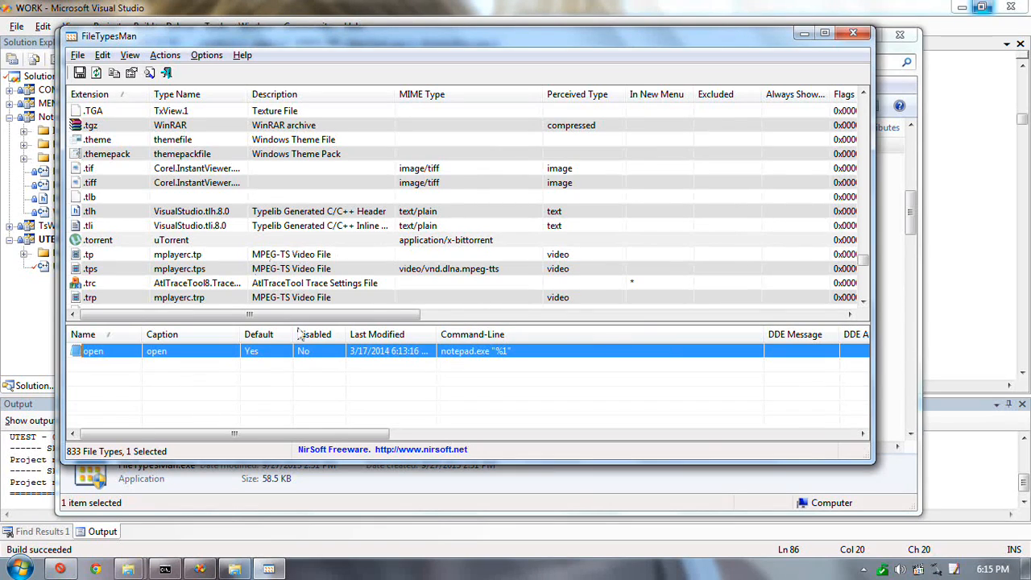
mouse_move(415, 326)
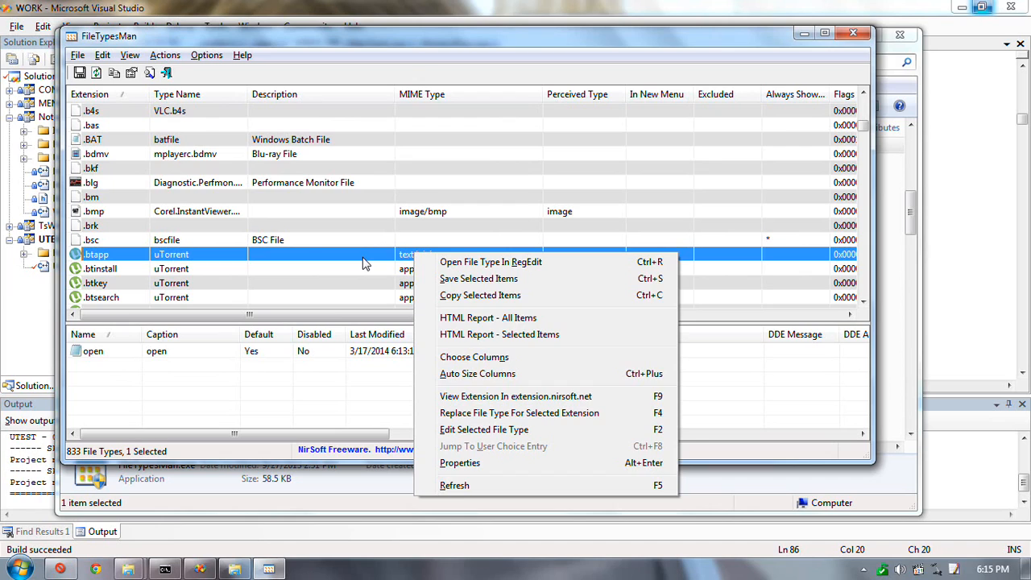
click(101, 268)
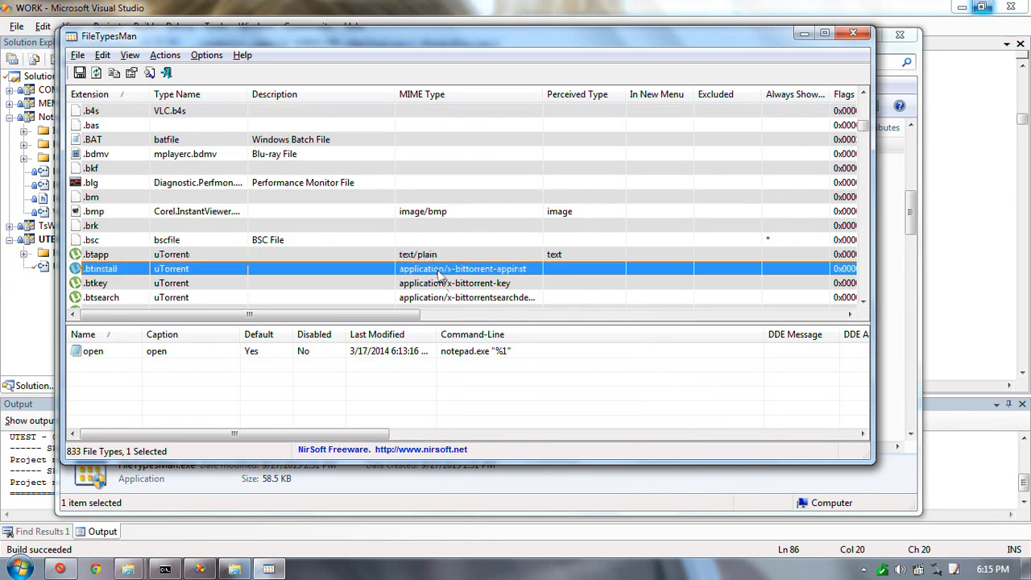
click(95, 282)
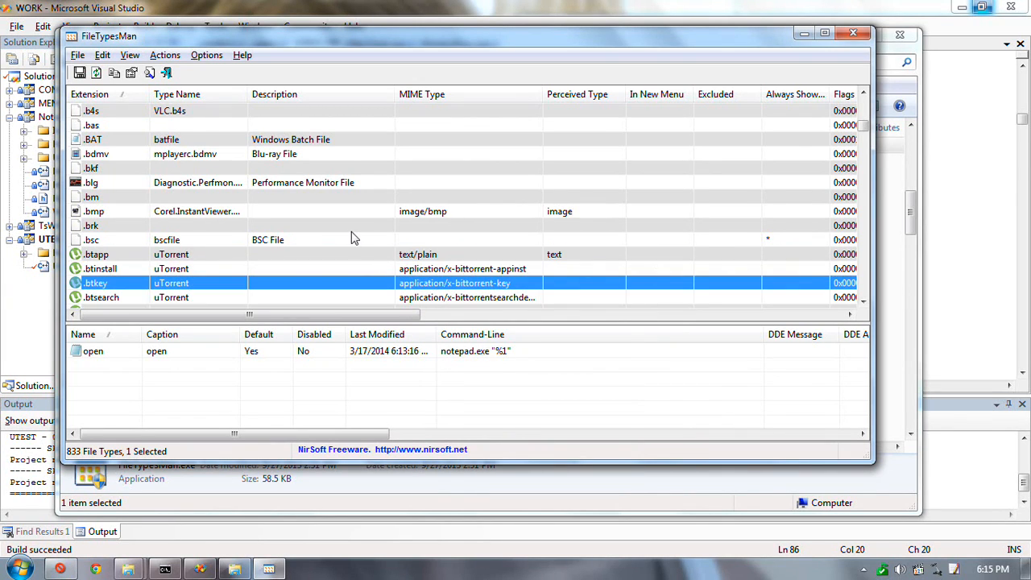
mouse_move(274, 253)
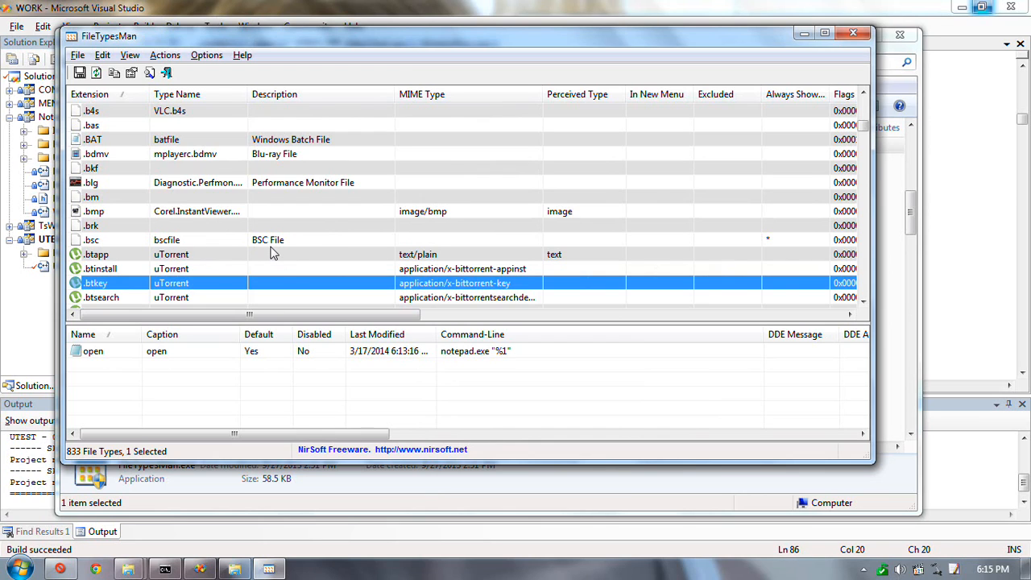
mouse_move(520, 248)
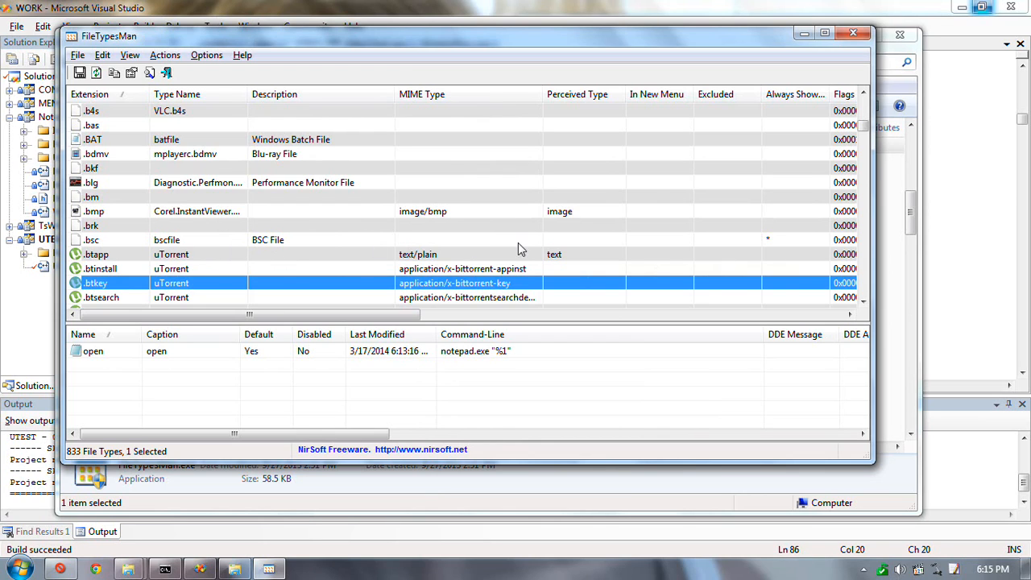
click(18, 568)
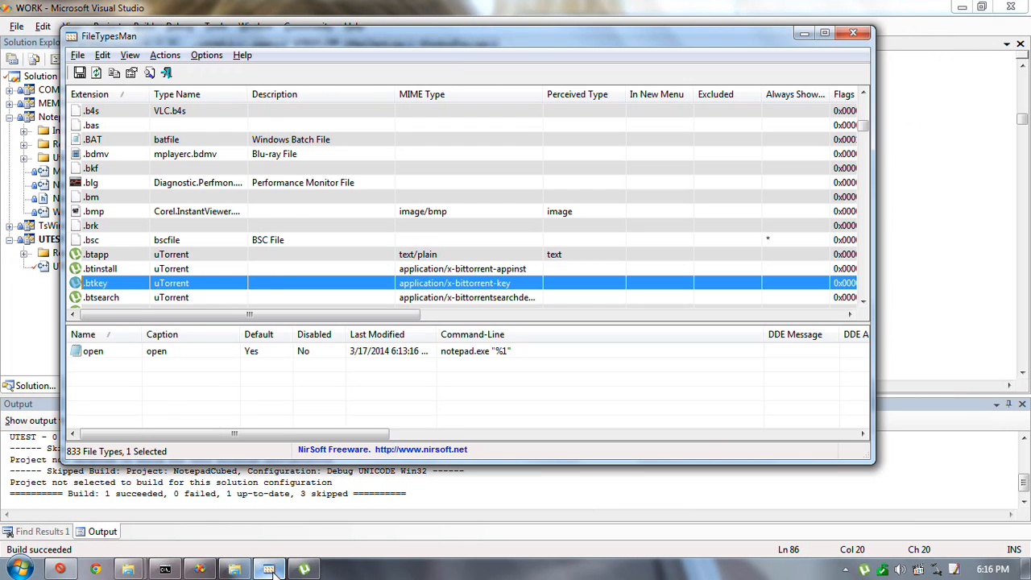
mouse_move(372, 221)
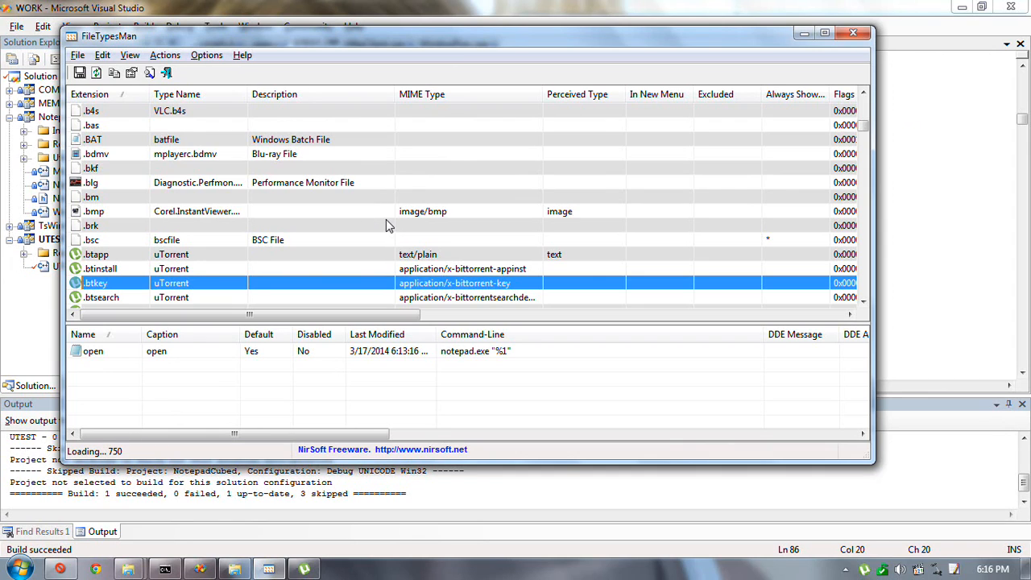
mouse_move(364, 250)
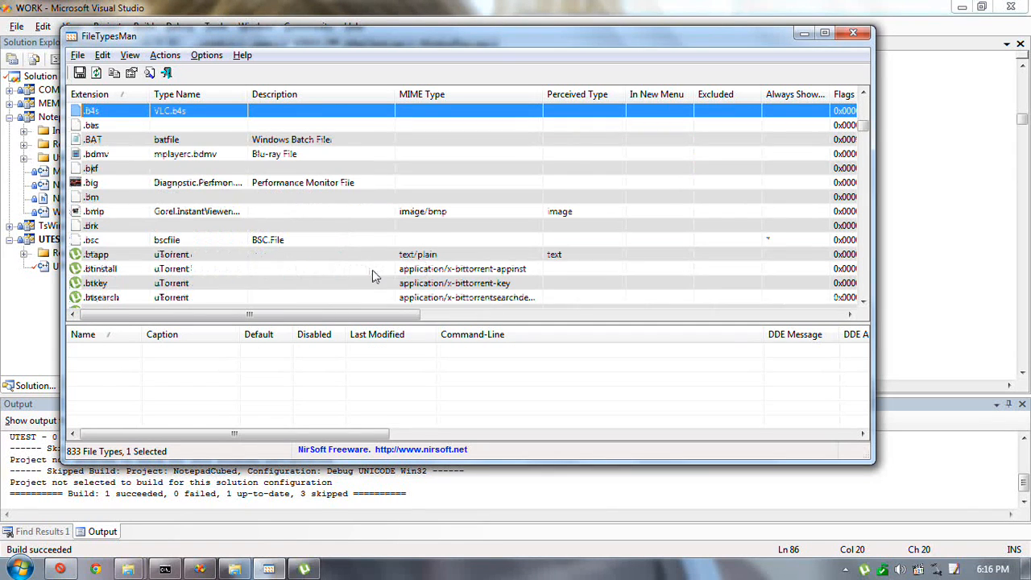
Recheck the .btapp and .btkey open commands, then scroll on to the .wme WMEncSession entry.
click(97, 254)
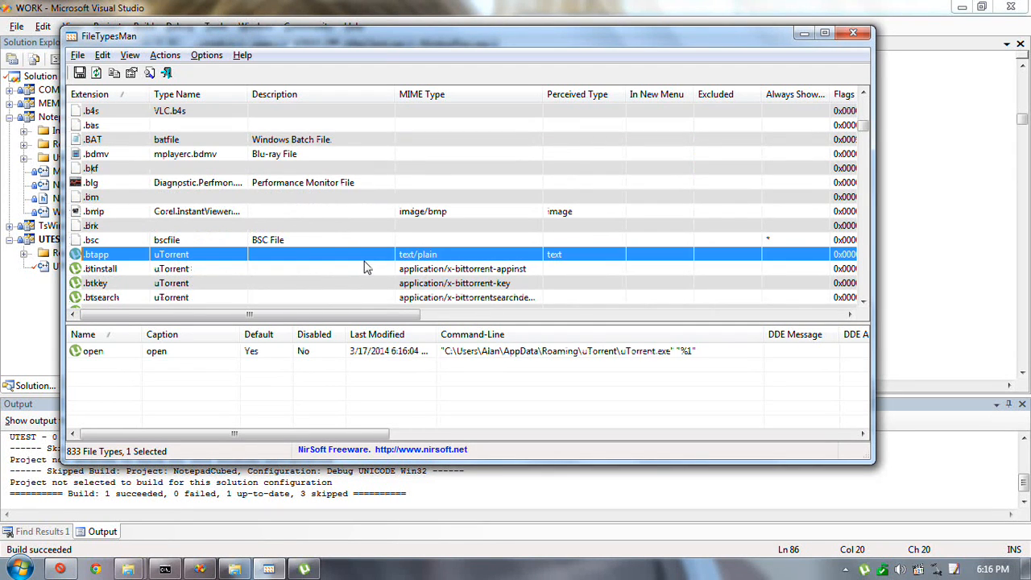
mouse_move(394, 279)
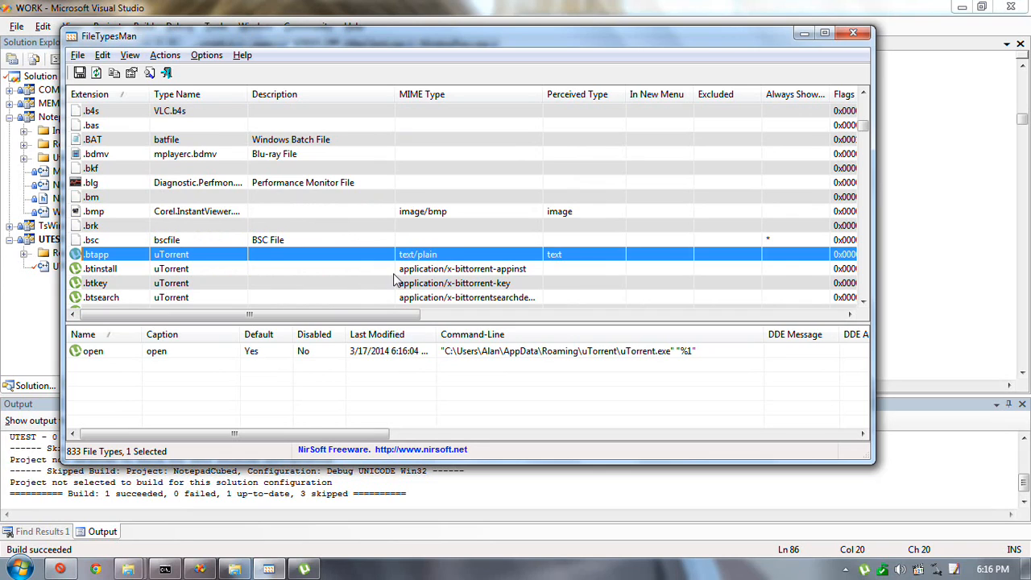
mouse_move(419, 278)
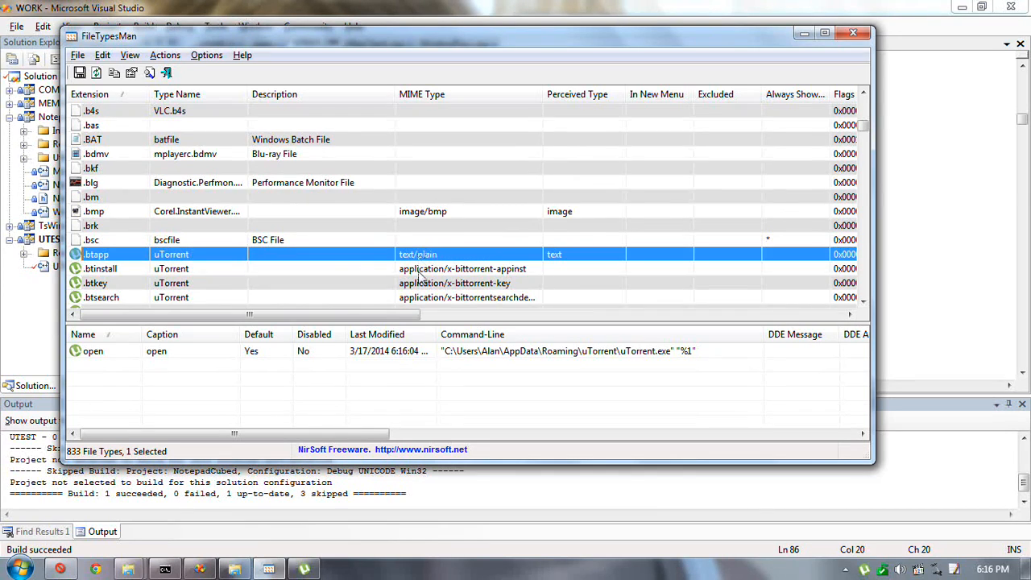
click(101, 269)
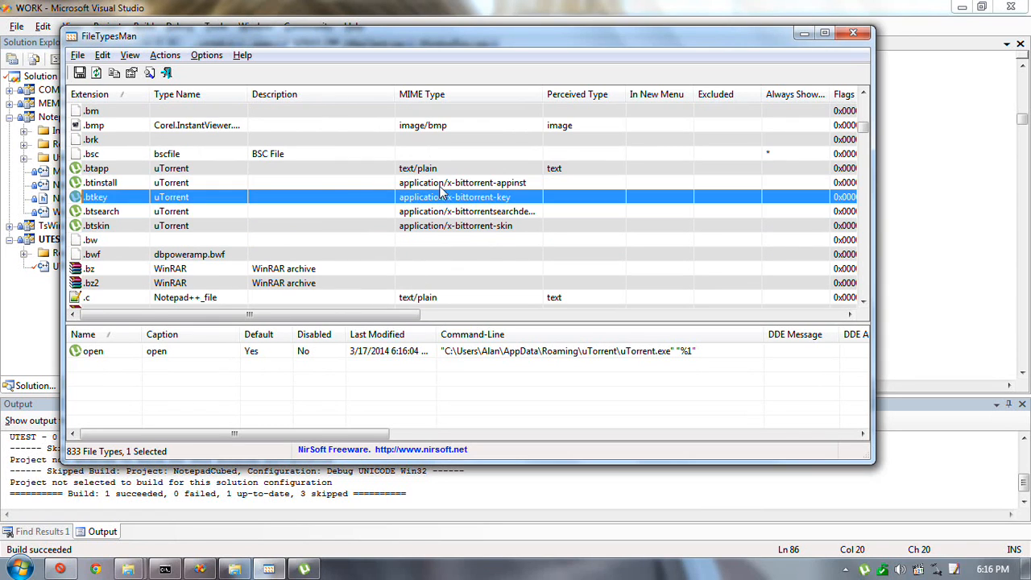
click(96, 167)
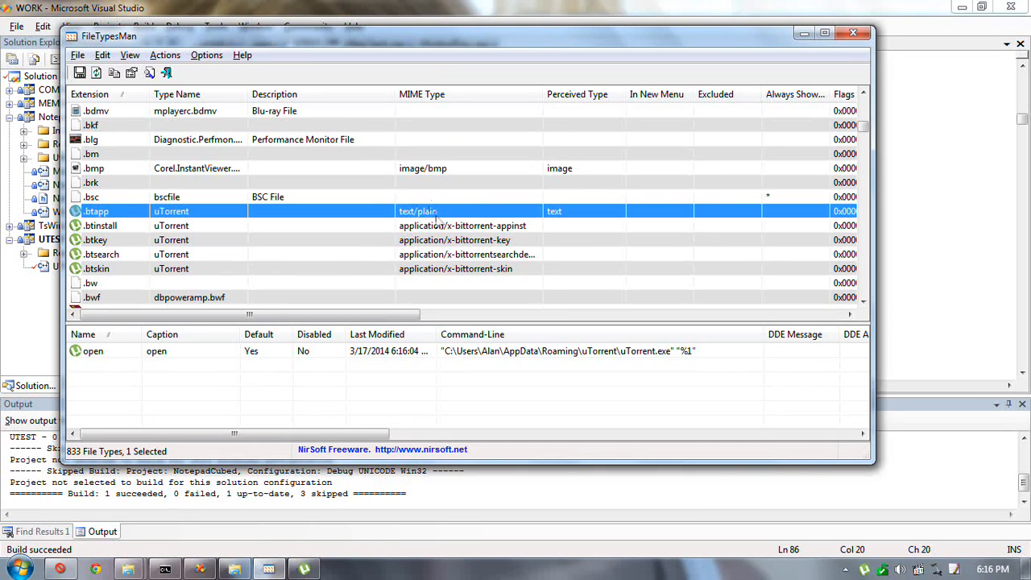
scroll(down, 3)
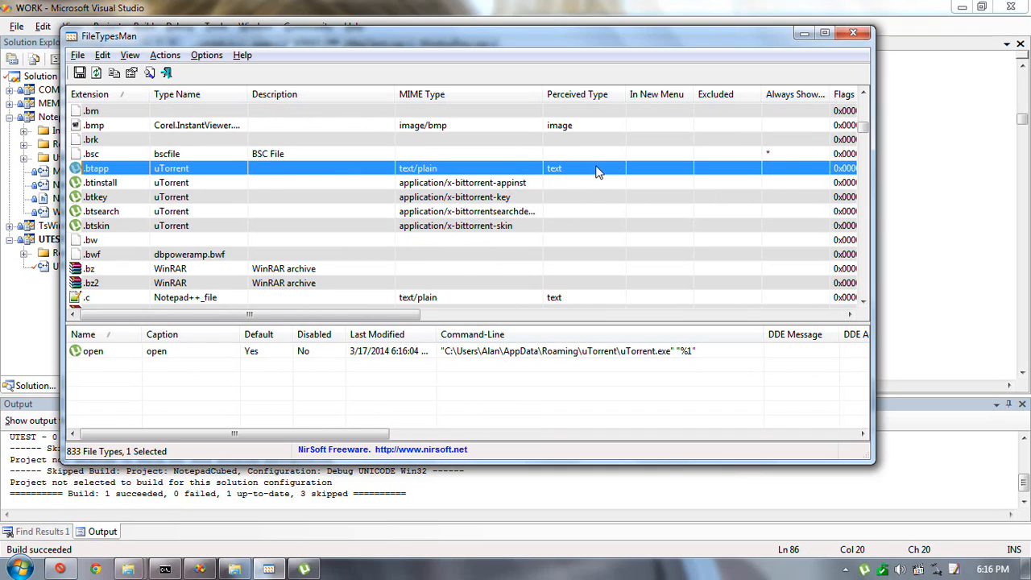
mouse_move(387, 254)
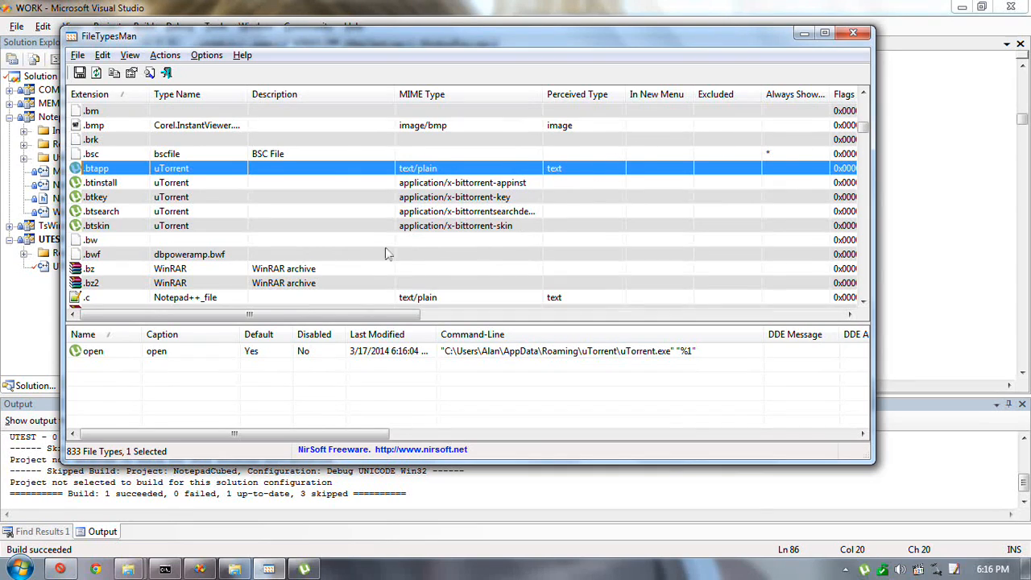
scroll(down, 3)
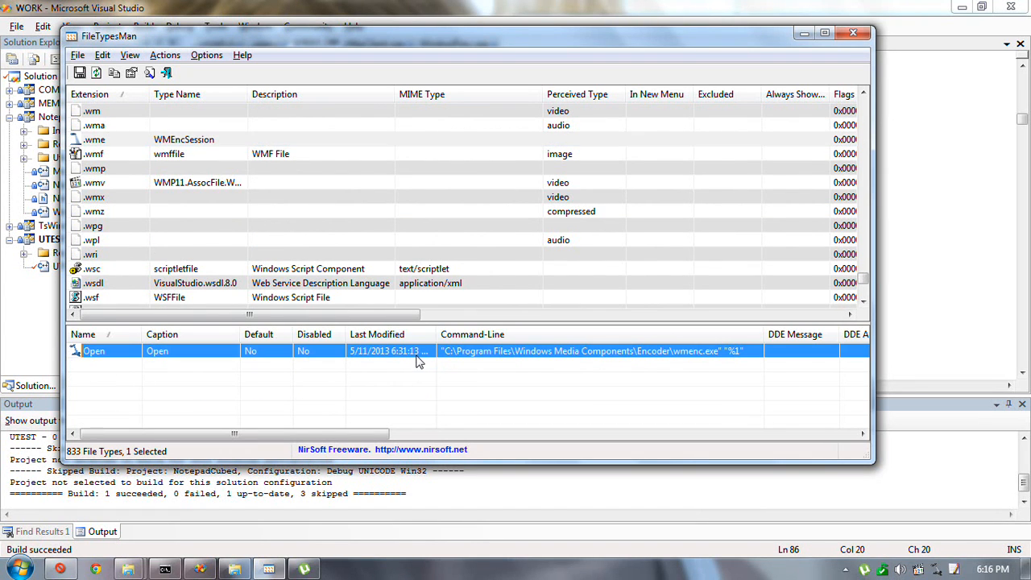
mouse_move(78, 205)
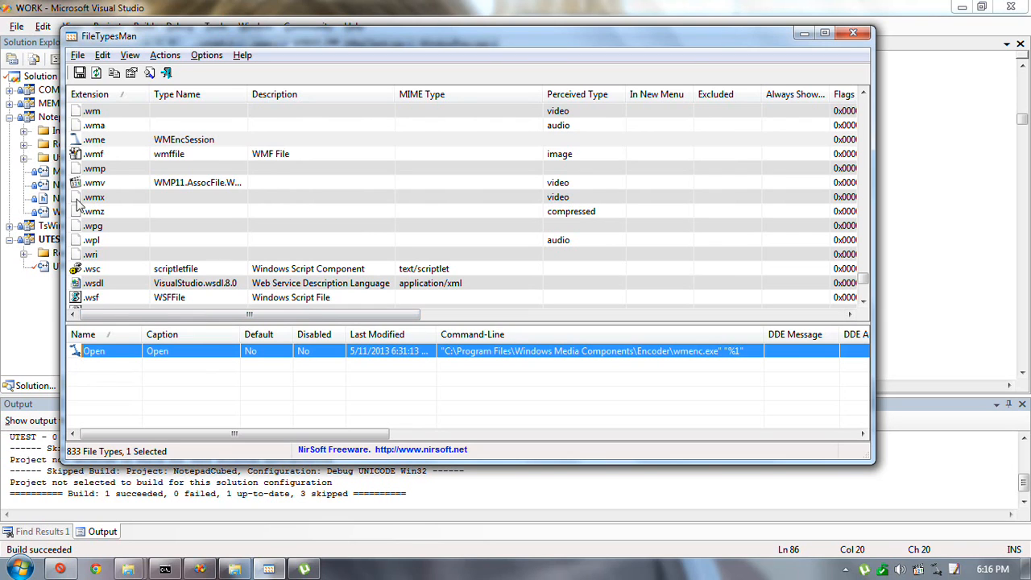
Review the .wme file type's edit settings in FileTypesMan and cancel without changes.
click(95, 140)
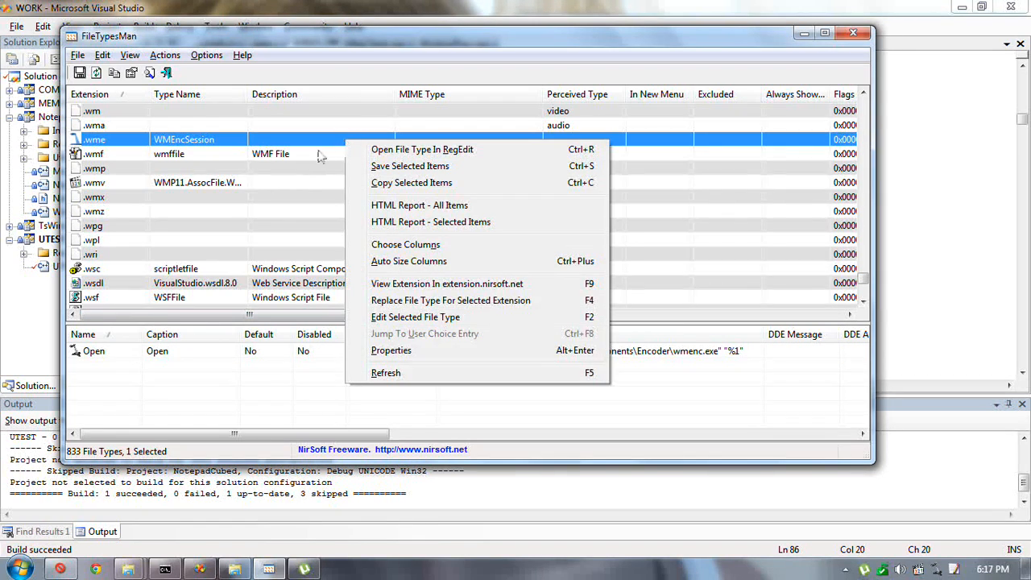
mouse_move(435, 350)
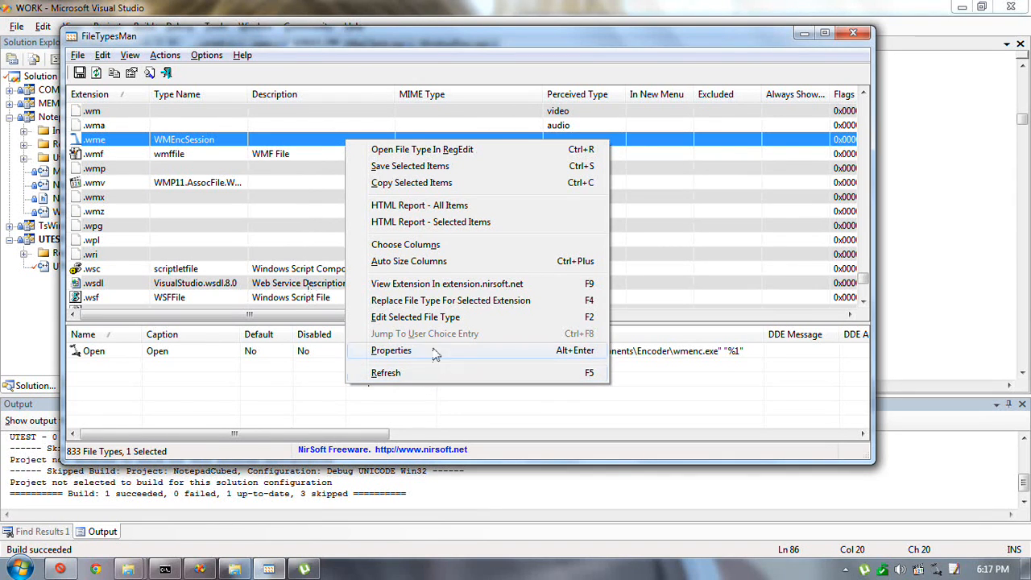
click(415, 317)
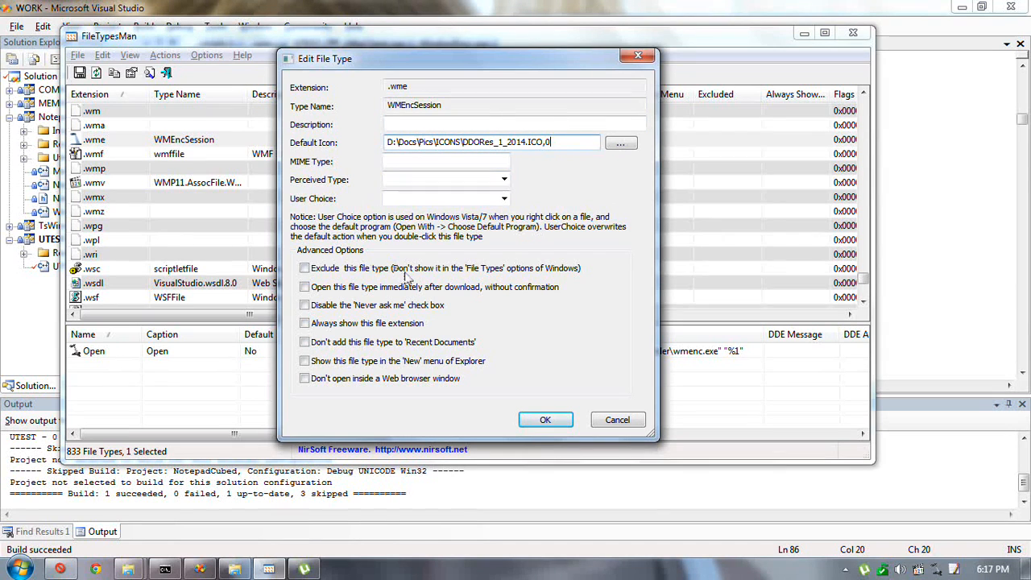
click(545, 419)
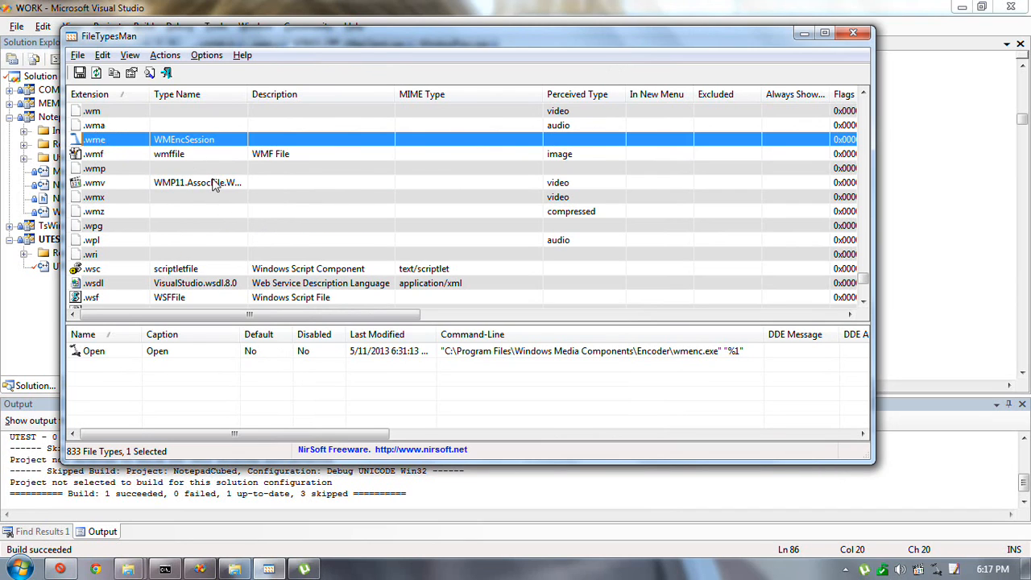
scroll(down, 3)
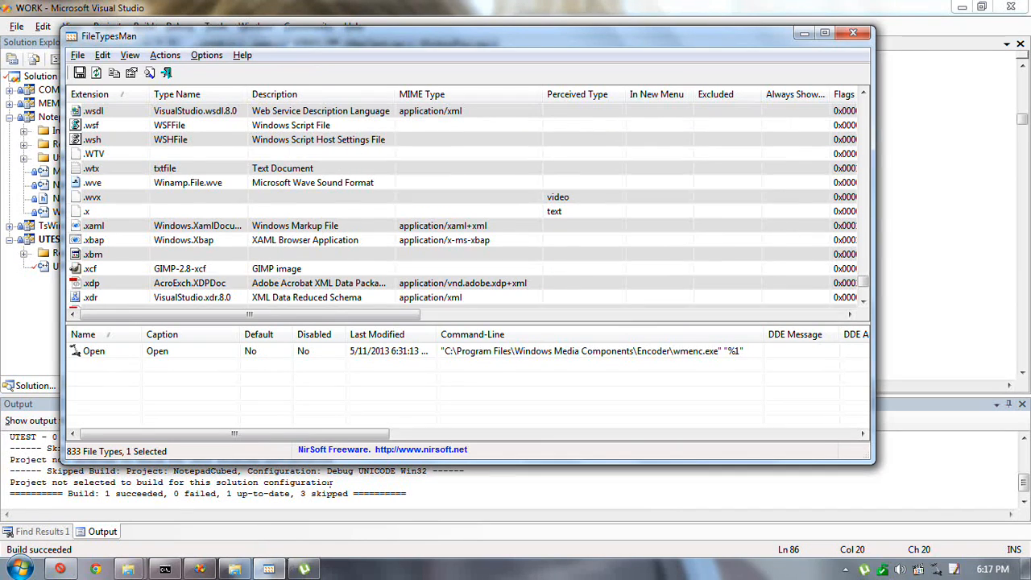
mouse_move(305, 216)
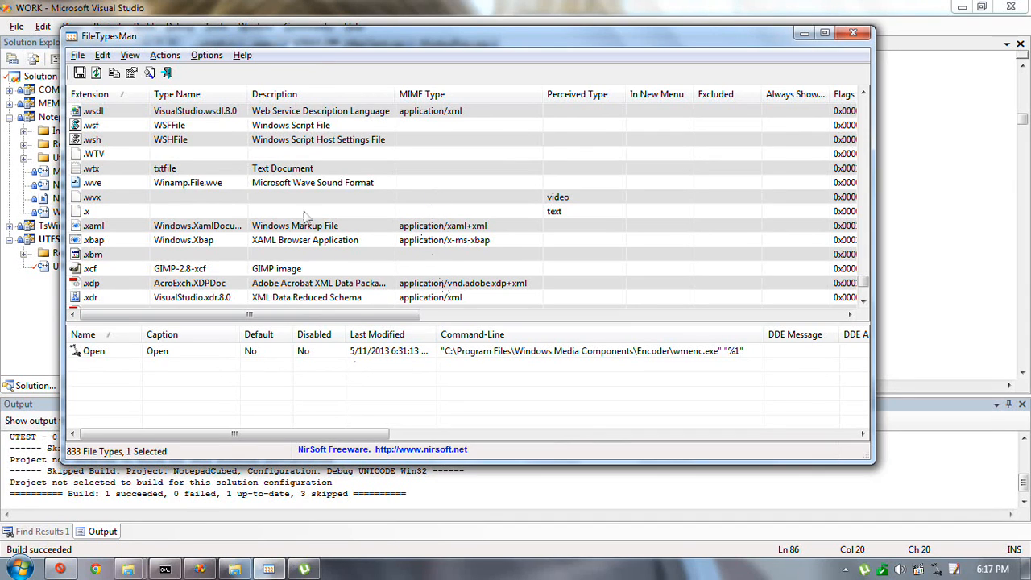
mouse_move(213, 478)
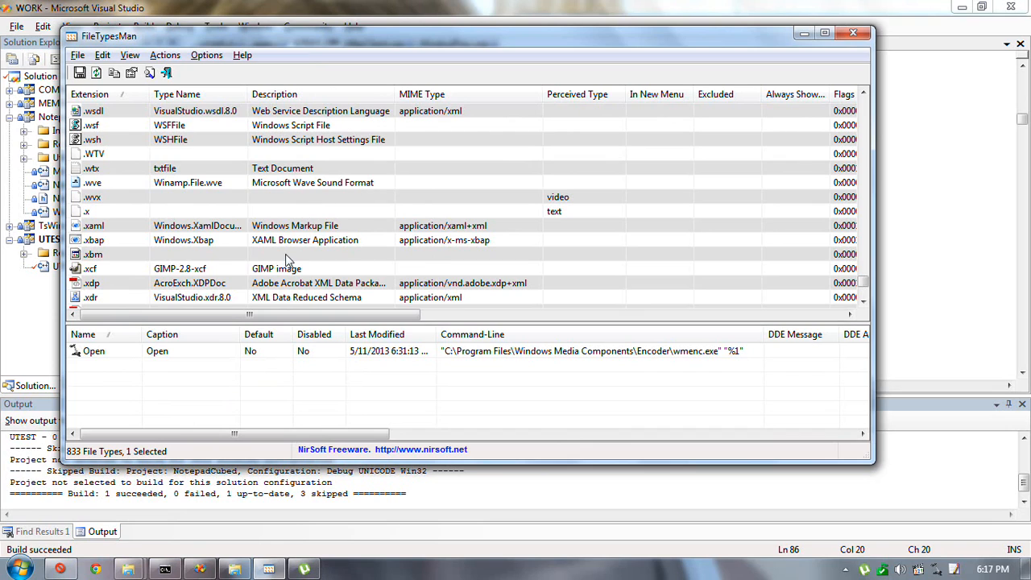
click(853, 32)
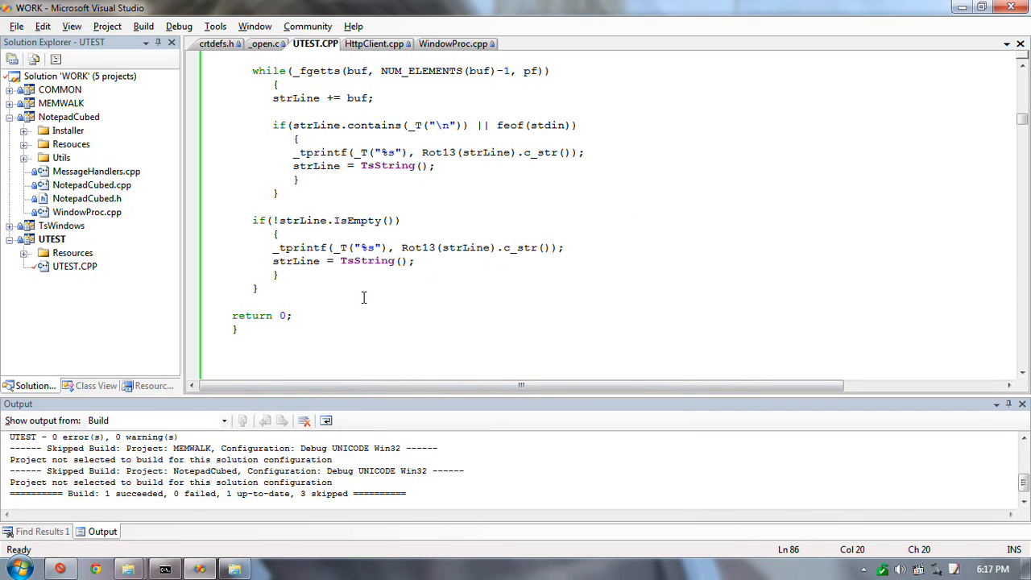
mouse_move(293, 209)
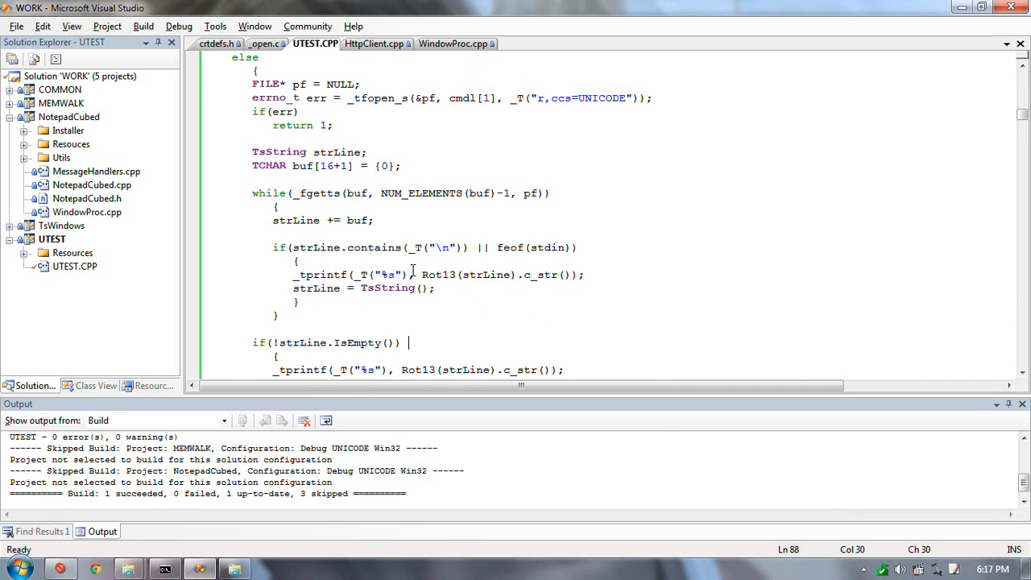
mouse_move(443, 128)
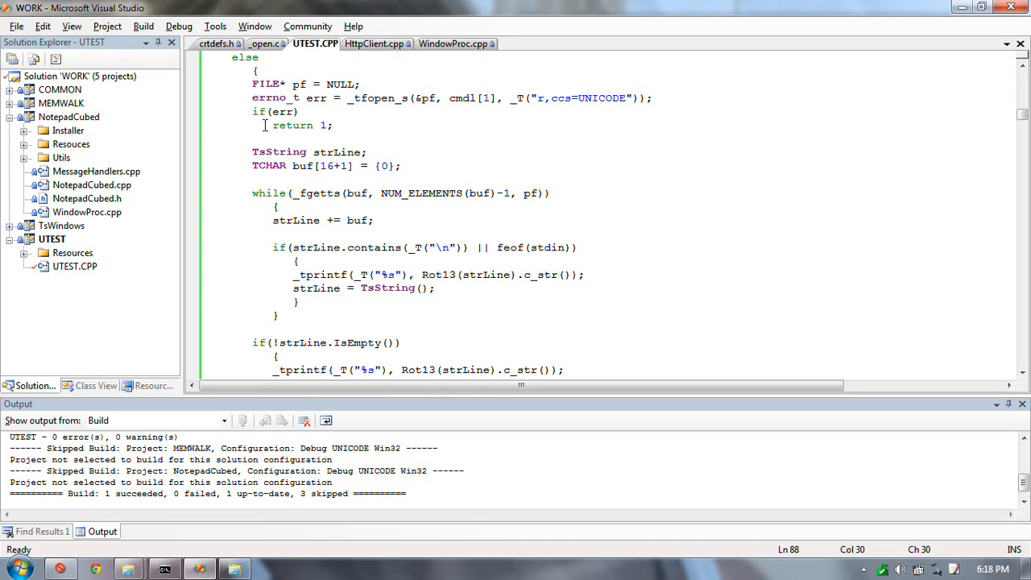
mouse_move(256, 142)
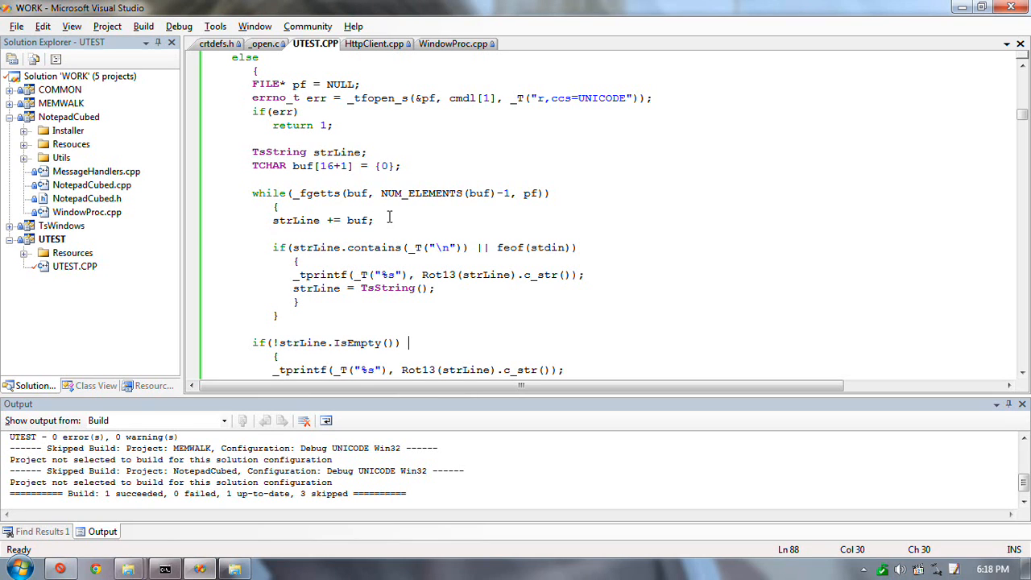
mouse_move(405, 273)
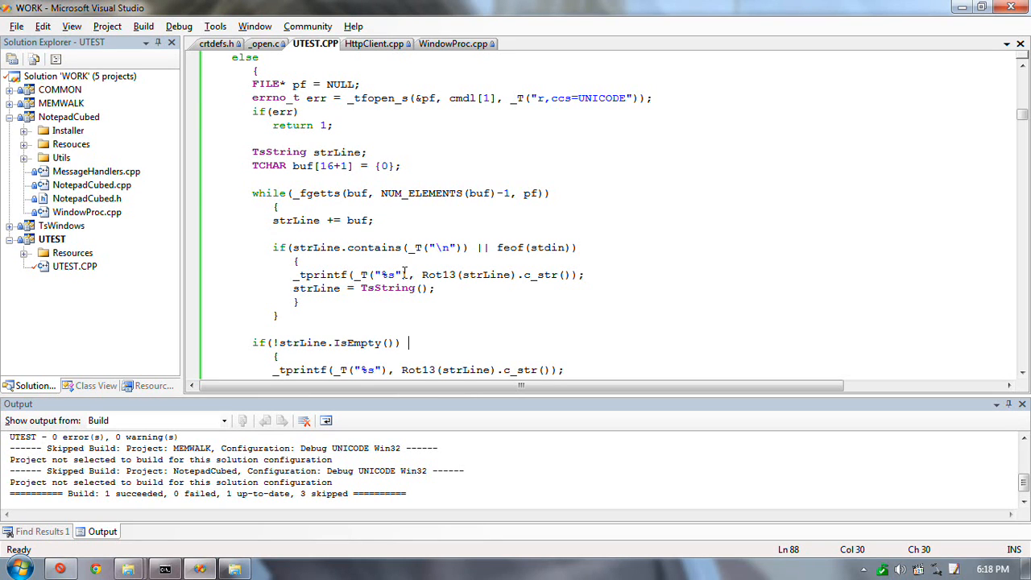
mouse_move(435, 211)
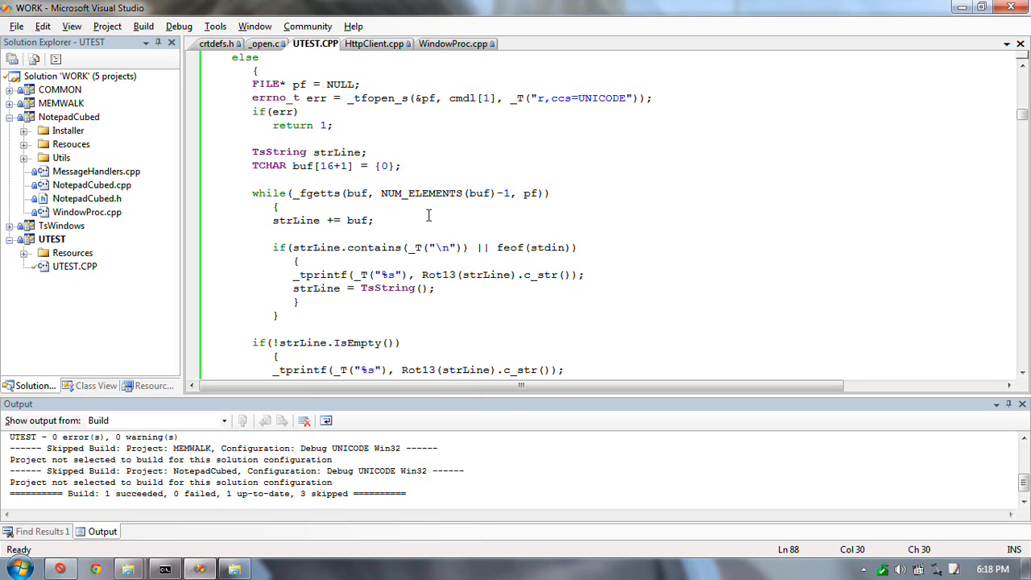
mouse_move(405, 236)
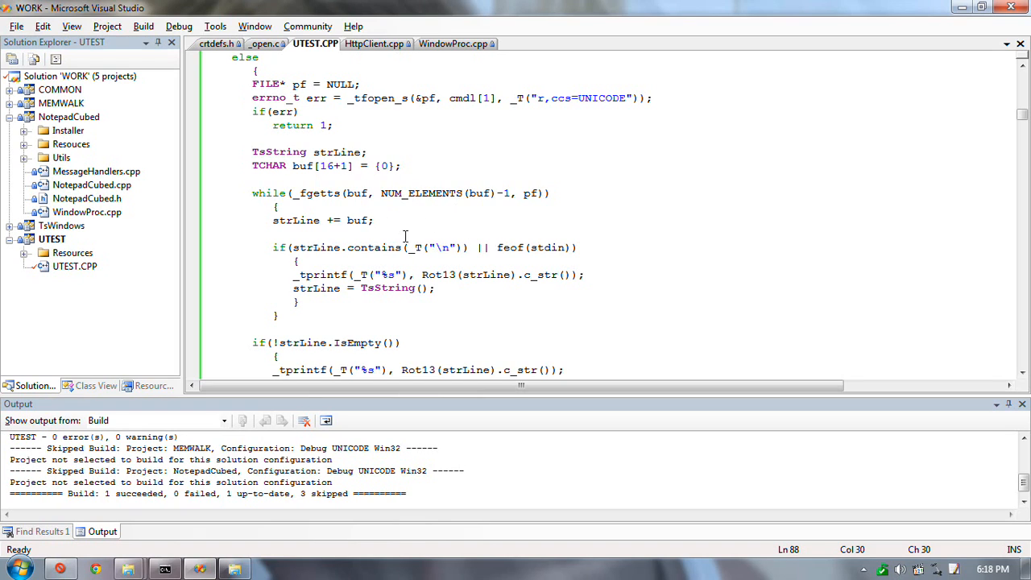
Place the caret on the strLine += buf line in UTEST.CPP's file-reading loop.
click(415, 234)
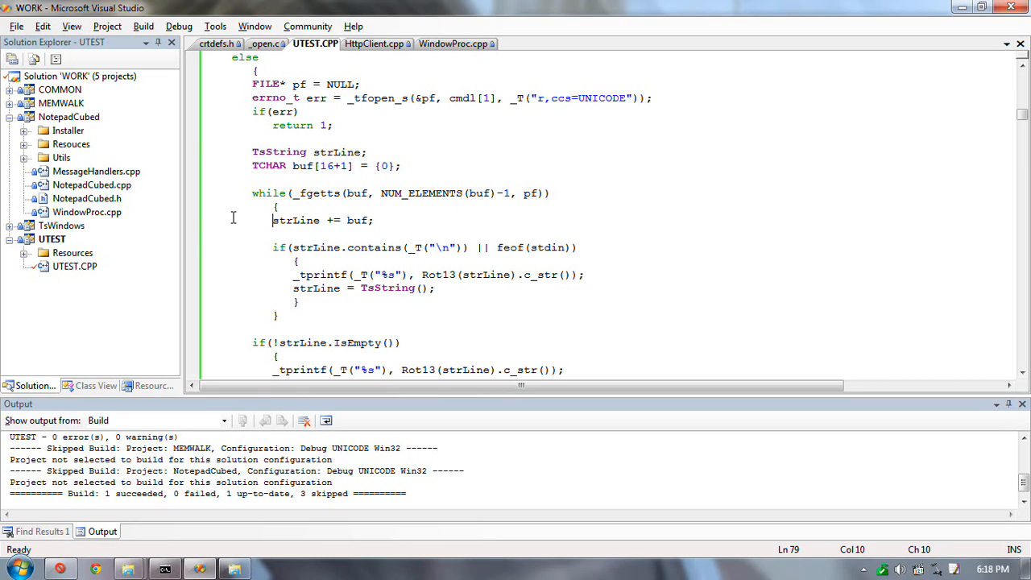
mouse_move(509, 170)
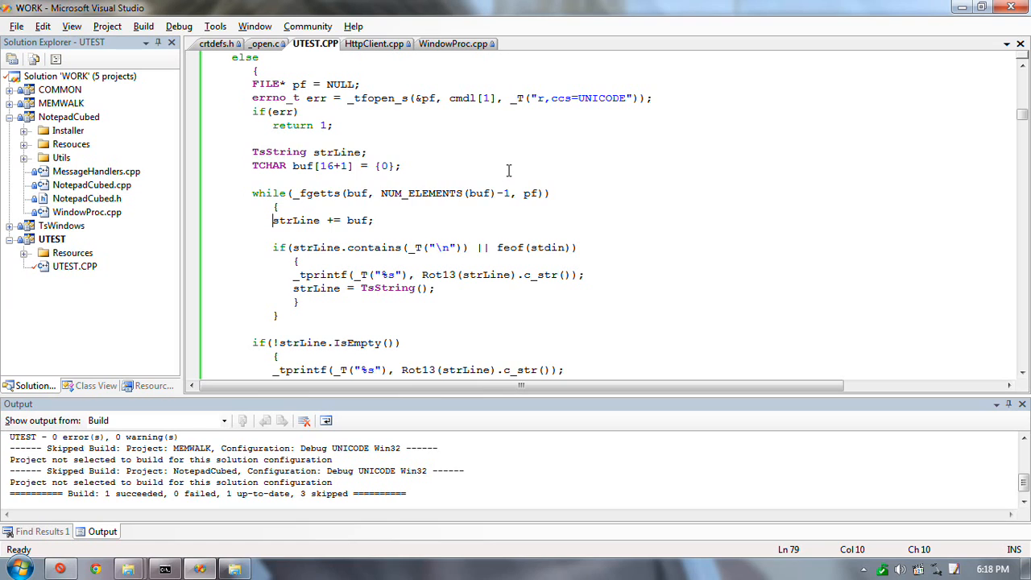
mouse_move(506, 172)
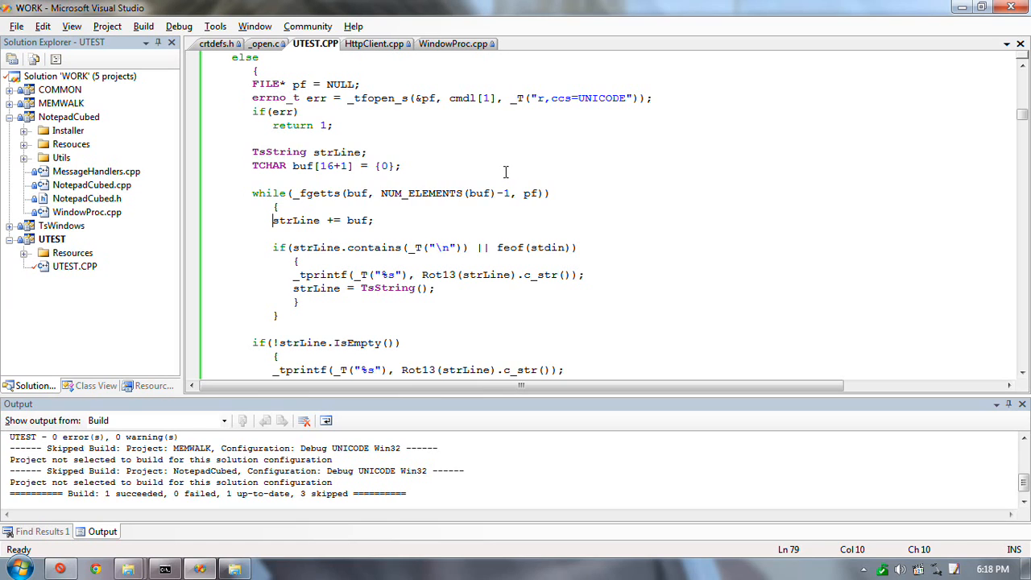
mouse_move(404, 133)
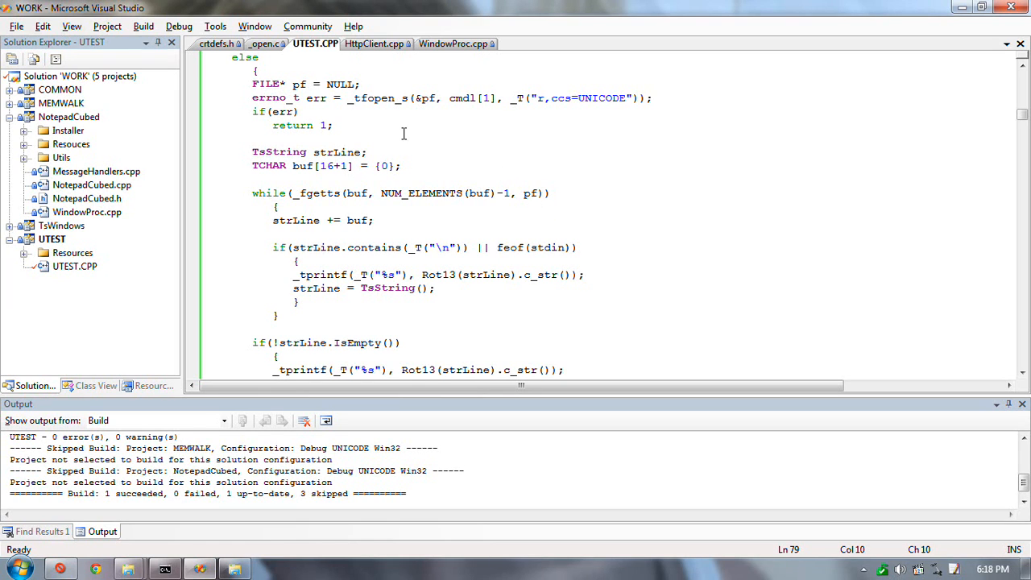
mouse_move(382, 209)
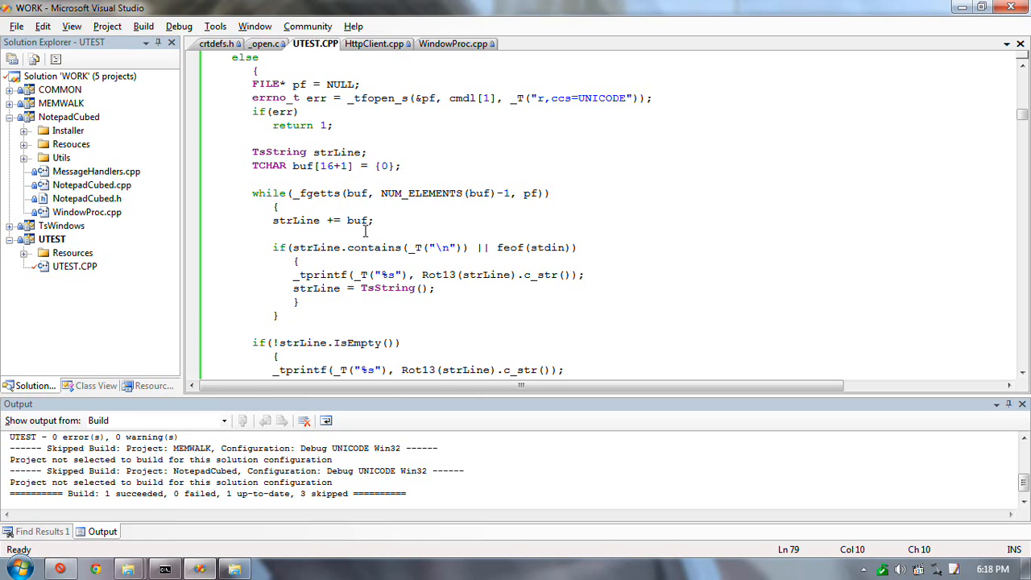
mouse_move(360, 220)
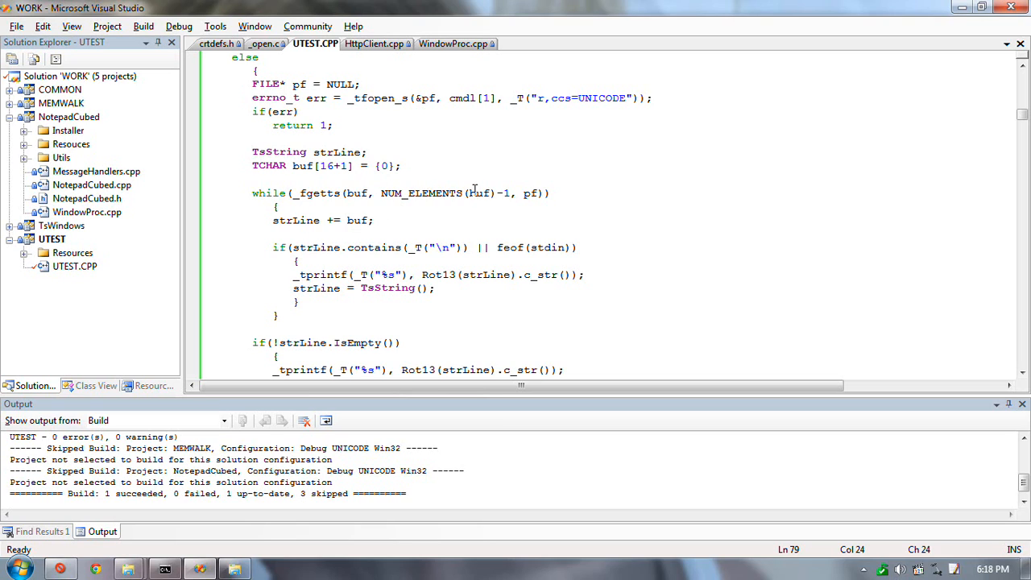
mouse_move(419, 192)
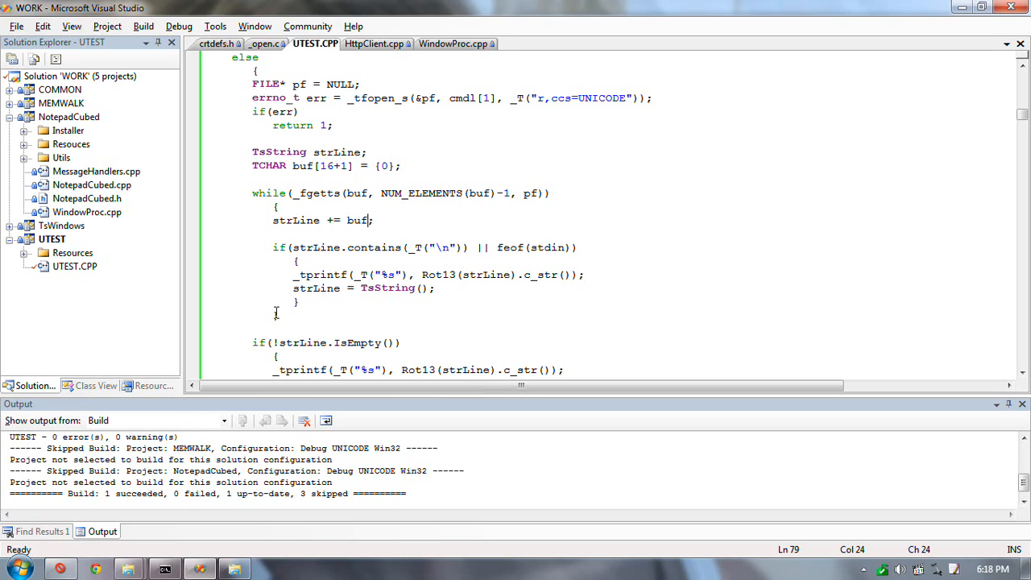
mouse_move(538, 281)
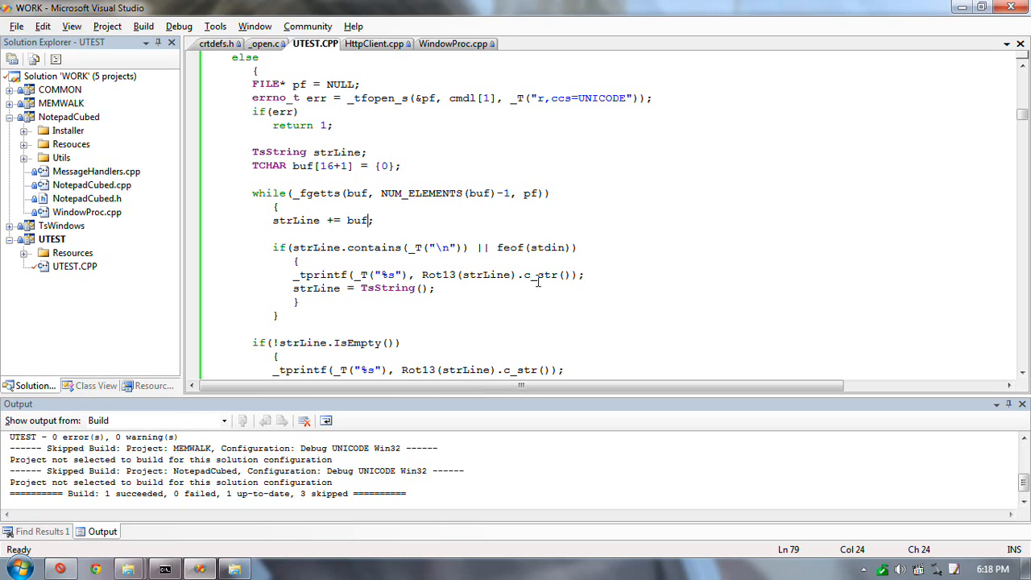